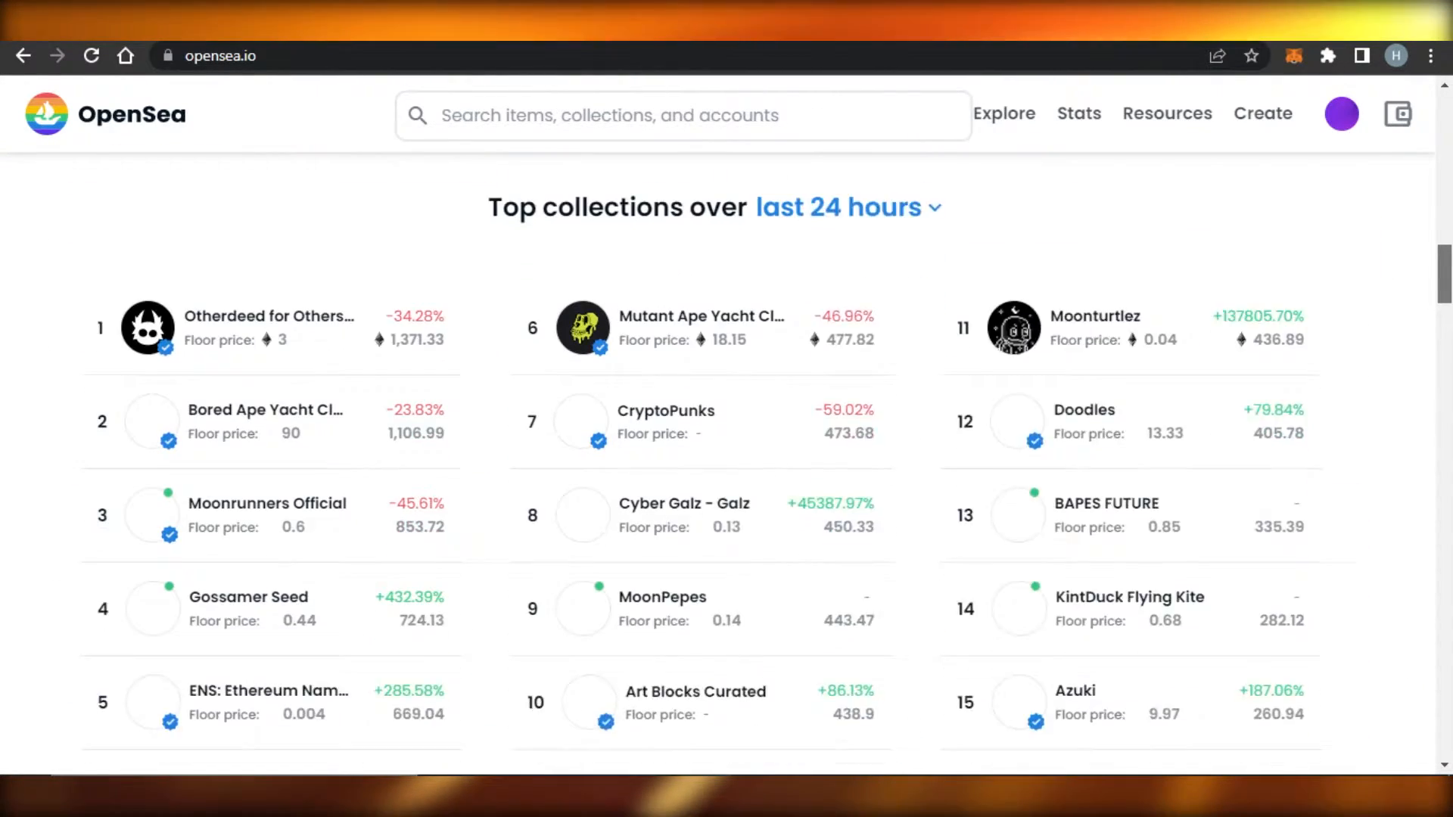
Step: Dismiss MetaMask's Networks notice to reveal Account 1 with 0 ETH and no activity
{"action": "scroll", "scroll_direction": "down", "scroll_amount": 3}
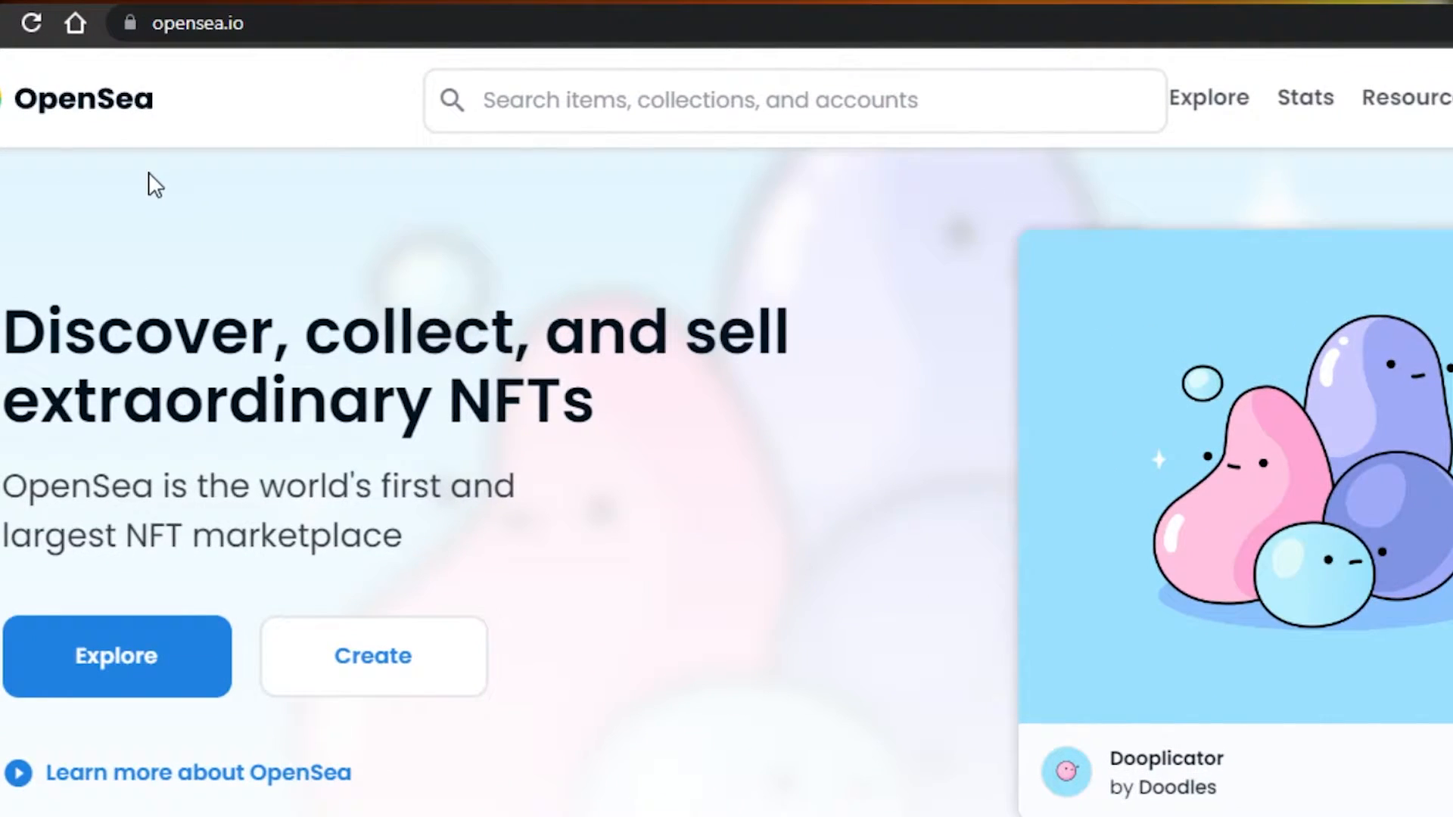
{"action": "mouse_move", "coordinate": [227, 351]}
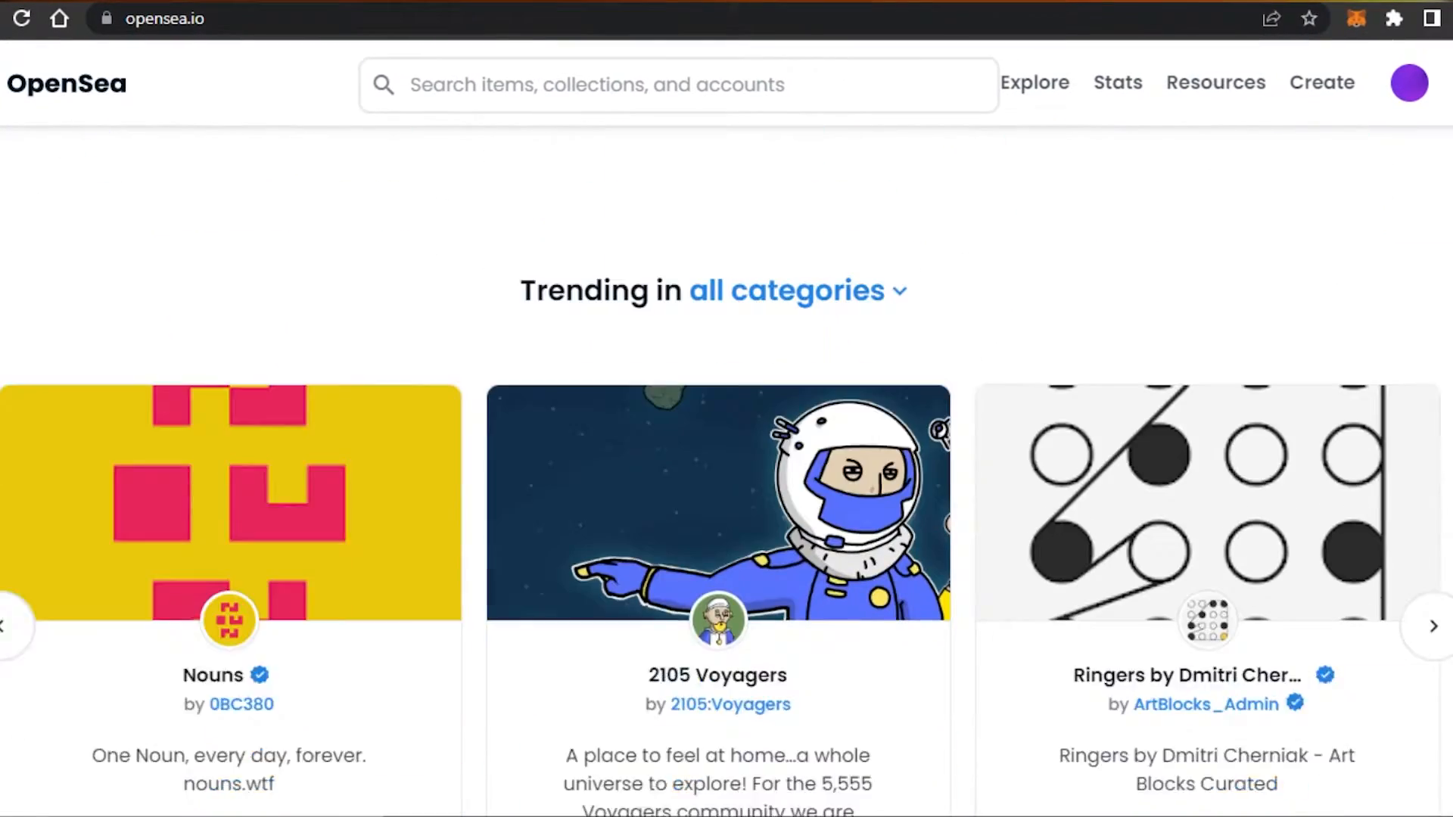
{"action": "scroll", "scroll_direction": "down", "scroll_amount": 3}
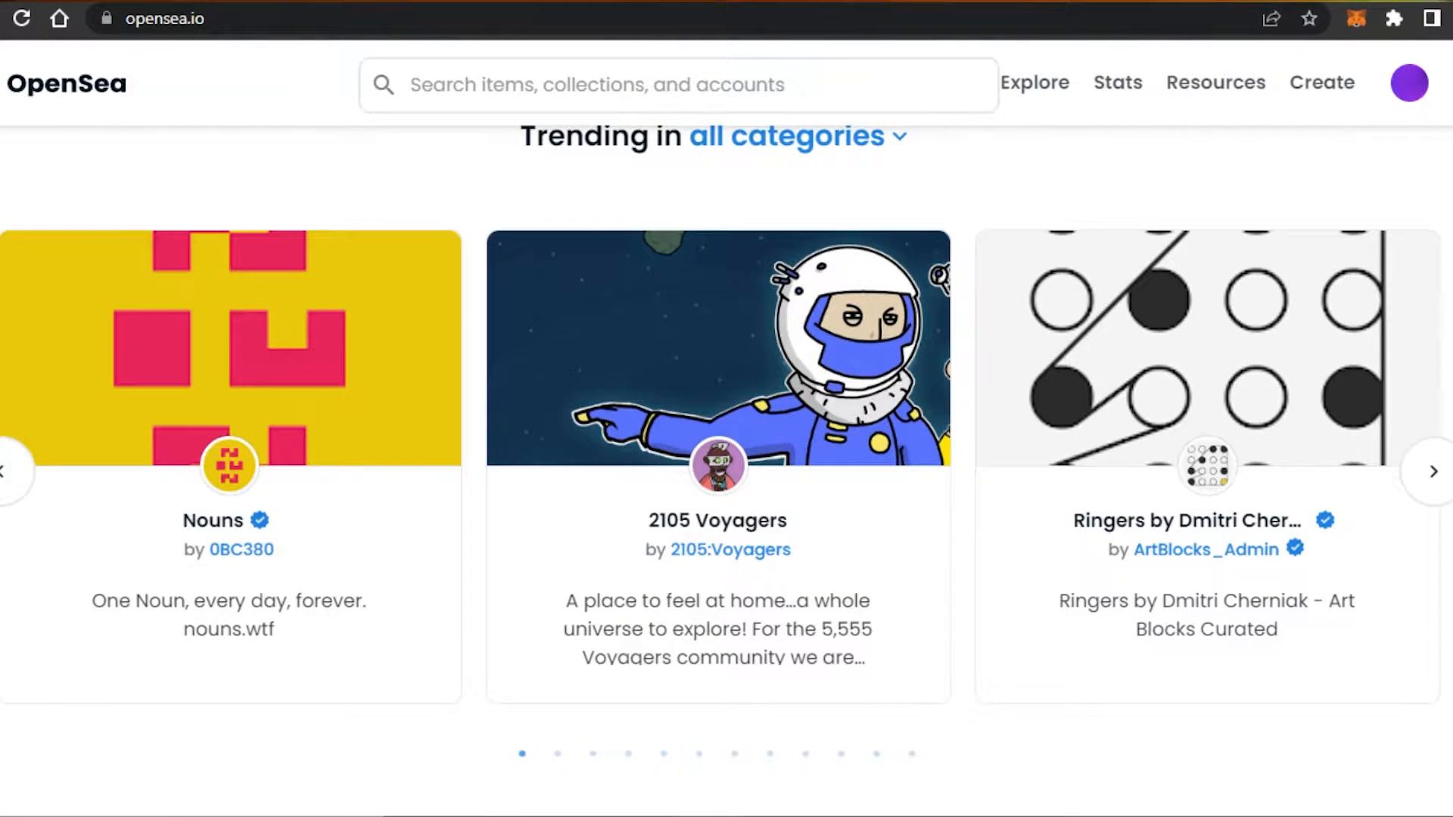
{"action": "scroll", "scroll_direction": "down", "scroll_amount": 3}
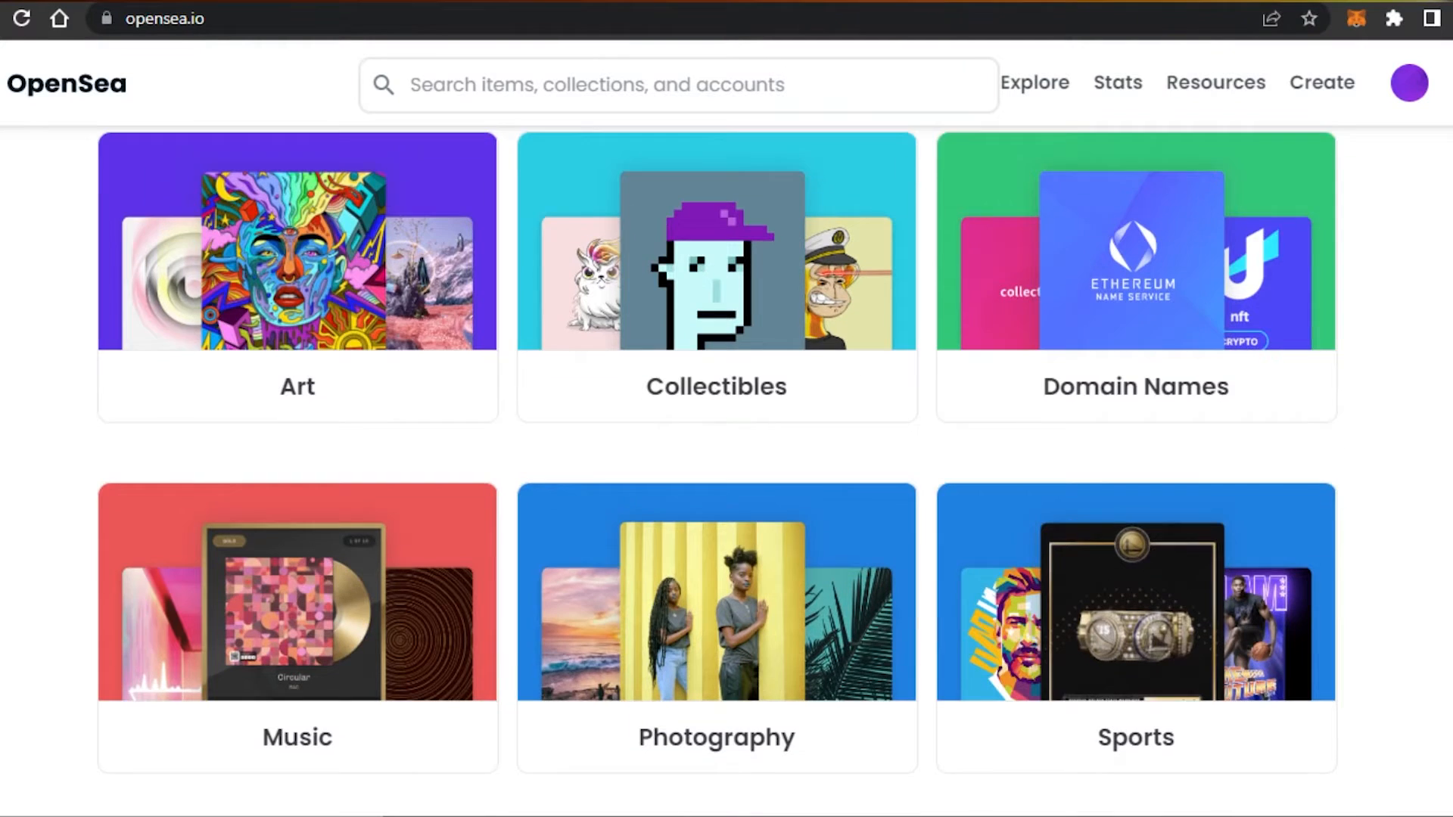
{"action": "scroll", "scroll_direction": "down", "scroll_amount": 3}
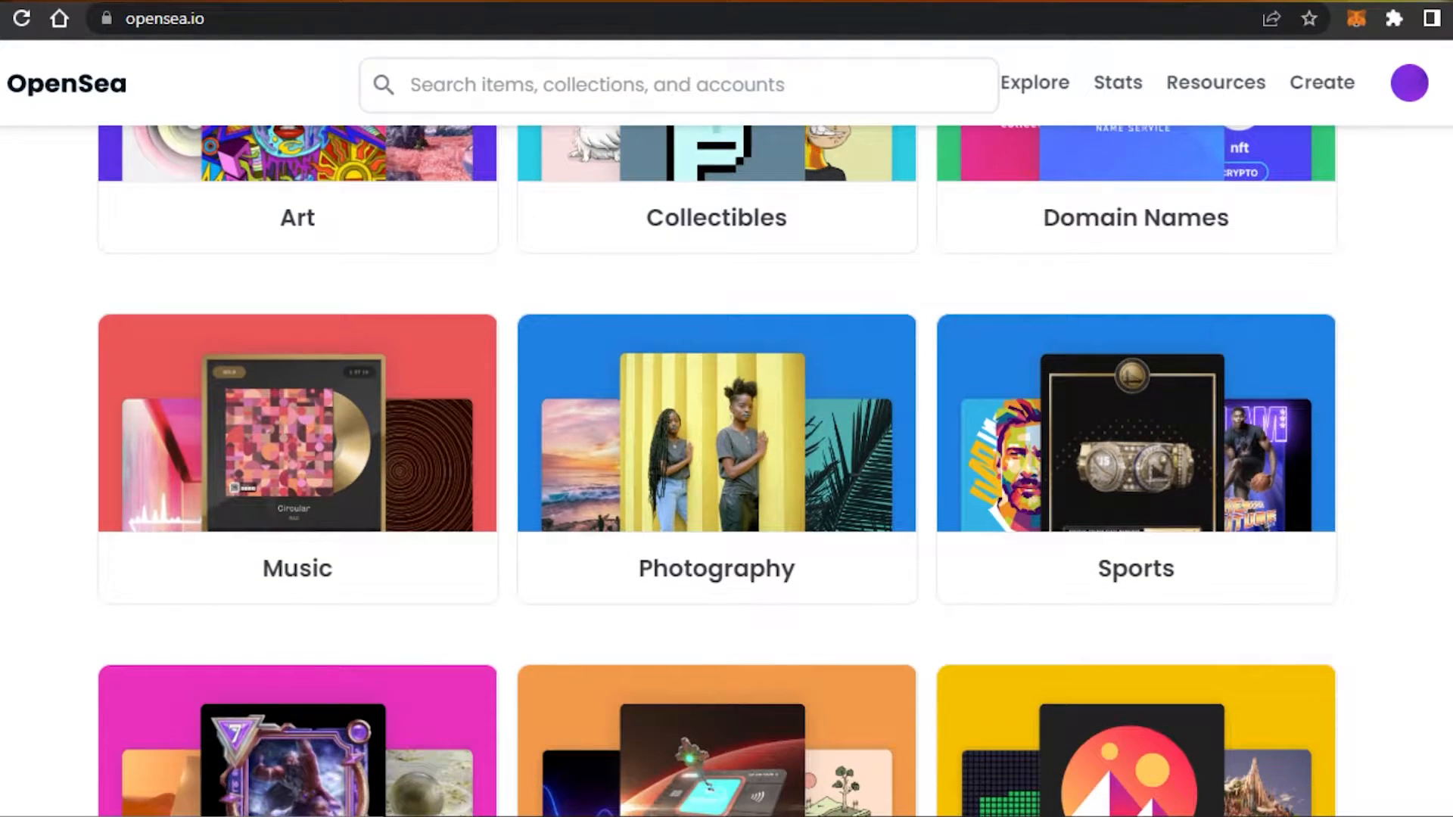
{"action": "scroll", "scroll_direction": "down", "scroll_amount": 3}
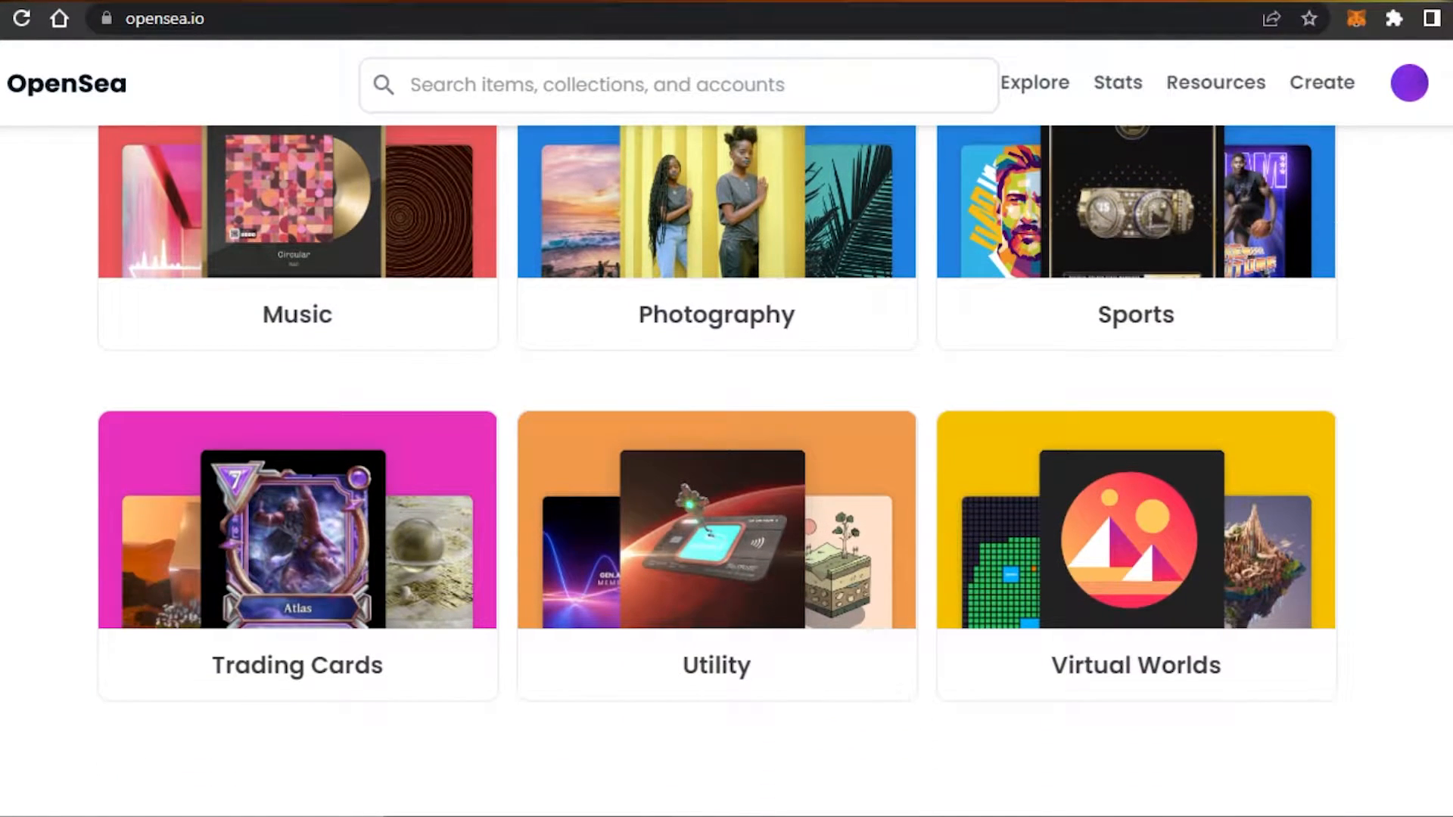
{"action": "scroll", "scroll_direction": "down", "scroll_amount": 3}
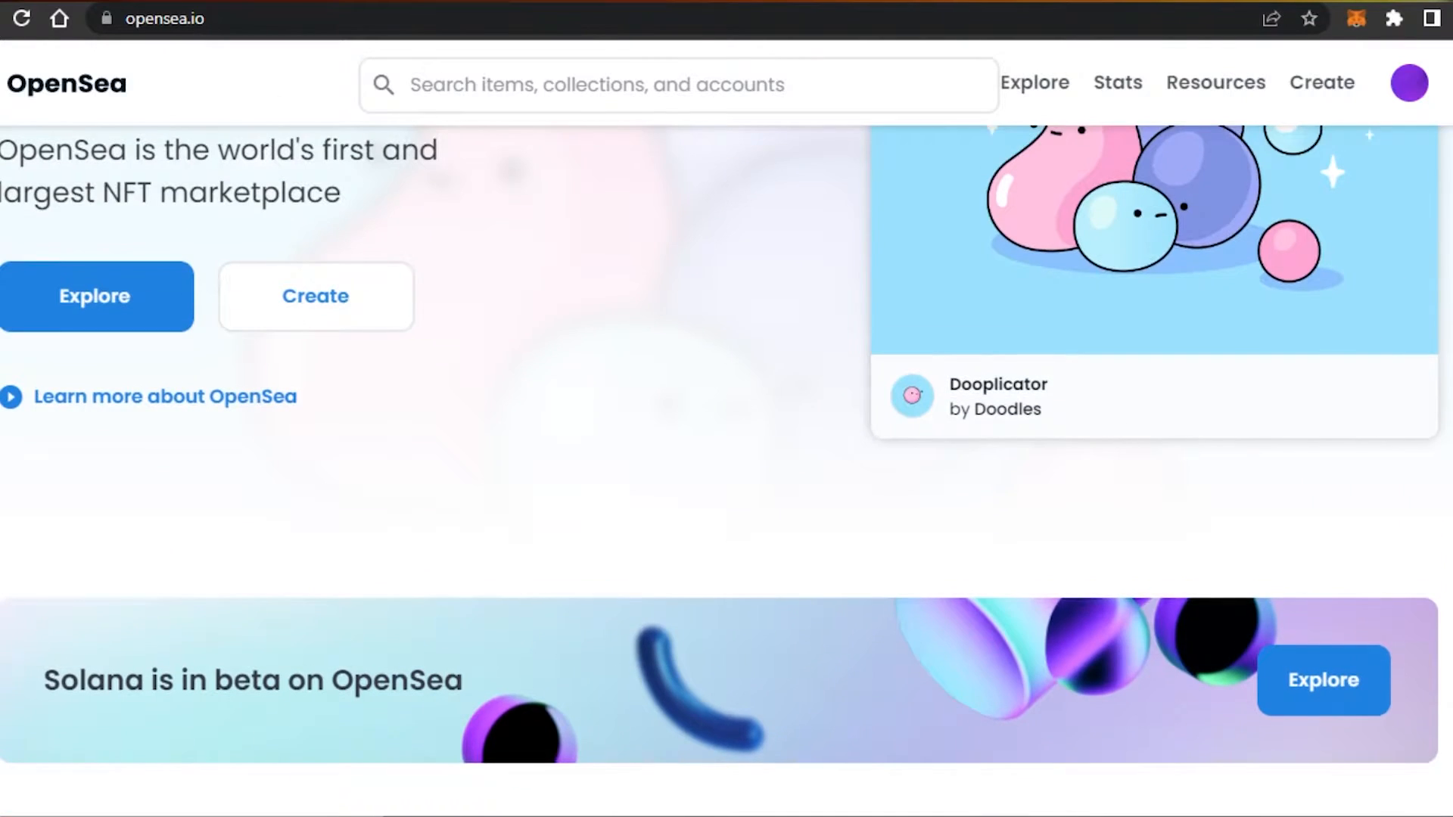
{"action": "scroll", "scroll_direction": "up", "scroll_amount": 3}
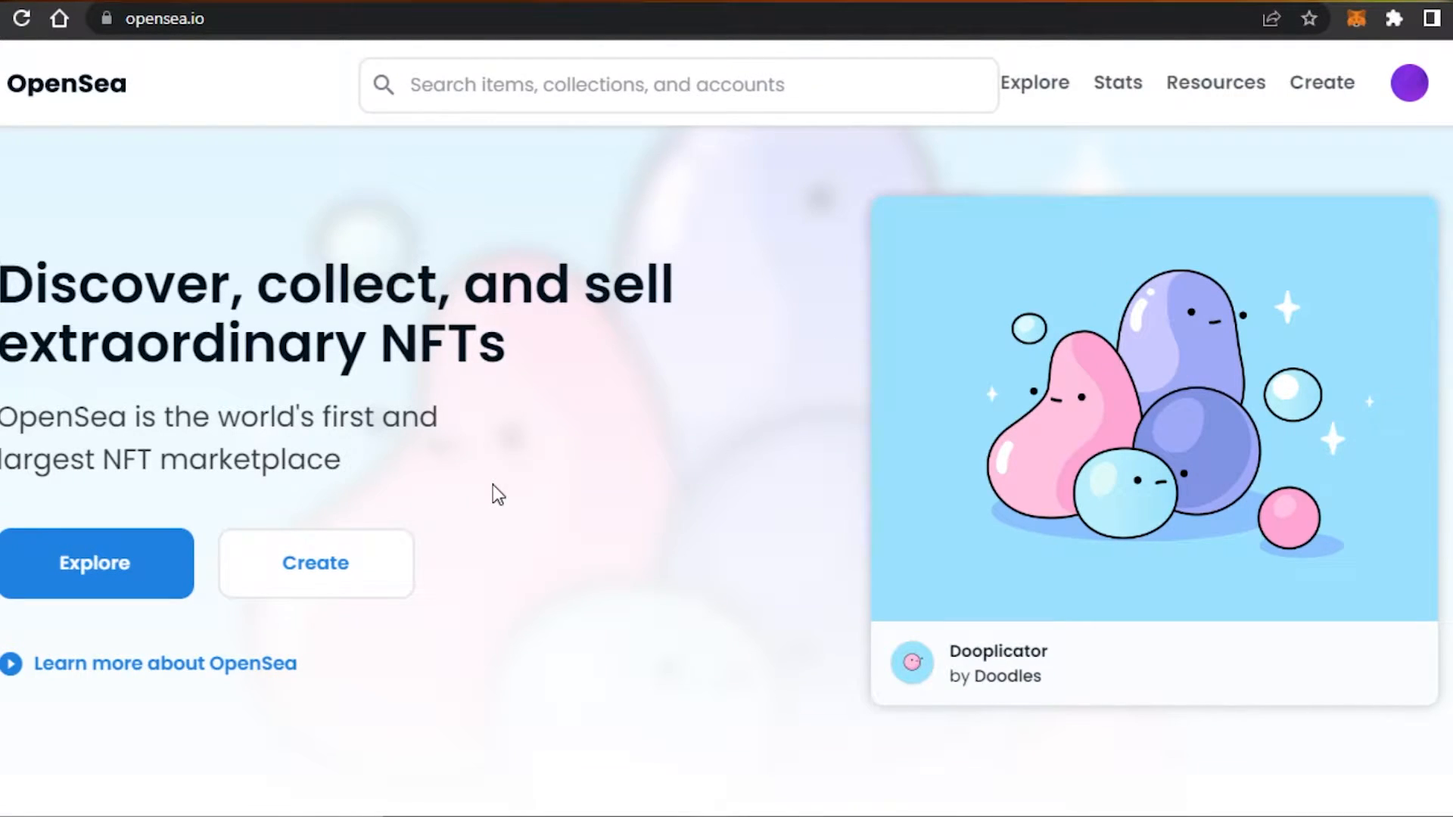
{"action": "mouse_move", "coordinate": [574, 410]}
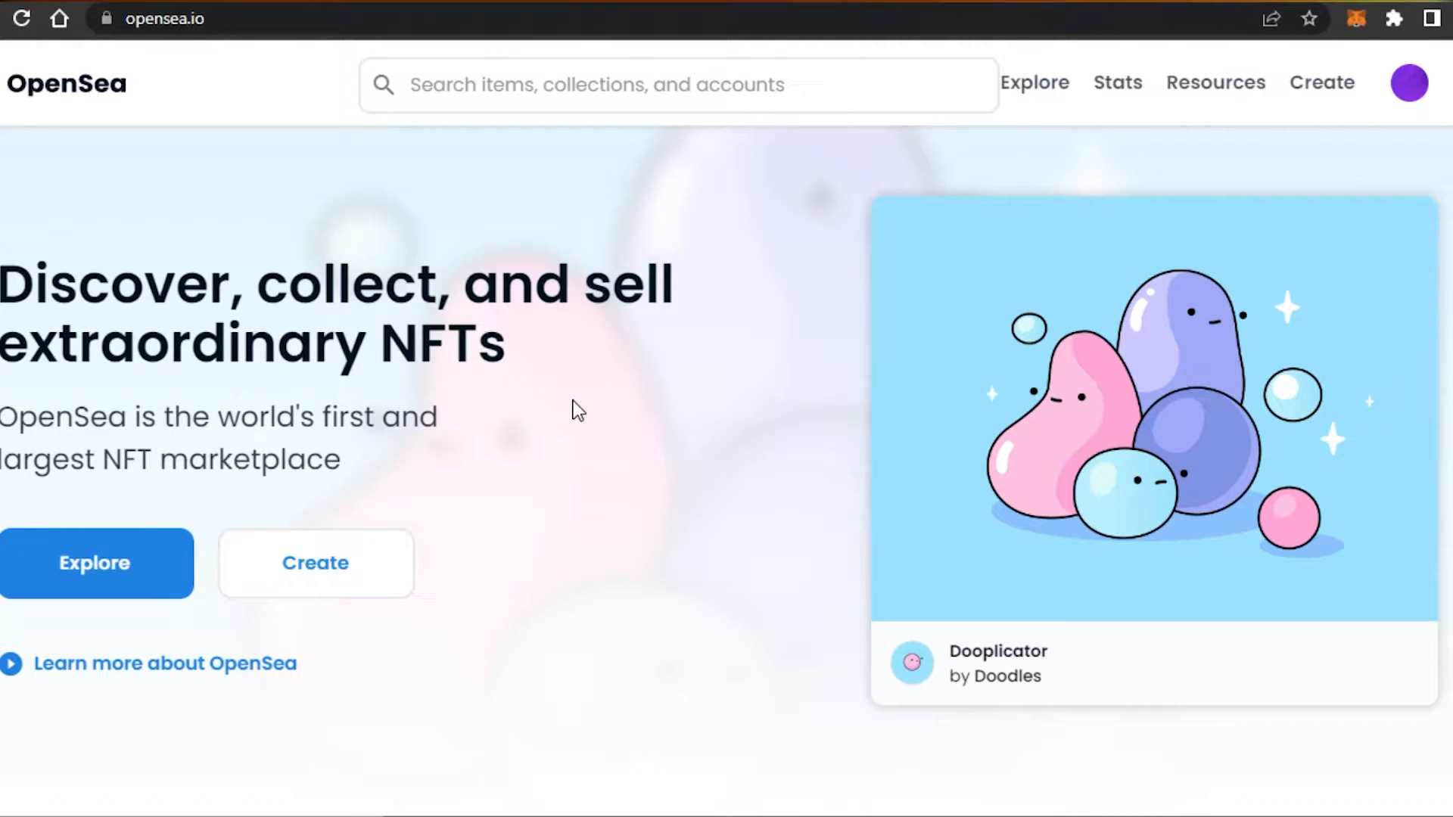
{"action": "mouse_move", "coordinate": [588, 341]}
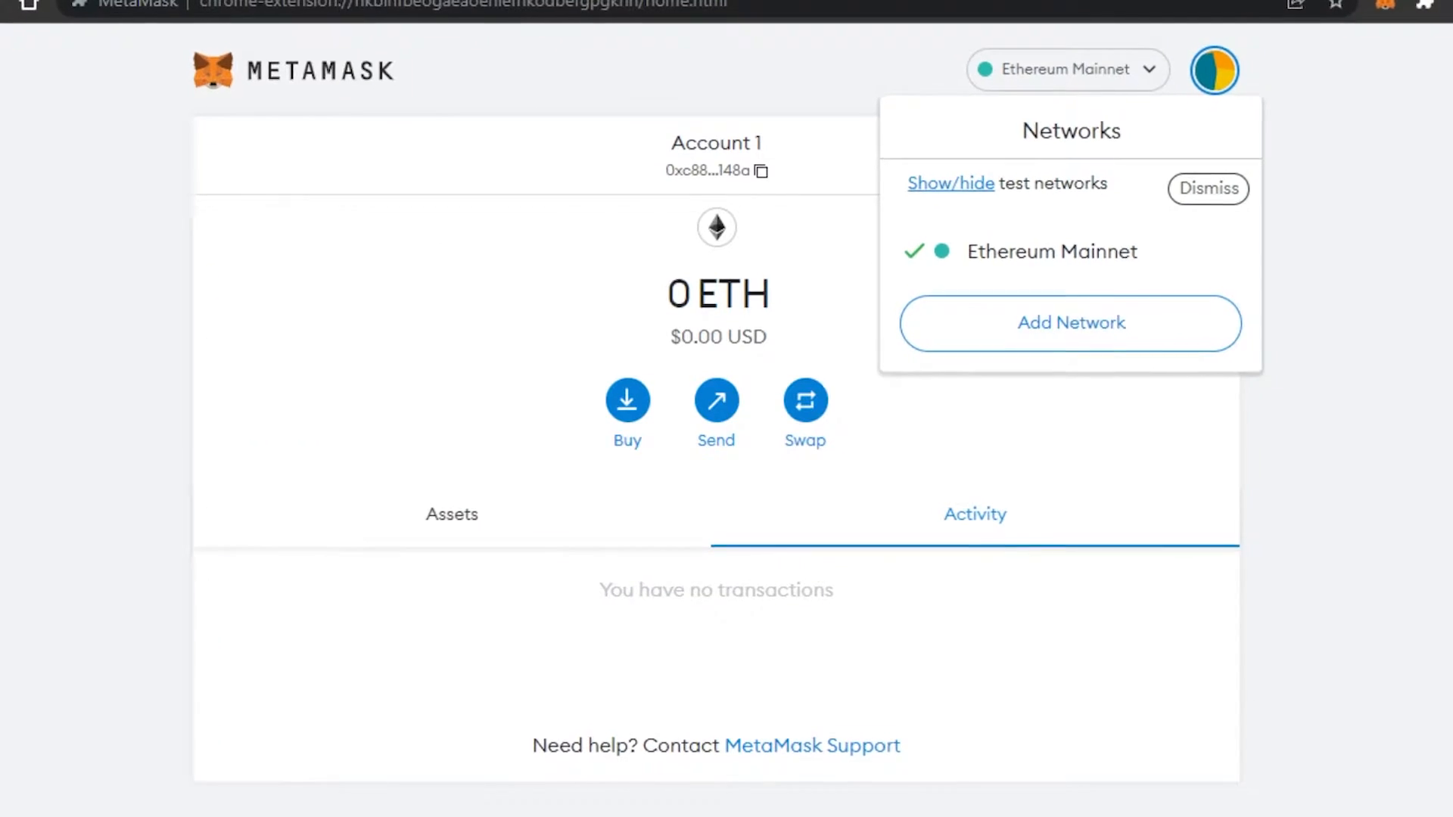
{"action": "left_click", "coordinate": [1207, 188]}
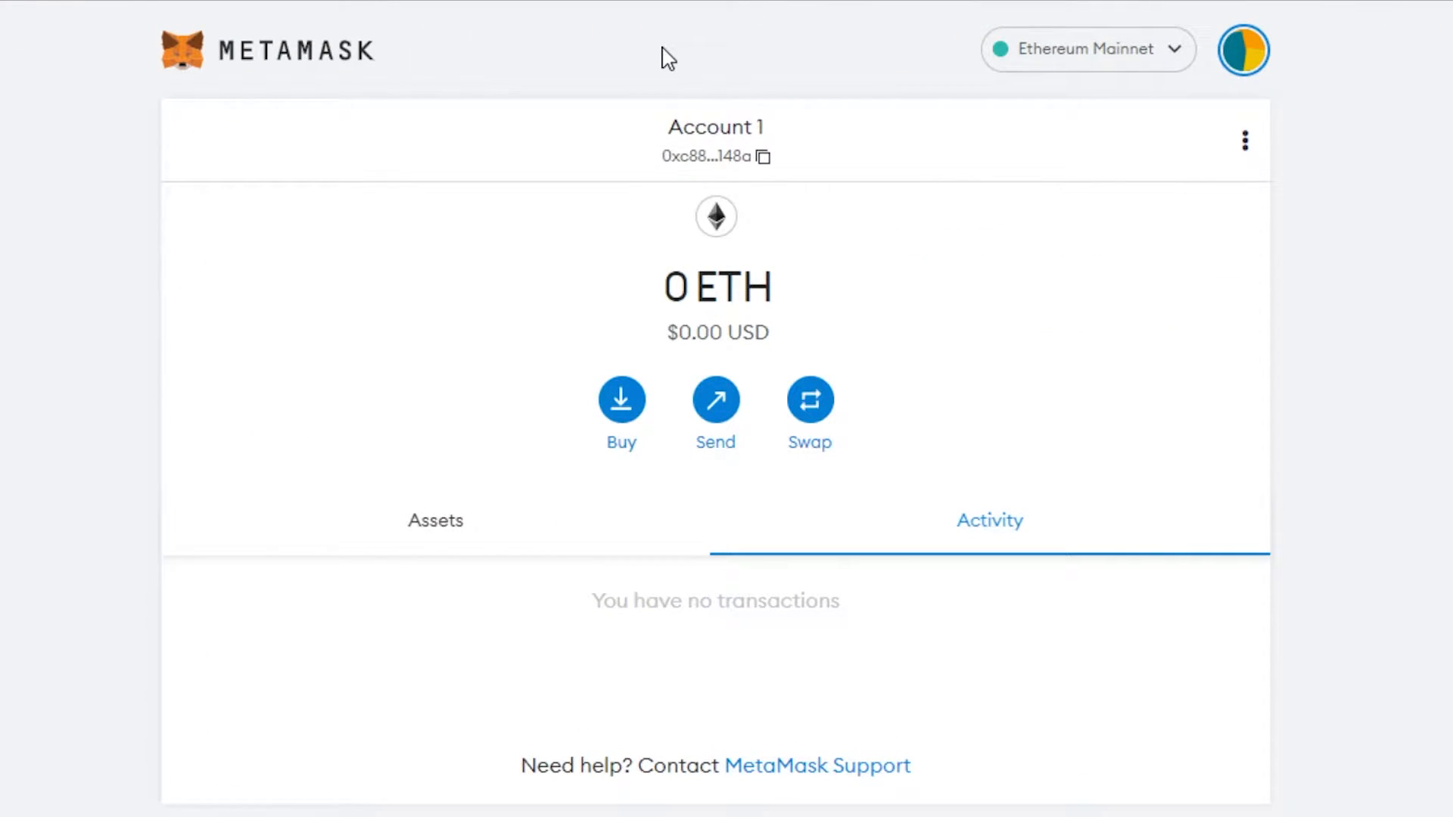
{"action": "mouse_move", "coordinate": [396, 58]}
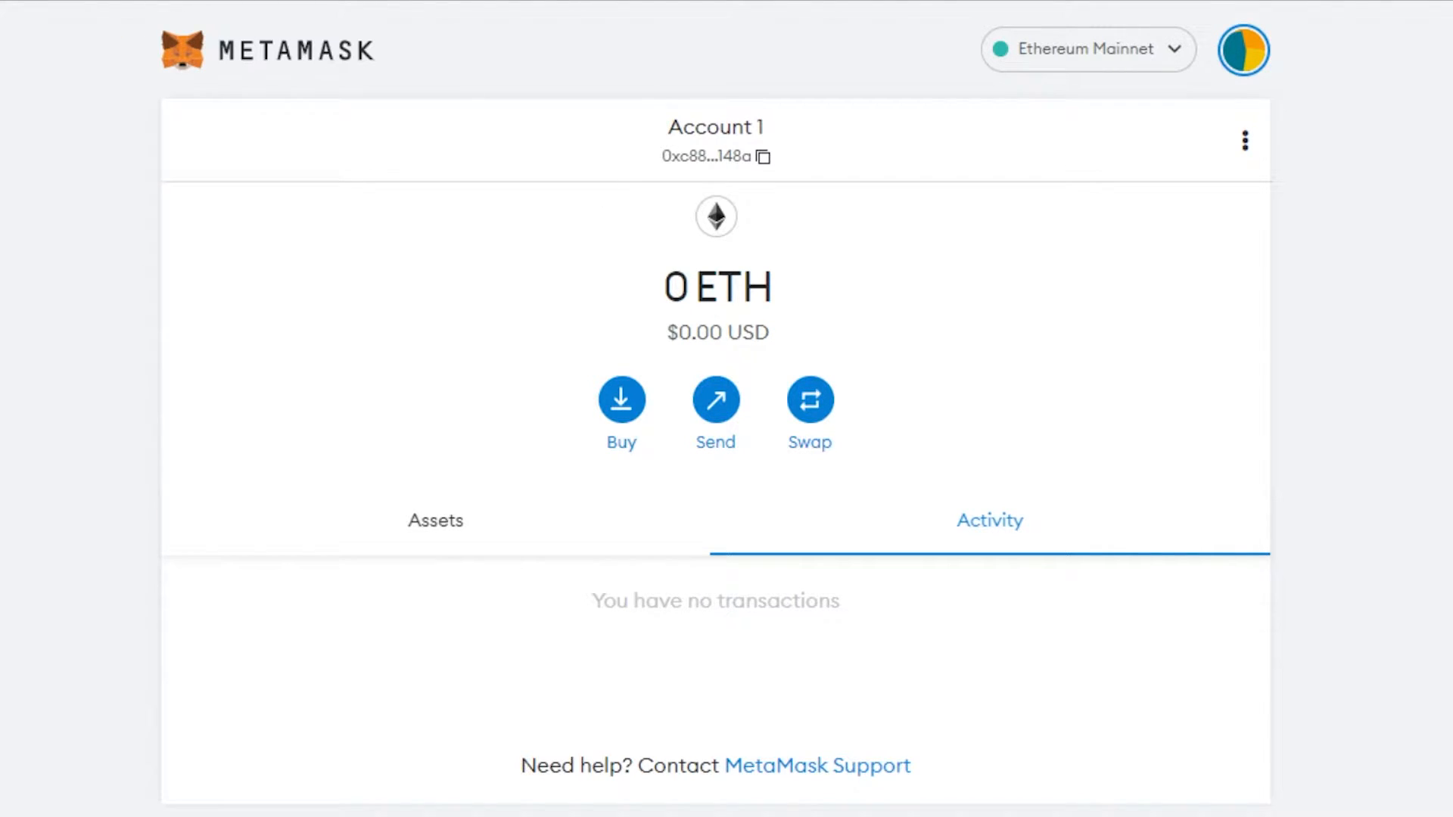
{"action": "mouse_move", "coordinate": [491, 367]}
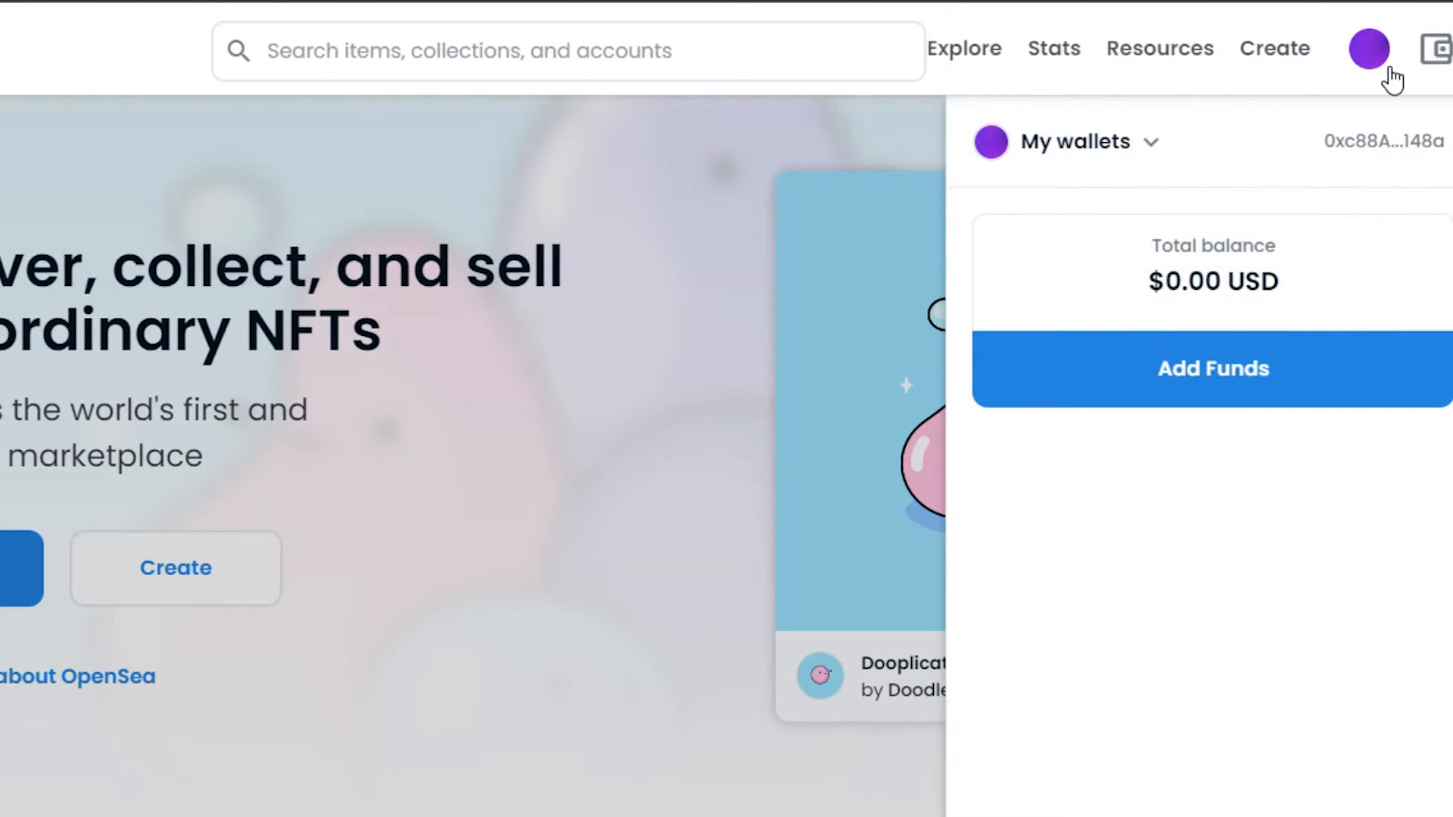
Step: Connect the MetaMask wallet to OpenSea so the panel shows a $0.00 balance
{"action": "left_click", "coordinate": [1093, 141]}
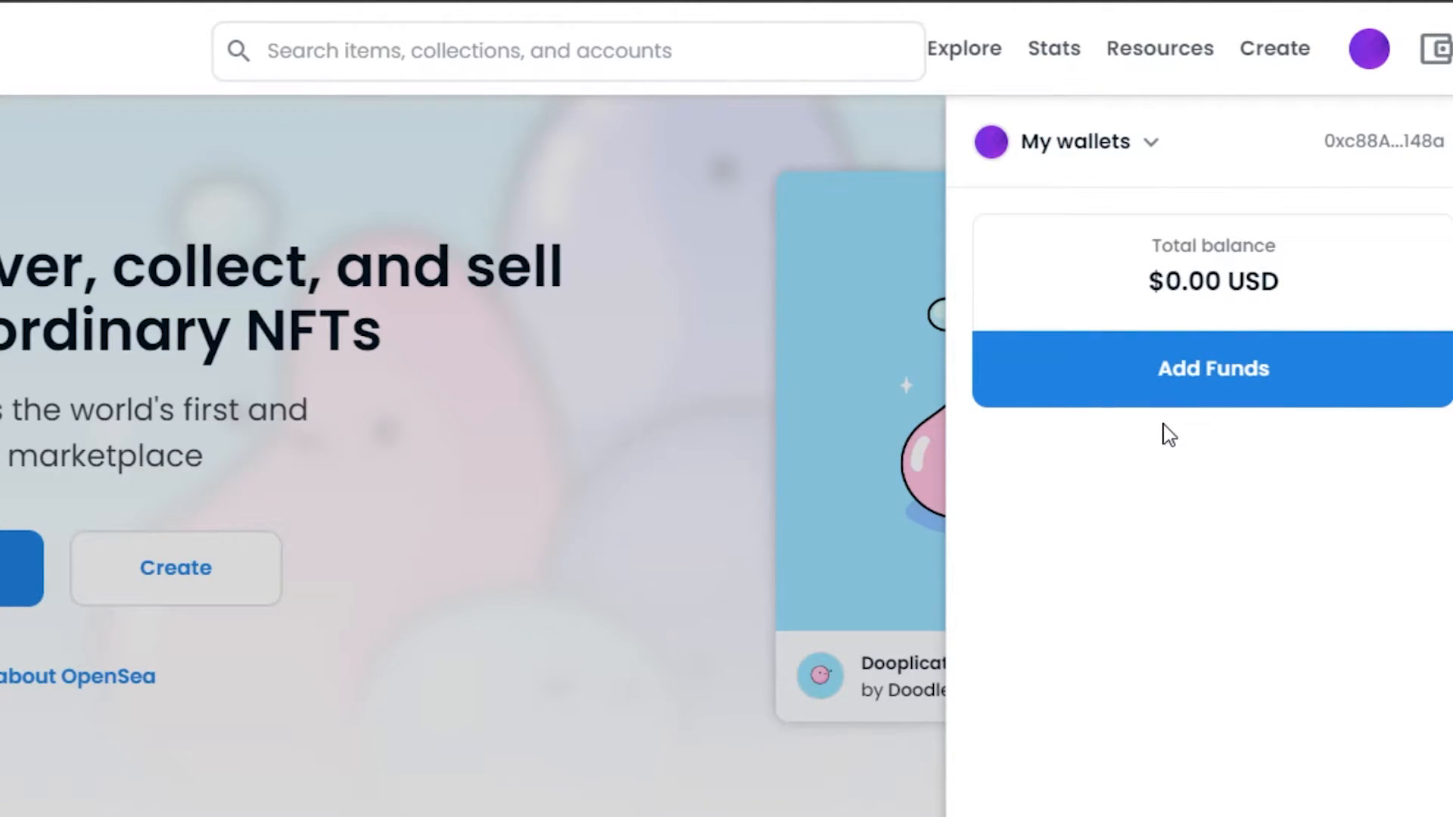
{"action": "left_click", "coordinate": [1072, 142]}
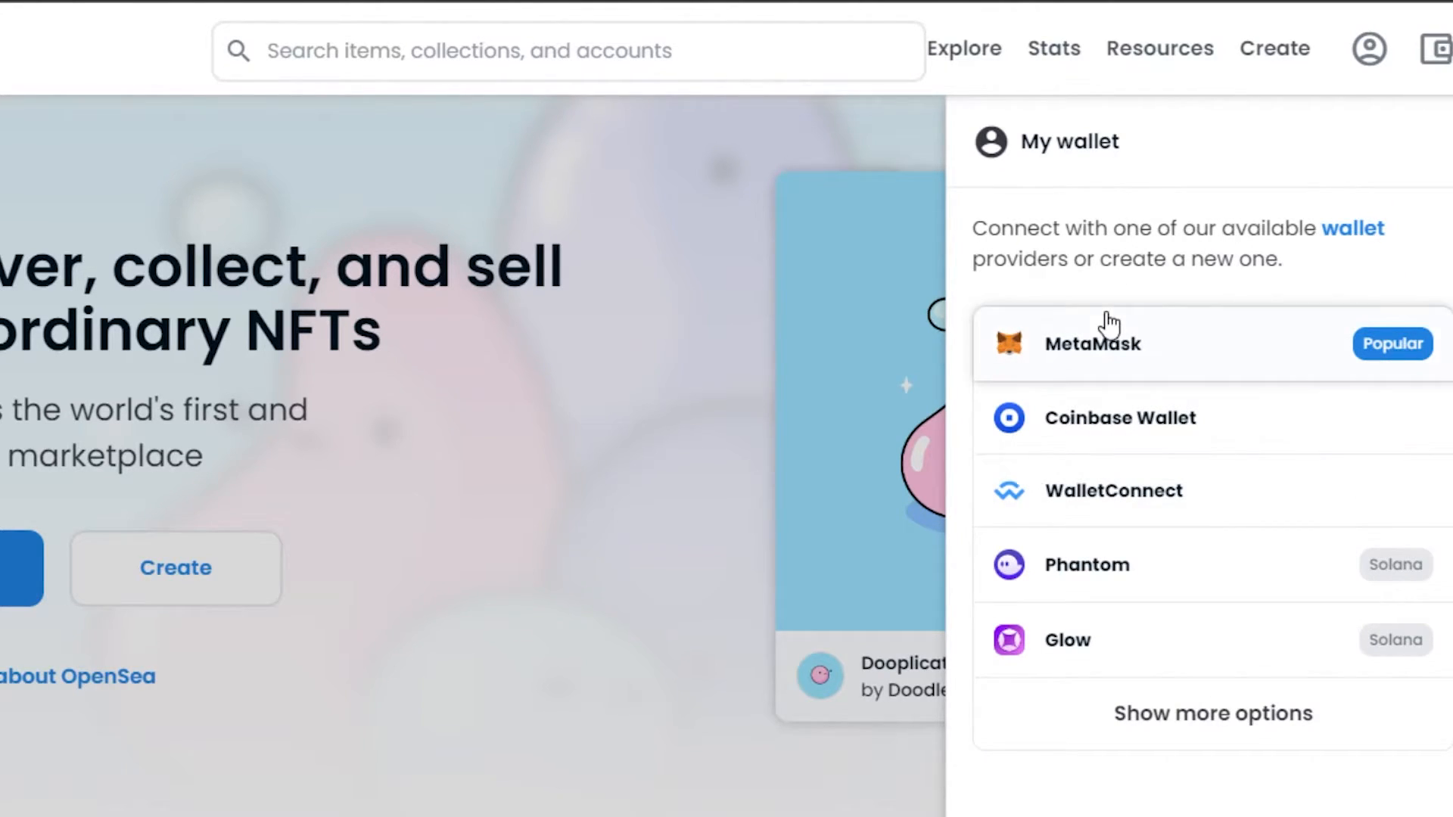
{"action": "mouse_move", "coordinate": [1061, 336]}
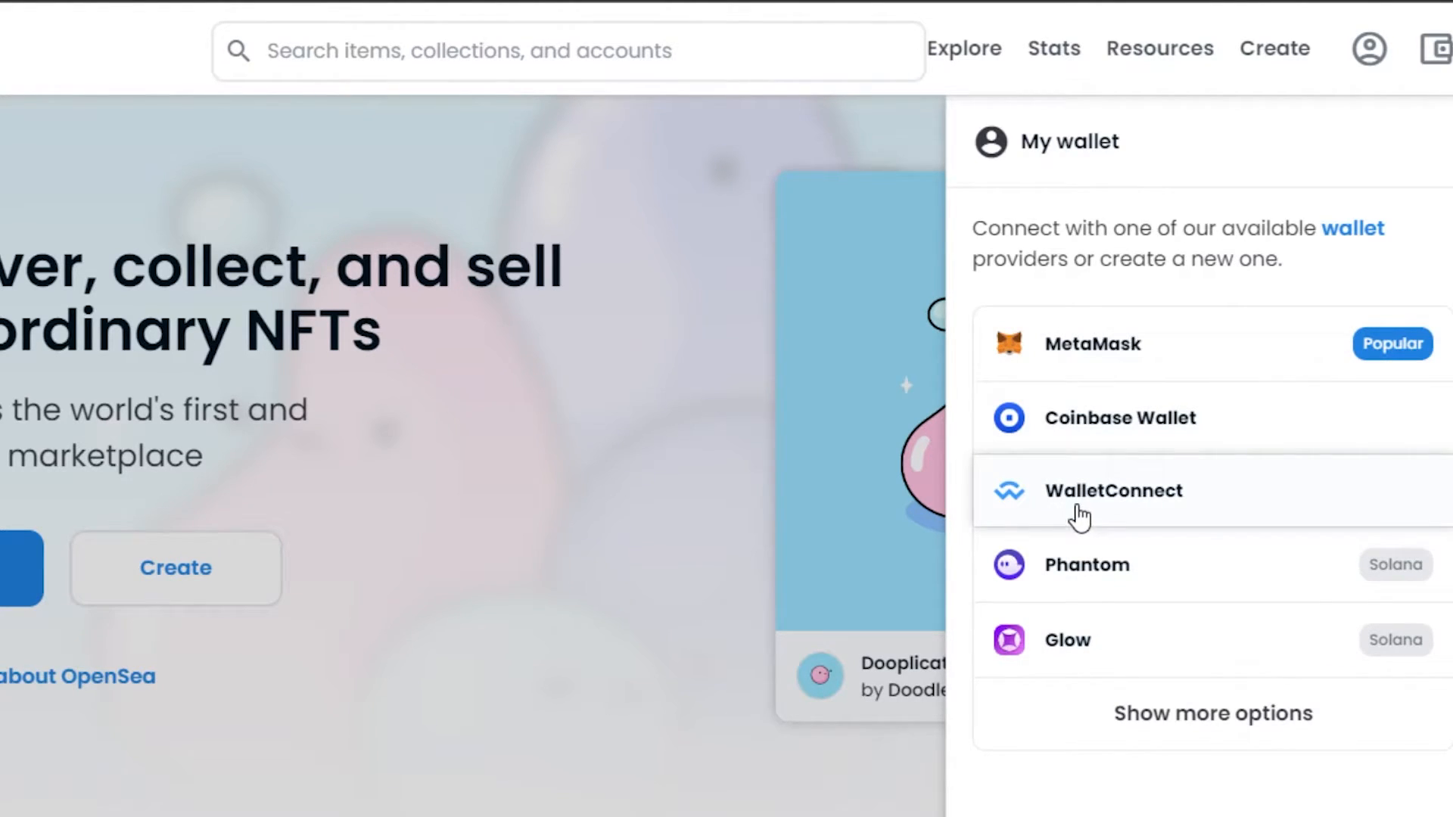
{"action": "mouse_move", "coordinate": [1160, 577]}
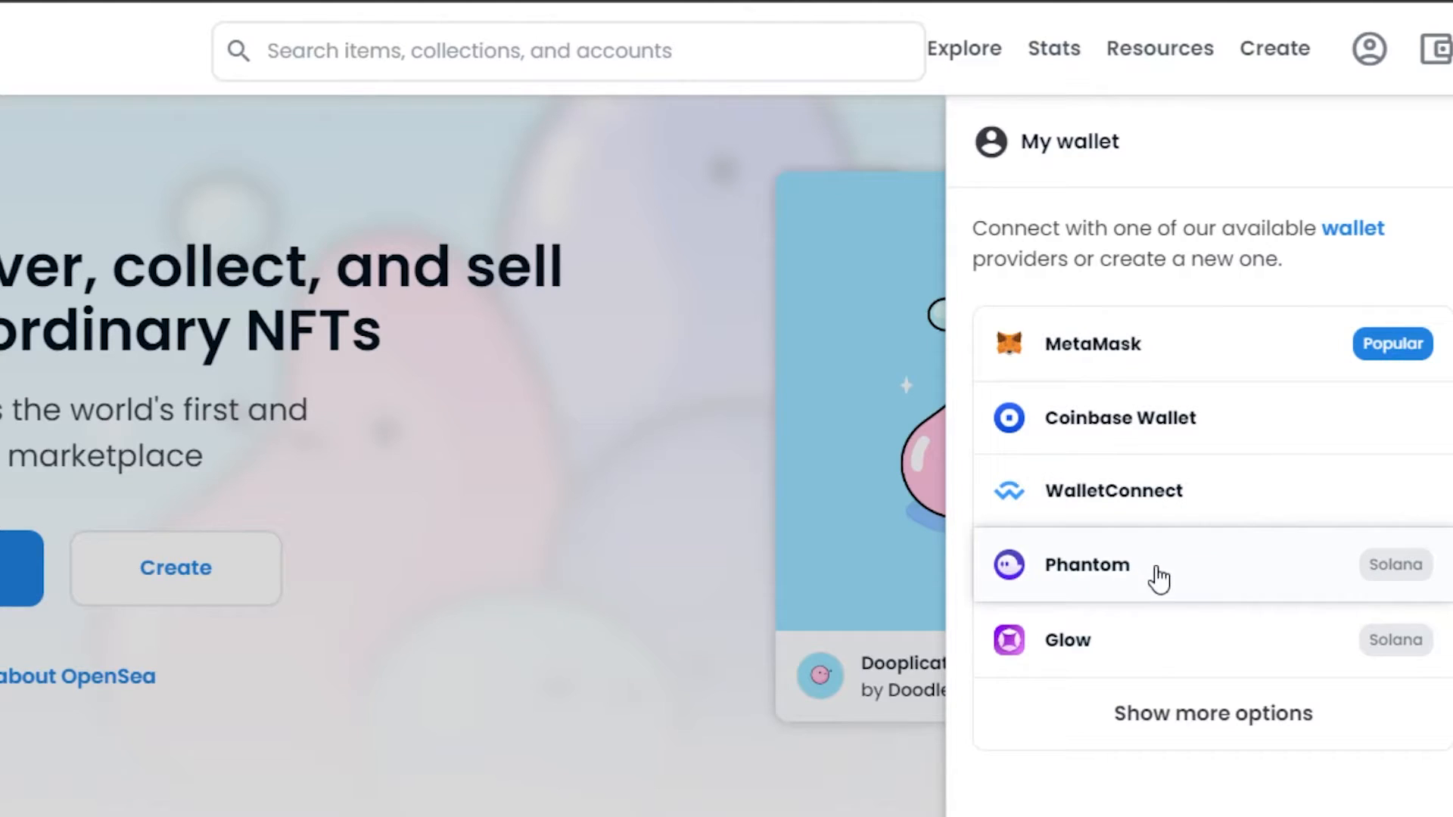
{"action": "mouse_move", "coordinate": [1125, 409]}
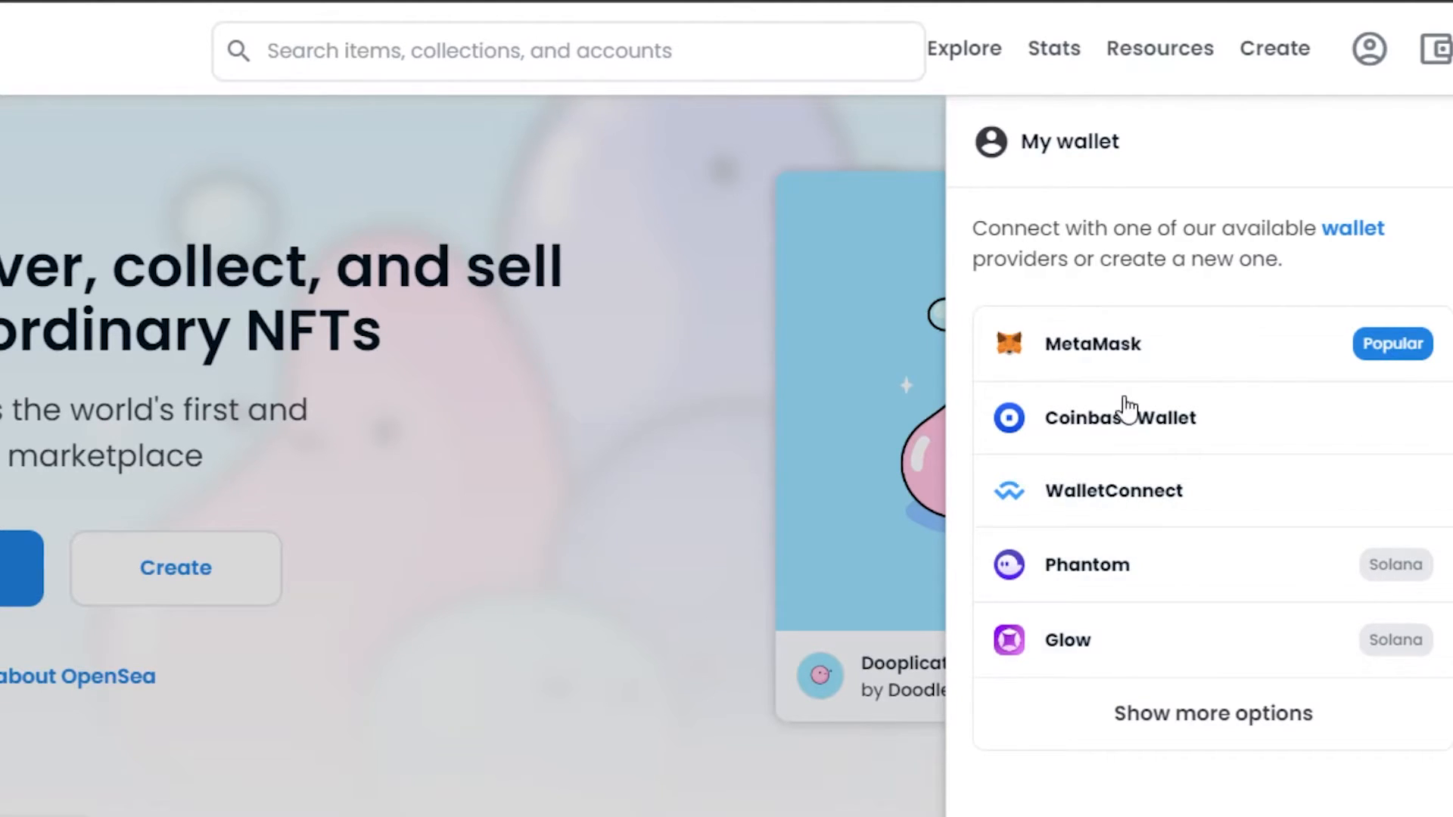
{"action": "mouse_move", "coordinate": [1012, 366]}
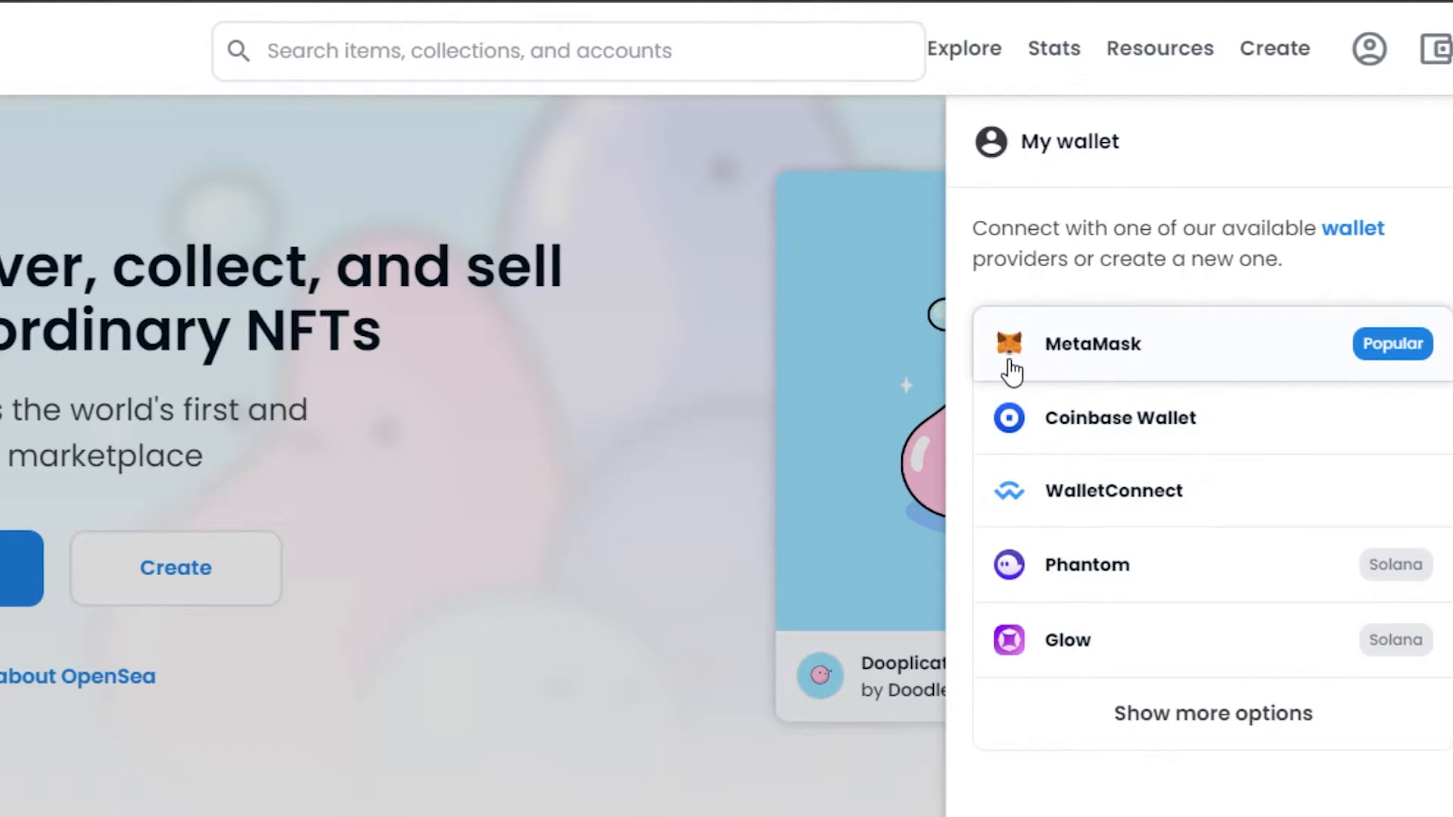
{"action": "mouse_move", "coordinate": [1062, 359]}
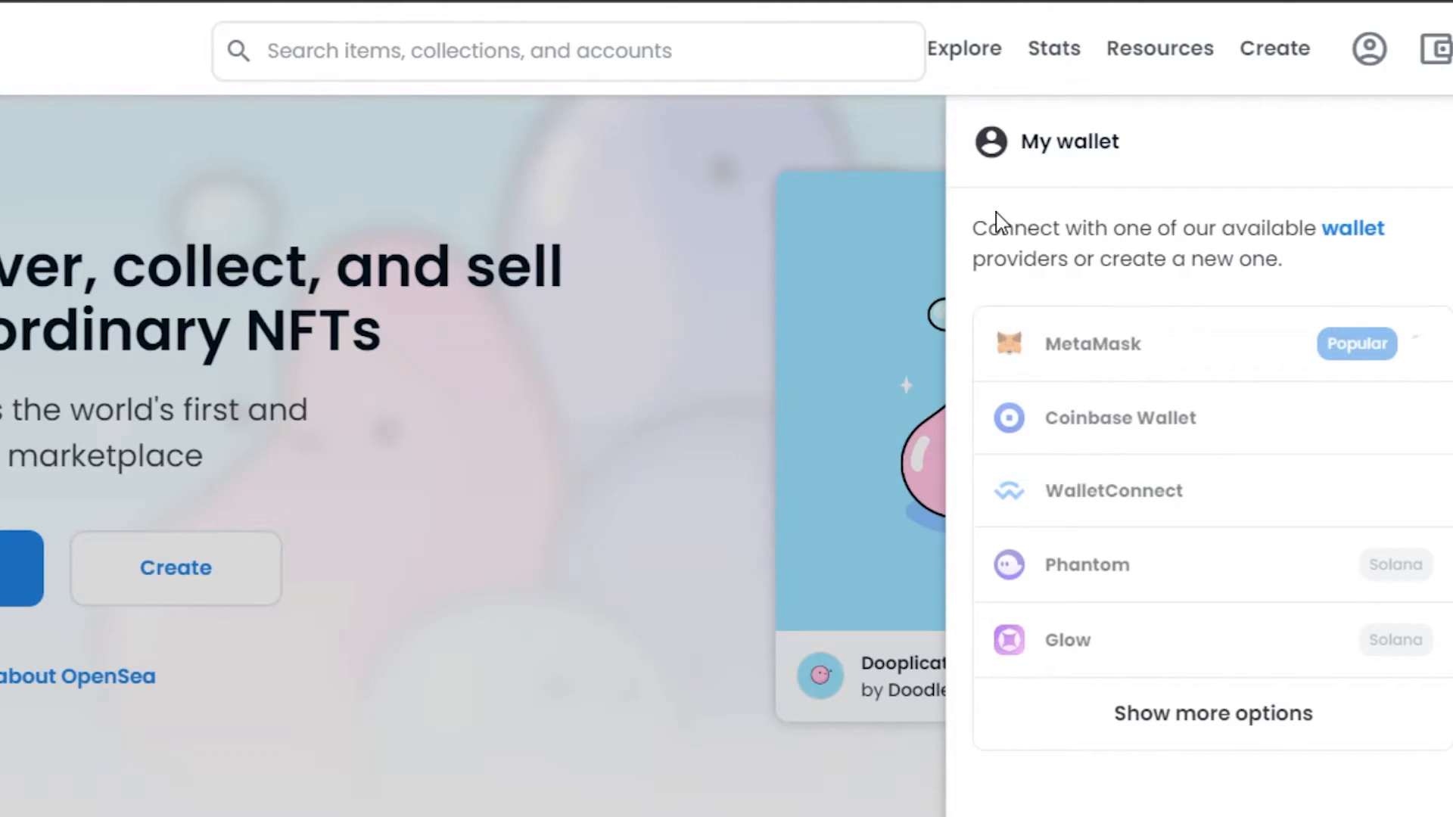
{"action": "left_click", "coordinate": [1091, 343]}
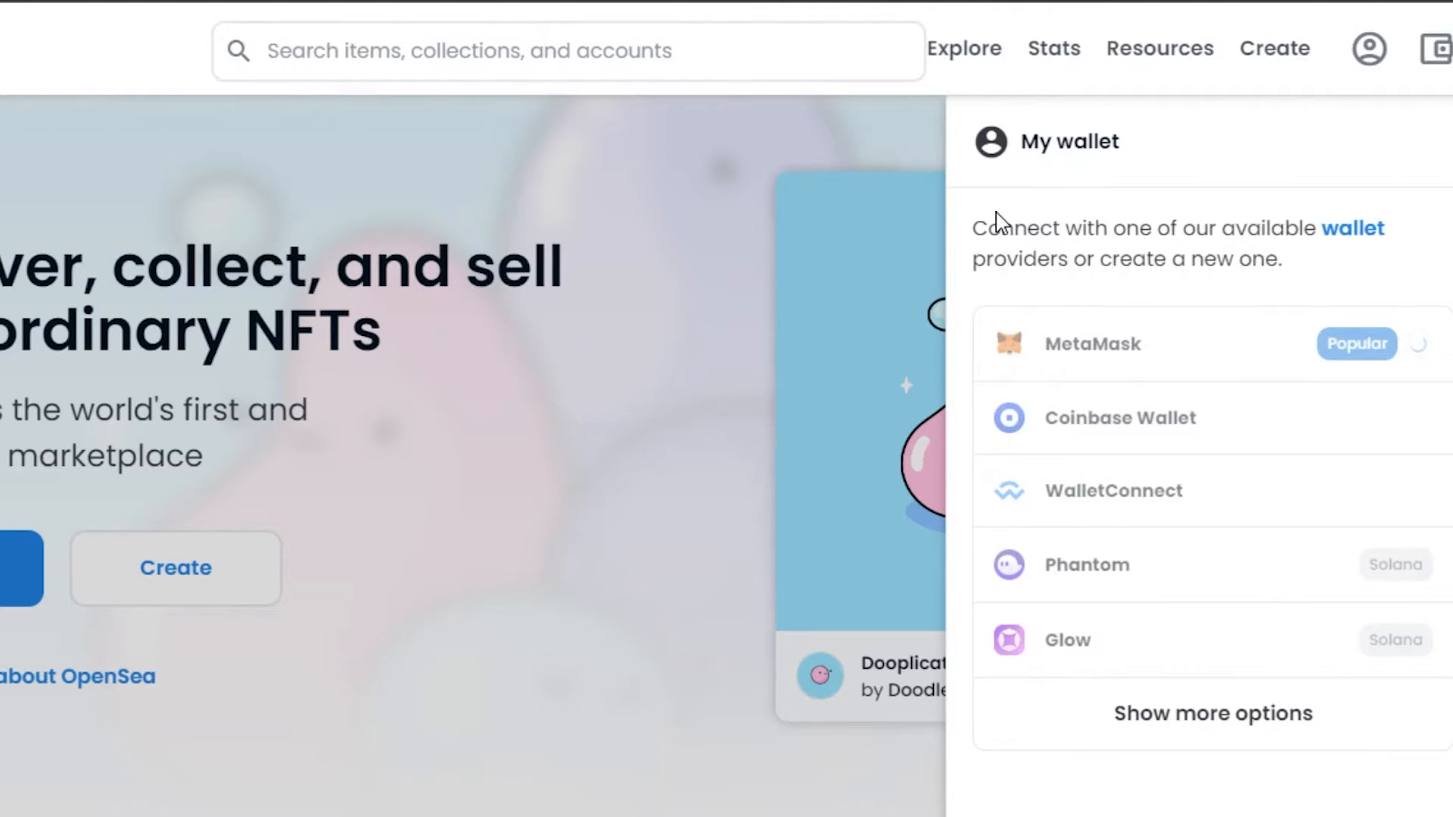
{"action": "left_click", "coordinate": [1091, 344]}
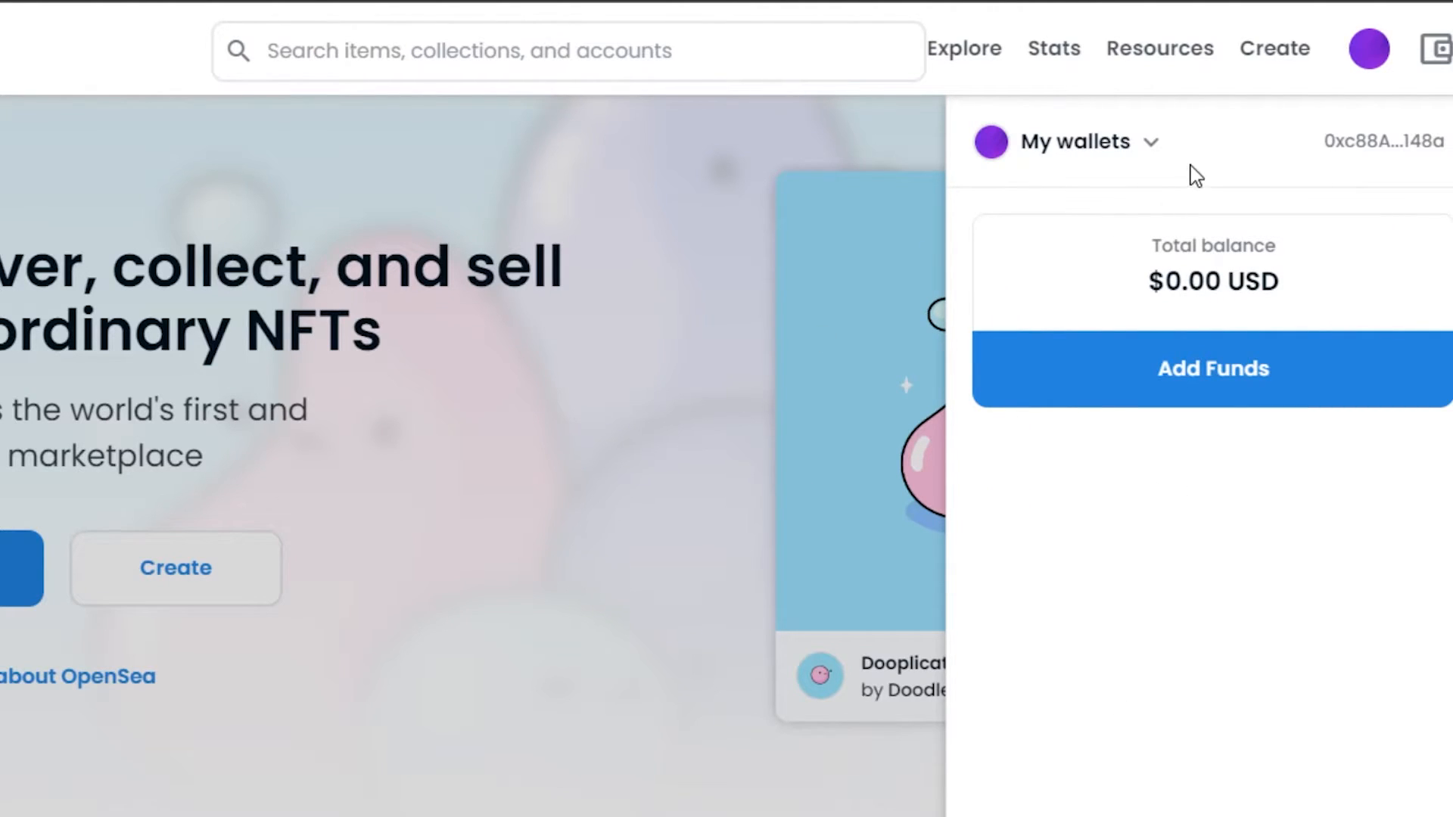
{"action": "mouse_move", "coordinate": [1175, 181]}
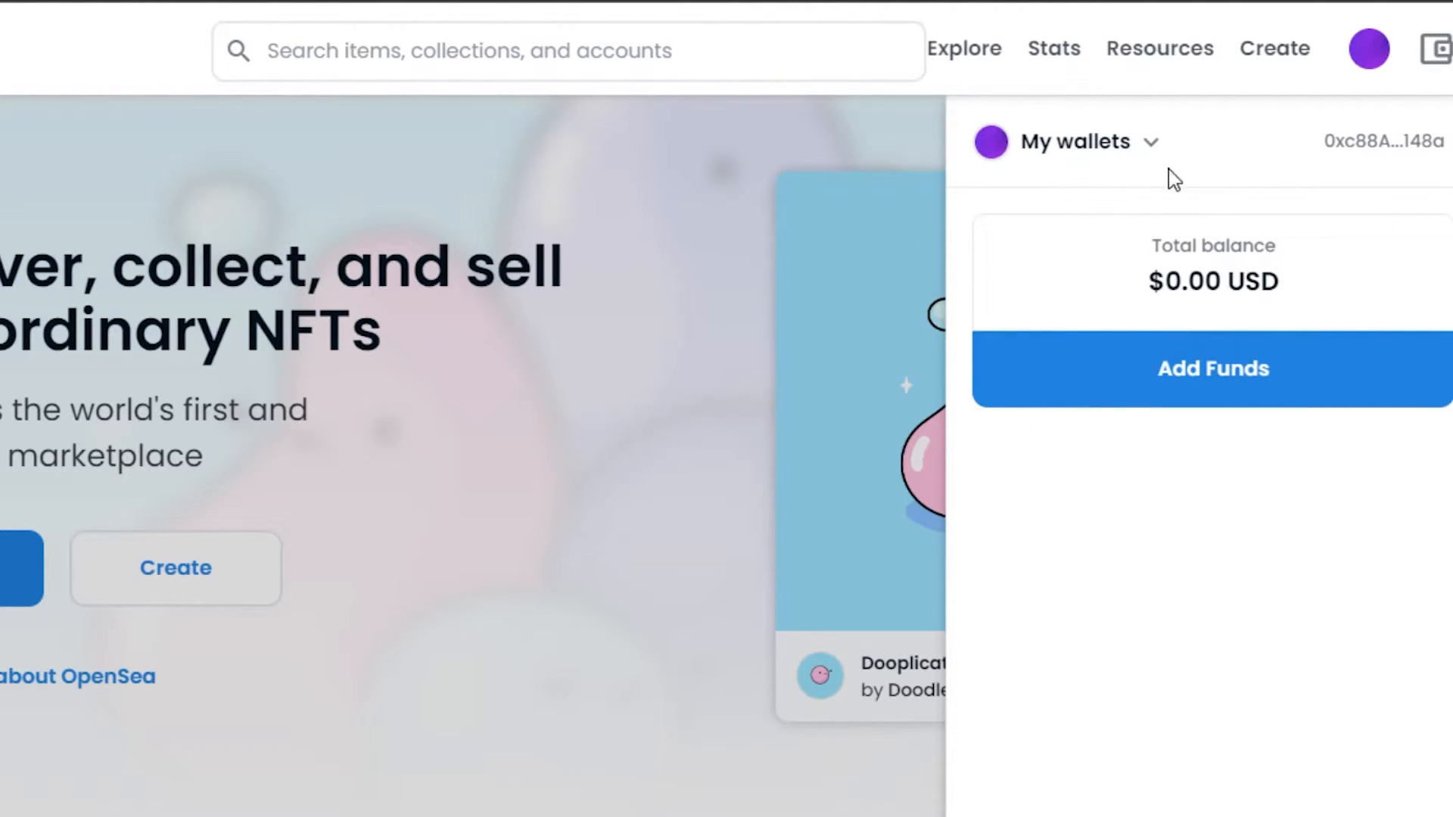
{"action": "mouse_move", "coordinate": [991, 282]}
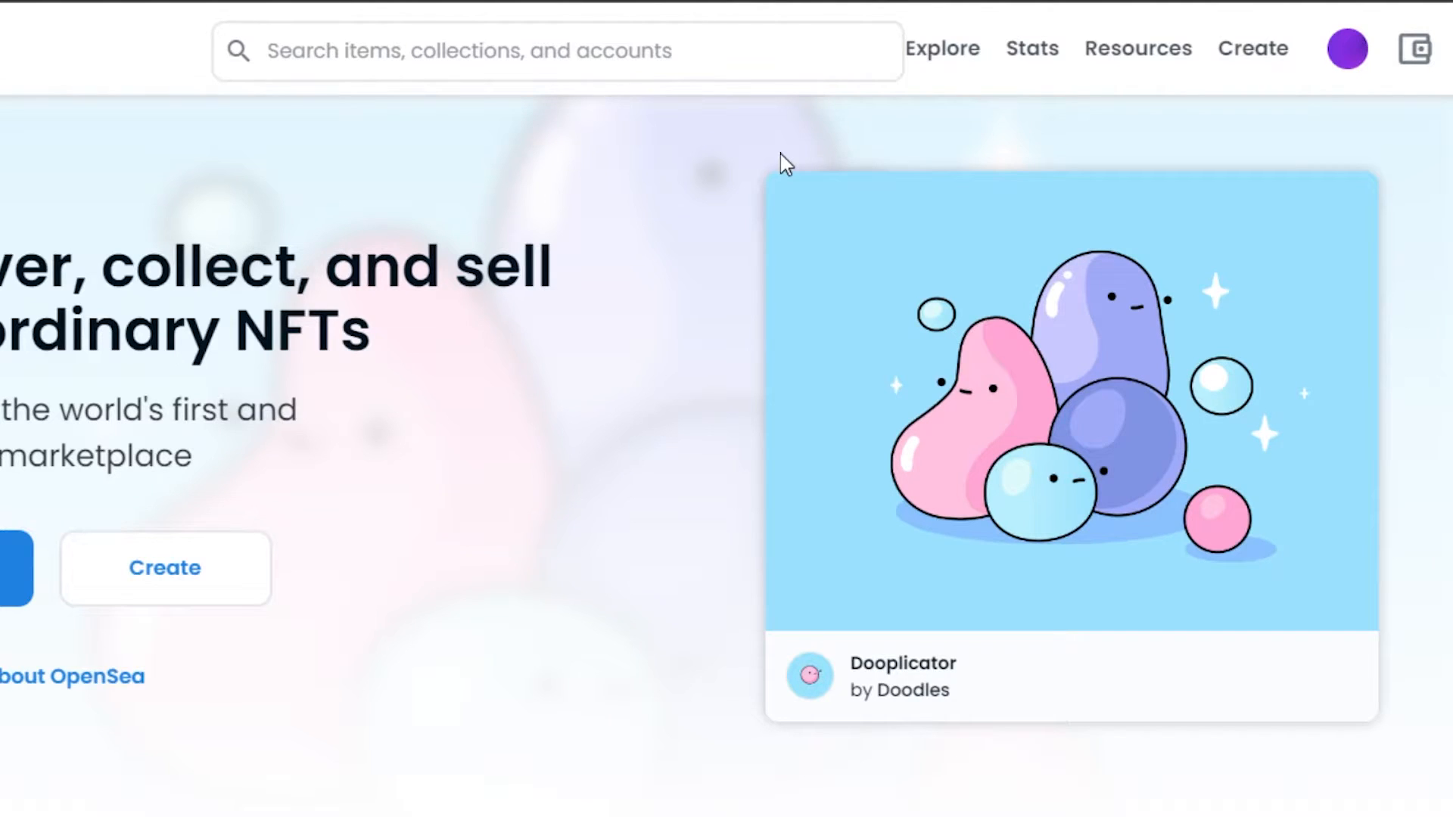
{"action": "mouse_move", "coordinate": [1346, 49]}
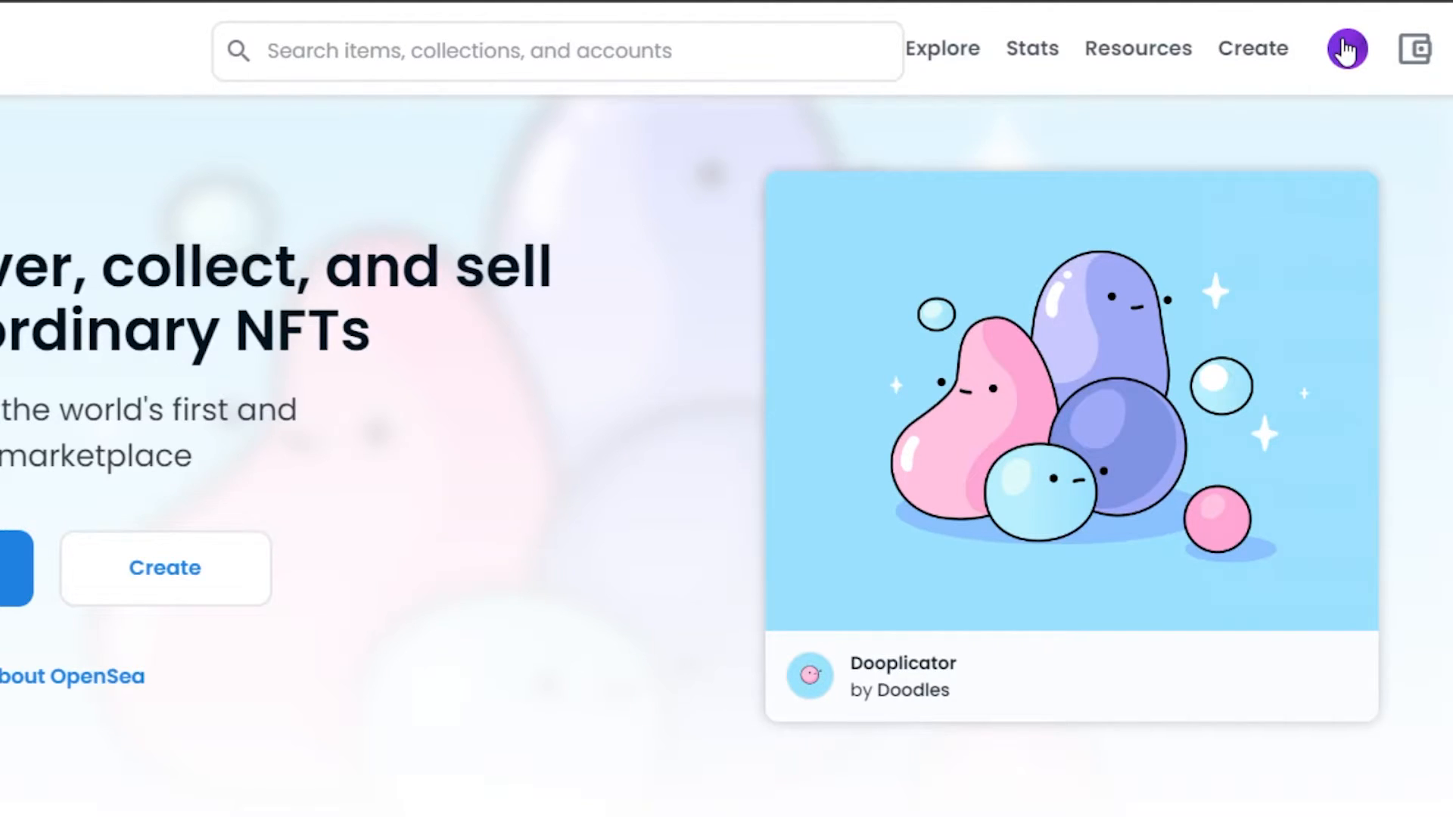
{"action": "left_click", "coordinate": [1346, 49]}
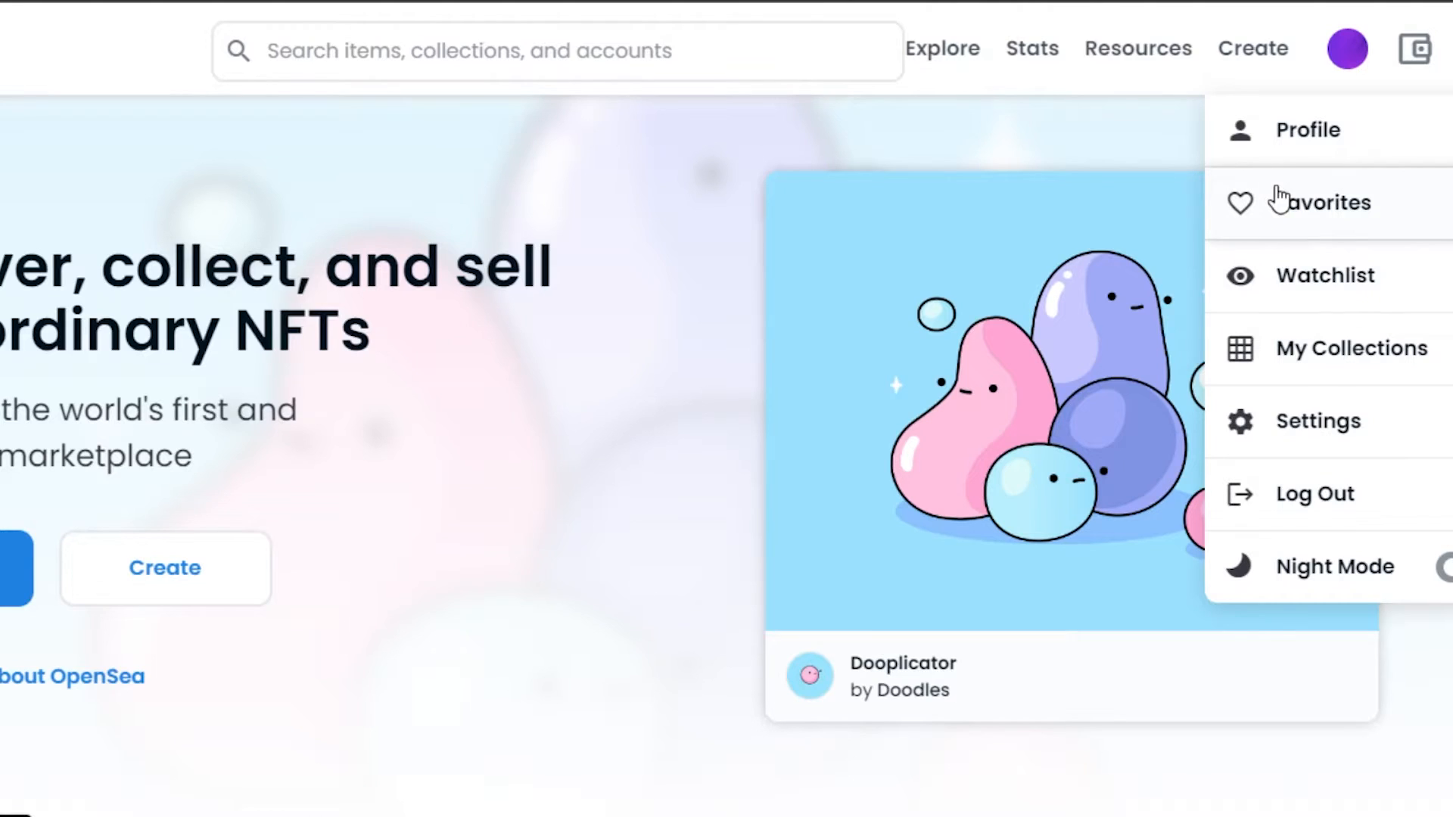
{"action": "mouse_move", "coordinate": [1320, 148]}
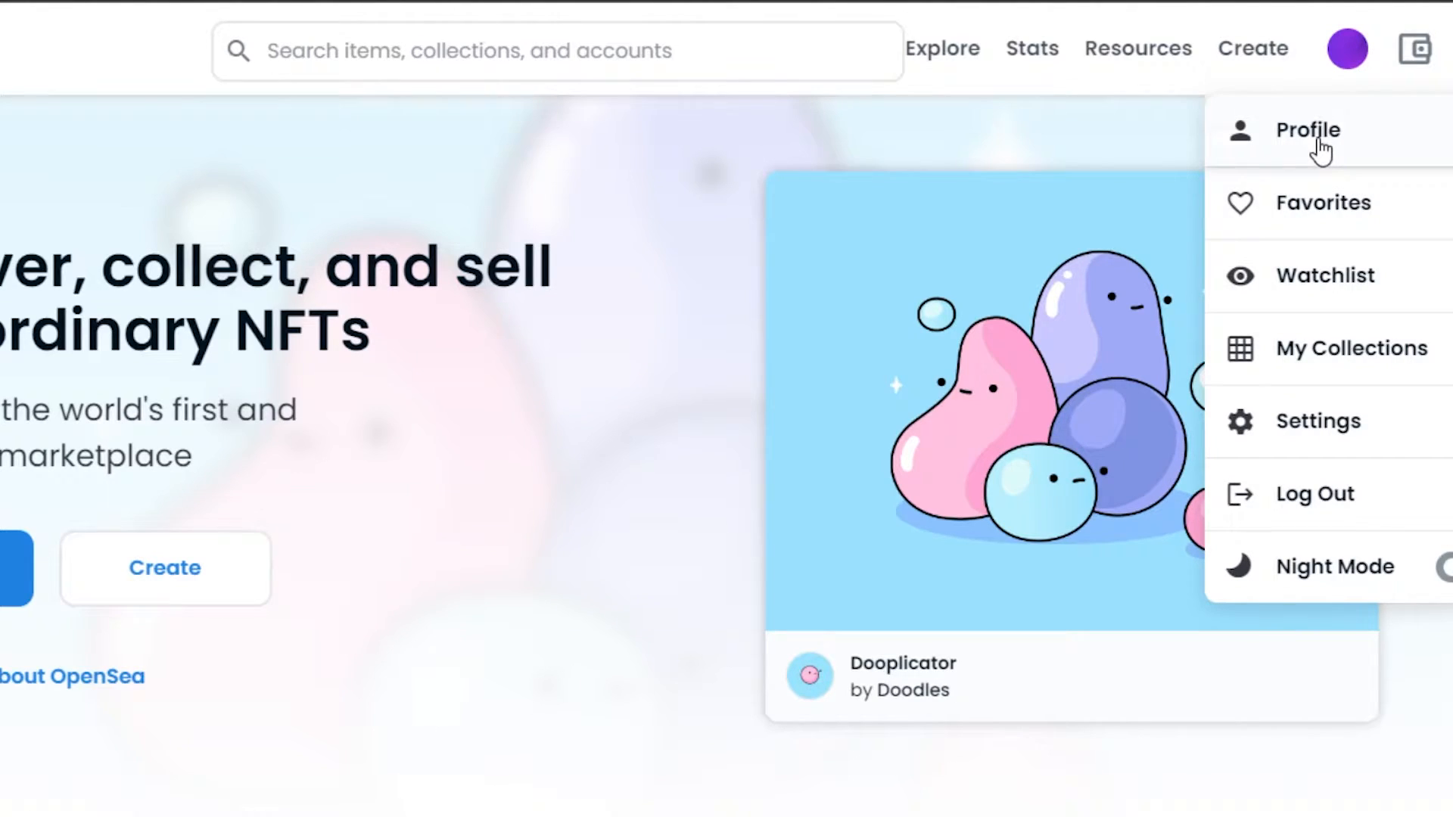
{"action": "mouse_move", "coordinate": [1362, 135]}
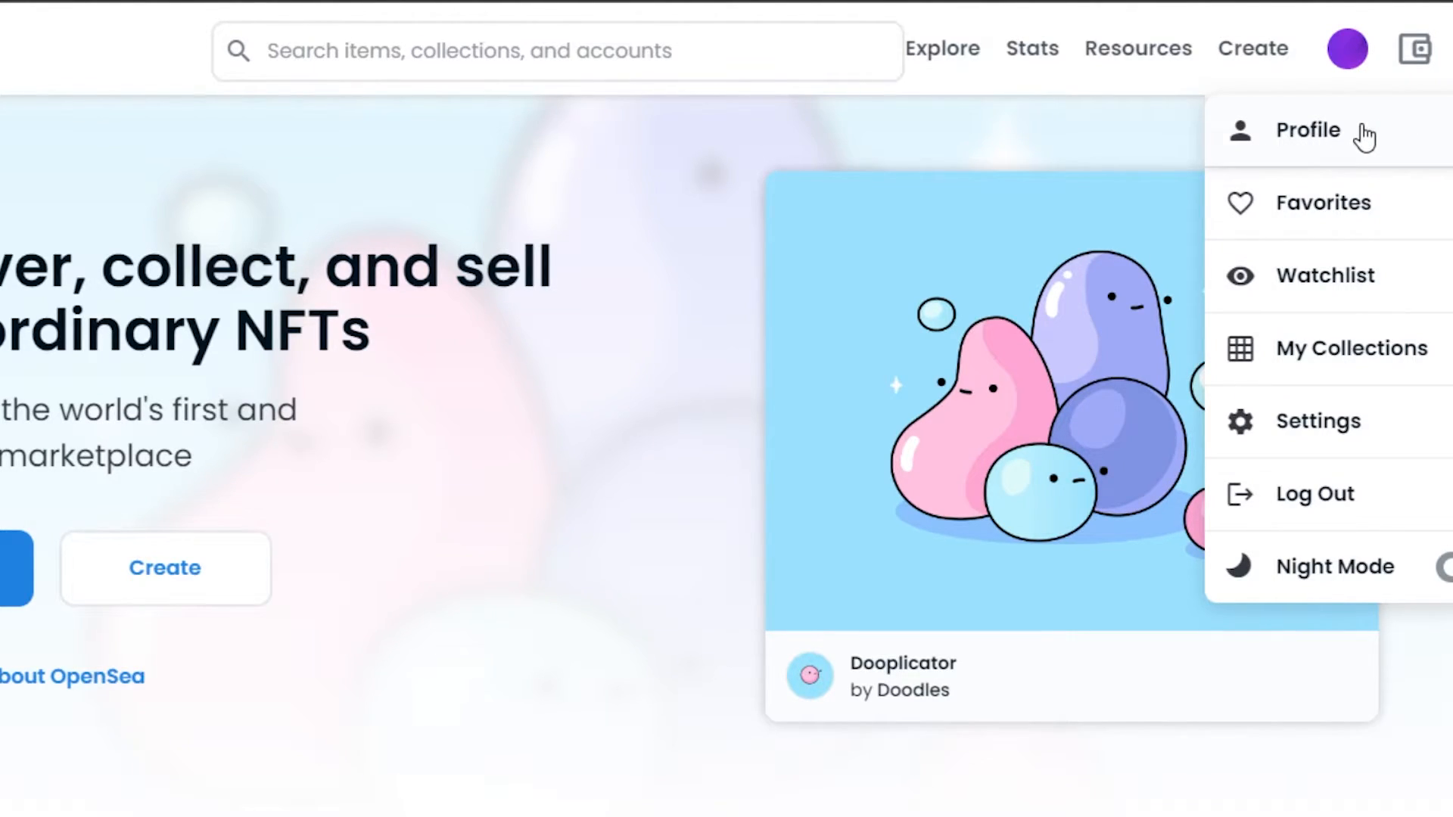
{"action": "mouse_move", "coordinate": [1333, 148]}
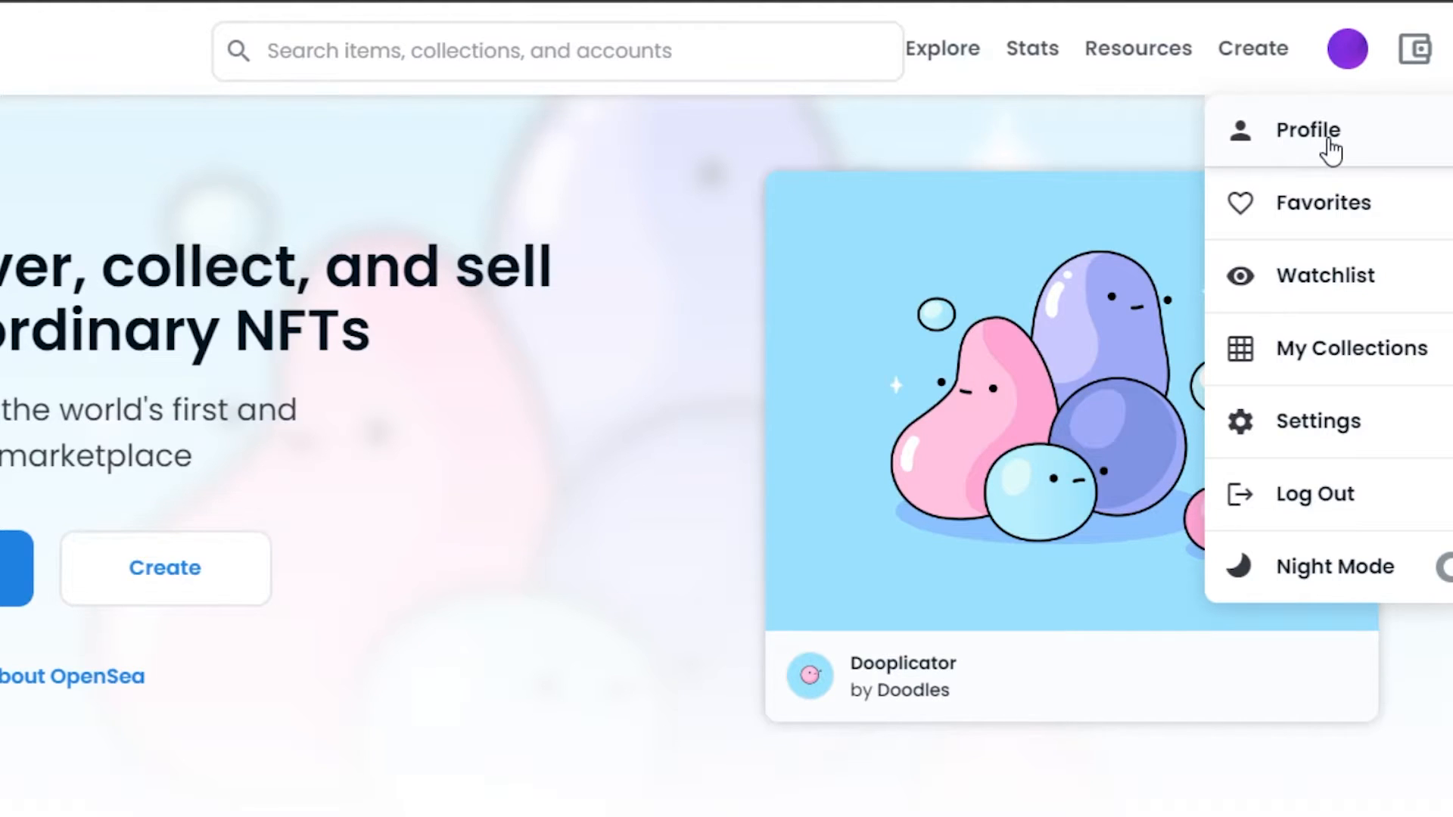
{"action": "left_click", "coordinate": [755, 310]}
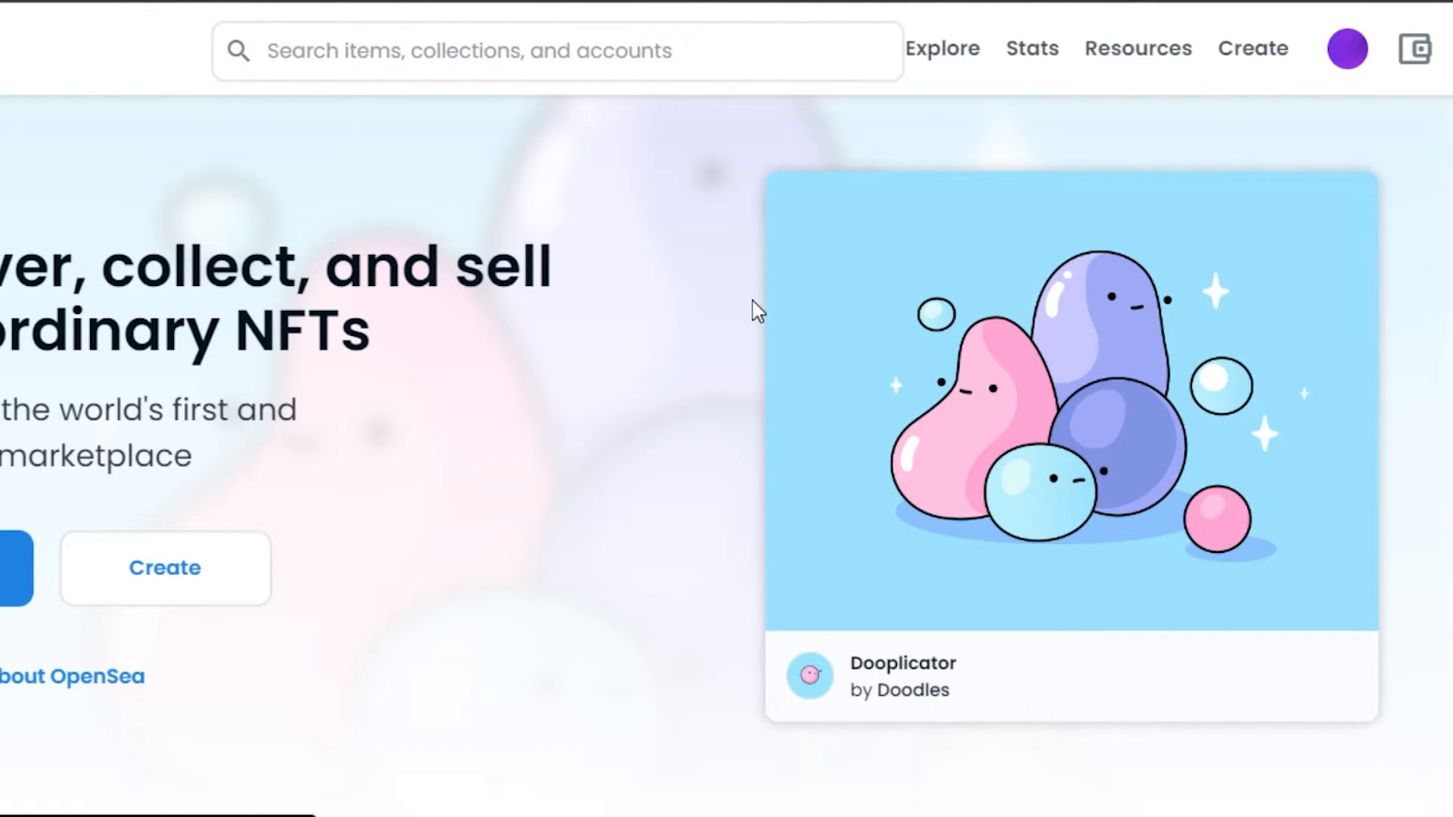
{"action": "mouse_move", "coordinate": [1253, 30]}
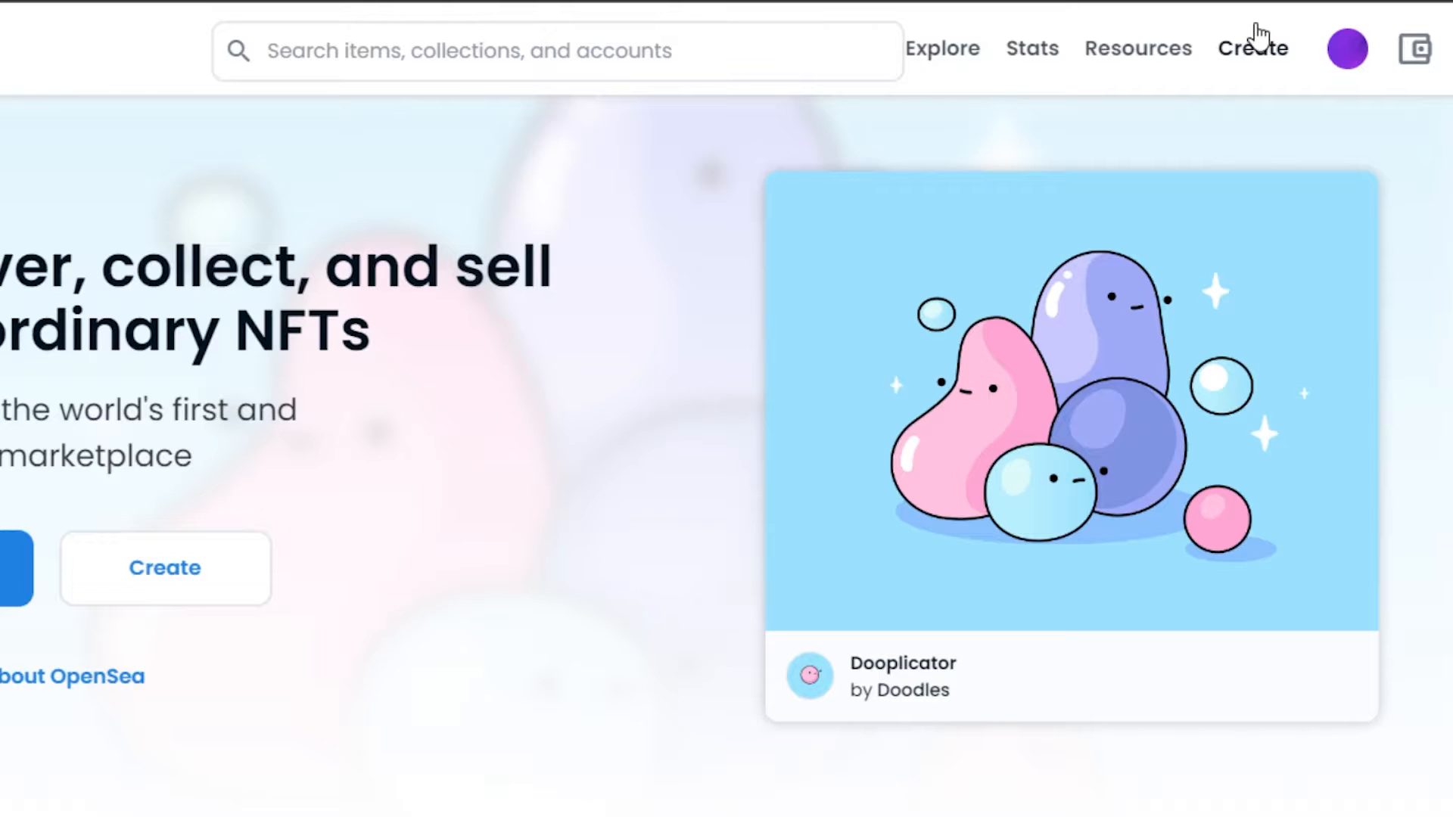
{"action": "mouse_move", "coordinate": [1253, 48]}
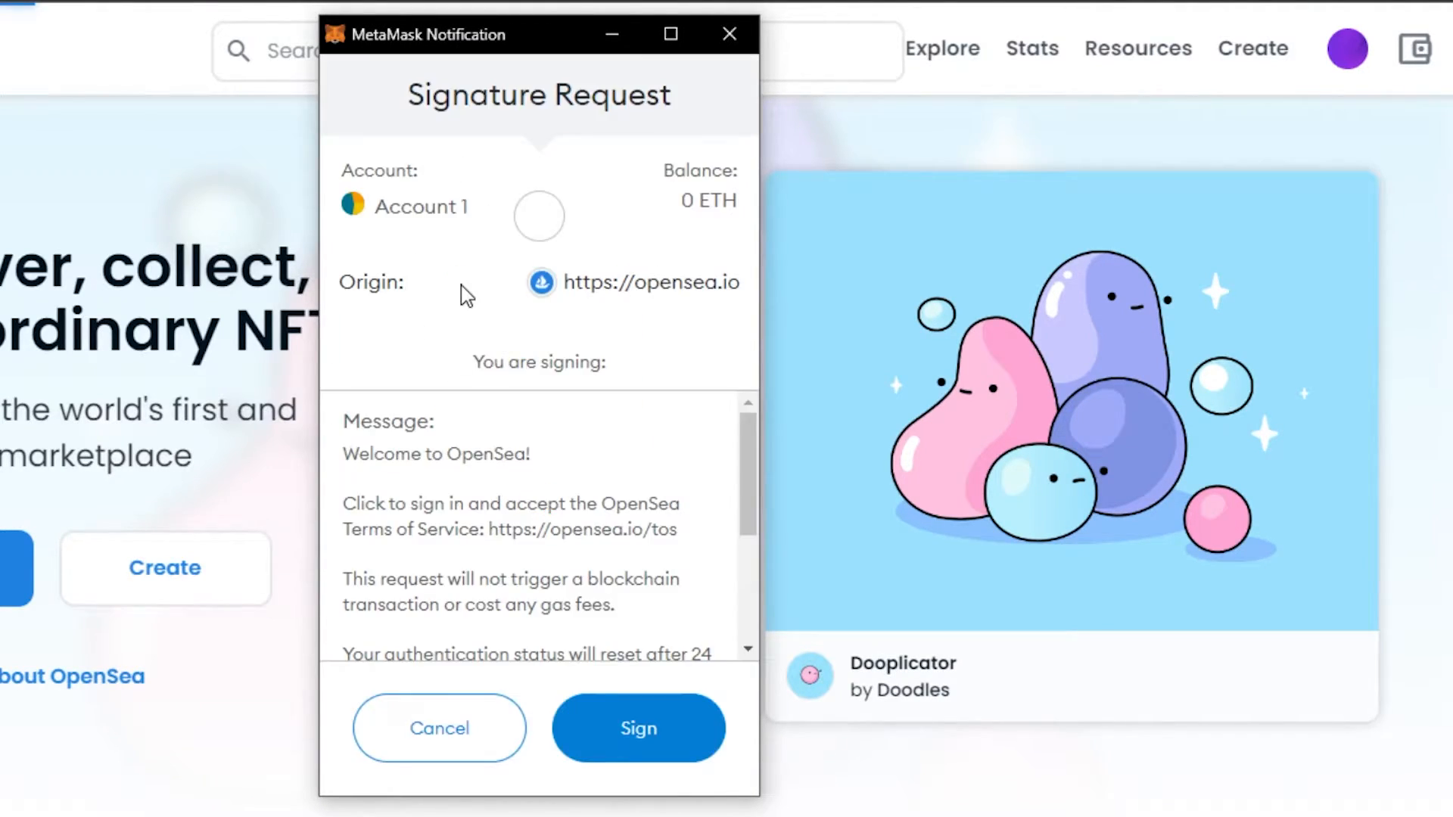
Step: Sign MetaMask's OpenSea sign-in signature request
{"action": "left_click", "coordinate": [637, 727]}
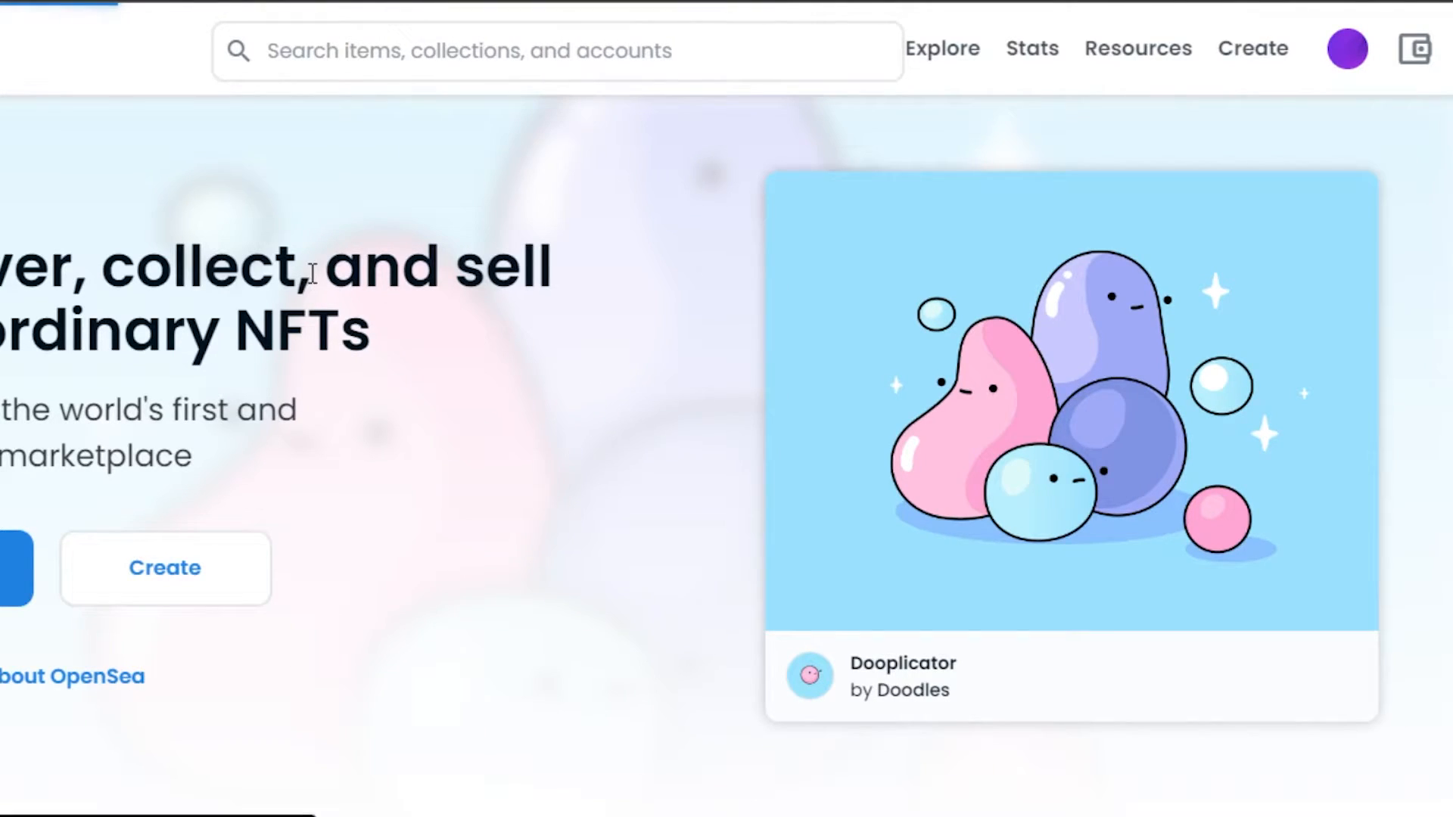
Step: Open the Create New Item form and choose the Bitcoin image as its media
{"action": "left_click", "coordinate": [1251, 49]}
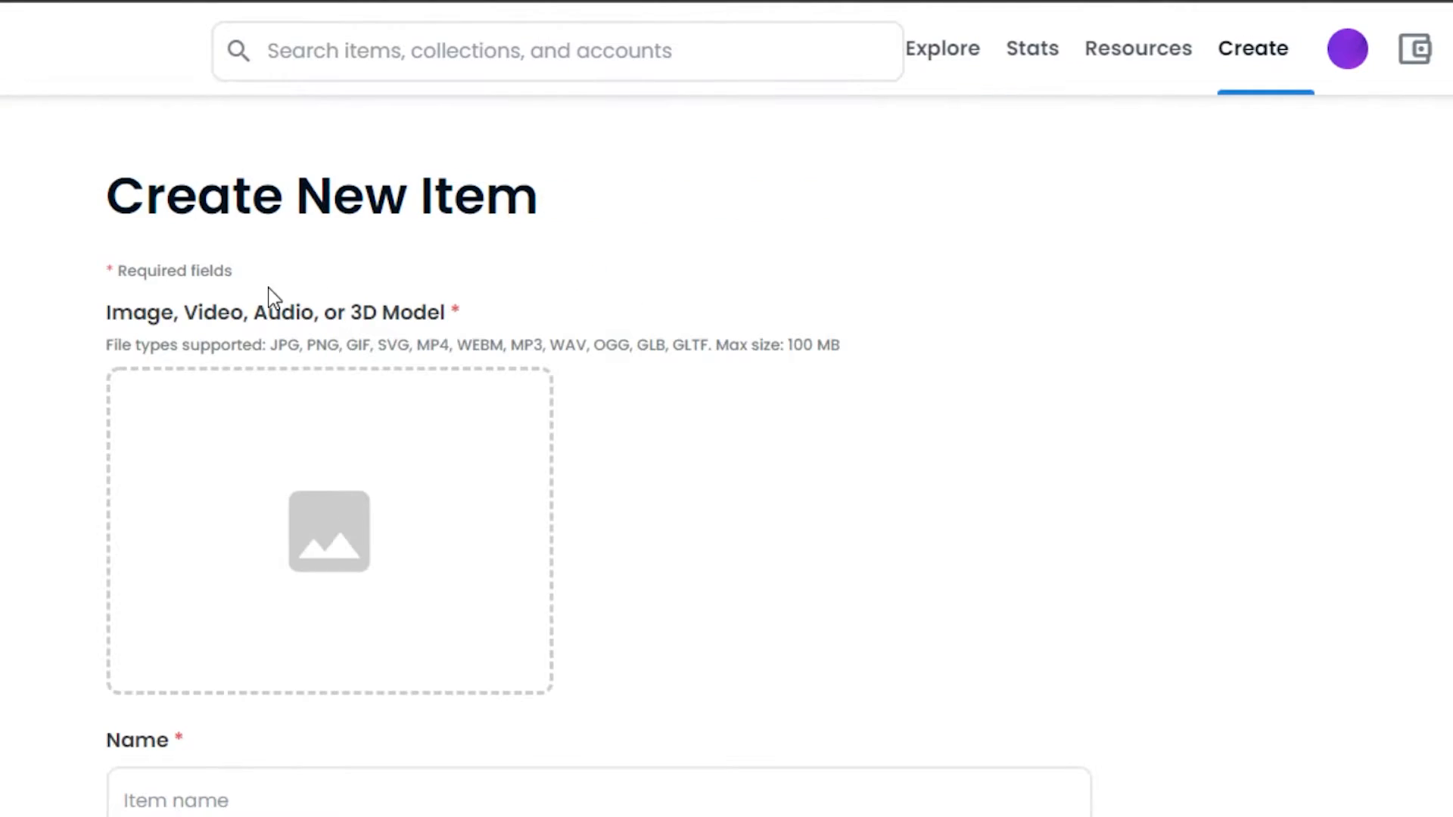
{"action": "scroll", "scroll_direction": "down", "scroll_amount": 3}
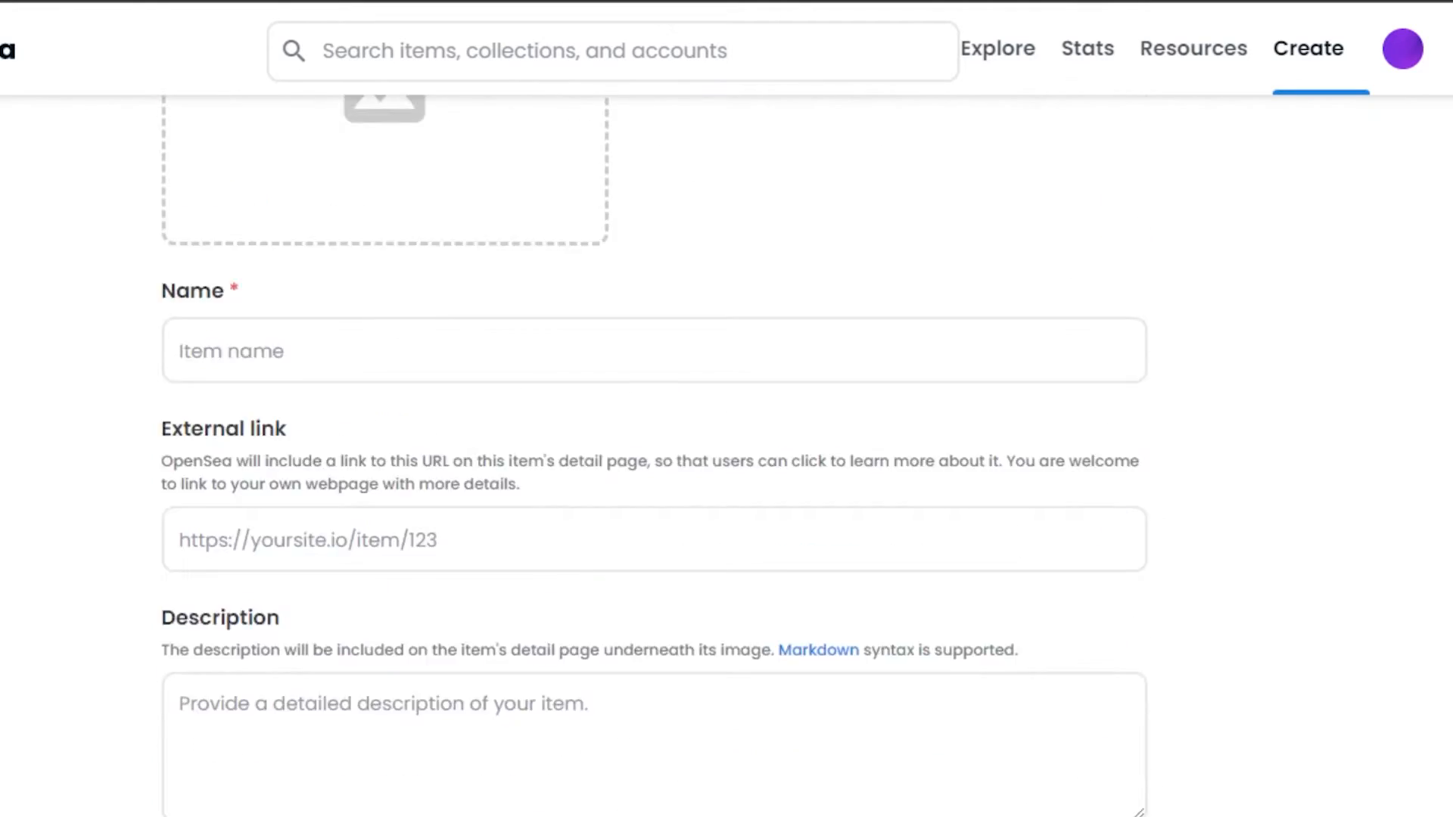
{"action": "scroll", "scroll_direction": "up", "scroll_amount": 3}
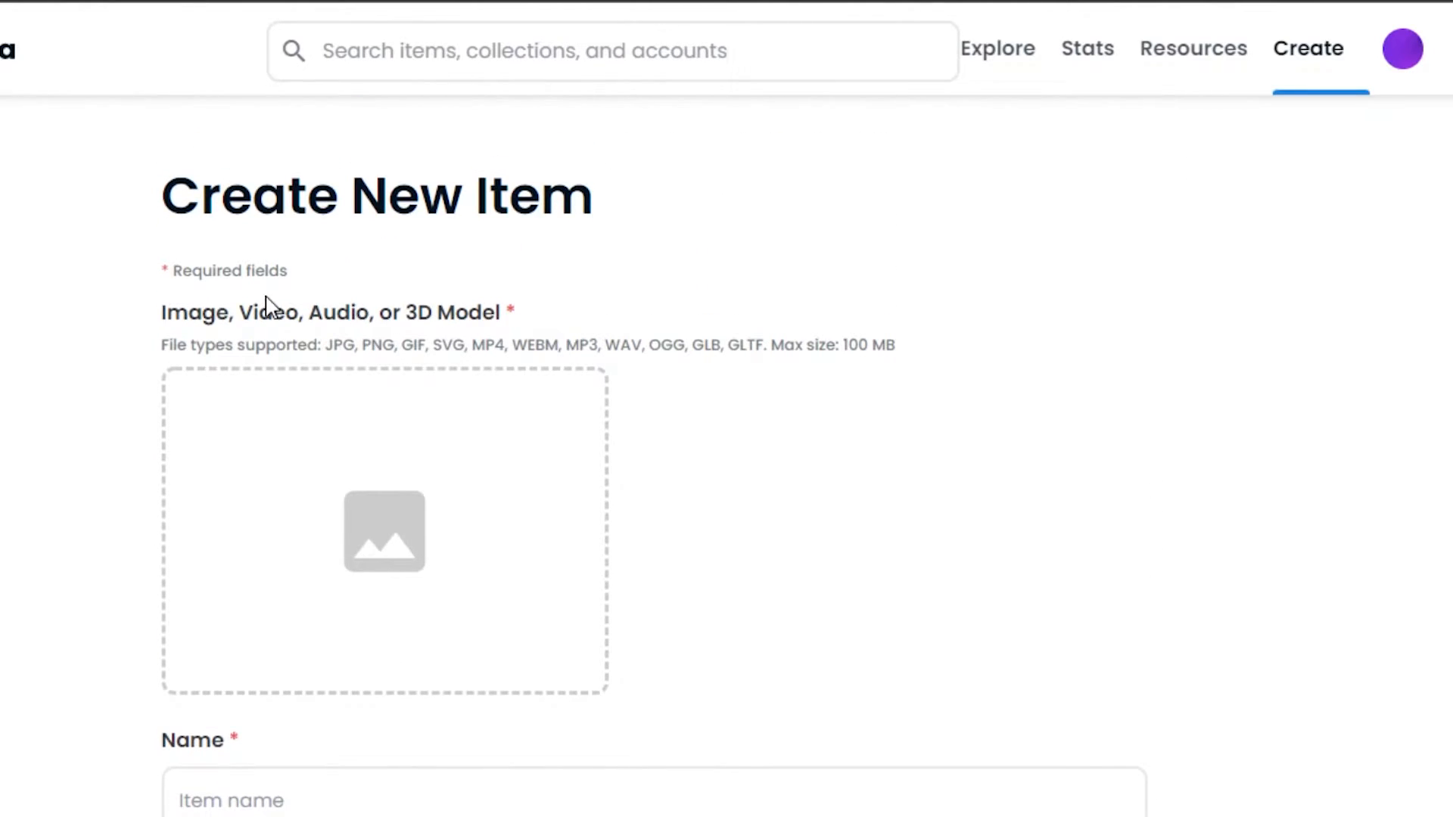
{"action": "mouse_move", "coordinate": [87, 433]}
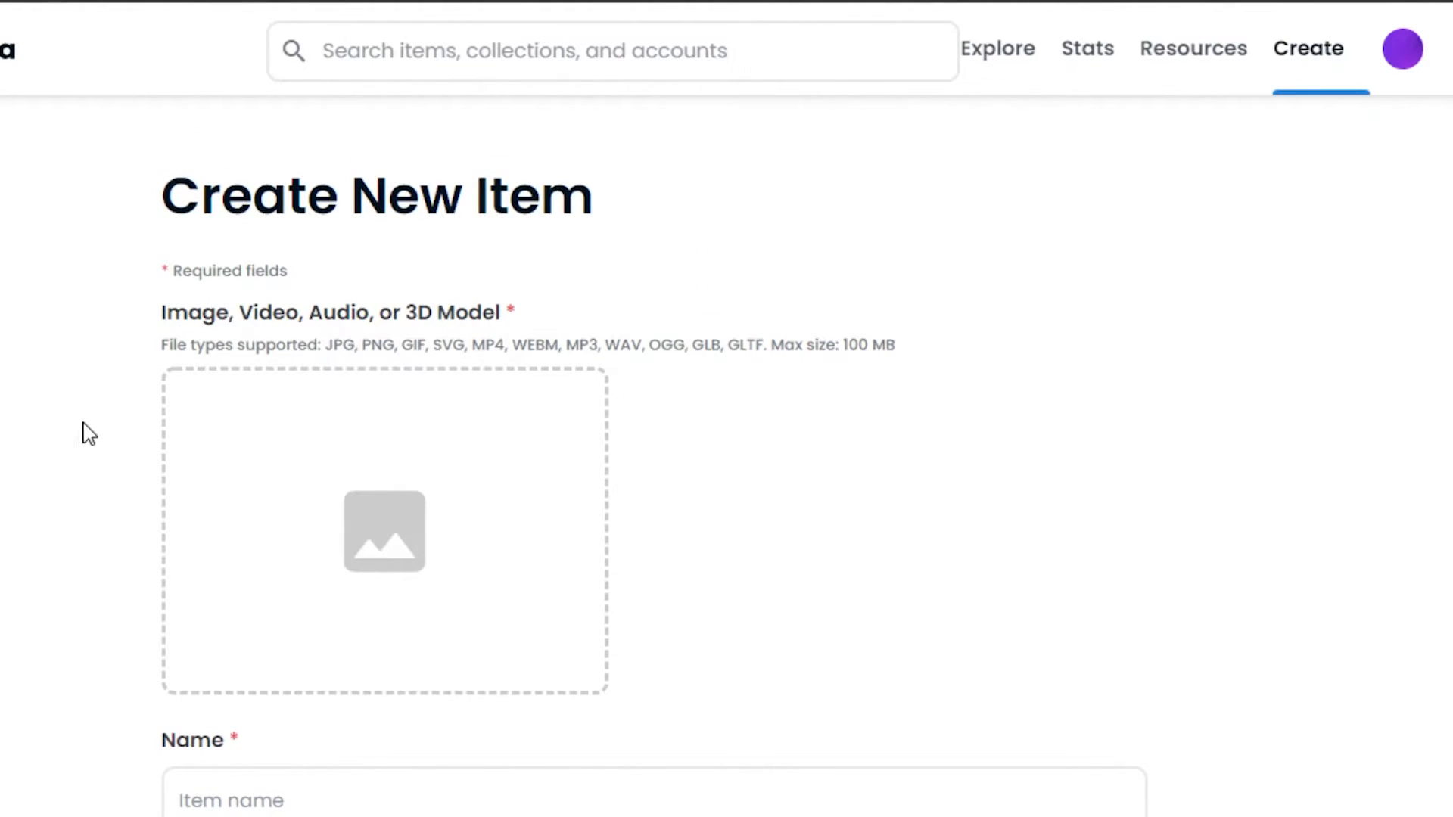
{"action": "mouse_move", "coordinate": [175, 419]}
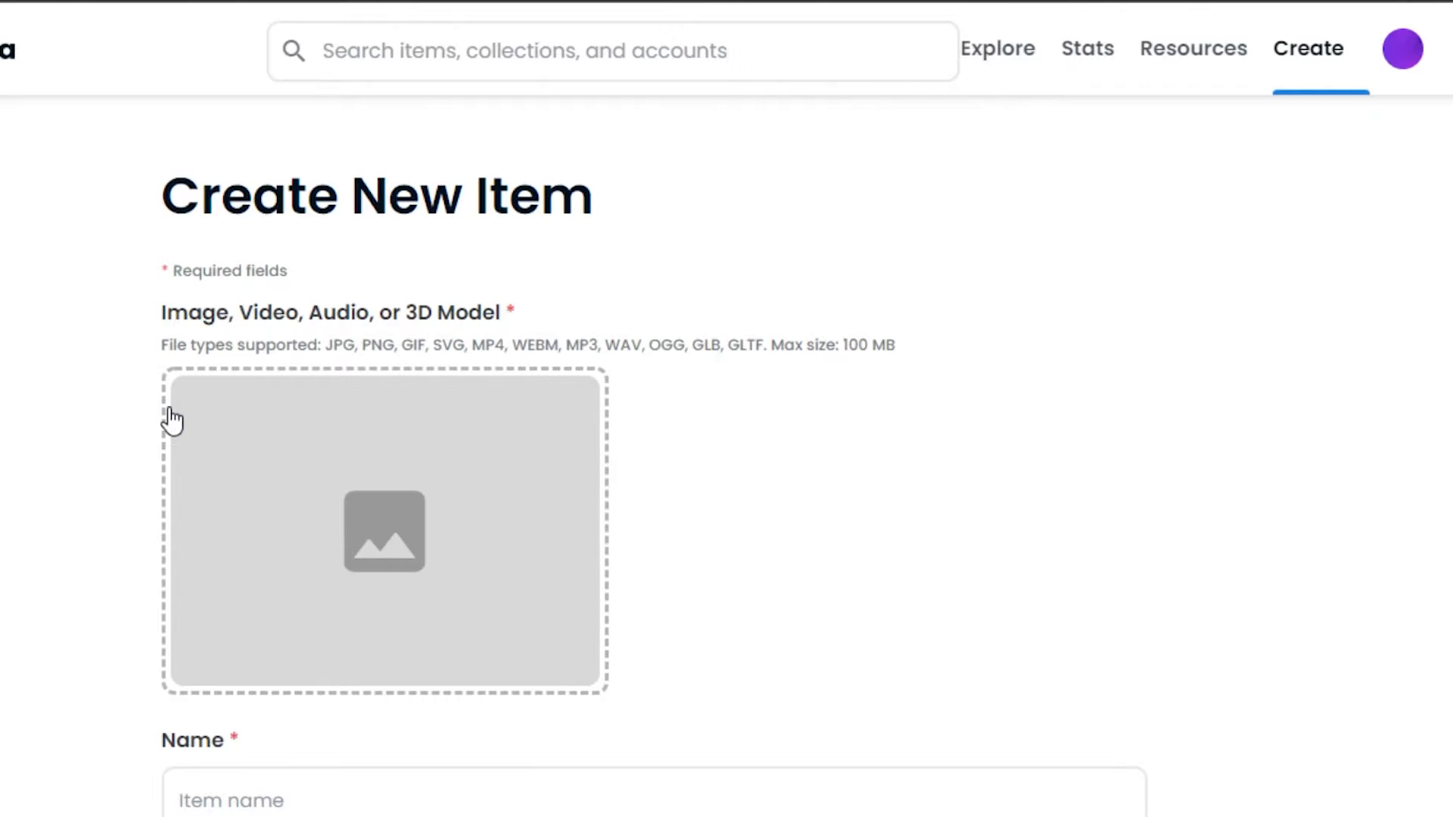
{"action": "mouse_move", "coordinate": [463, 326]}
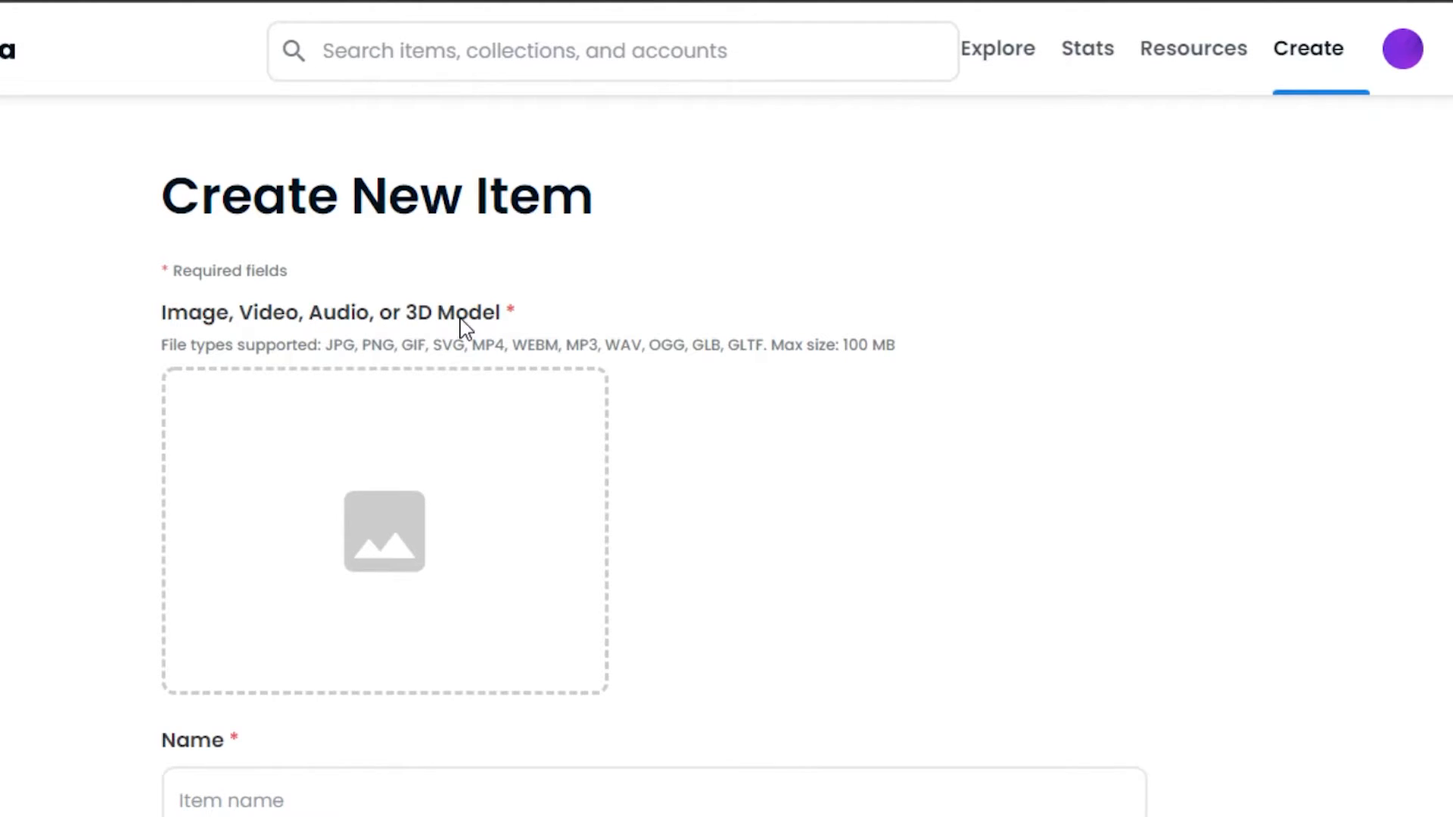
{"action": "mouse_move", "coordinate": [842, 345]}
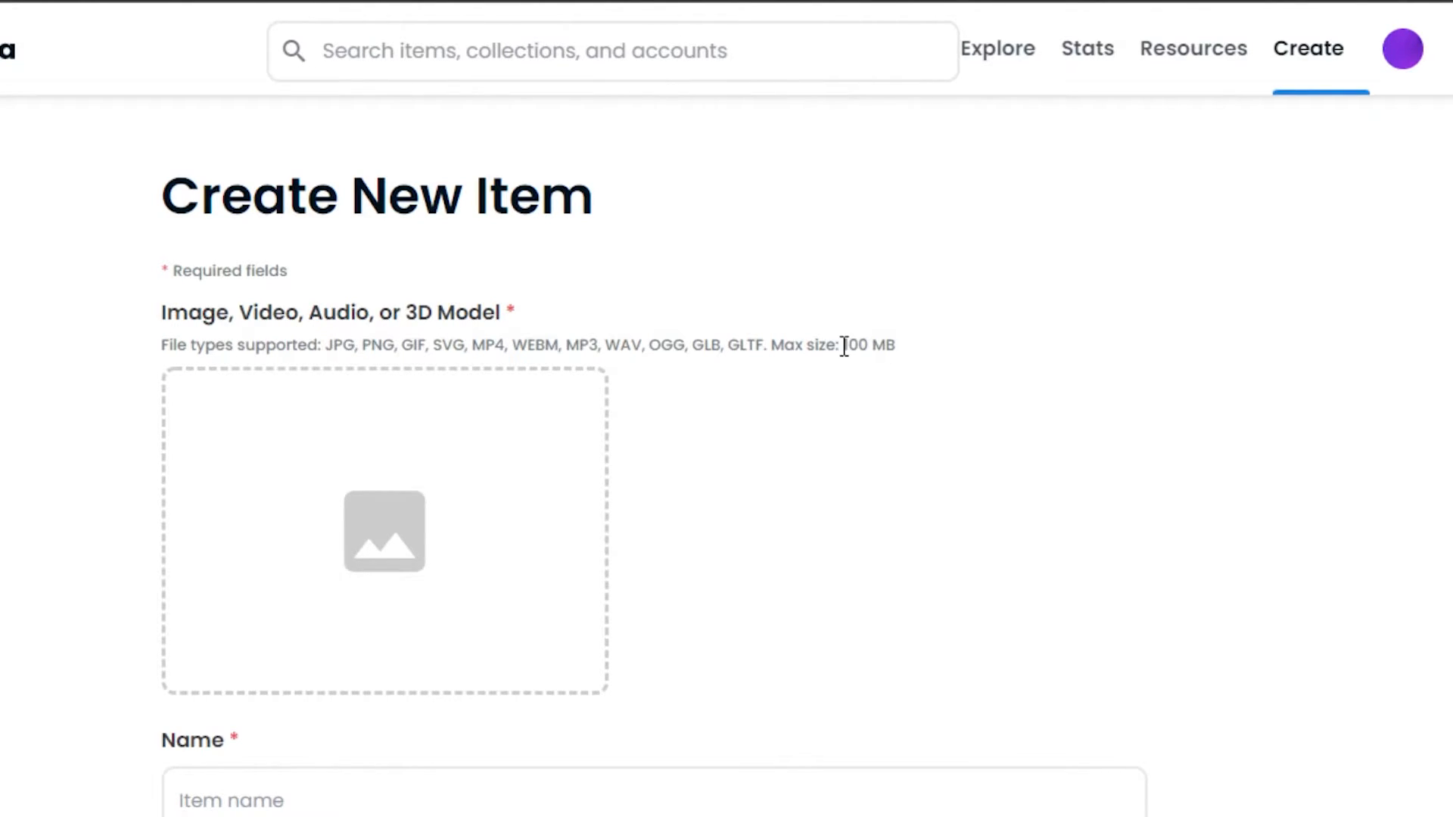
{"action": "mouse_move", "coordinate": [924, 359]}
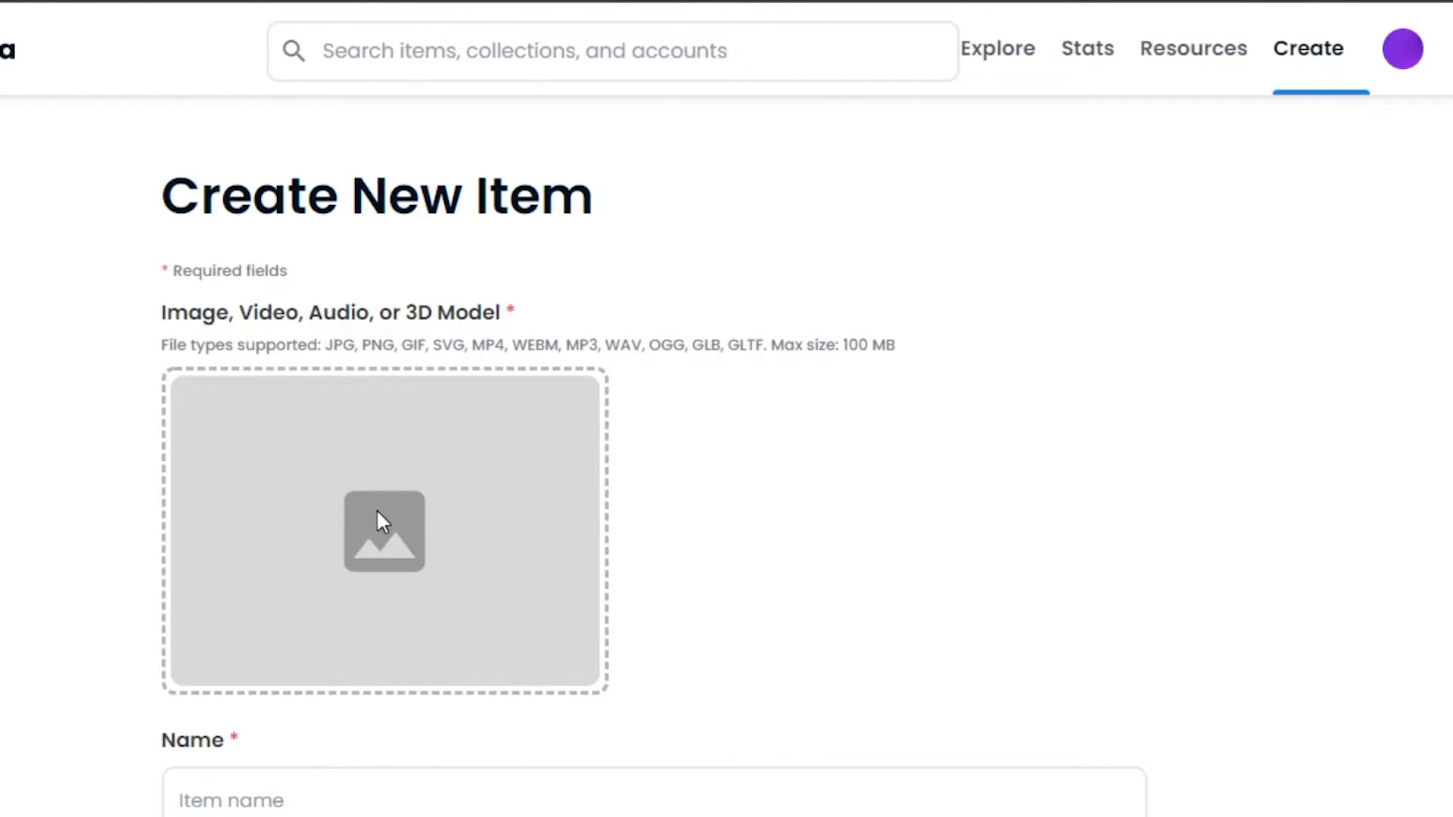
{"action": "left_click", "coordinate": [382, 531]}
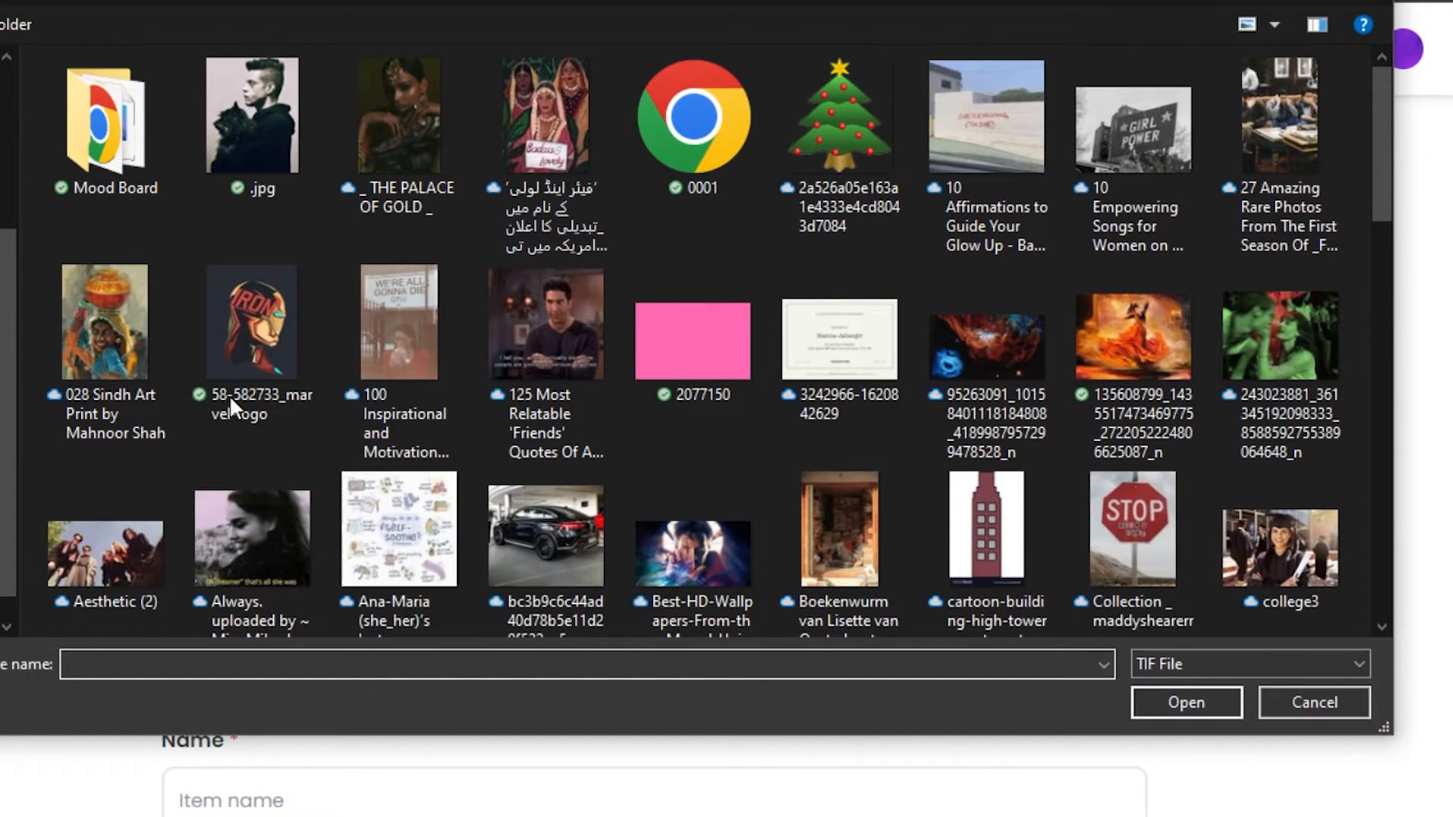
{"action": "left_click", "coordinate": [1185, 702]}
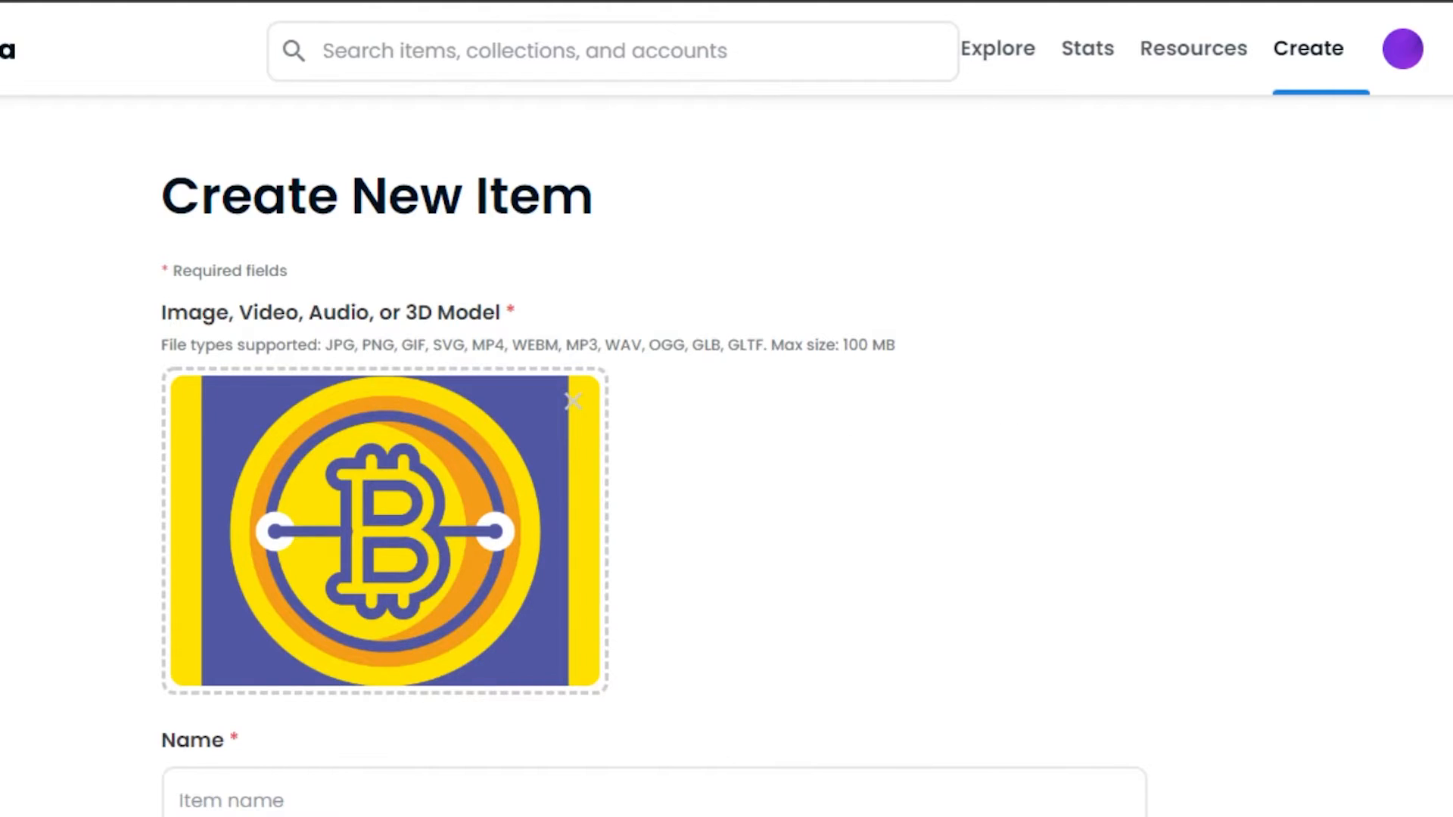
Step: Scroll past the uploaded Bitcoin image to the empty name, link and description fields
{"action": "scroll", "scroll_direction": "down", "scroll_amount": 3}
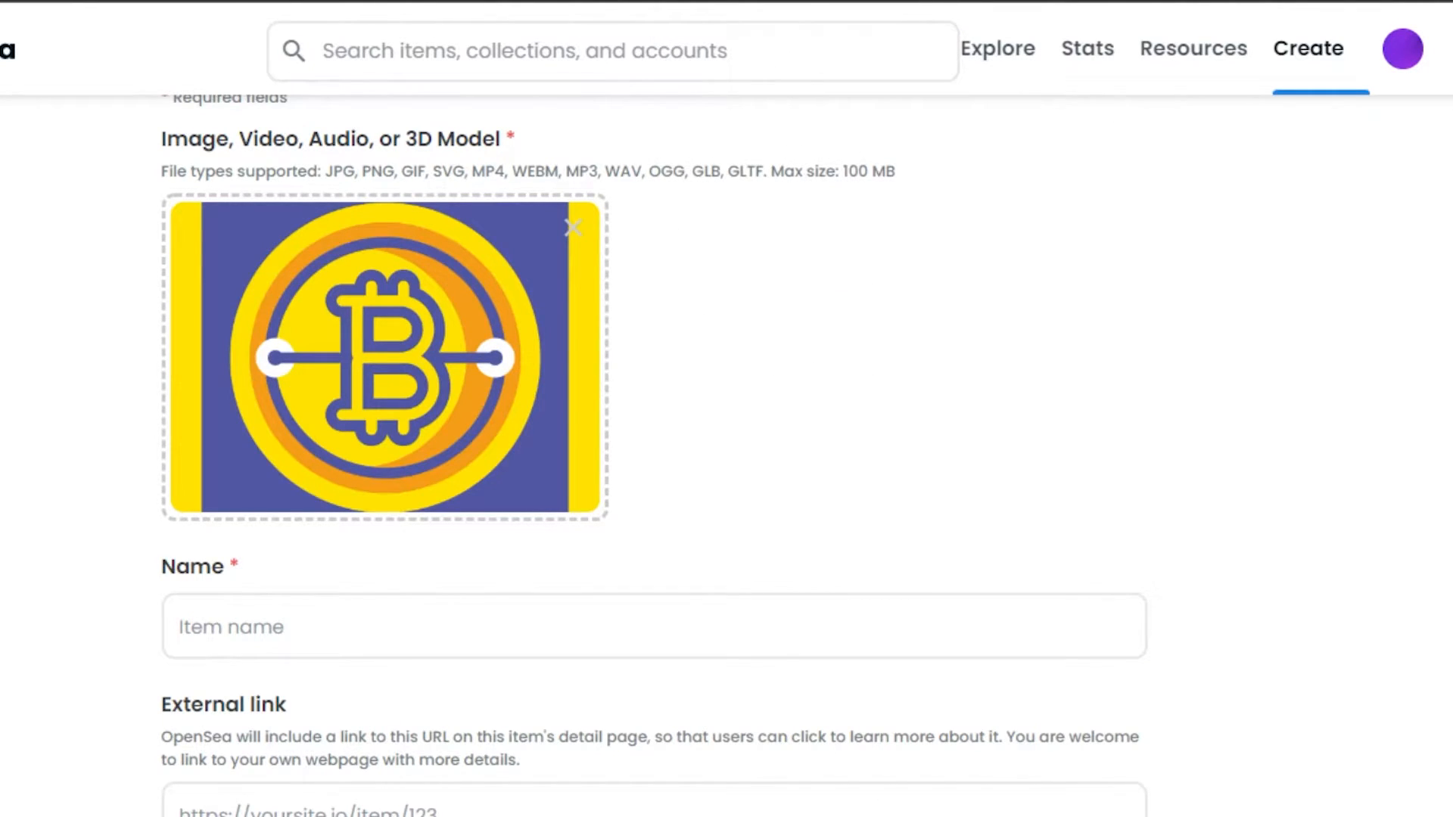
{"action": "scroll", "scroll_direction": "up", "scroll_amount": 3}
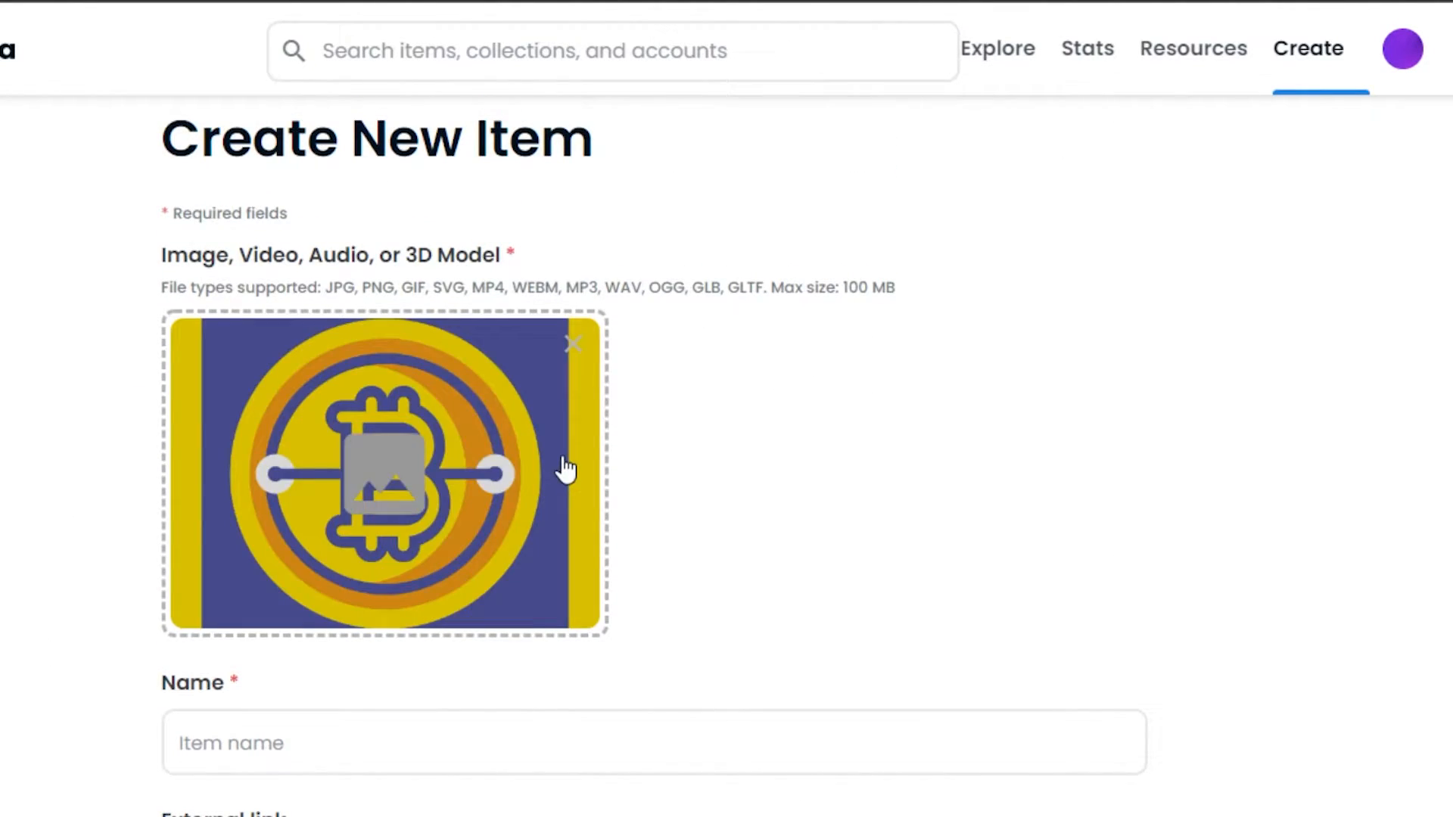
{"action": "scroll", "scroll_direction": "down", "scroll_amount": 3}
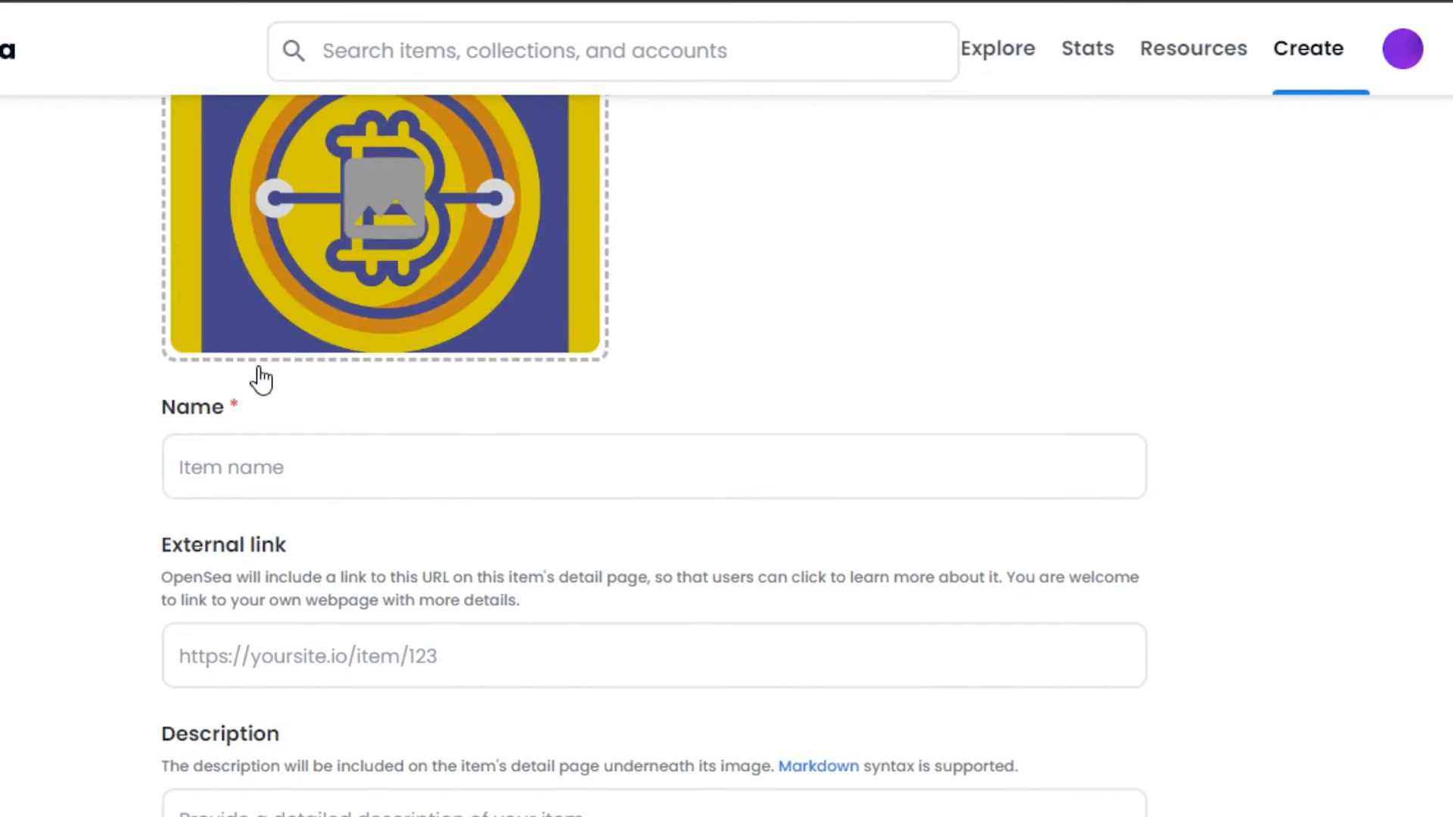
Step: Enter 'Yellow Blue BitCoin' as the item's name
{"action": "left_click", "coordinate": [653, 466]}
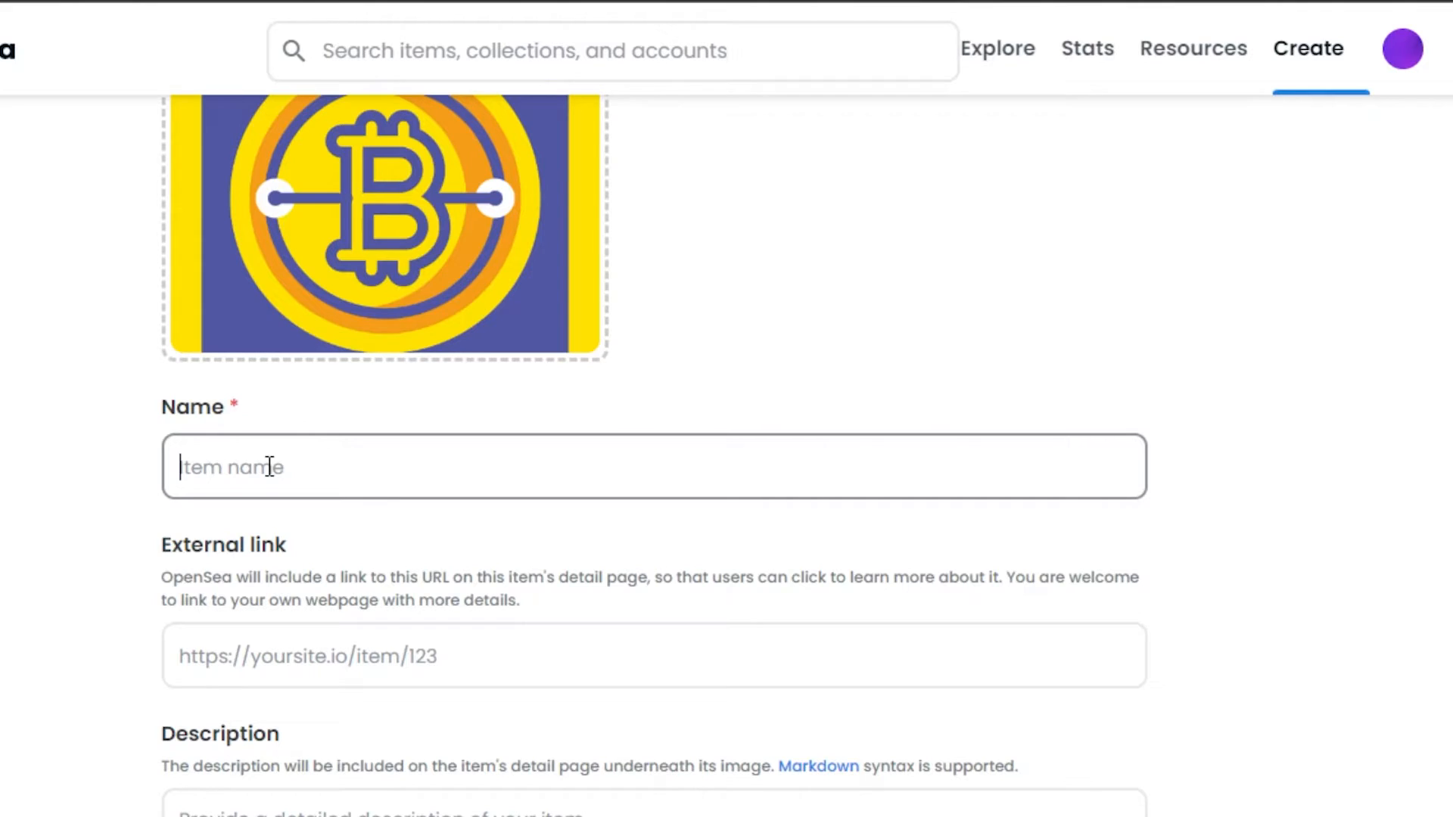
{"action": "type", "text": "Yellow Blue BitCoin"}
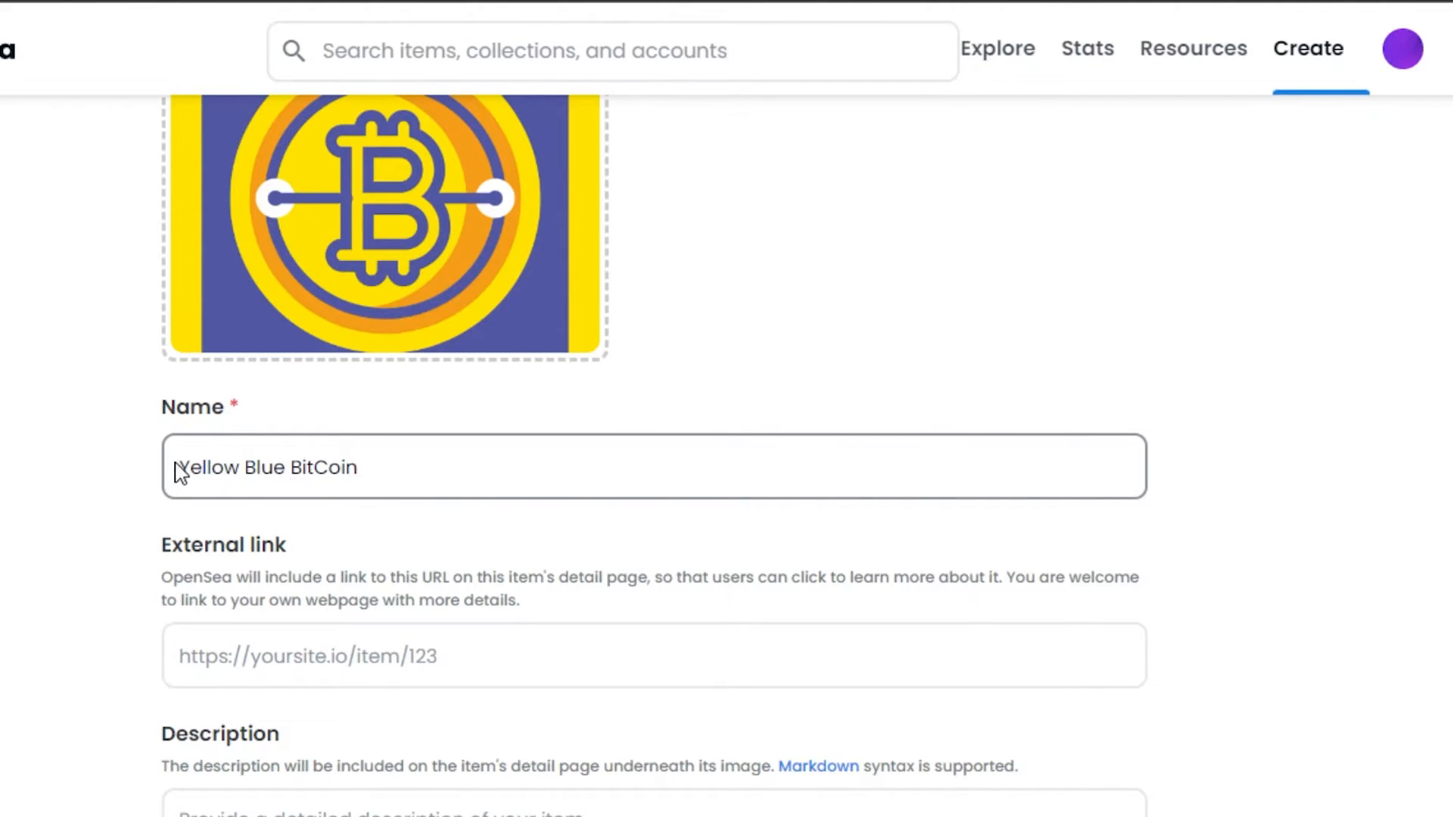
{"action": "mouse_move", "coordinate": [443, 463]}
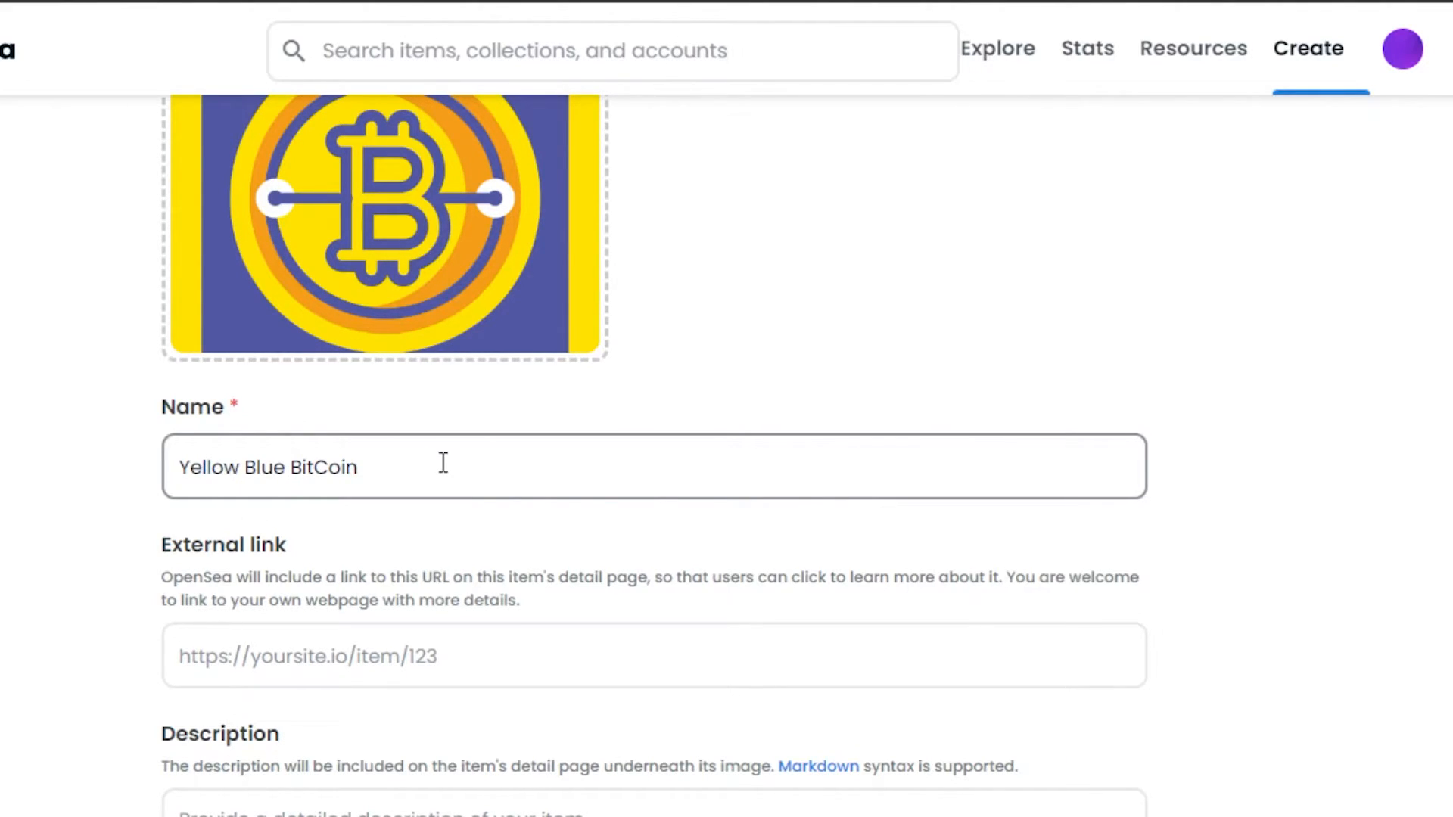
{"action": "mouse_move", "coordinate": [297, 552]}
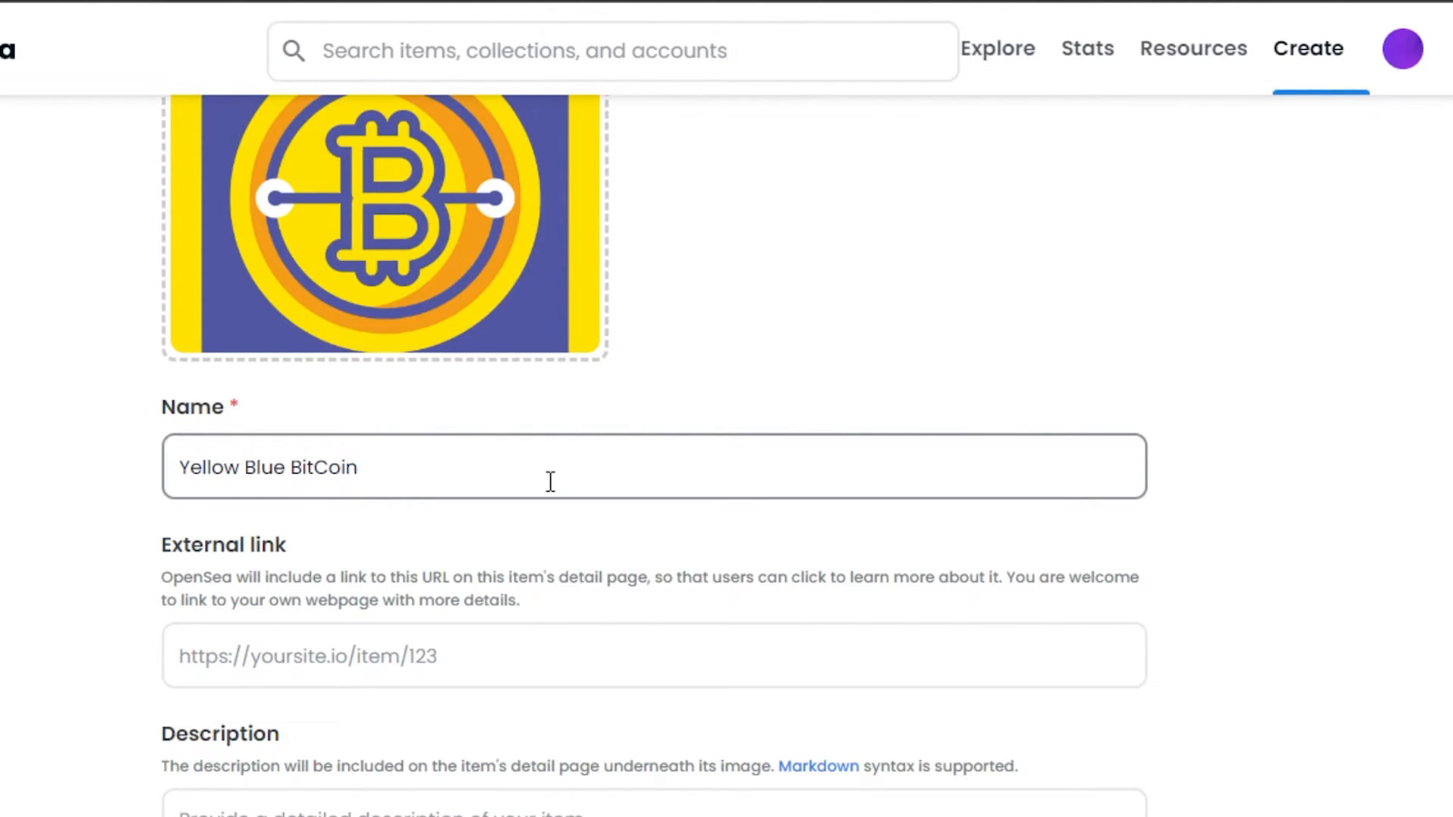
{"action": "scroll", "scroll_direction": "down", "scroll_amount": 3}
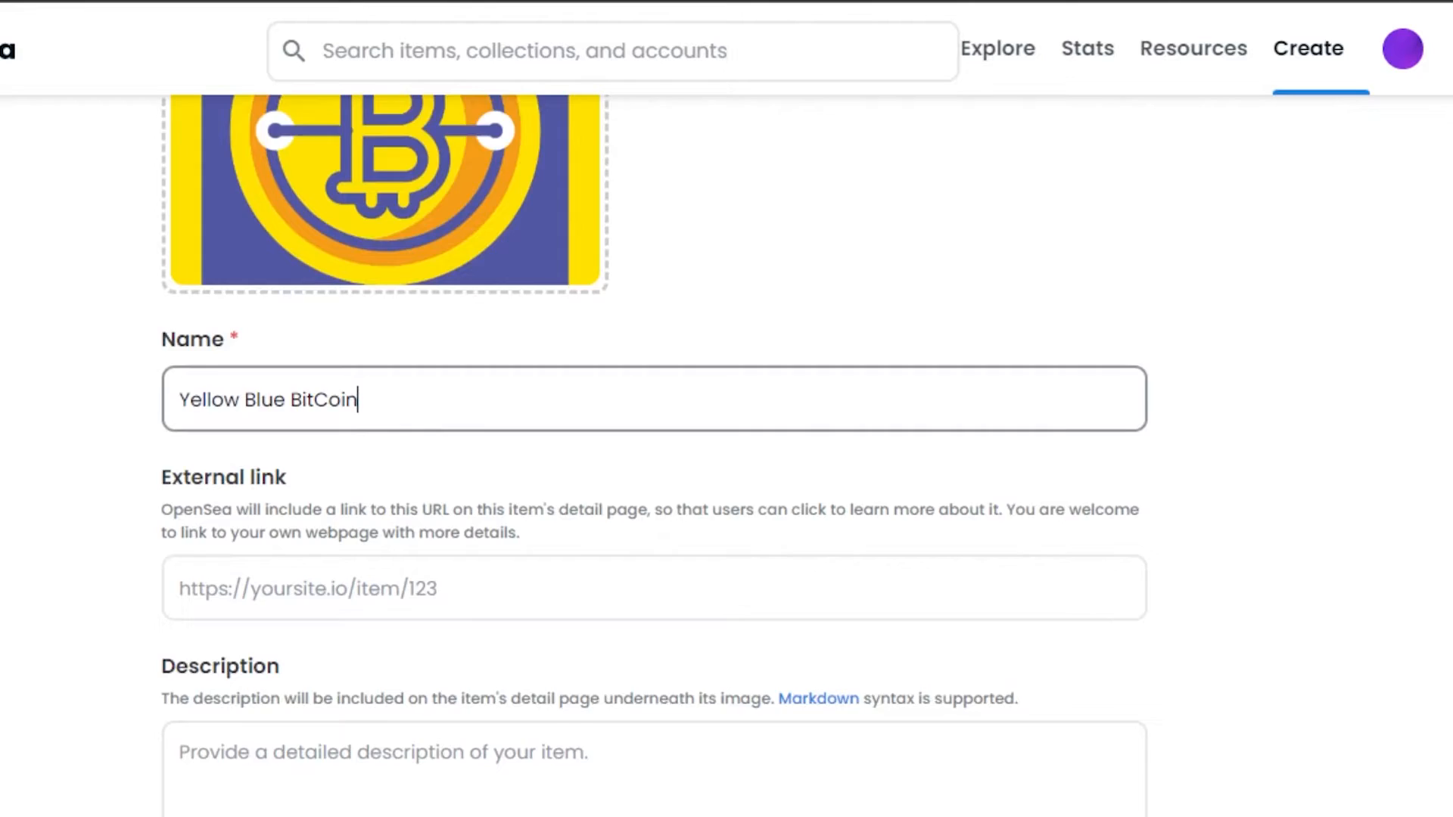
{"action": "scroll", "scroll_direction": "down", "scroll_amount": 3}
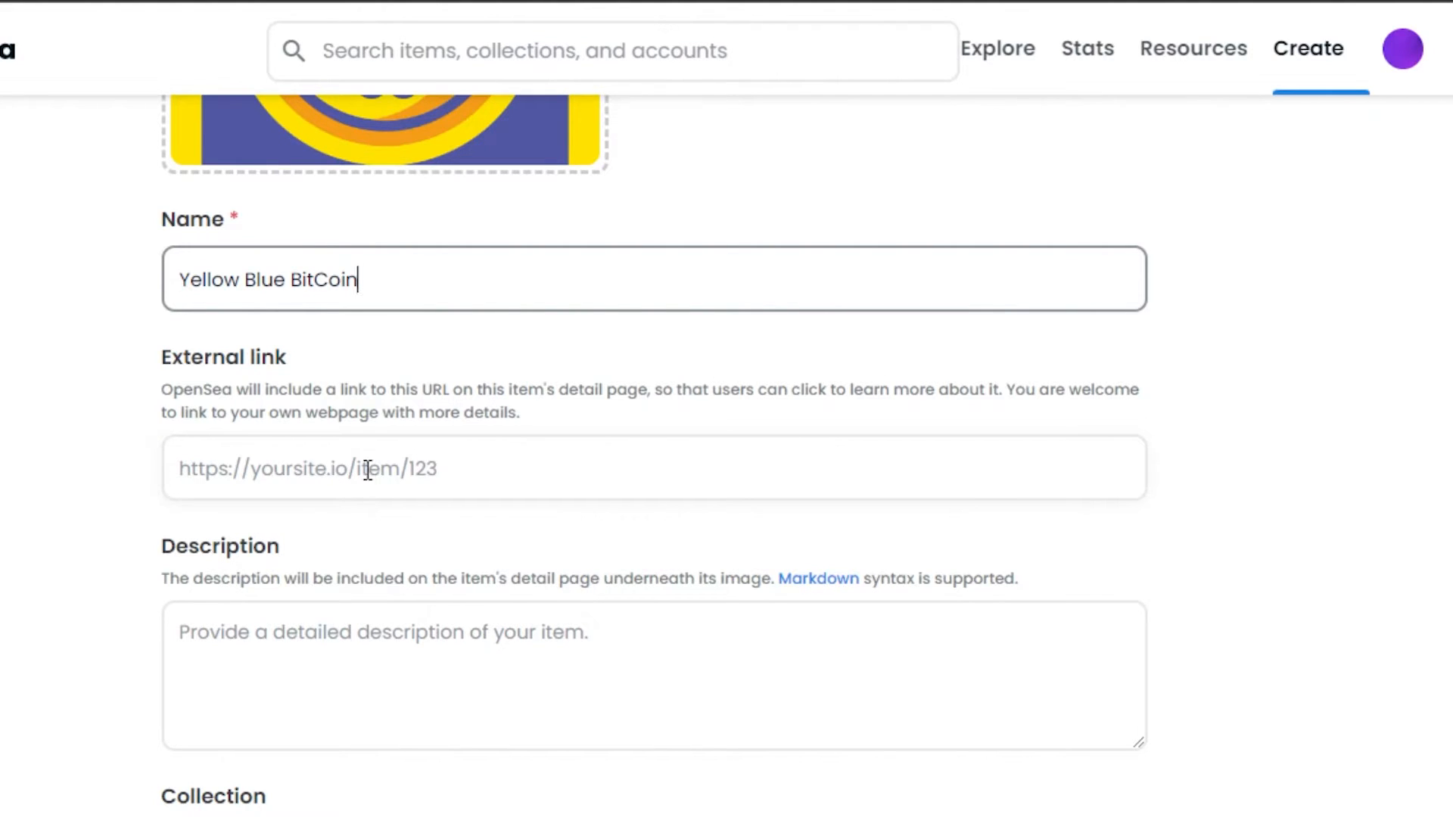
Step: Type 'descriptio' into the item's Description field
{"action": "scroll", "scroll_direction": "down", "scroll_amount": 3}
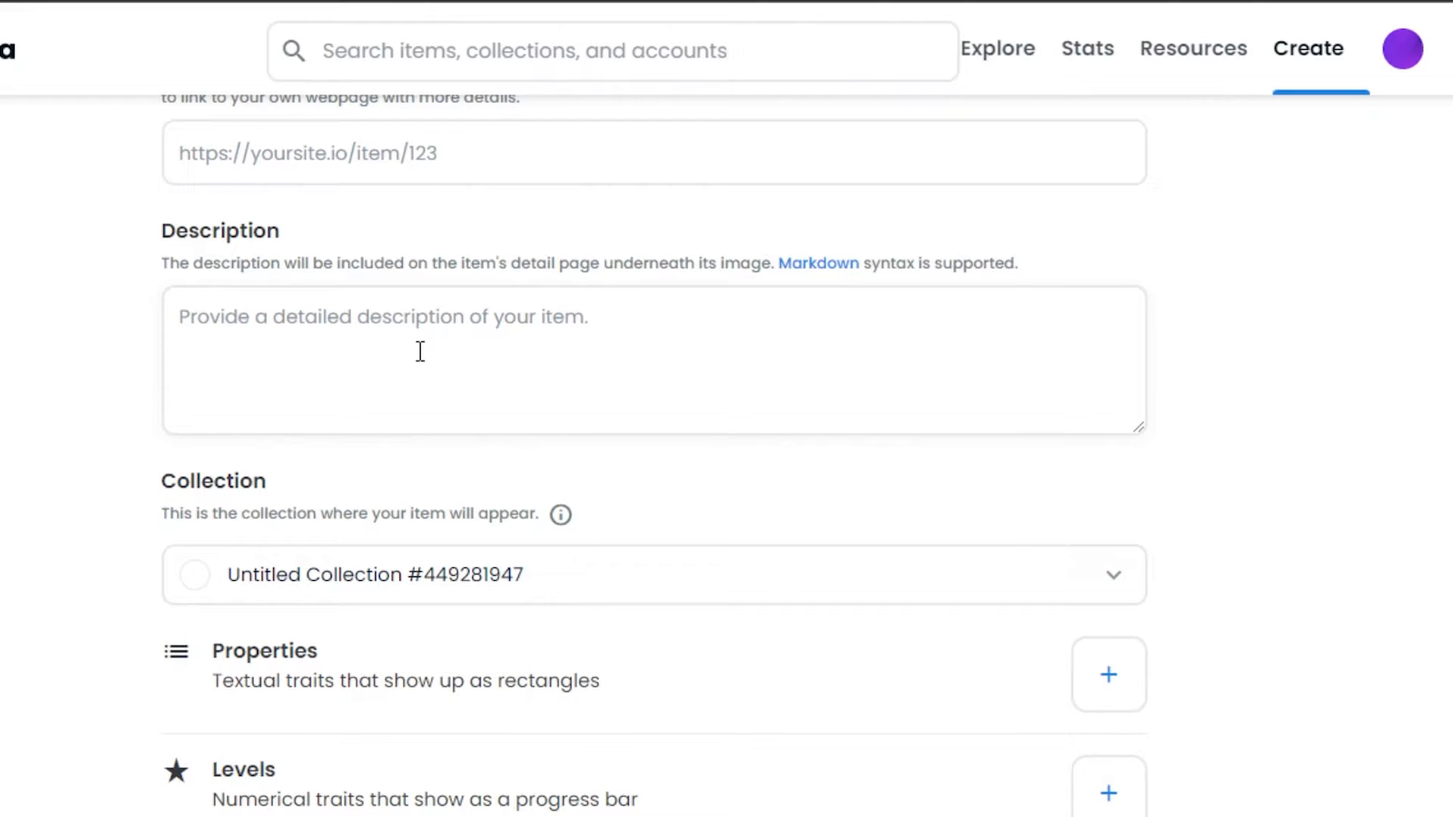
{"action": "mouse_move", "coordinate": [247, 232]}
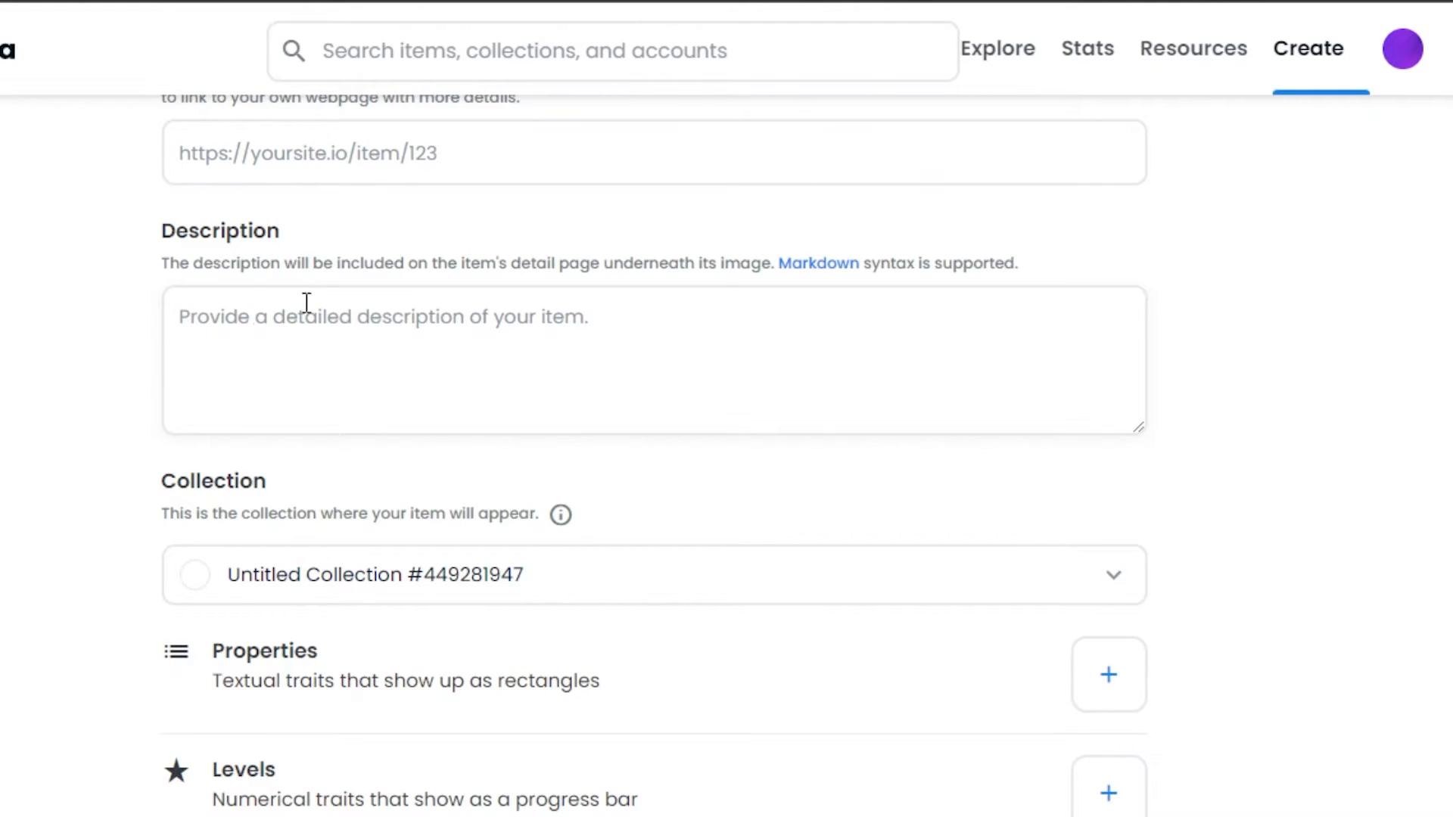
{"action": "mouse_move", "coordinate": [186, 243]}
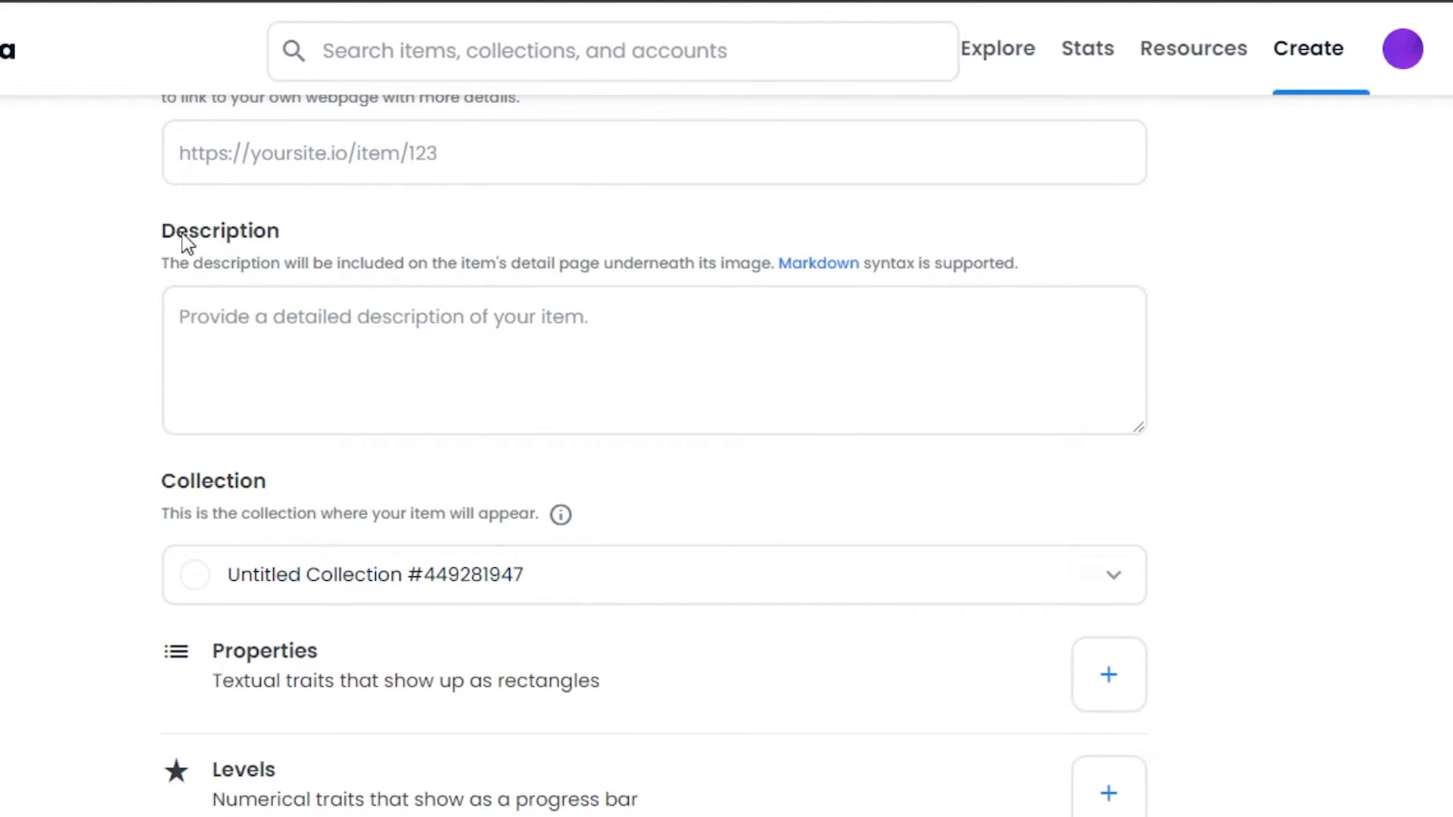
{"action": "type", "text": "d"}
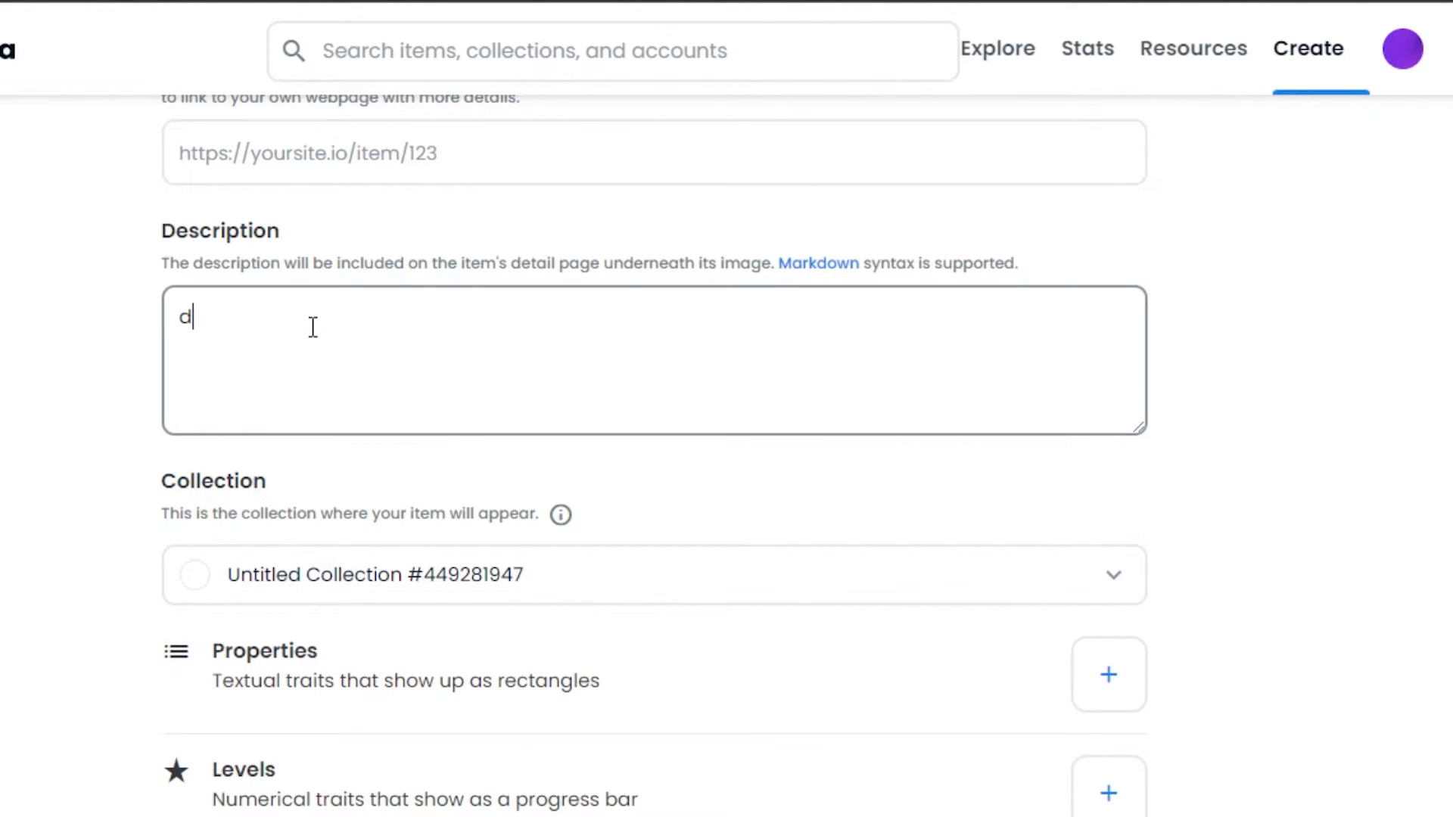
{"action": "type", "text": "escr"}
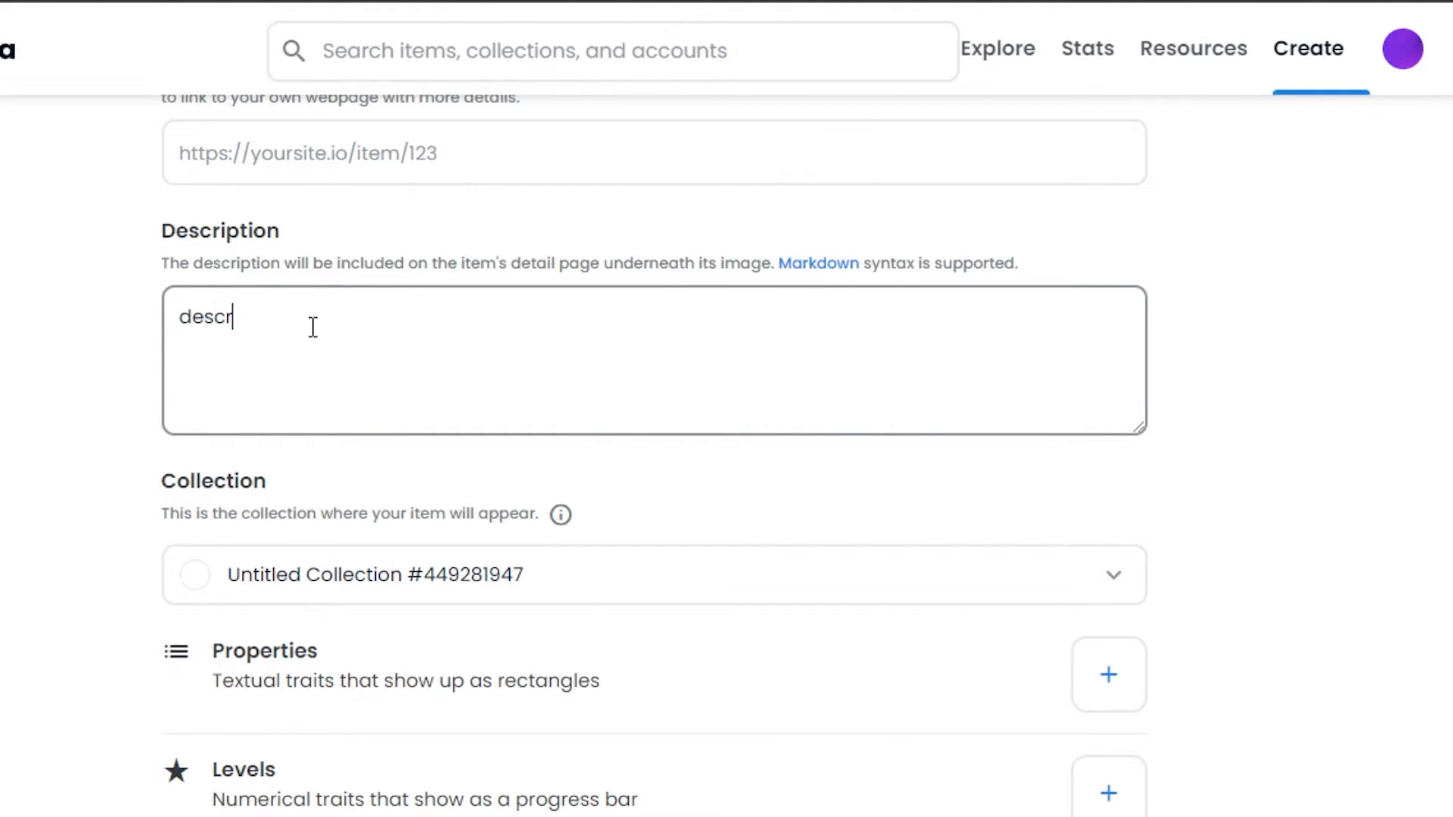
{"action": "type", "text": "iptio"}
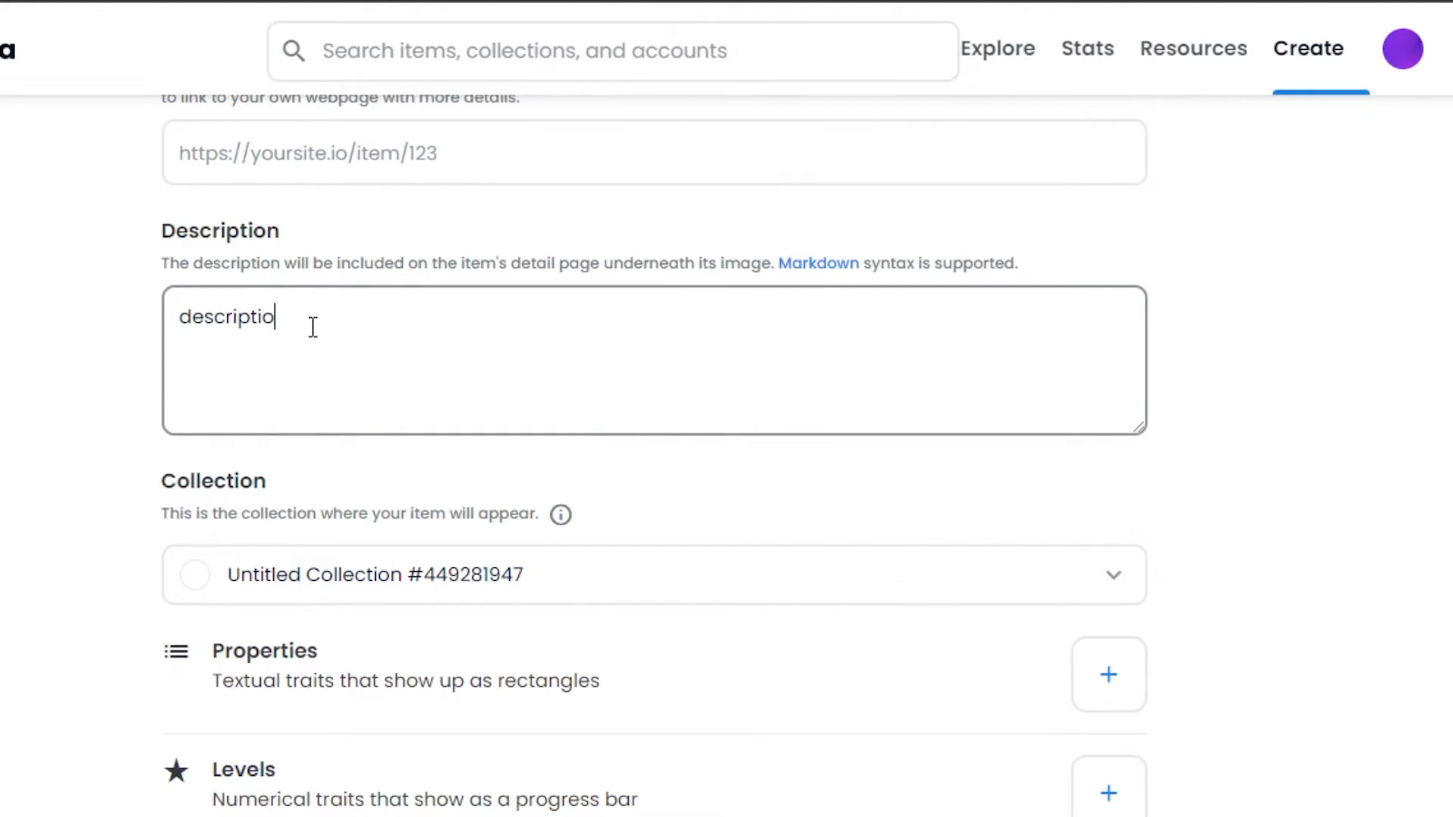
{"action": "scroll", "scroll_direction": "down", "scroll_amount": 3}
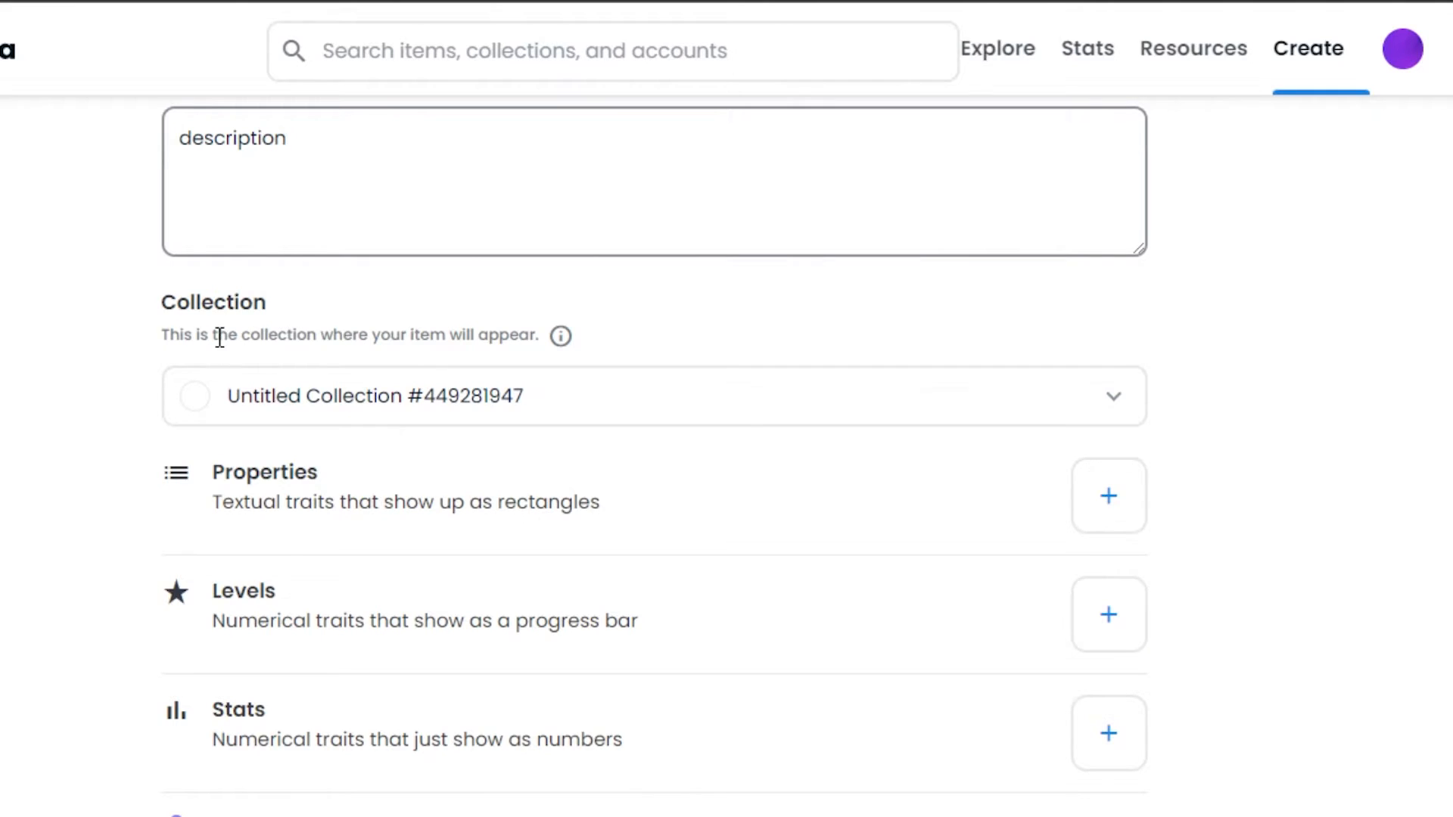
{"action": "left_click", "coordinate": [653, 395]}
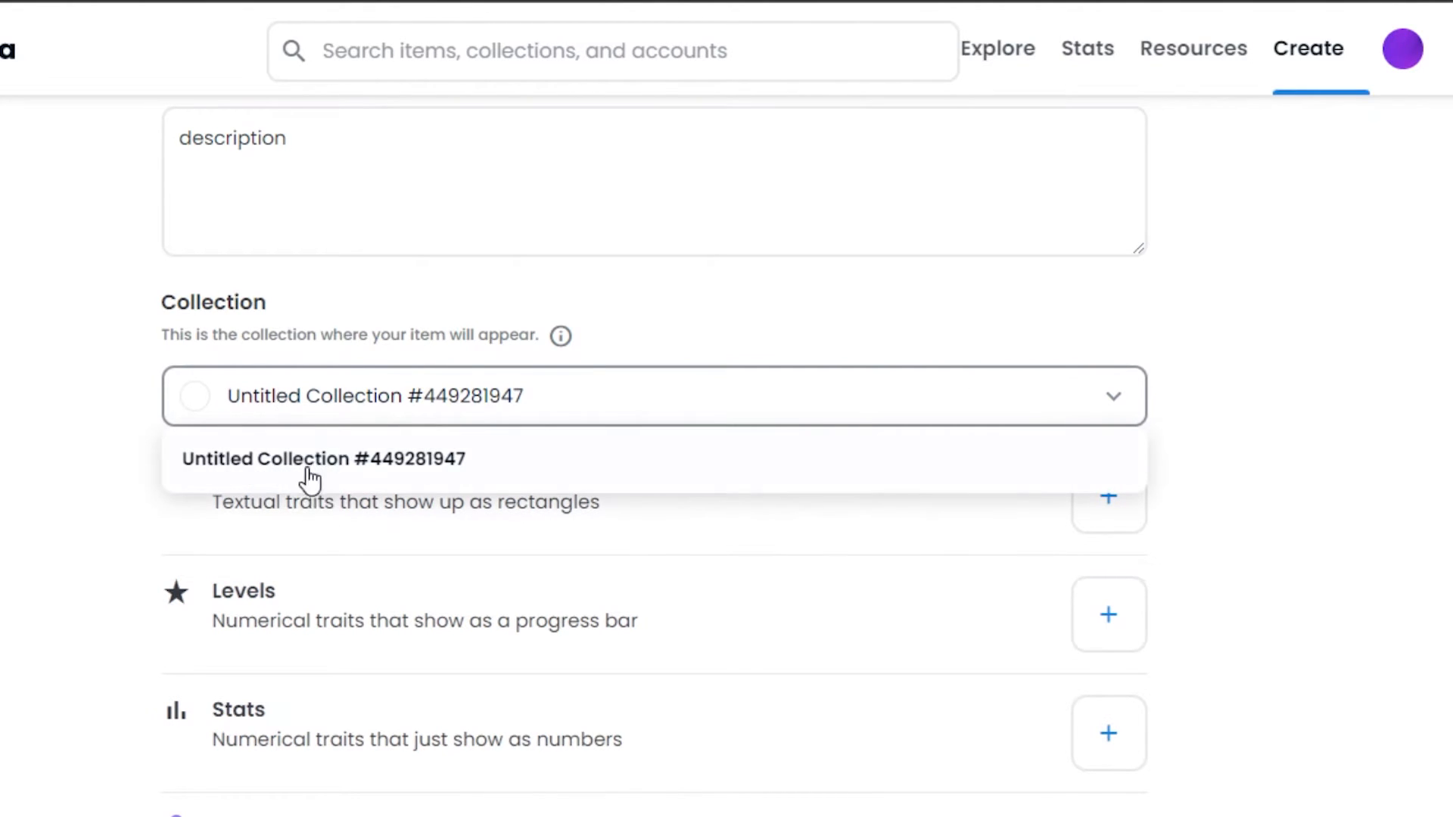
{"action": "left_click", "coordinate": [321, 459]}
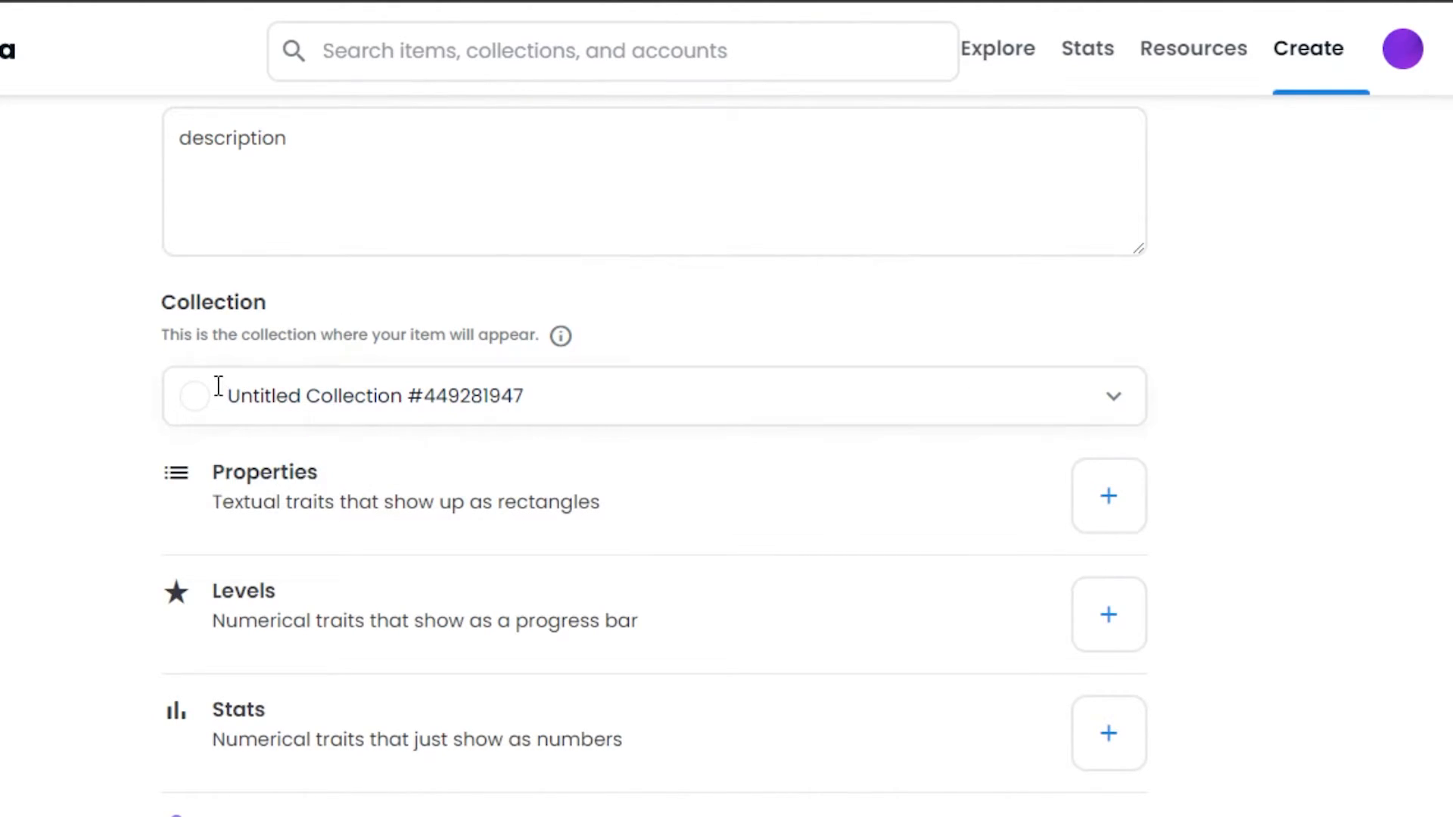
{"action": "mouse_move", "coordinate": [481, 370]}
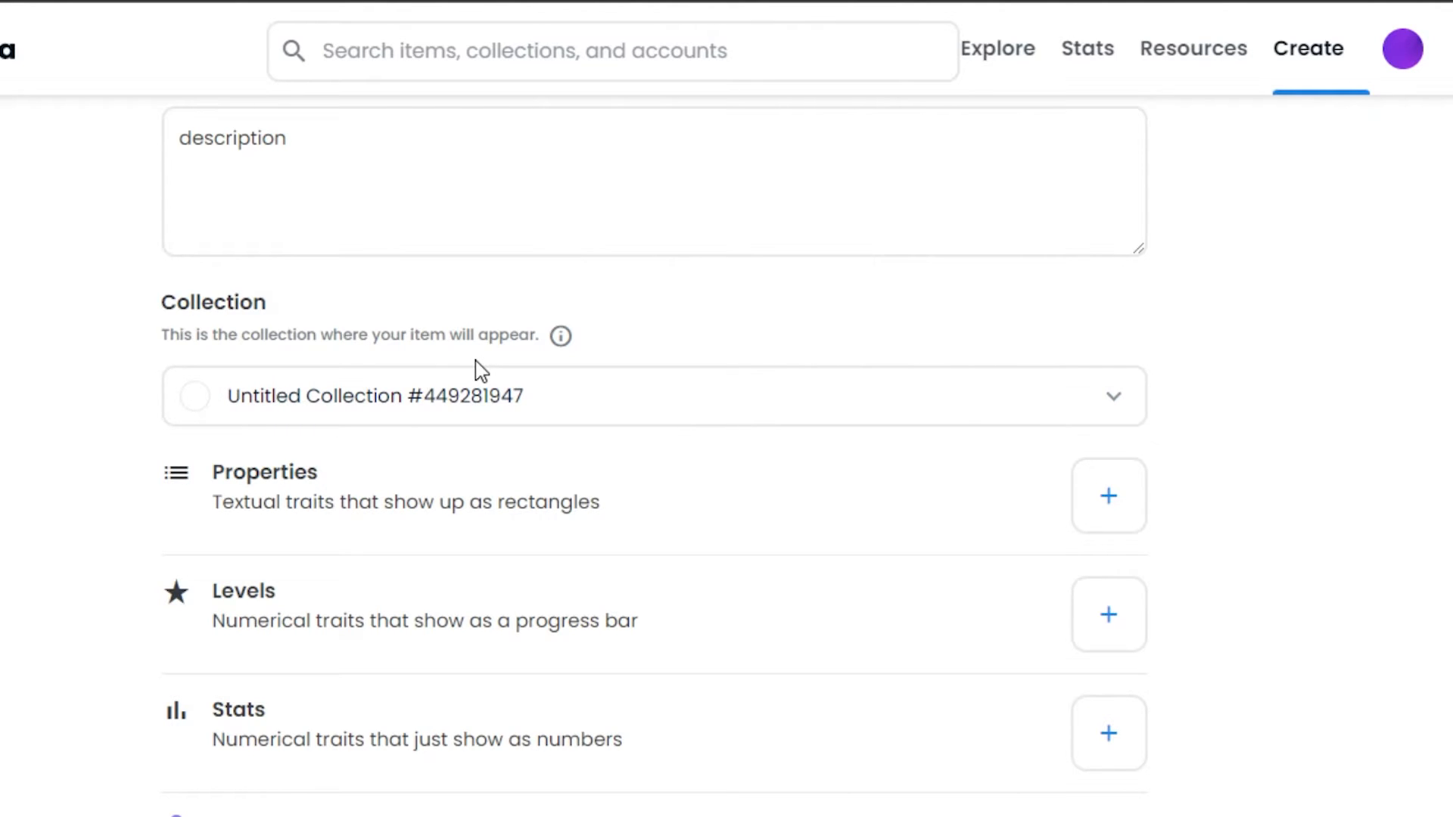
{"action": "left_click", "coordinate": [1402, 50]}
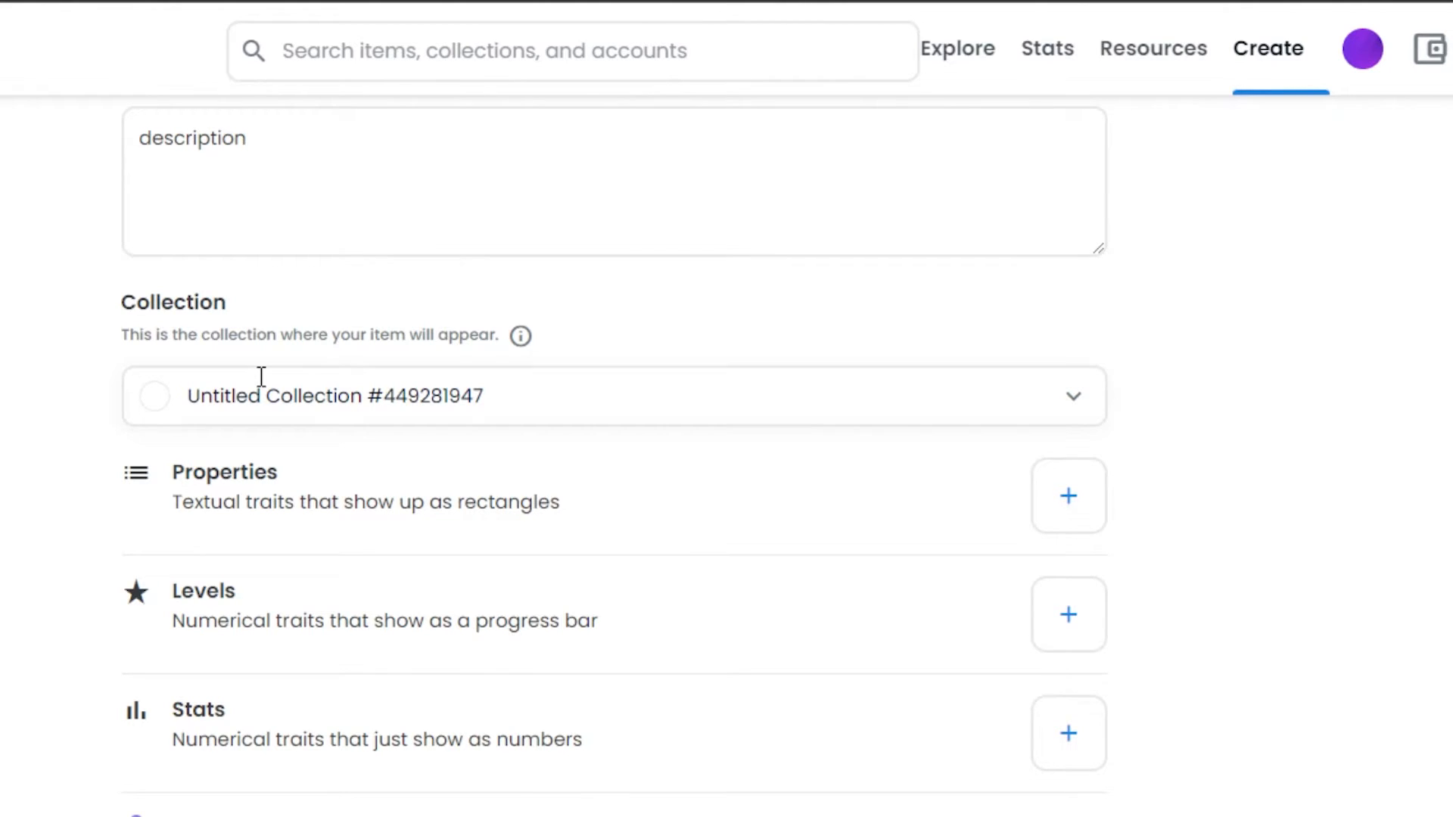
{"action": "mouse_move", "coordinate": [632, 466]}
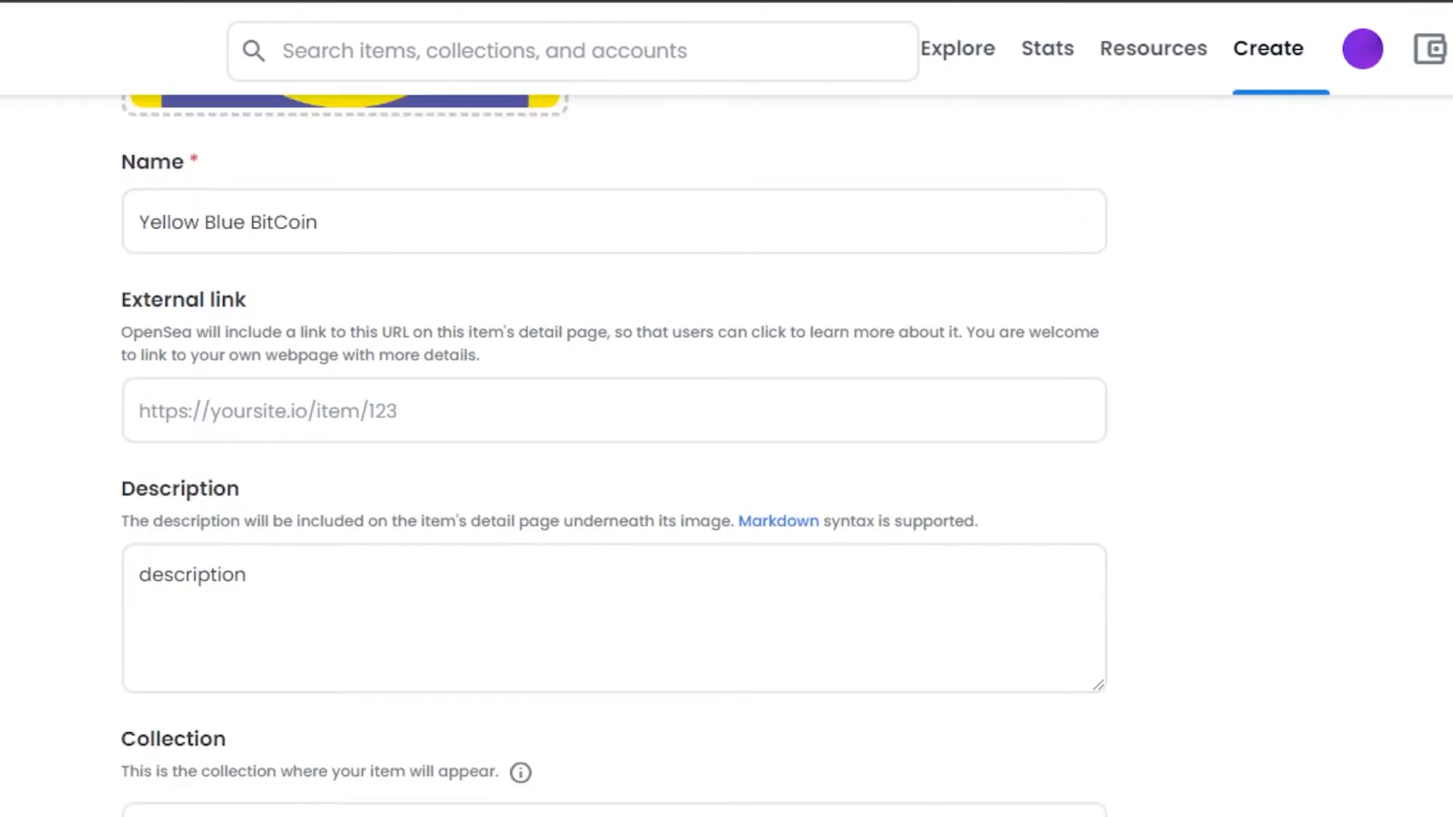
{"action": "scroll", "scroll_direction": "down", "scroll_amount": 3}
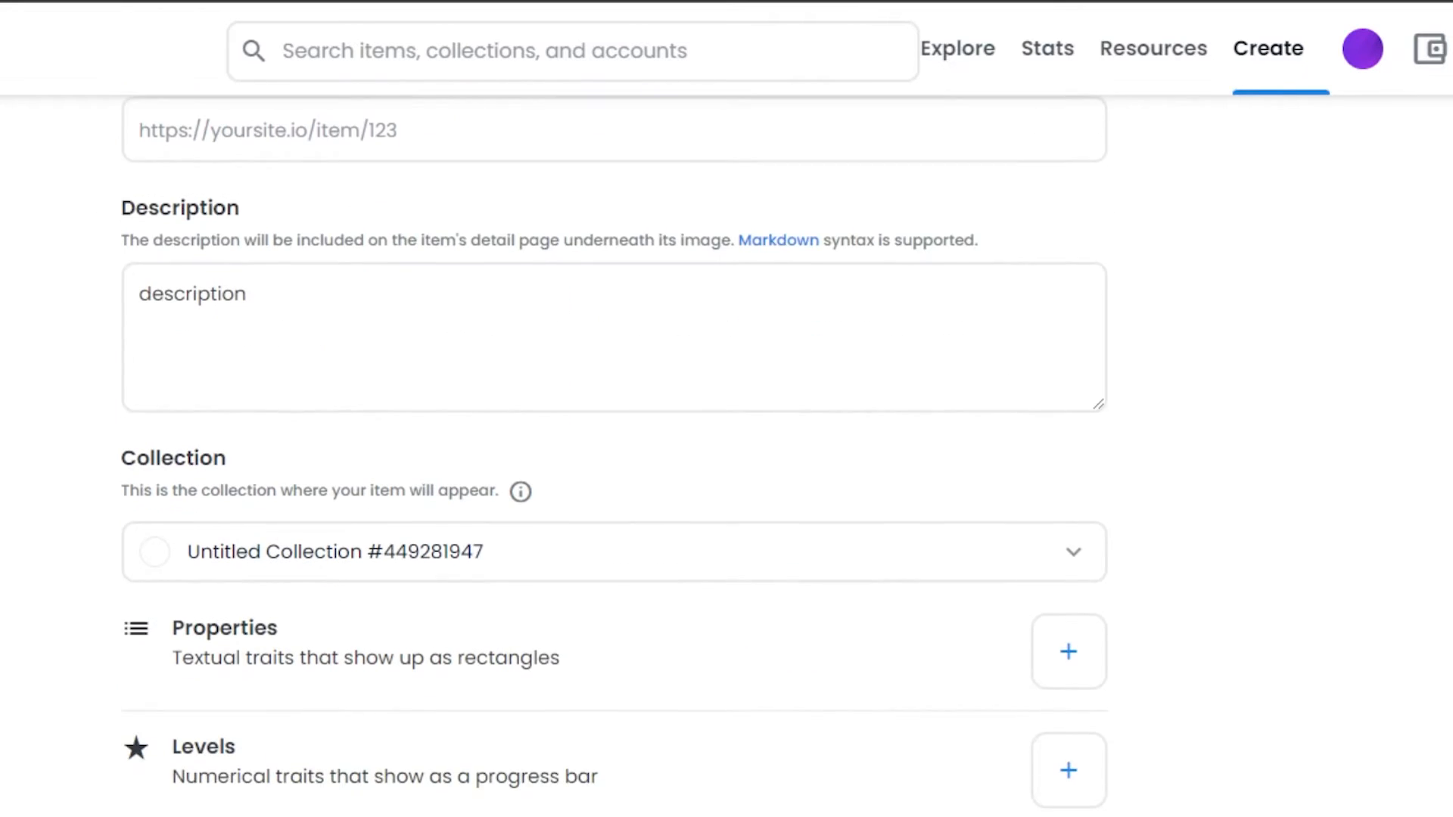
{"action": "scroll", "scroll_direction": "down", "scroll_amount": 3}
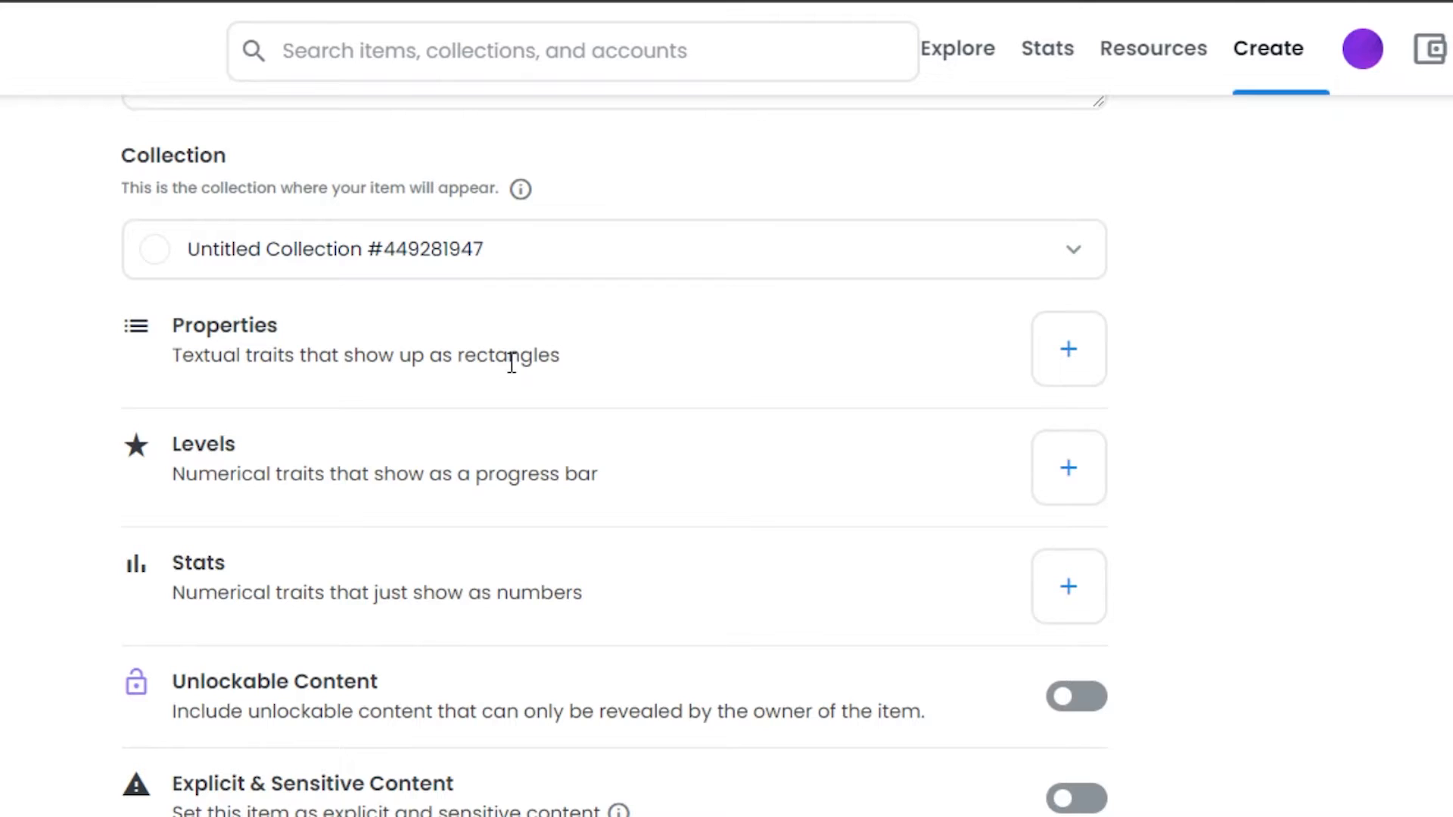
Step: Add the color properties Blue and Yello to the item and save them
{"action": "left_click", "coordinate": [1067, 348]}
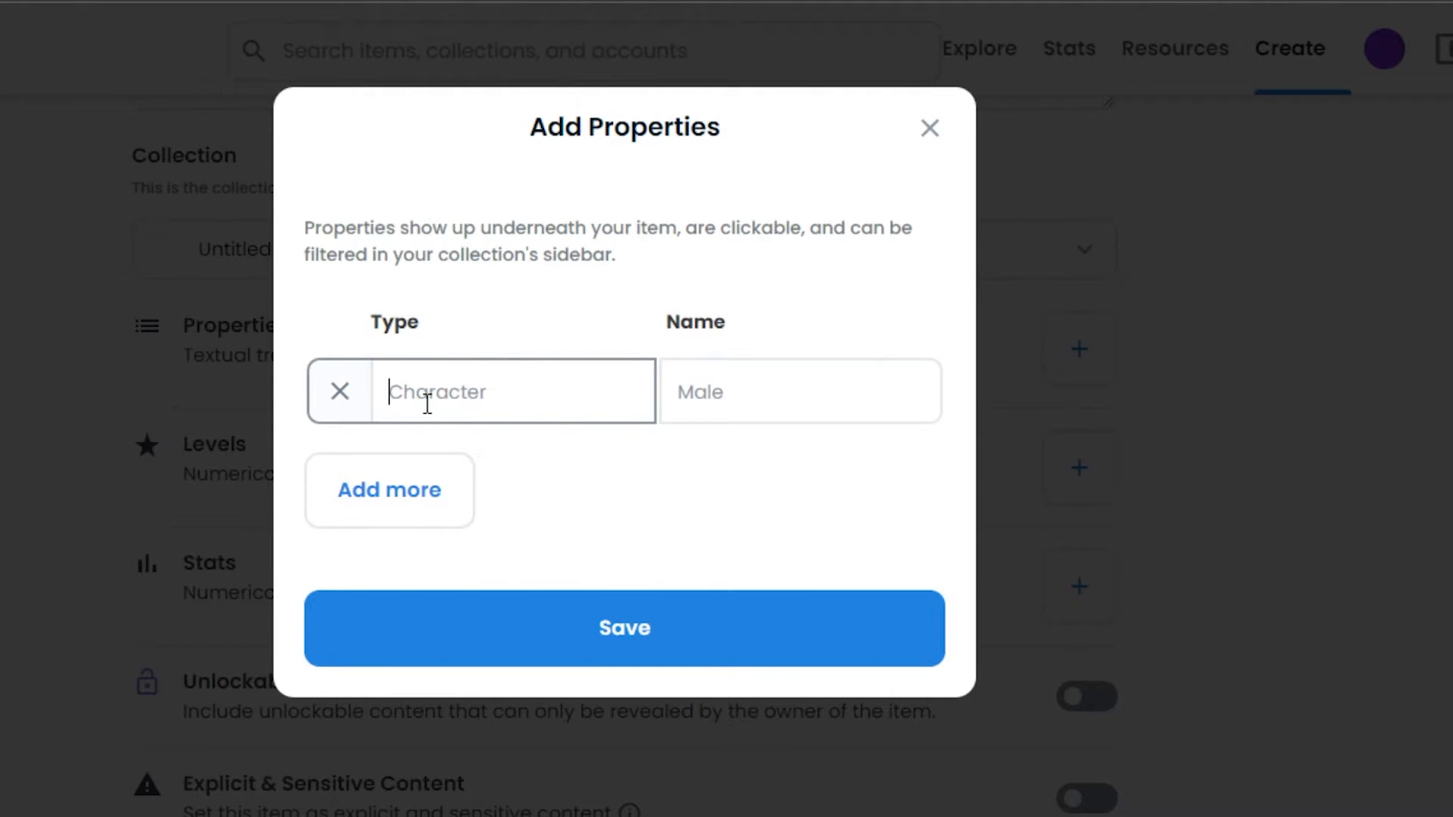
{"action": "type", "text": "yellow"}
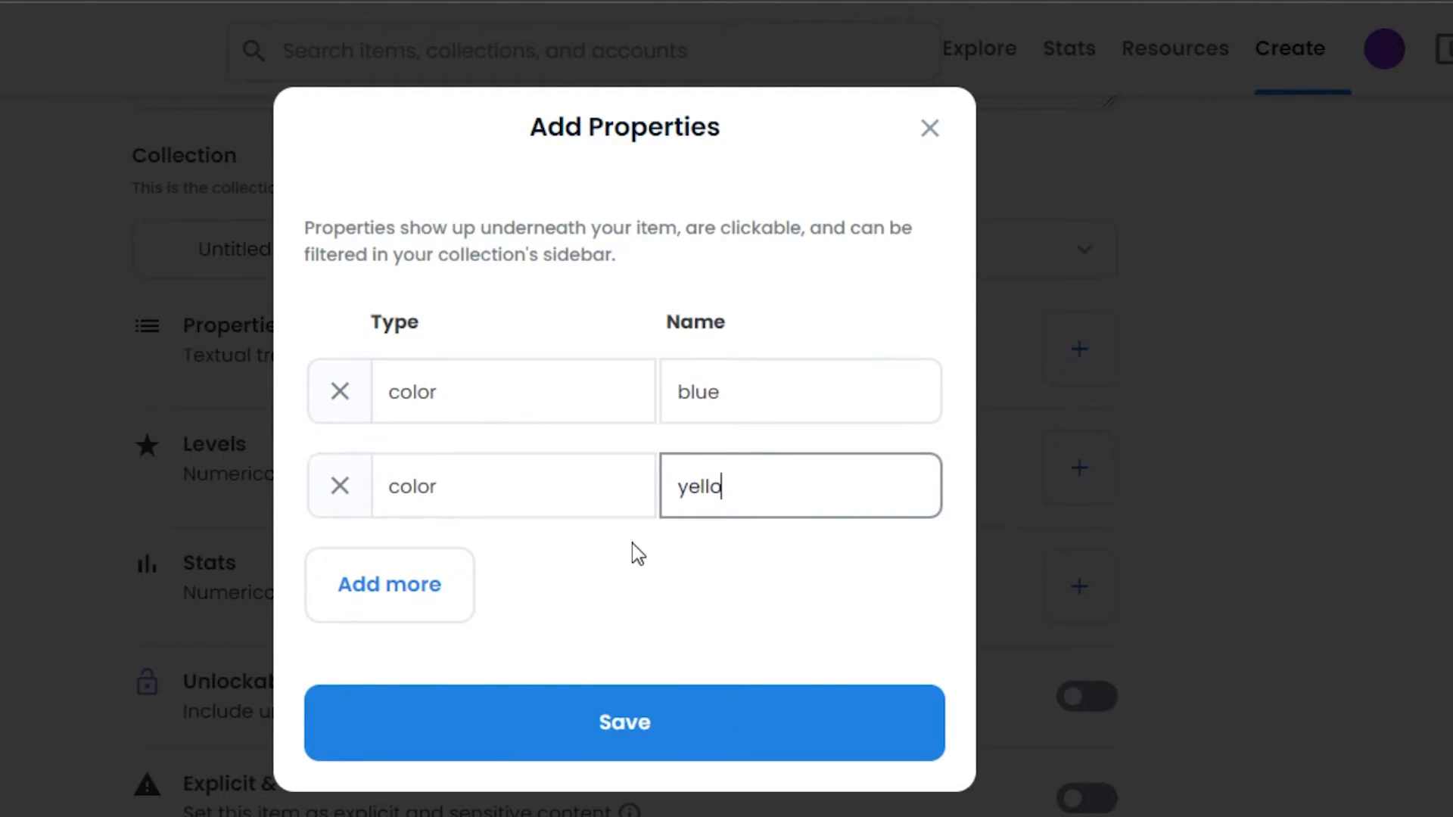
{"action": "mouse_move", "coordinate": [479, 561]}
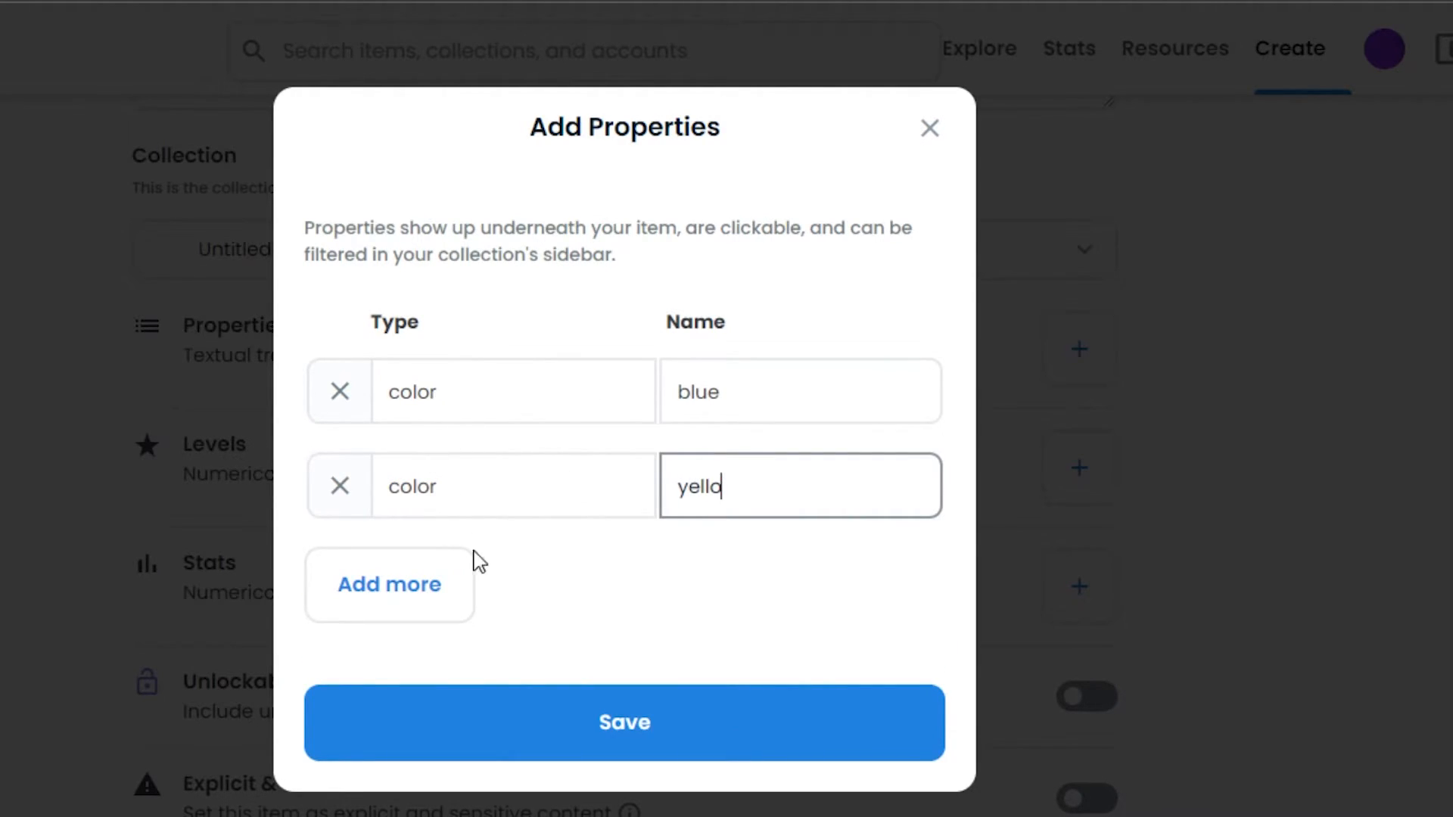
{"action": "left_click", "coordinate": [623, 723]}
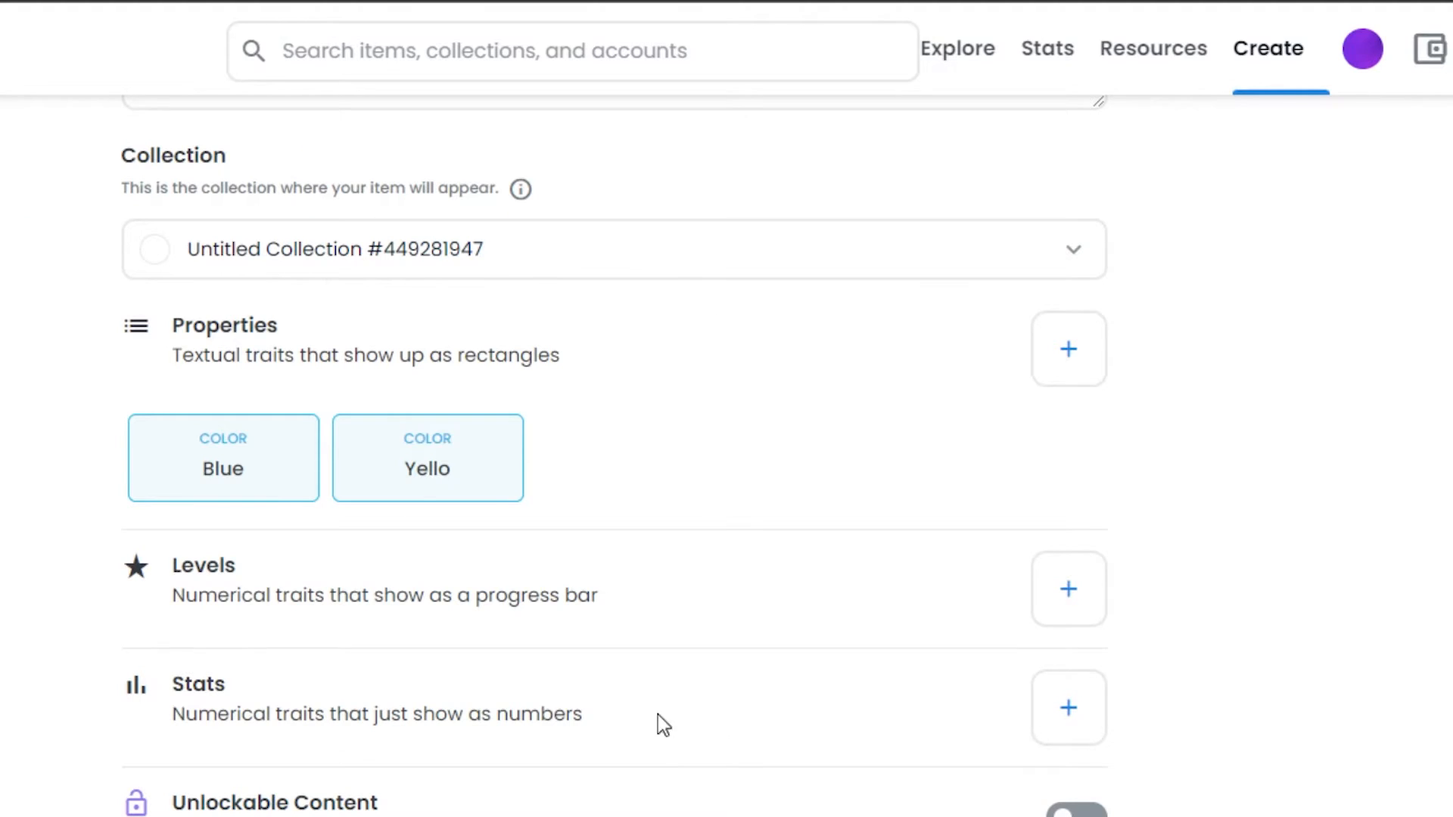
{"action": "mouse_move", "coordinate": [1277, 503]}
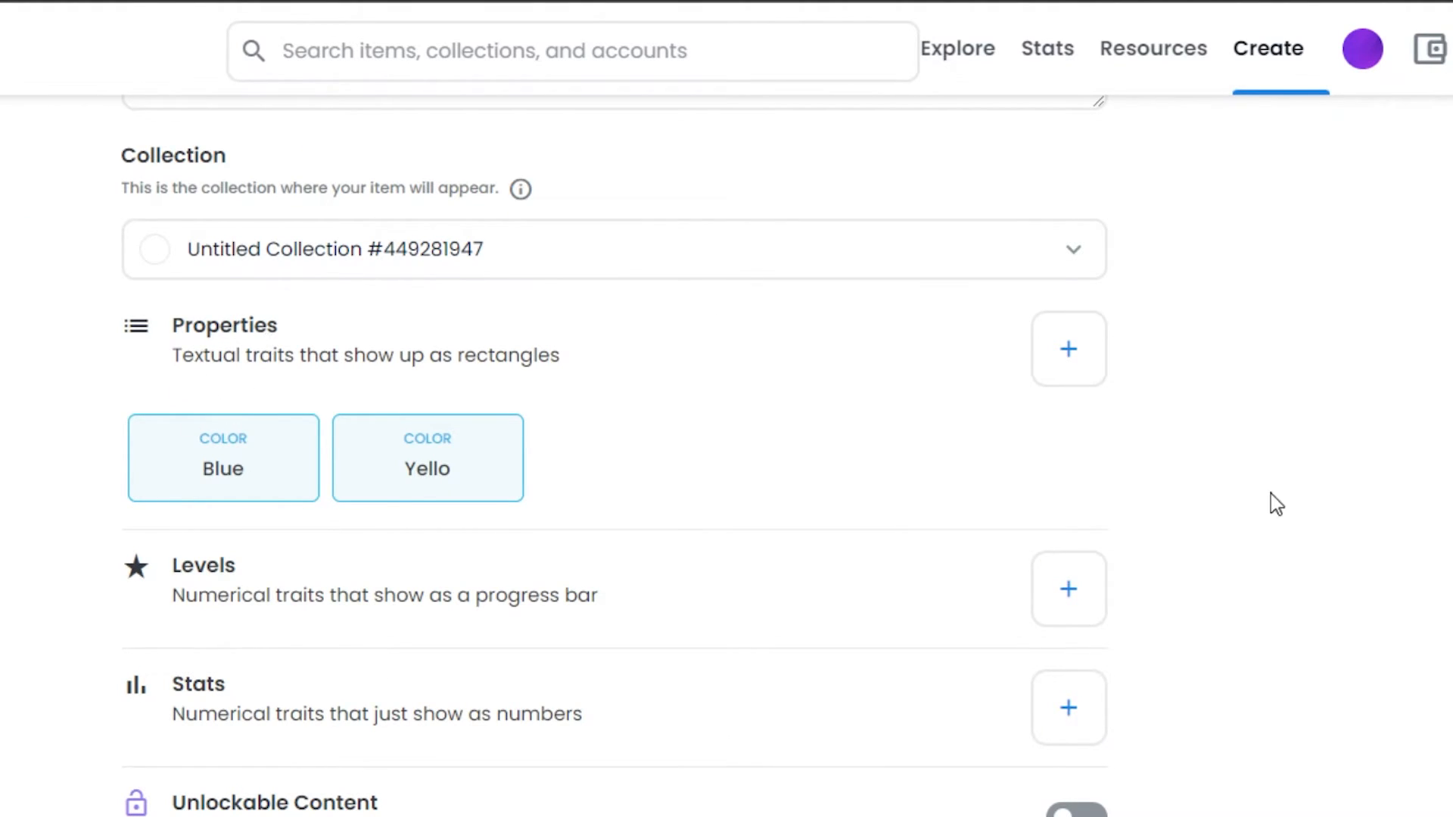
{"action": "scroll", "scroll_direction": "down", "scroll_amount": 3}
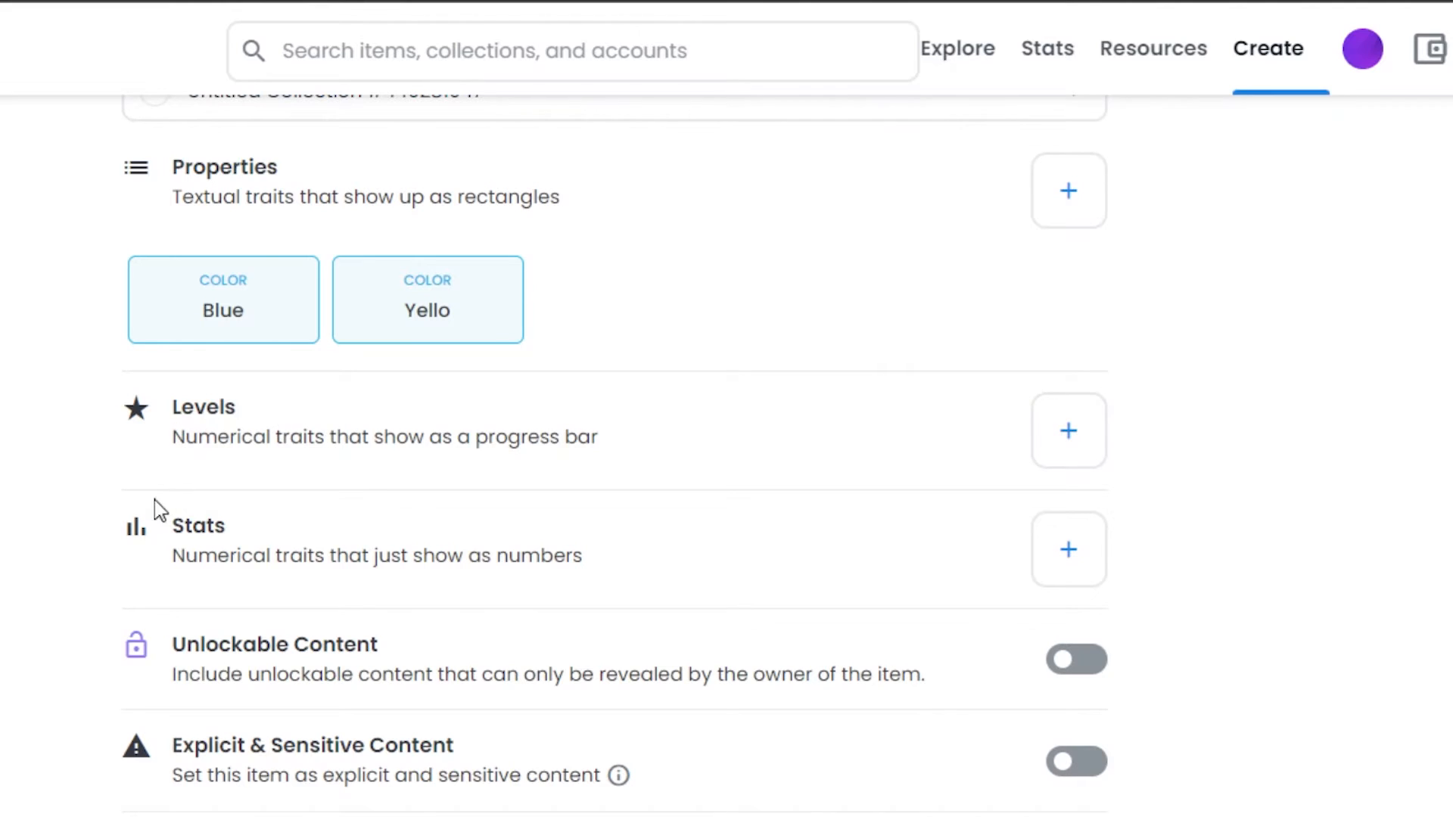
{"action": "mouse_move", "coordinate": [215, 436]}
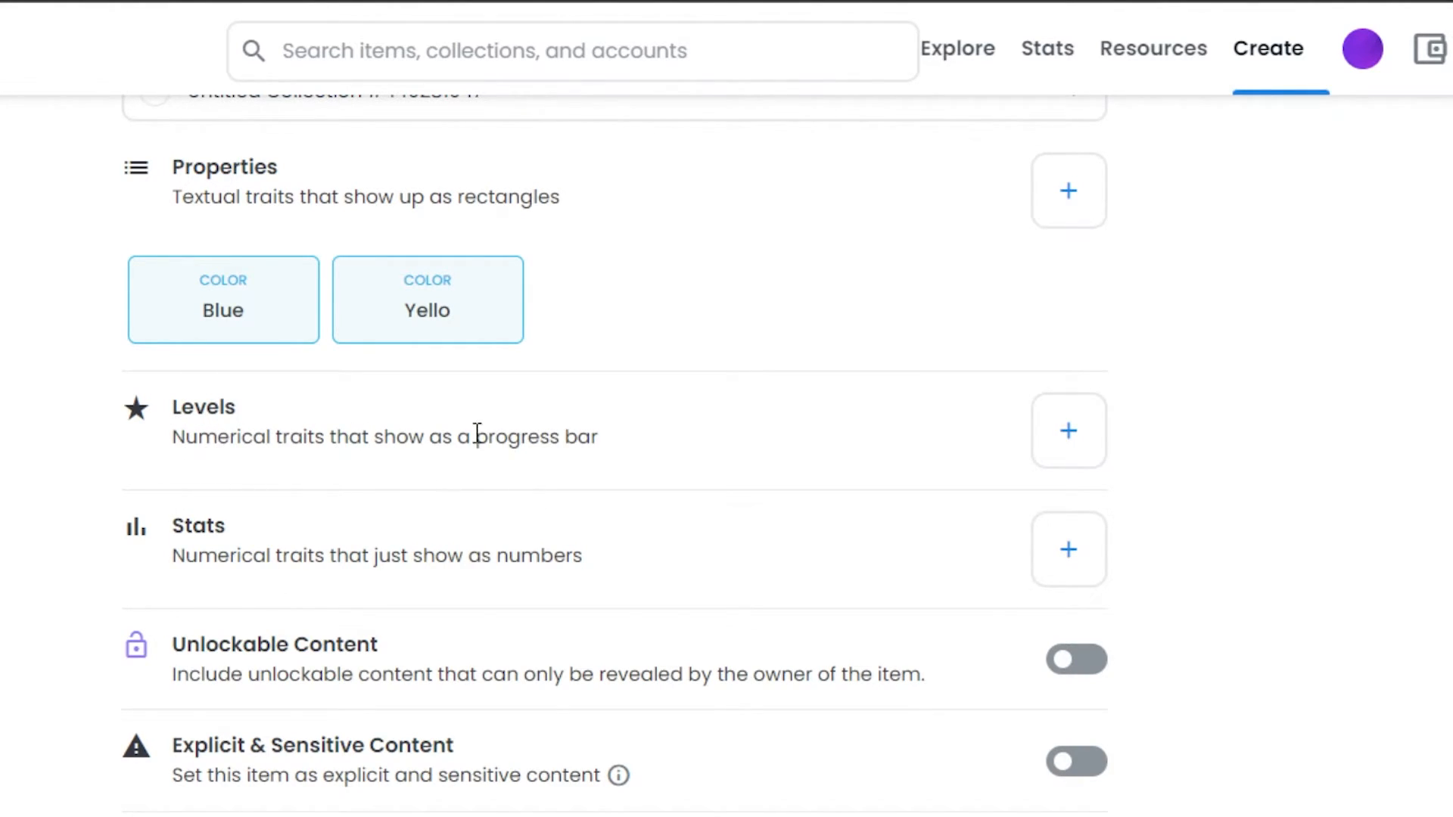
{"action": "mouse_move", "coordinate": [212, 558]}
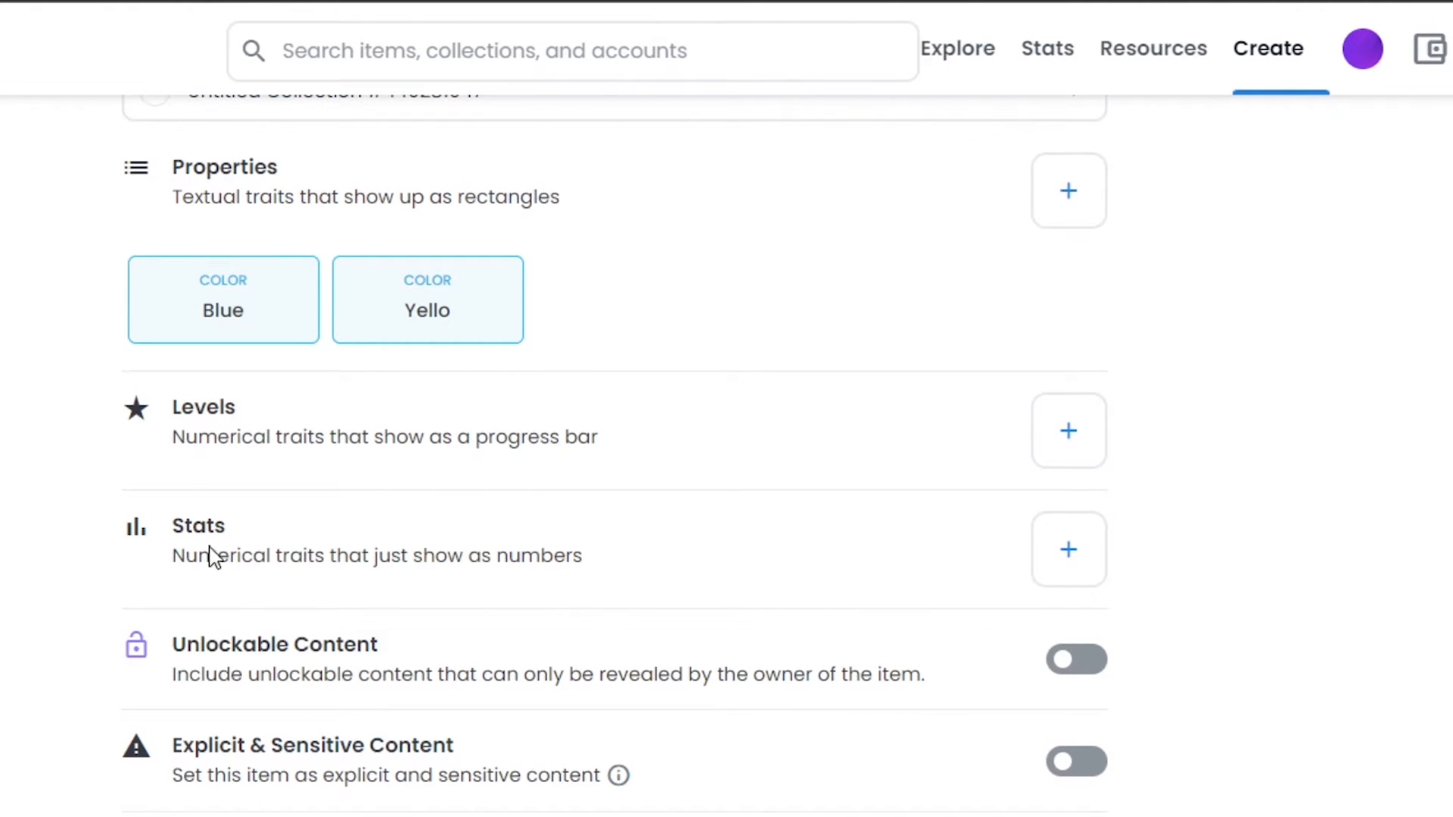
{"action": "mouse_move", "coordinate": [959, 521]}
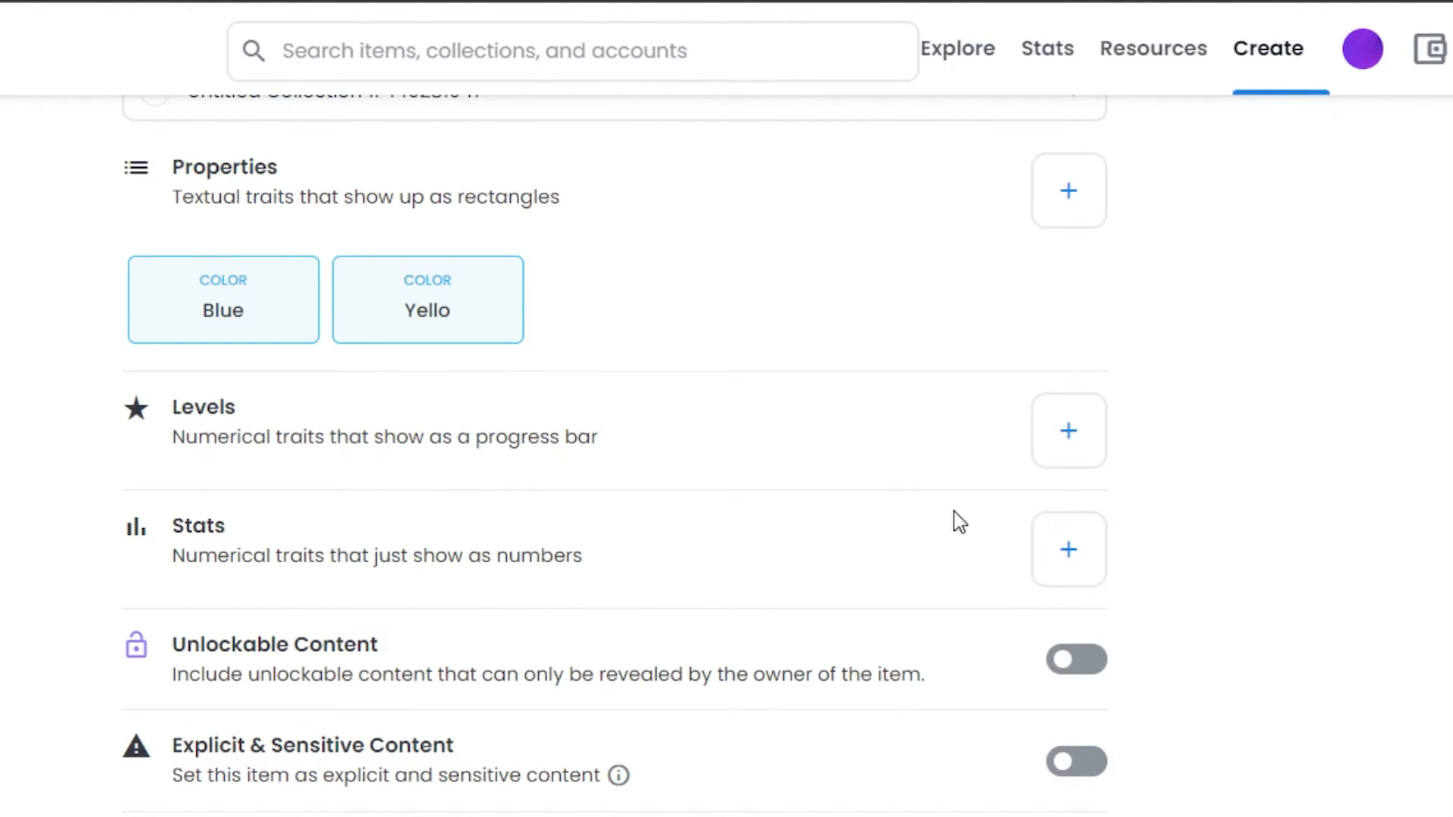
{"action": "left_click", "coordinate": [1068, 431]}
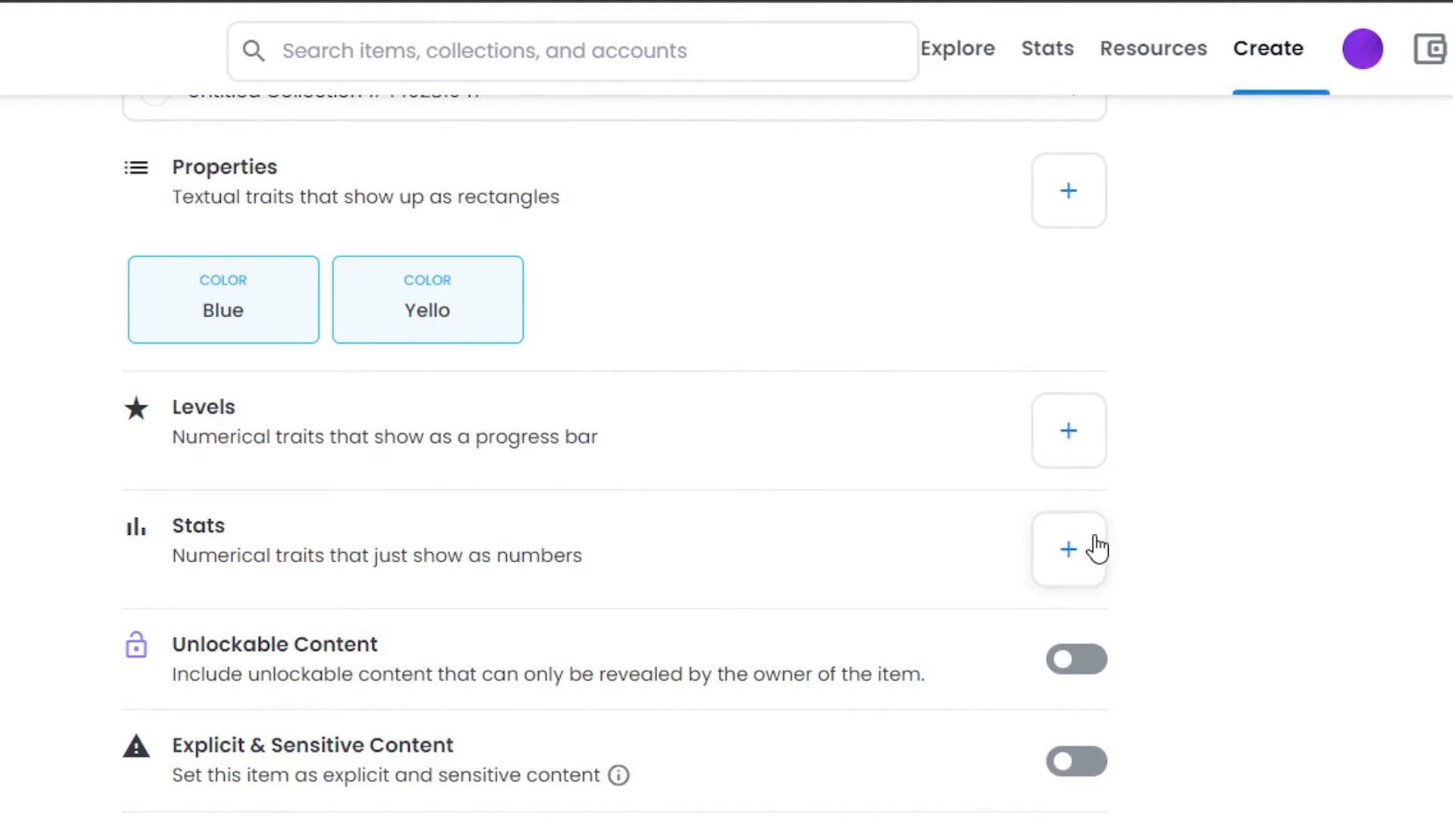
{"action": "left_click", "coordinate": [1067, 548]}
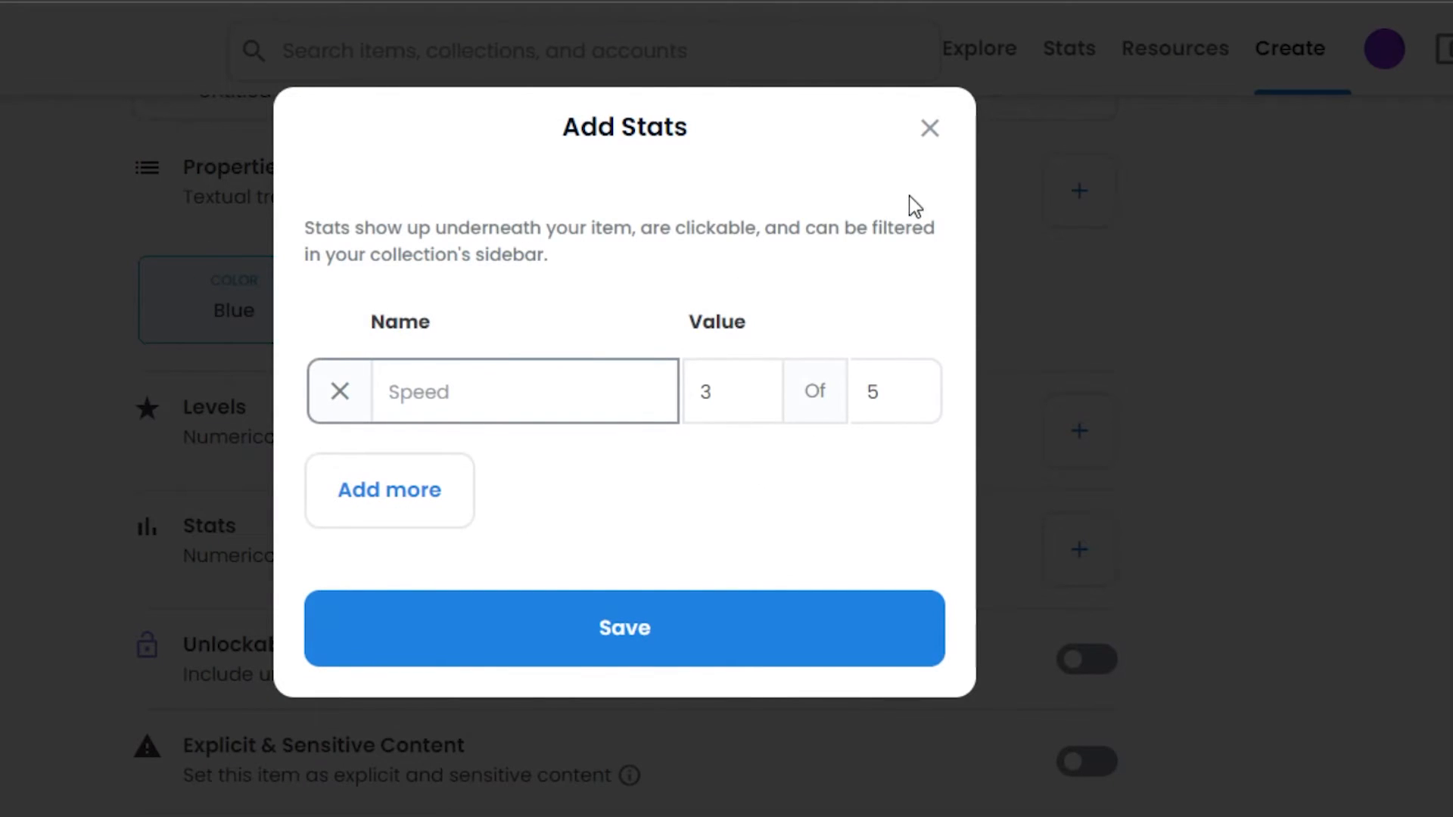
{"action": "left_click", "coordinate": [624, 627]}
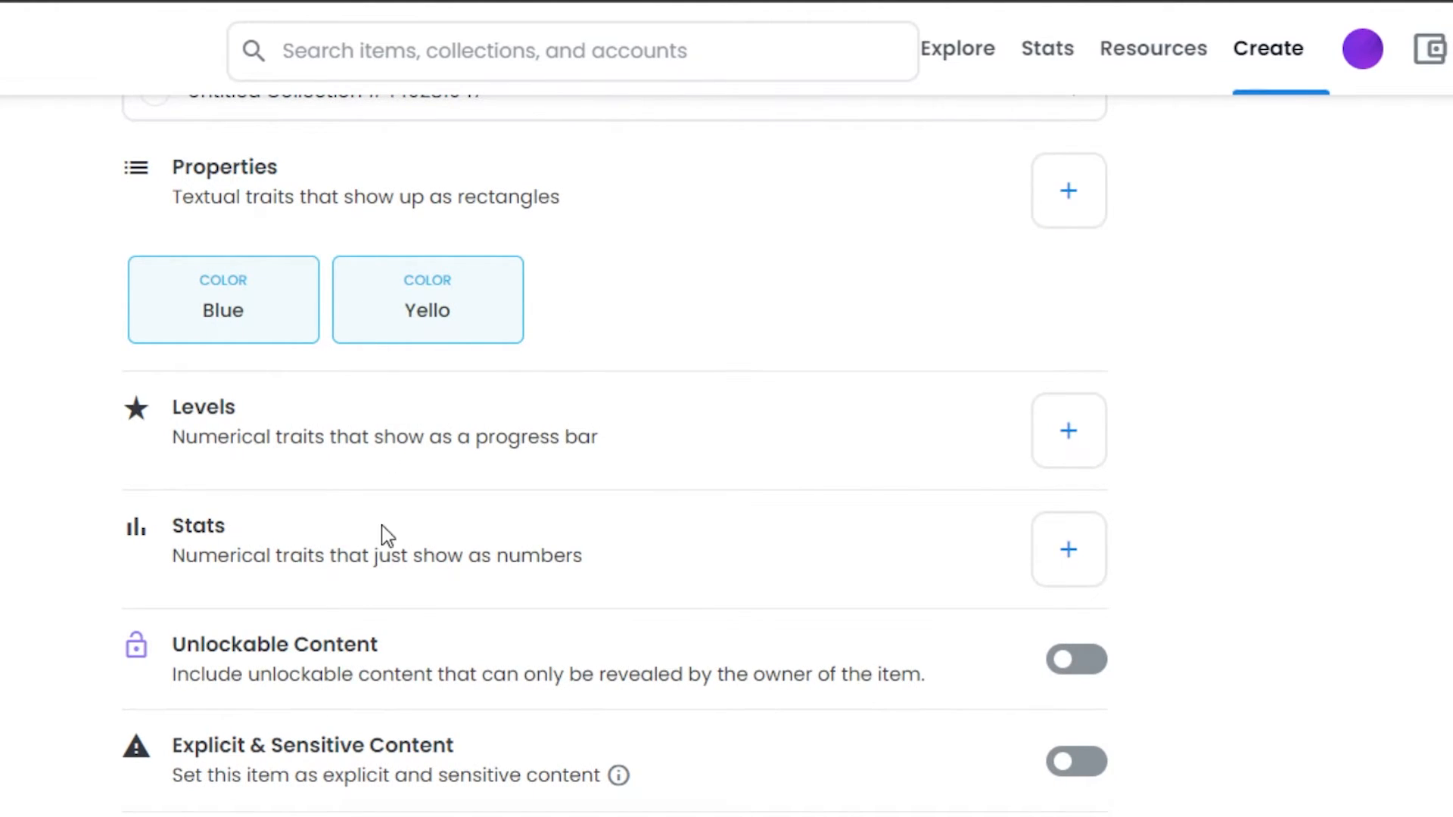
{"action": "scroll", "scroll_direction": "down", "scroll_amount": 3}
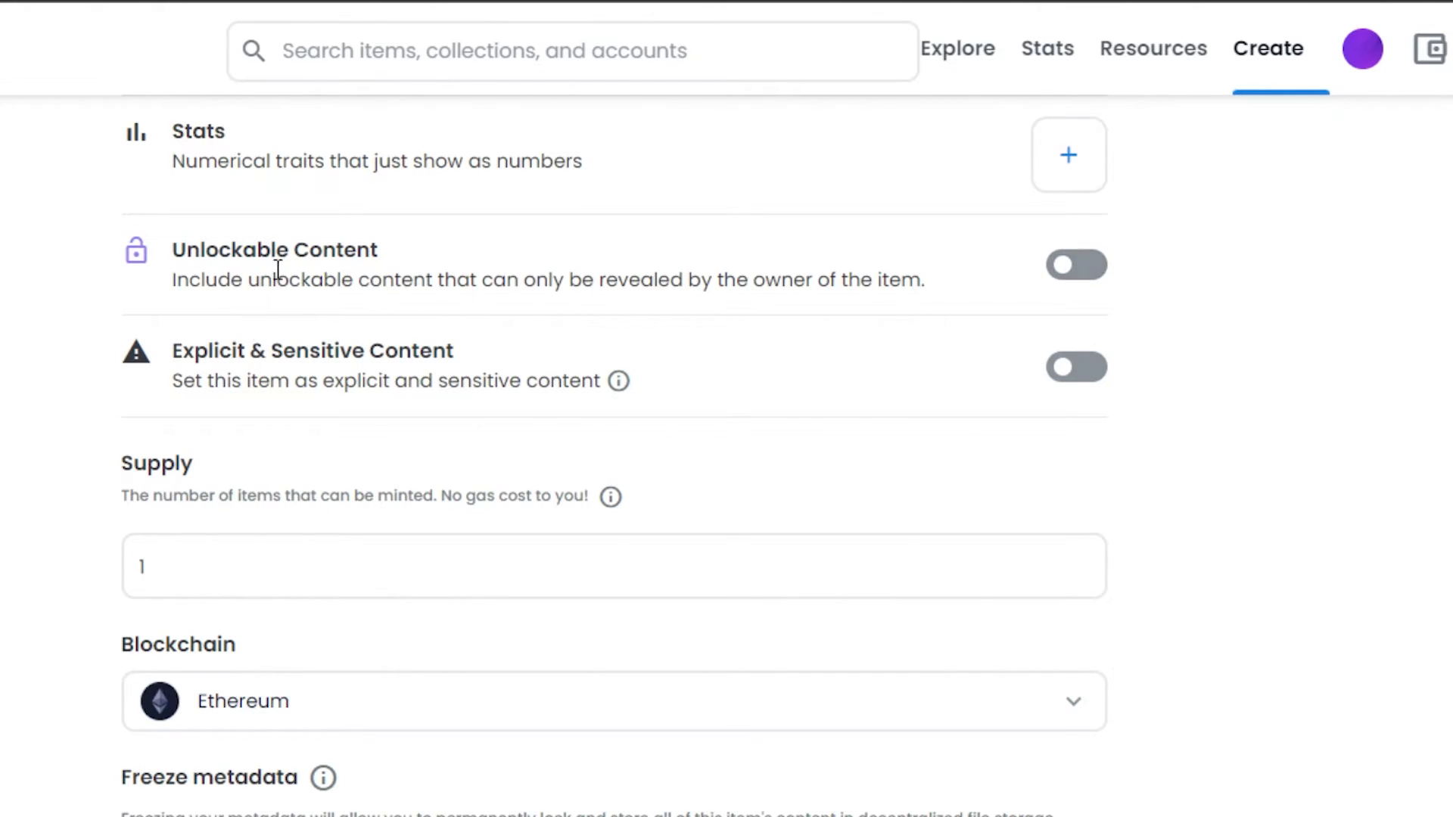
{"action": "left_click", "coordinate": [1074, 265]}
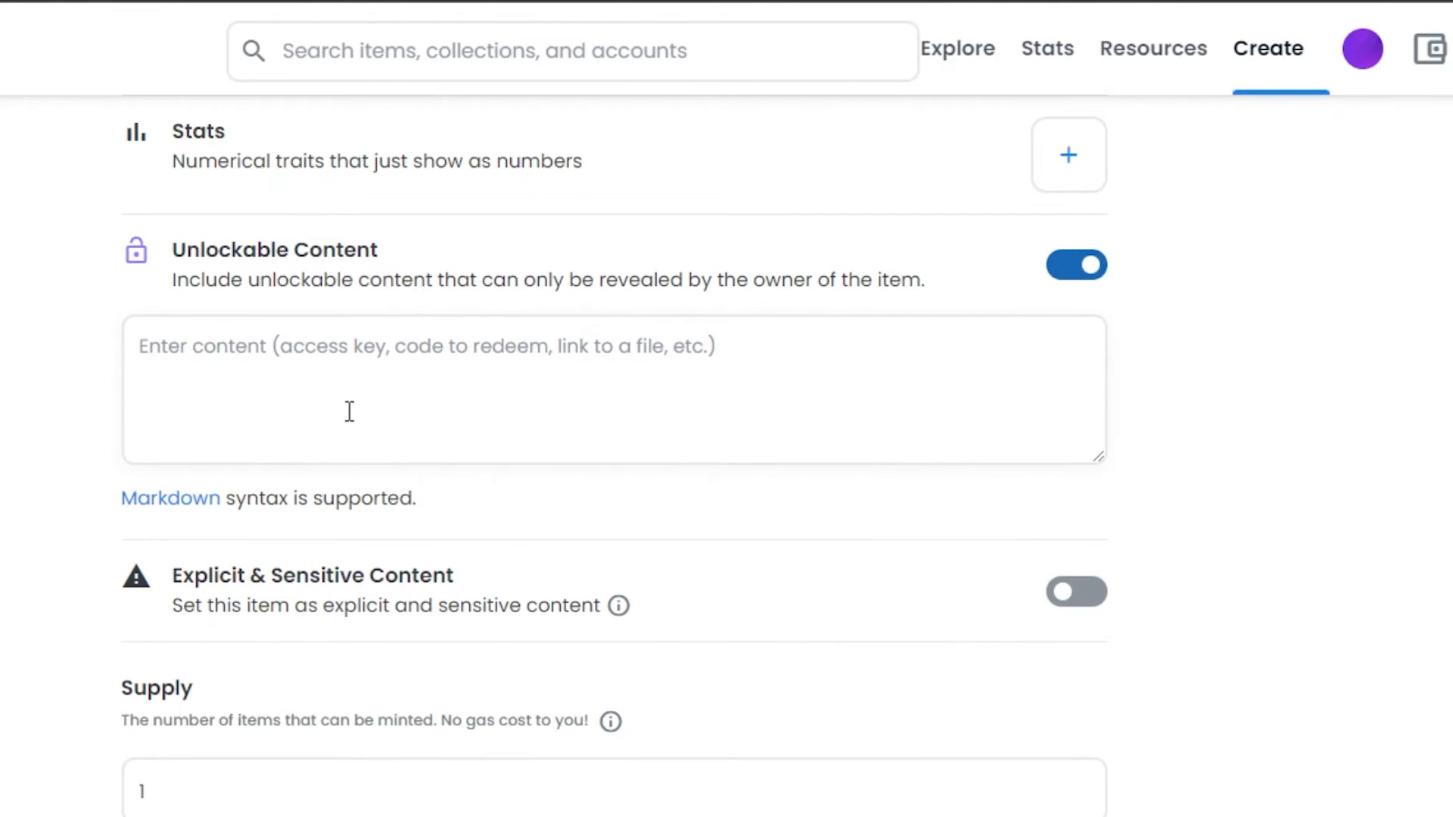
{"action": "left_click", "coordinate": [1074, 266]}
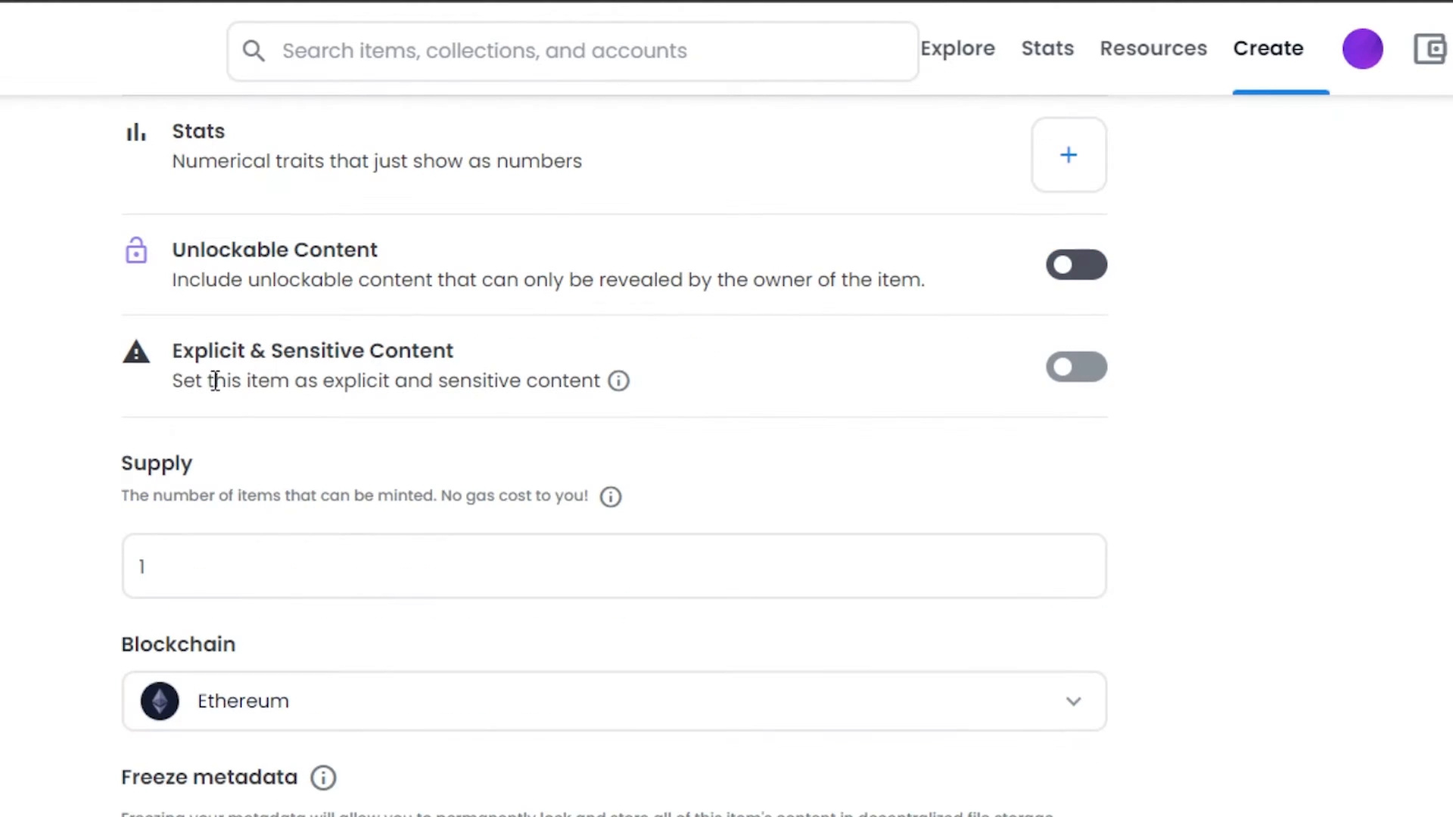
{"action": "mouse_move", "coordinate": [945, 364]}
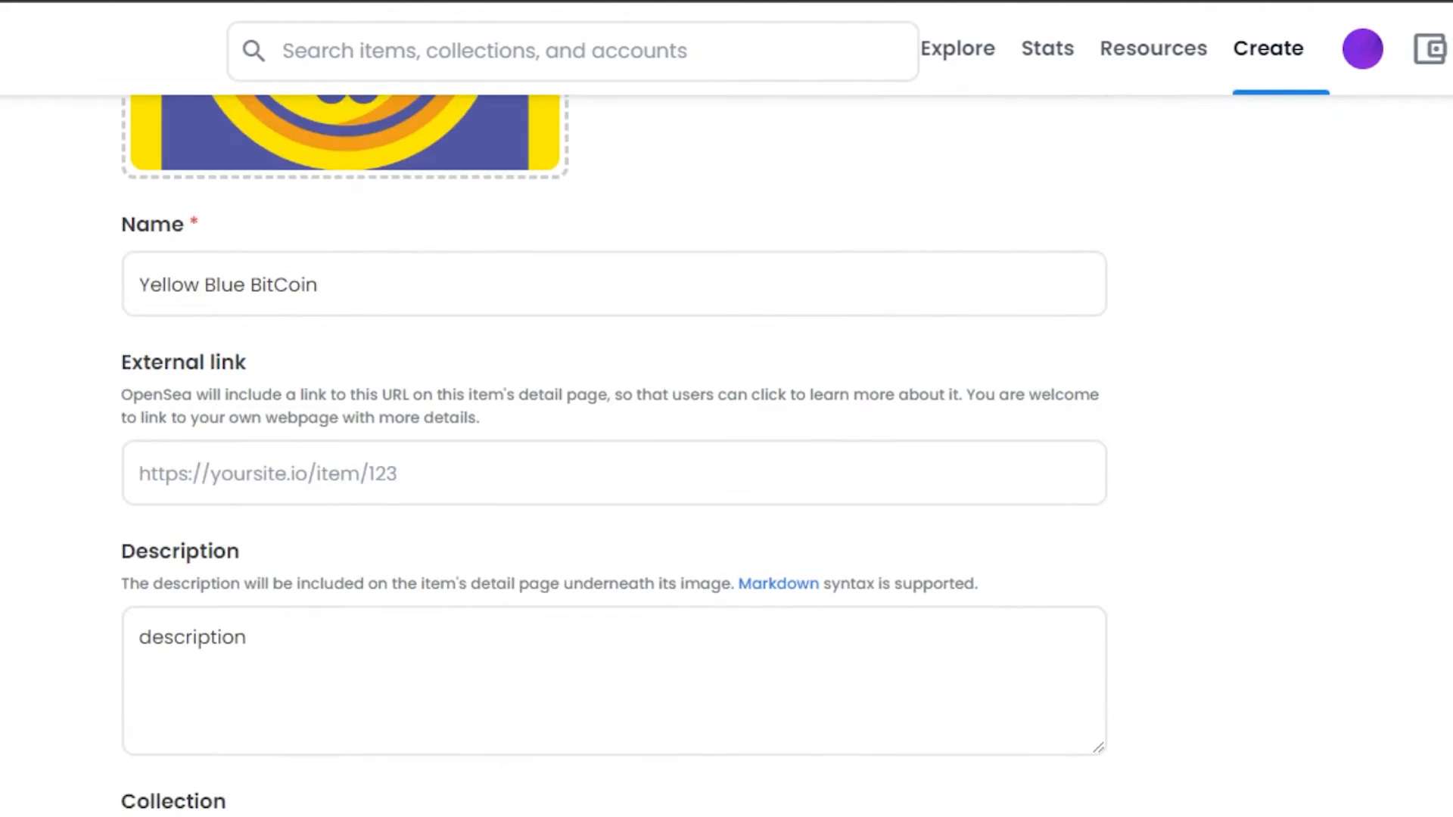
Step: Keep supply 1 and Ethereum as the blockchain, checking the wallet balance
{"action": "scroll", "scroll_direction": "down", "scroll_amount": 3}
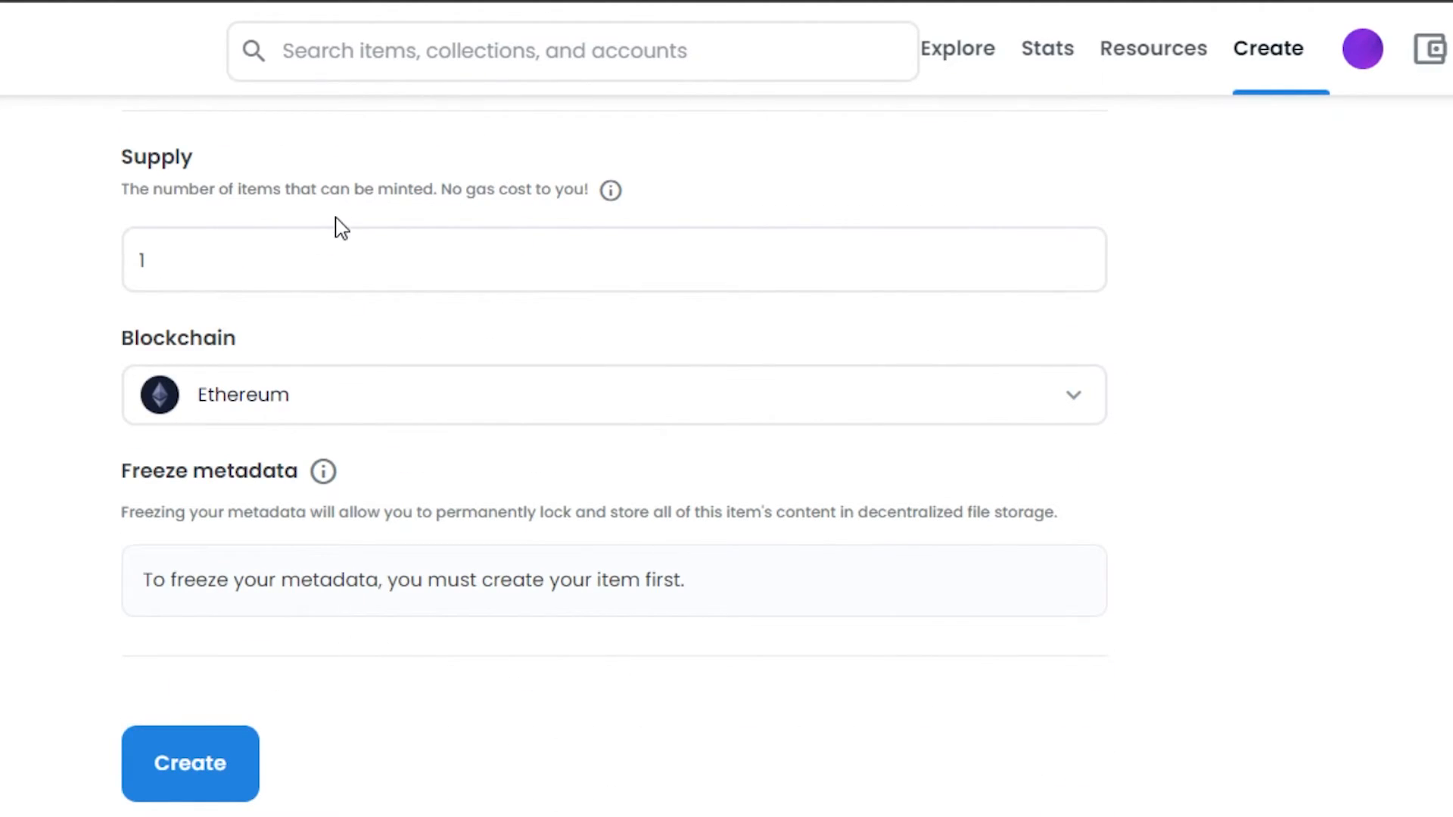
{"action": "mouse_move", "coordinate": [127, 214]}
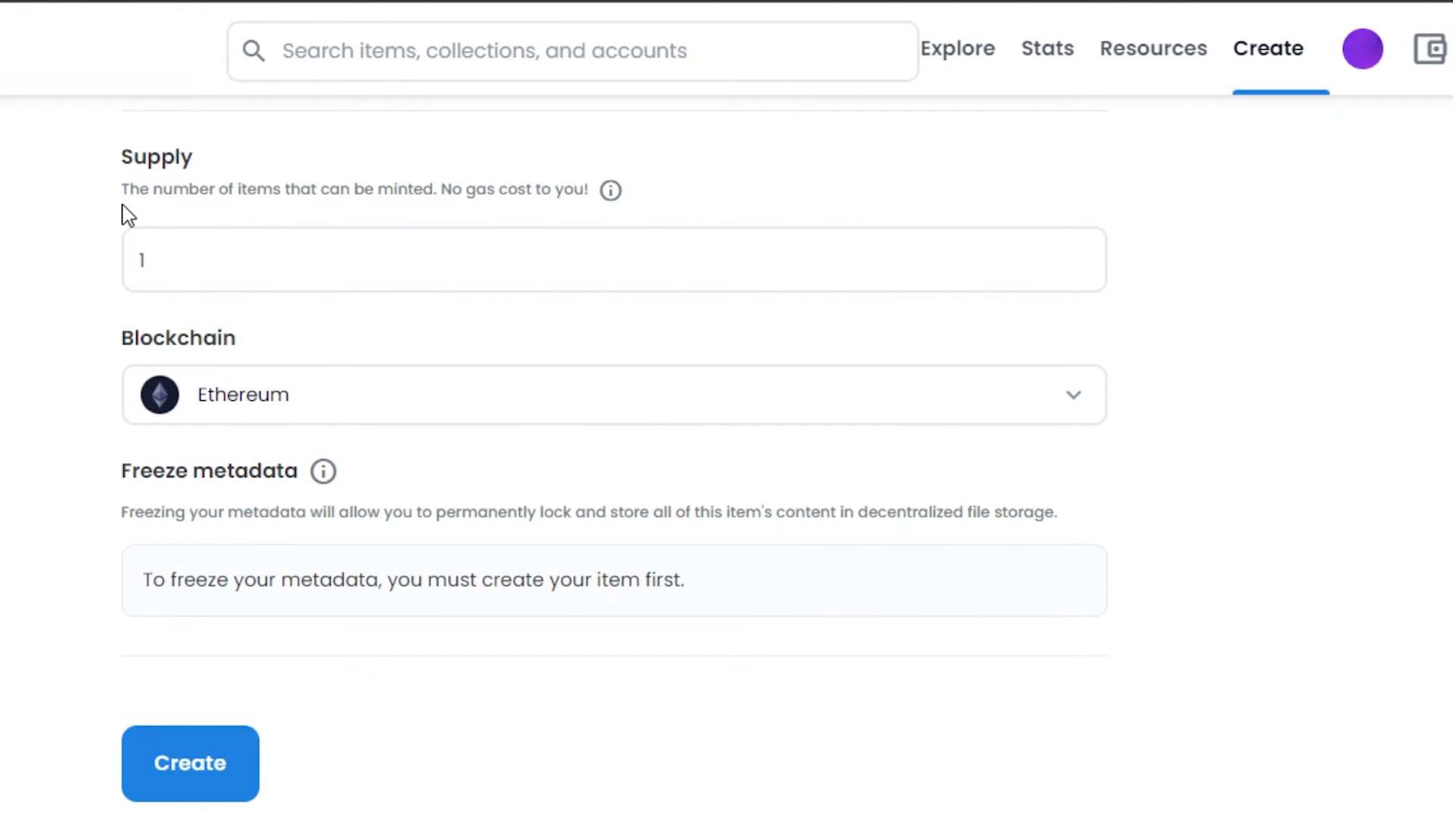
{"action": "mouse_move", "coordinate": [209, 219]}
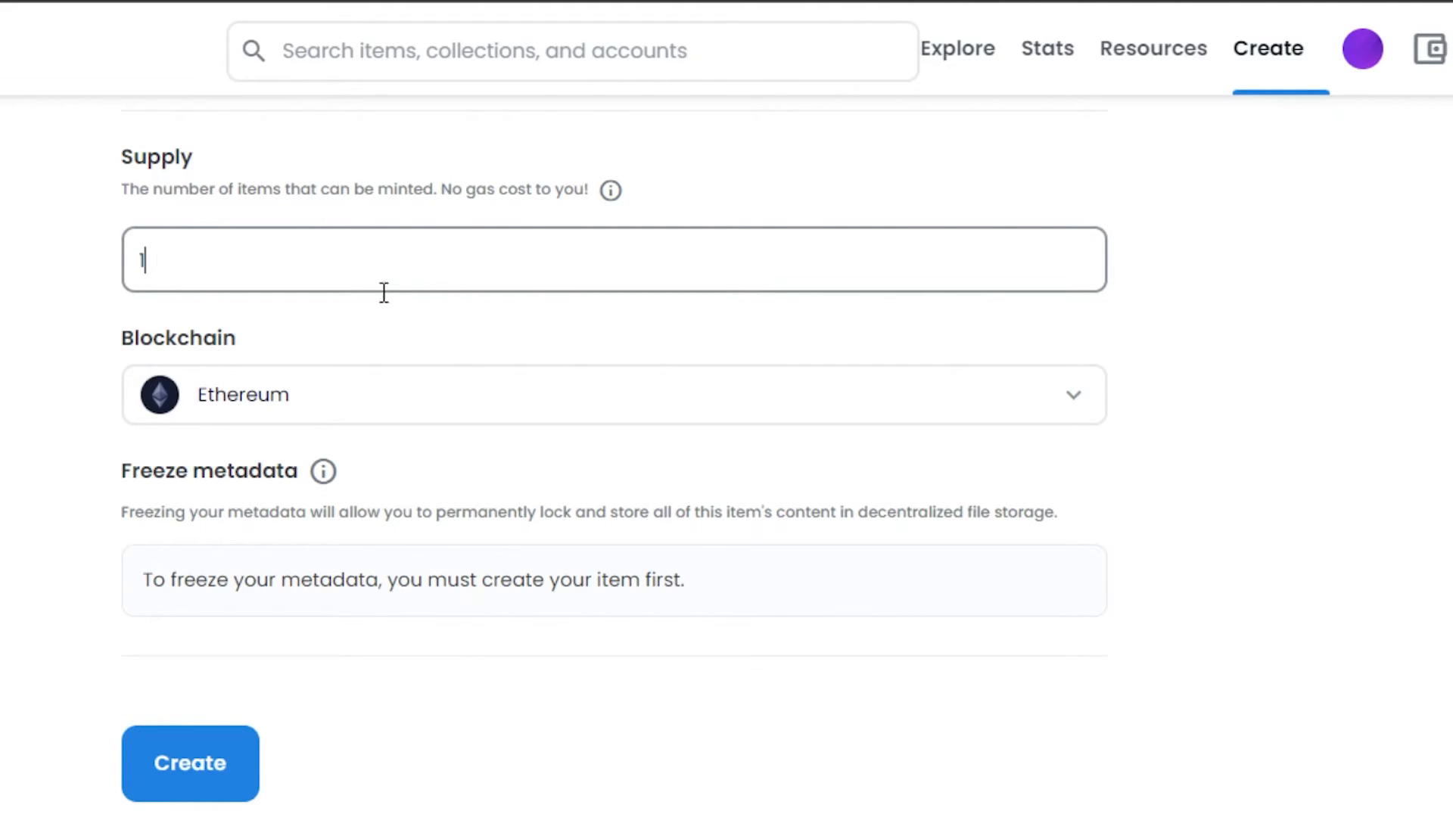
{"action": "double_click", "coordinate": [466, 189]}
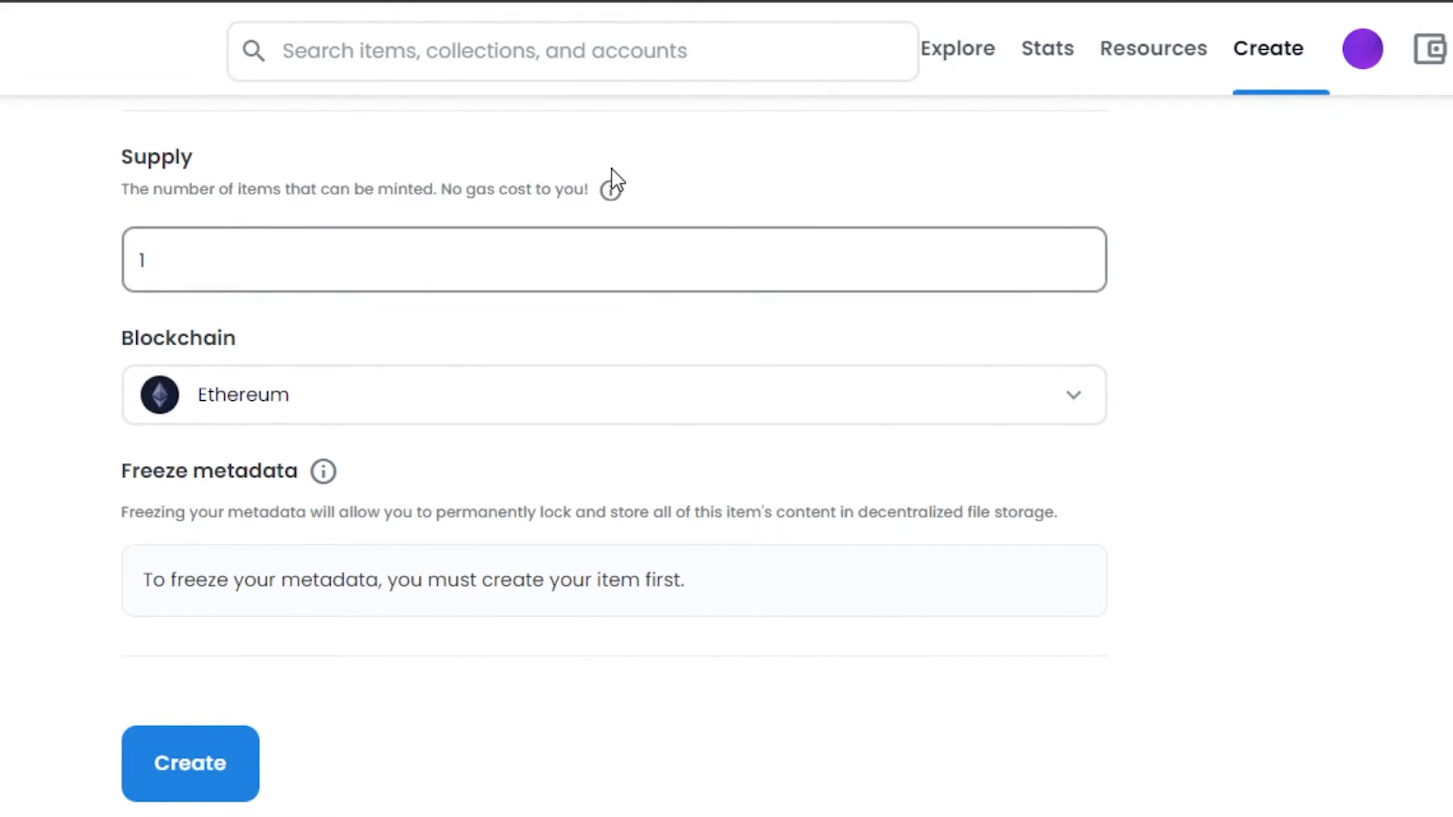
{"action": "left_click", "coordinate": [613, 393]}
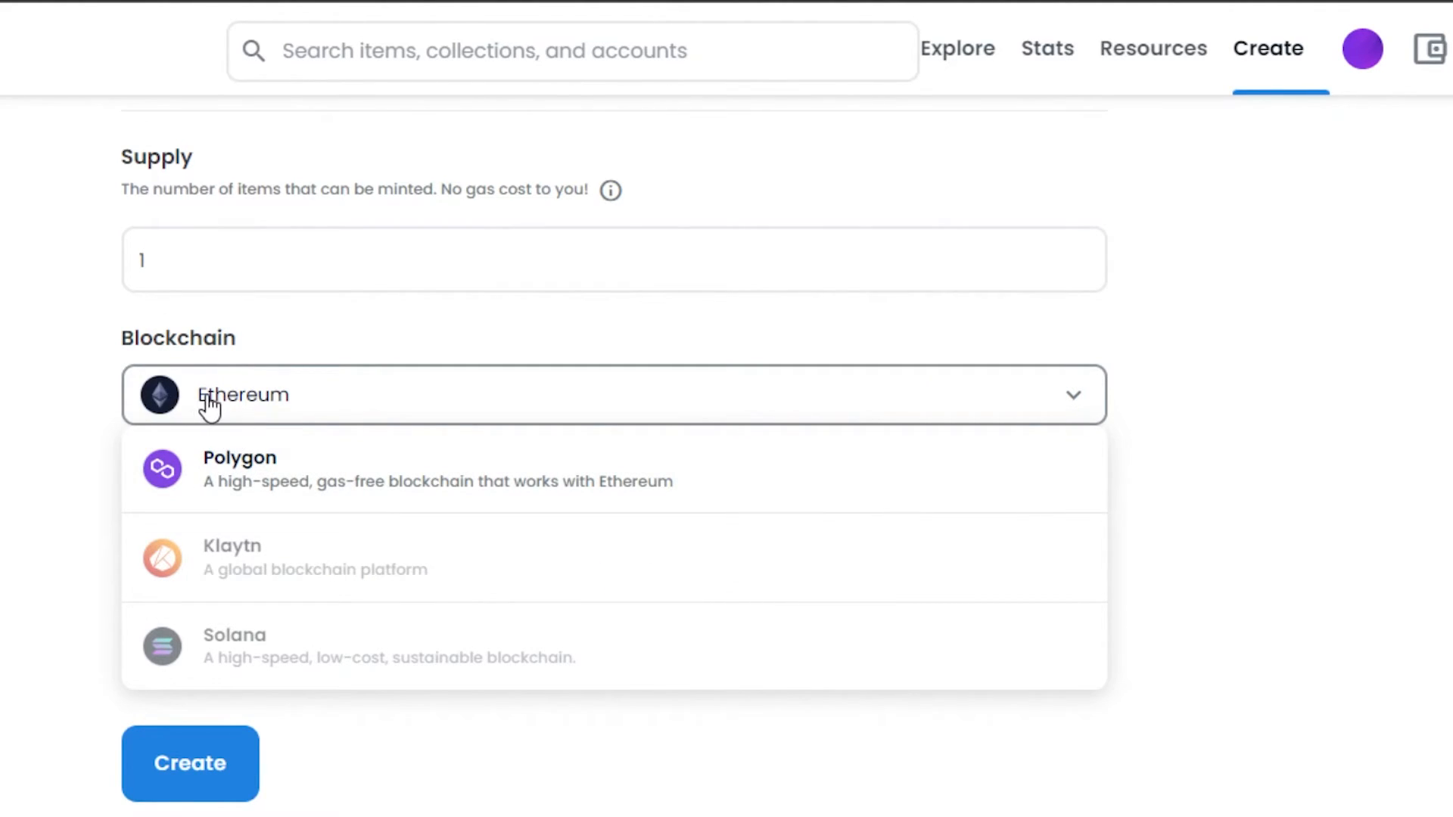
{"action": "mouse_move", "coordinate": [219, 665]}
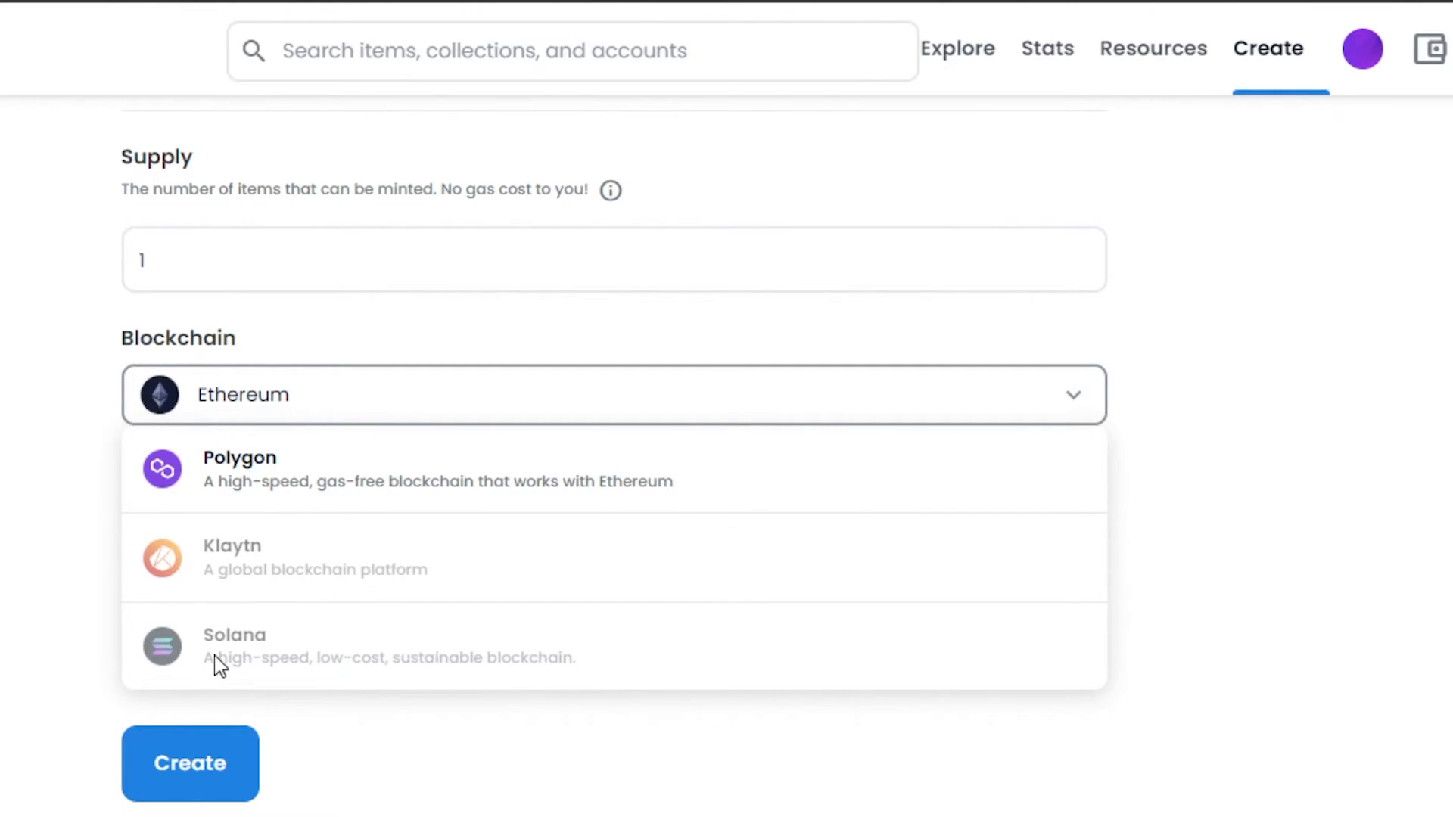
{"action": "mouse_move", "coordinate": [243, 568]}
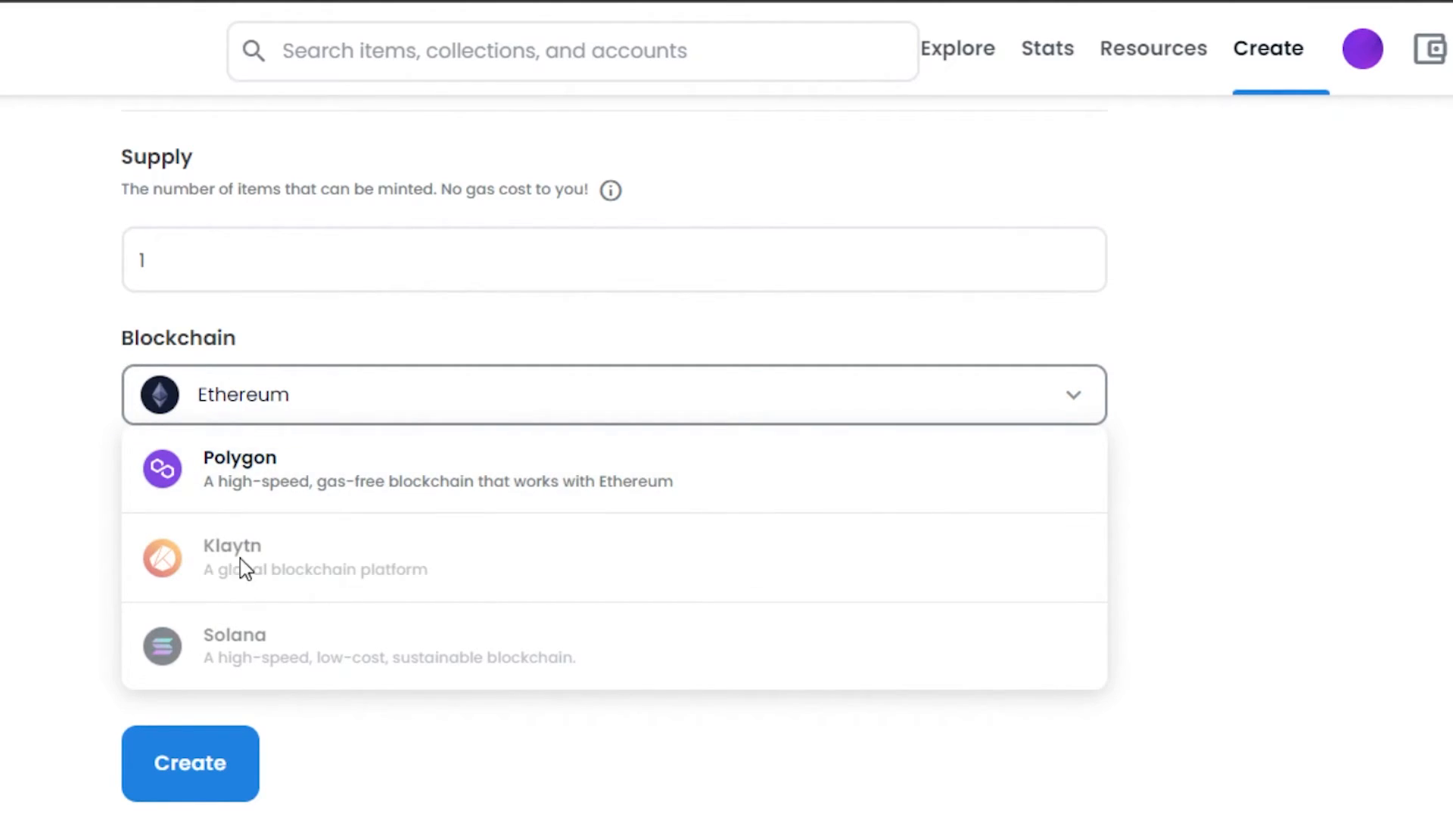
{"action": "mouse_move", "coordinate": [248, 689]}
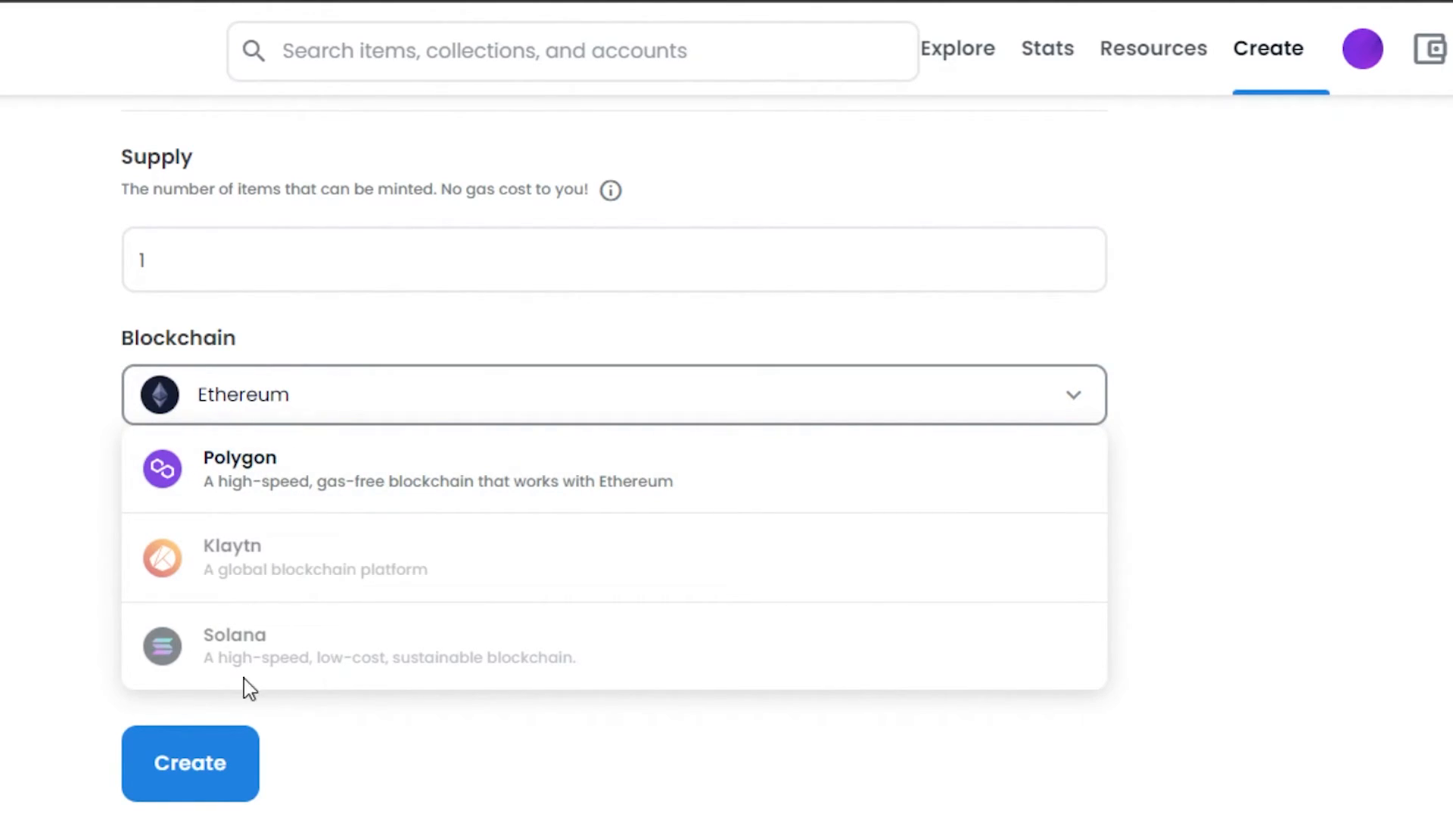
{"action": "mouse_move", "coordinate": [162, 607]}
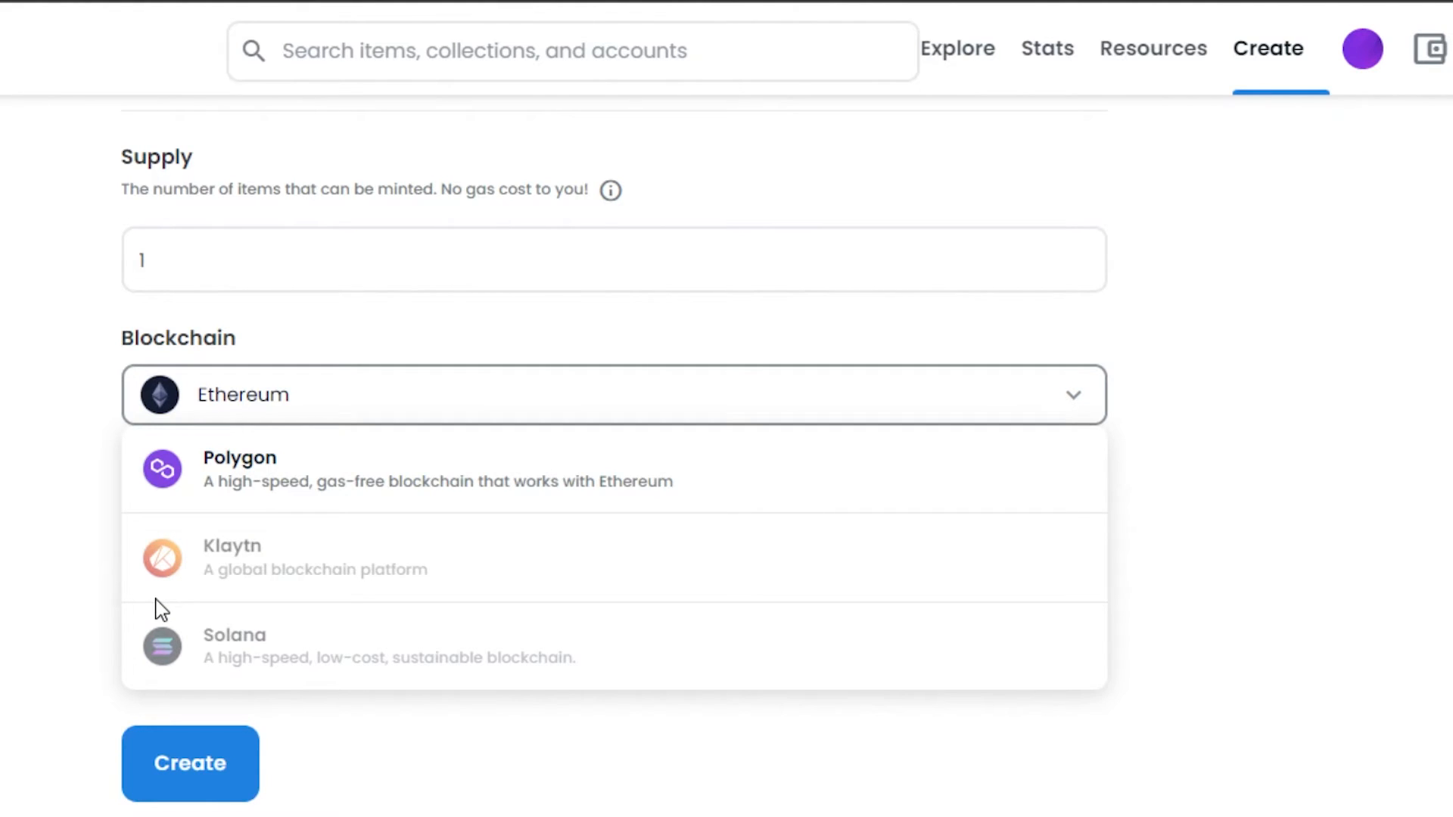
{"action": "mouse_move", "coordinate": [225, 525]}
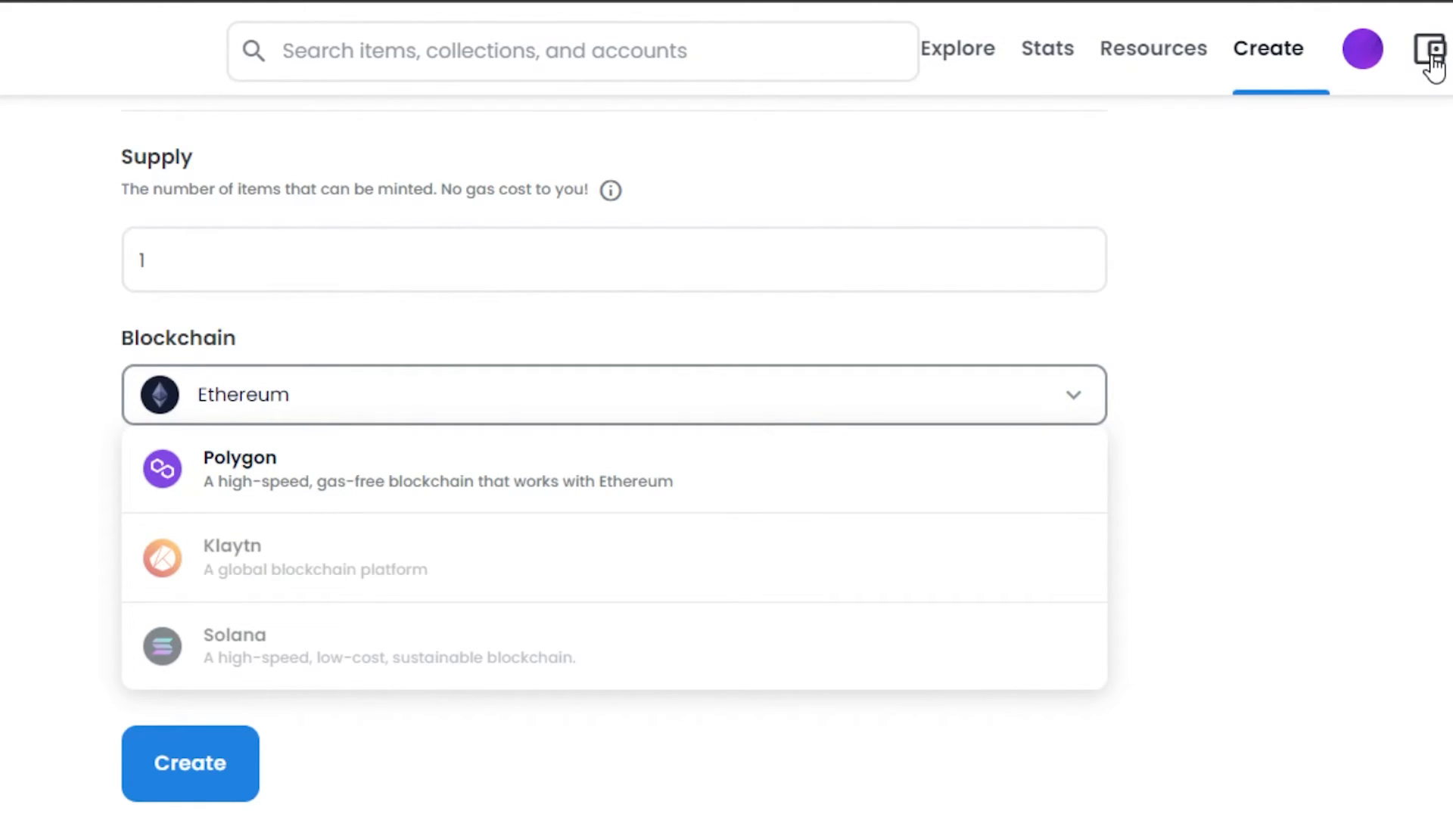
{"action": "left_click", "coordinate": [1429, 49]}
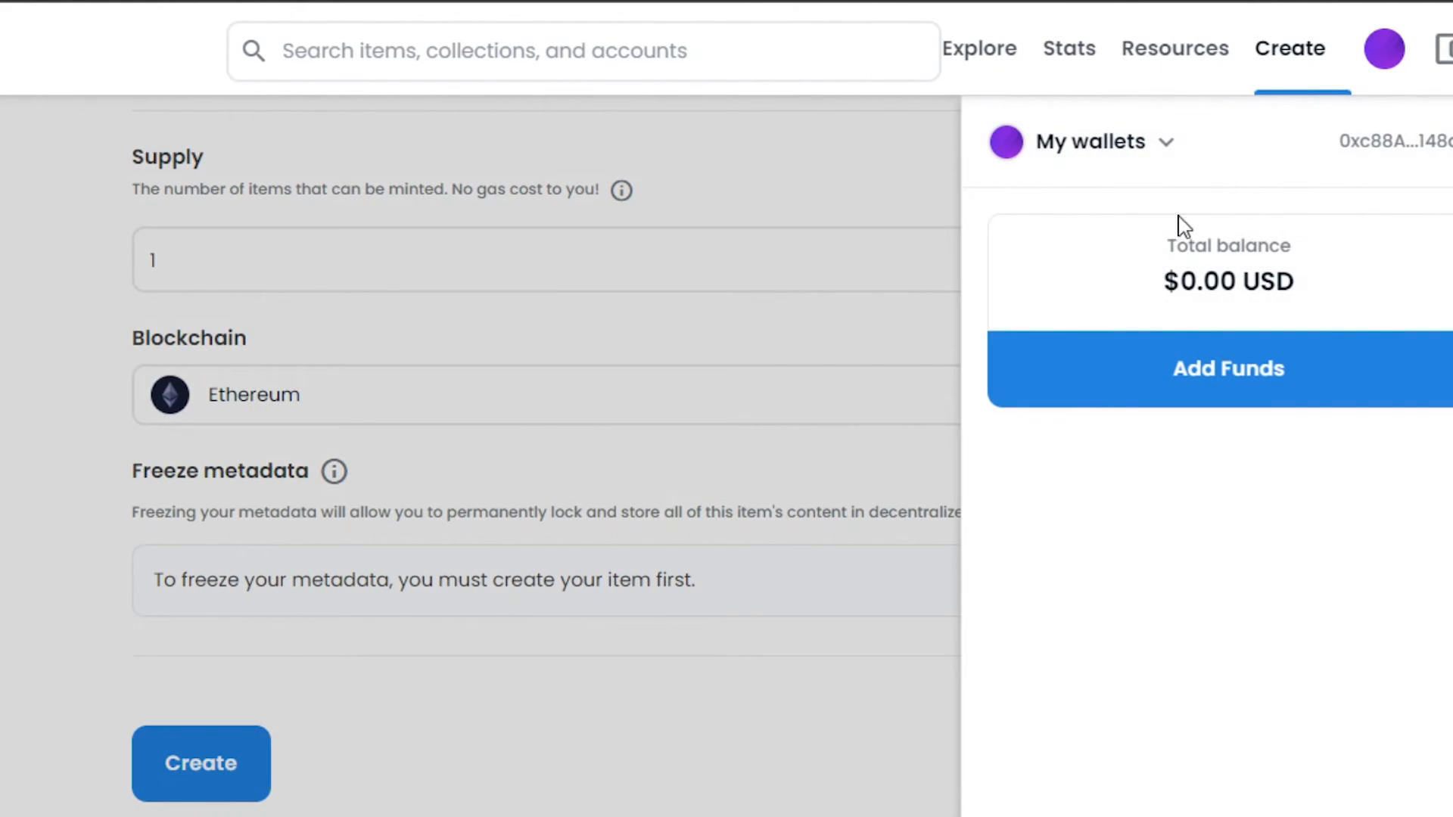
{"action": "left_click", "coordinate": [1093, 141]}
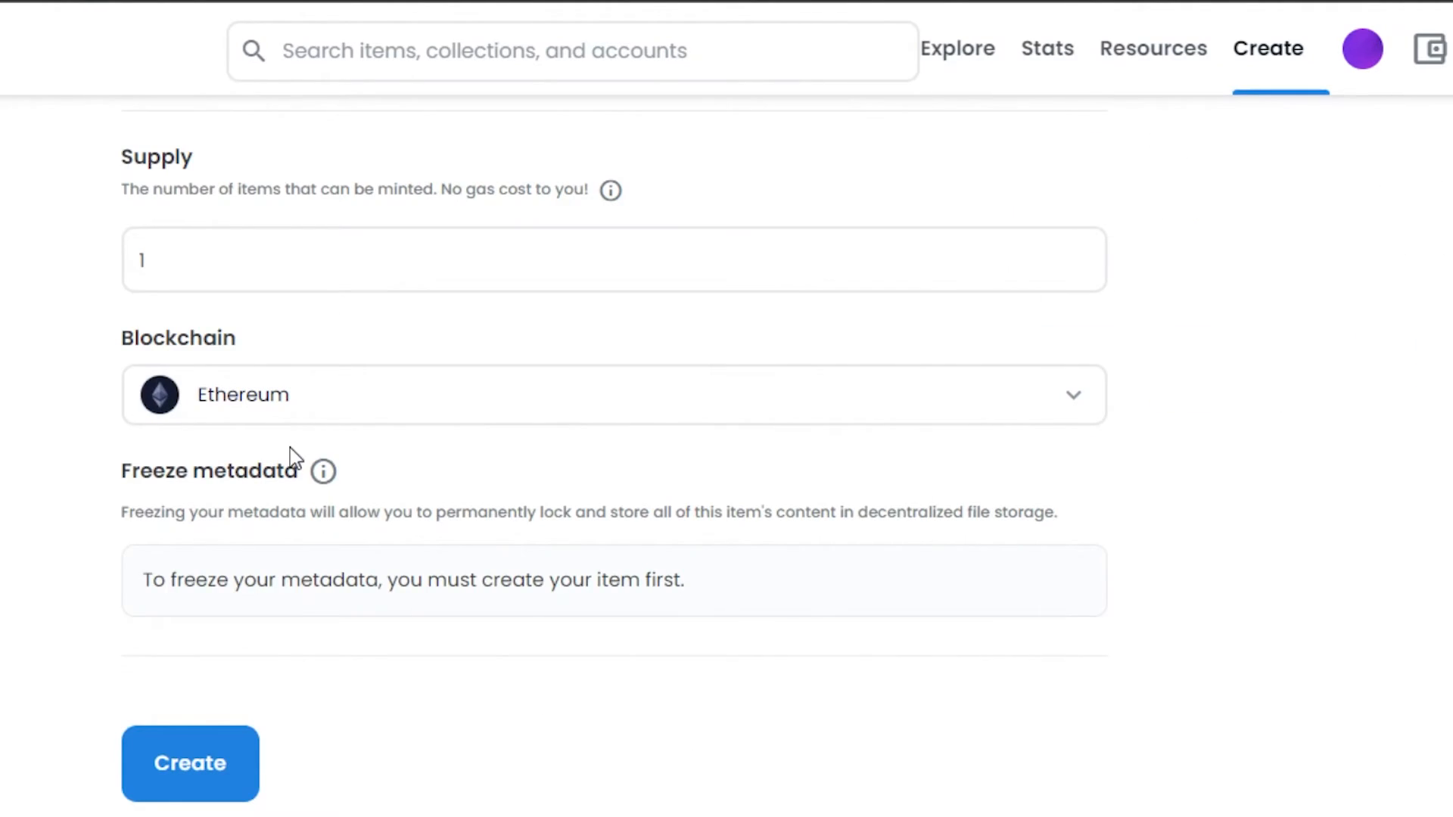
{"action": "left_click", "coordinate": [612, 393]}
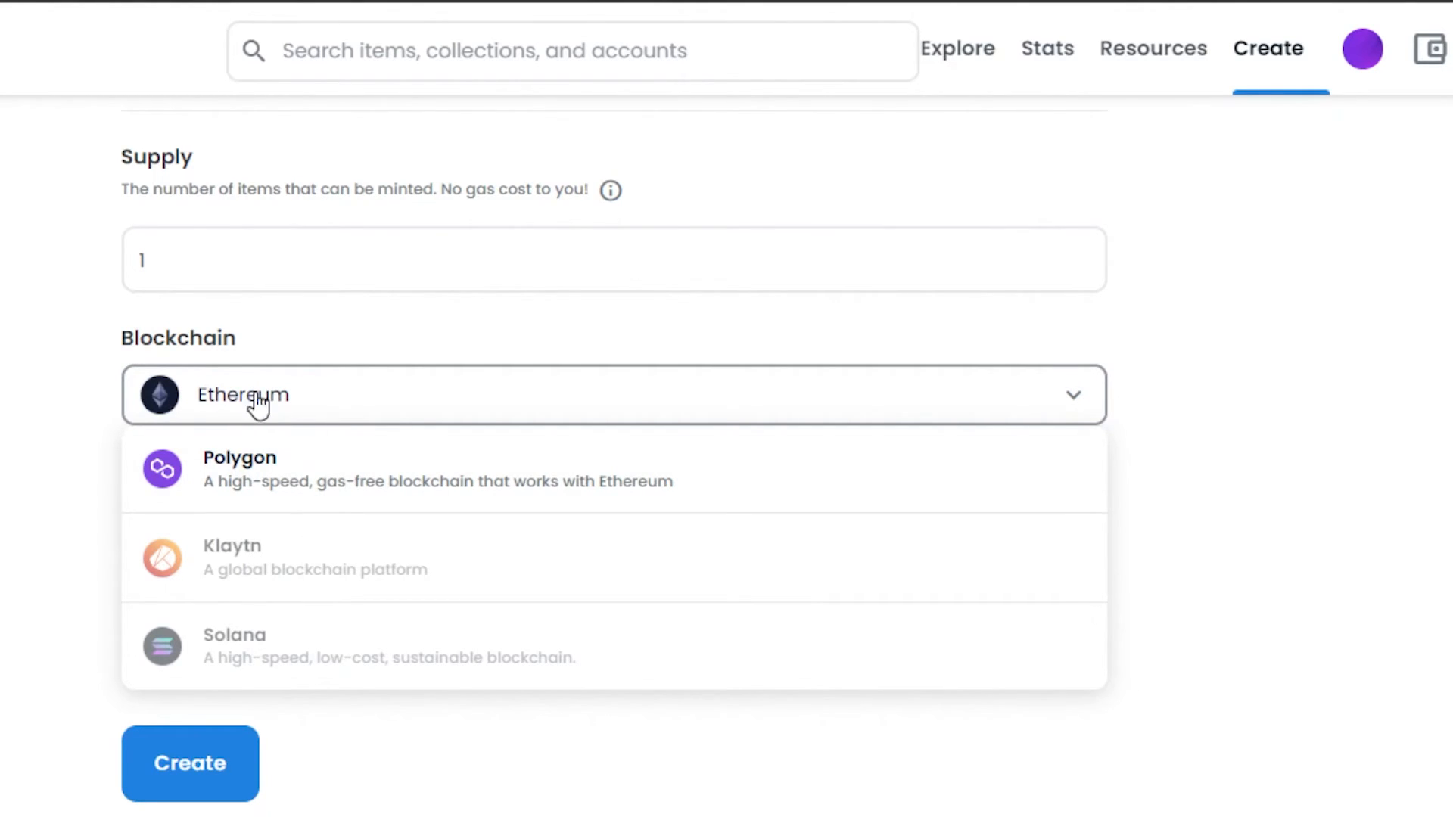
{"action": "left_click", "coordinate": [611, 393]}
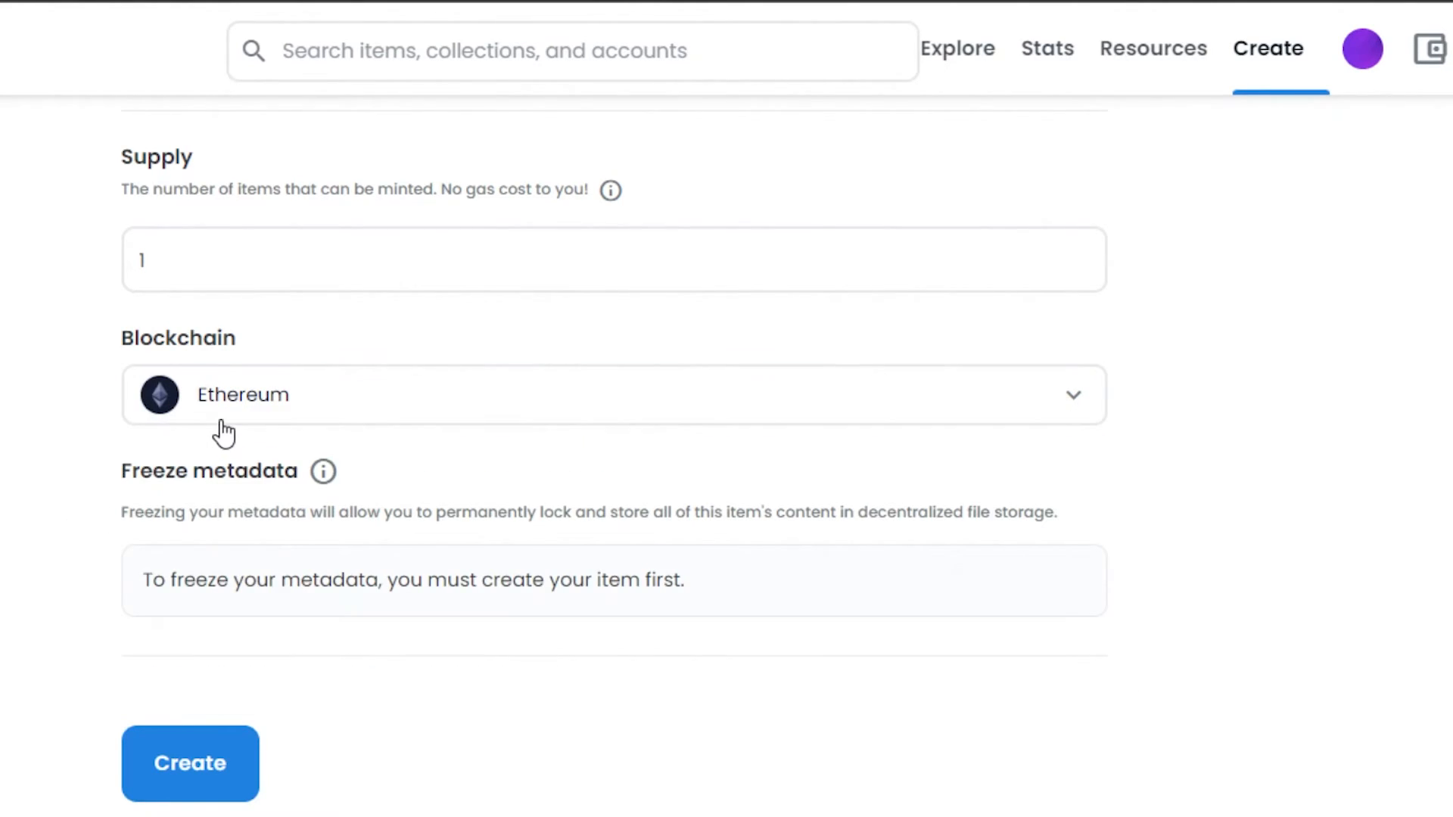
{"action": "left_click", "coordinate": [612, 393]}
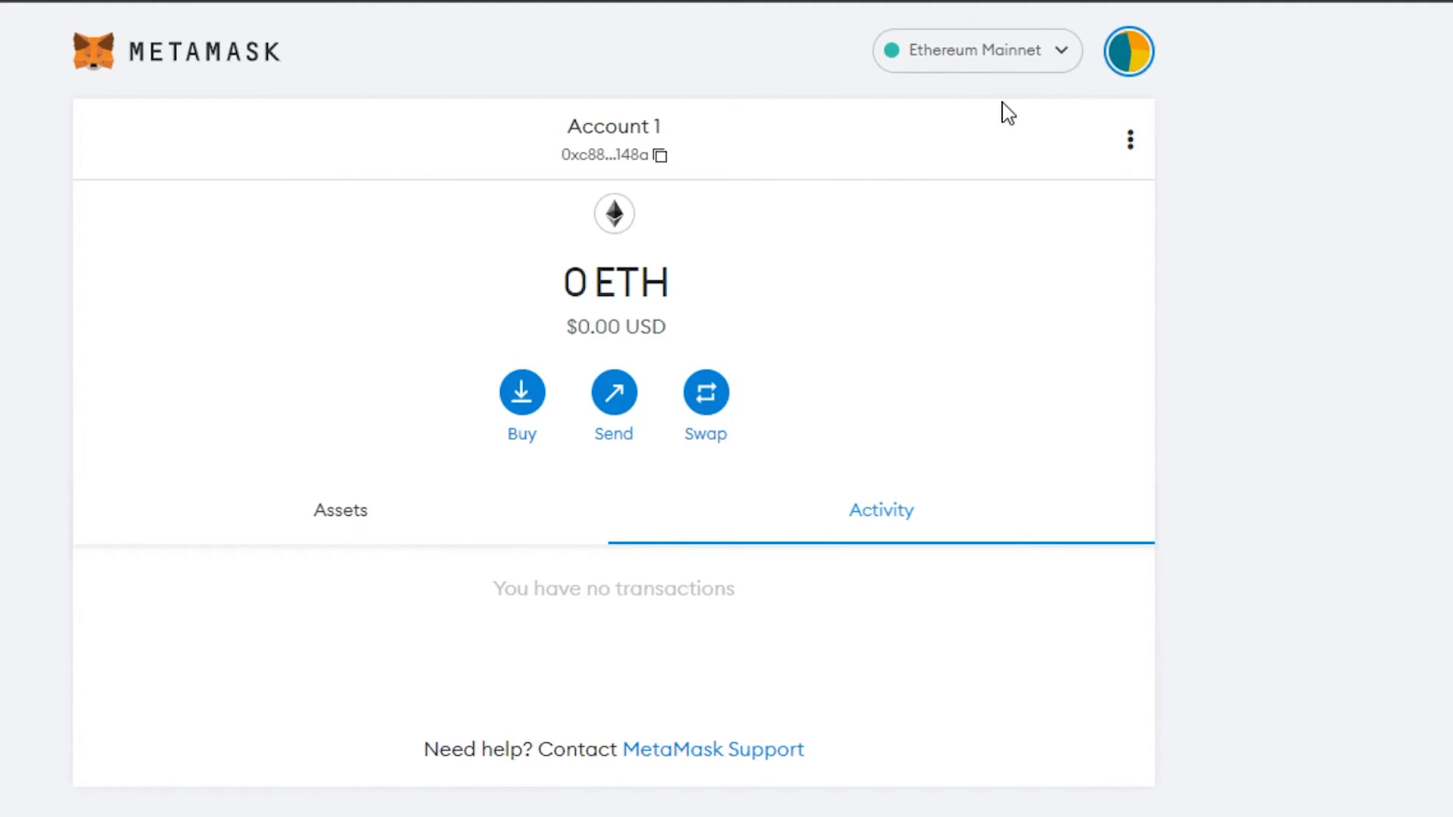
Step: View MetaMask's Add a network form, then return to OpenSea's blockchain options
{"action": "left_click", "coordinate": [975, 51]}
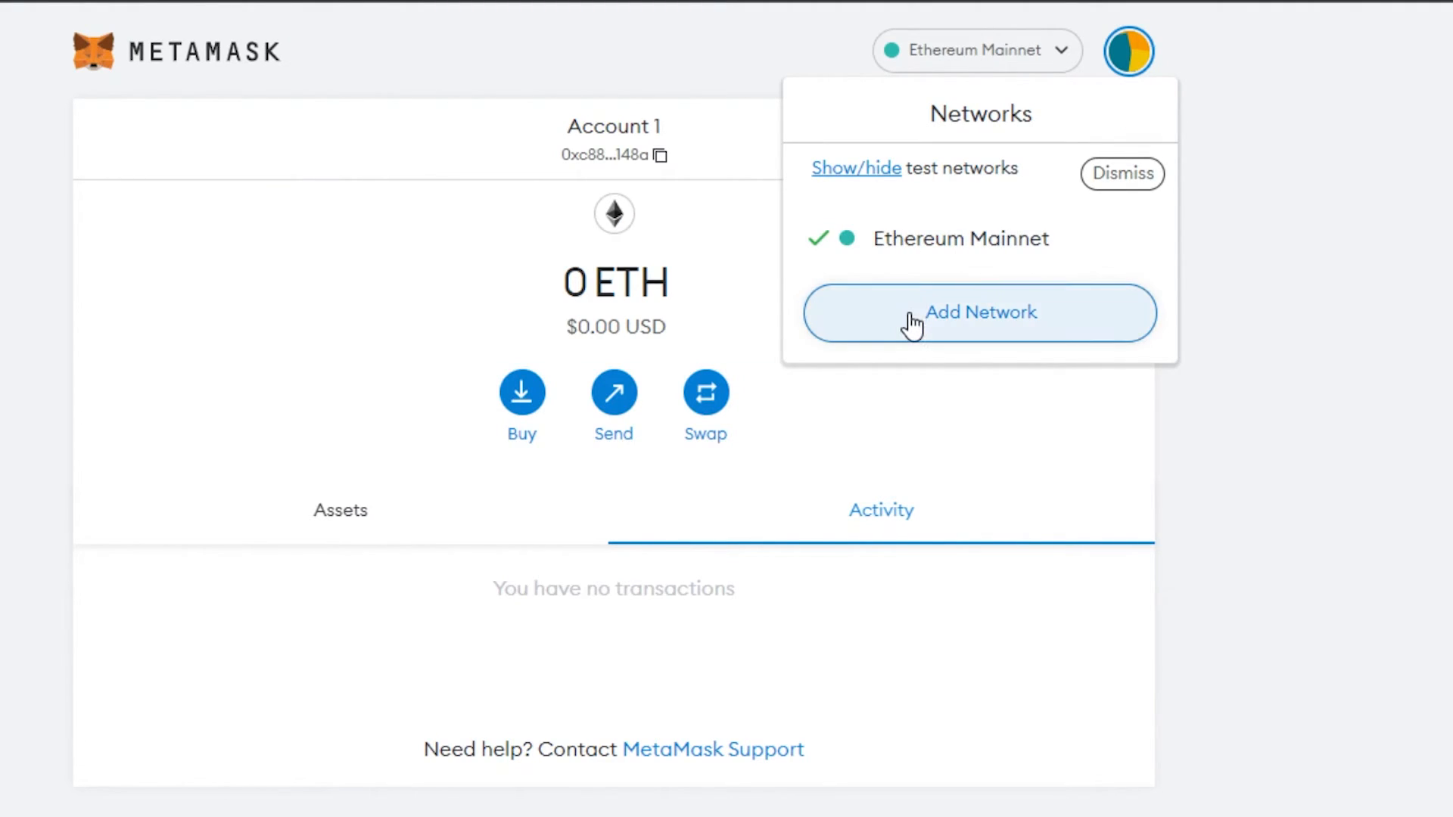
{"action": "left_click", "coordinate": [979, 313]}
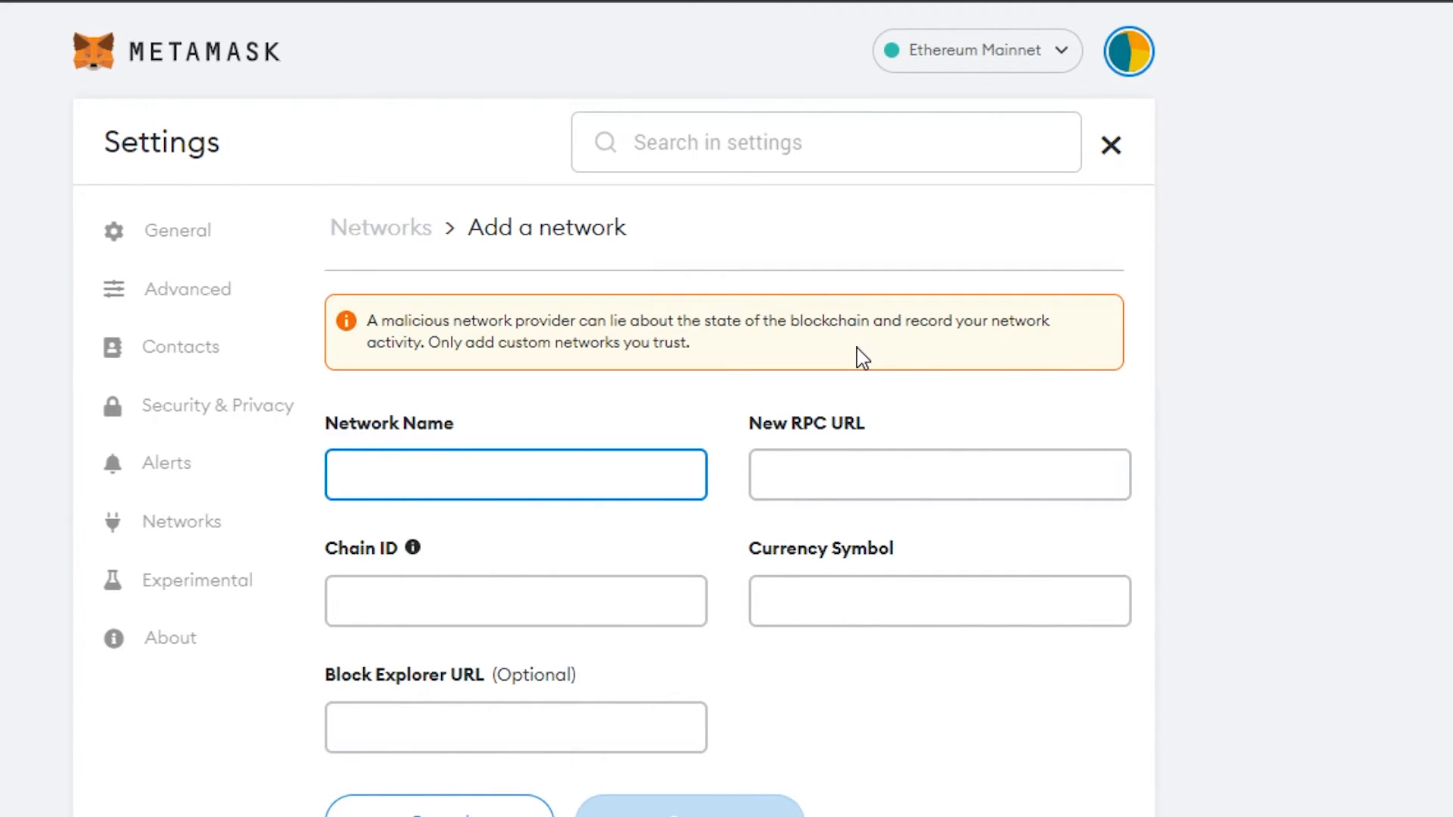
{"action": "mouse_move", "coordinate": [427, 8]}
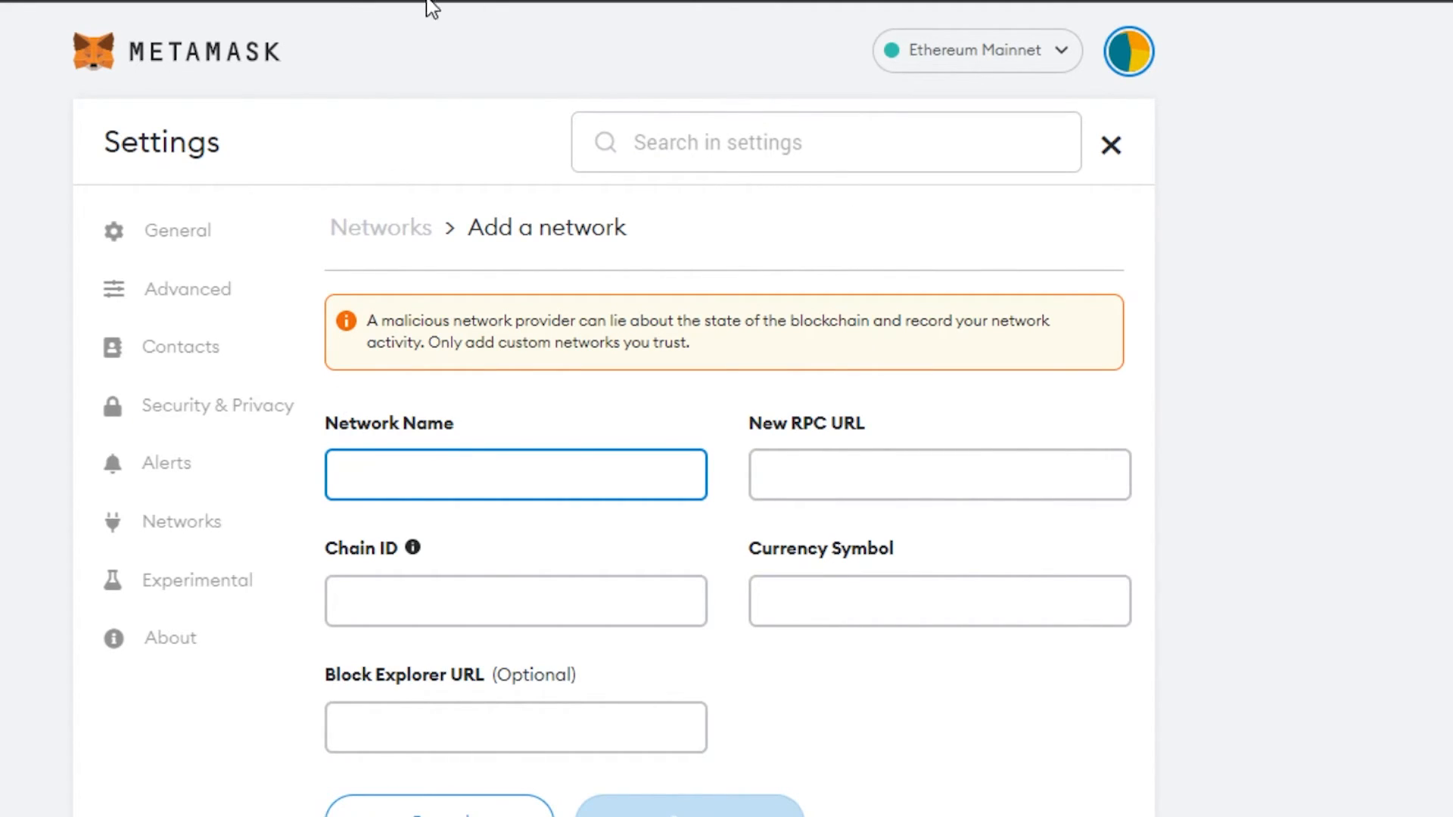
{"action": "left_click", "coordinate": [1109, 145]}
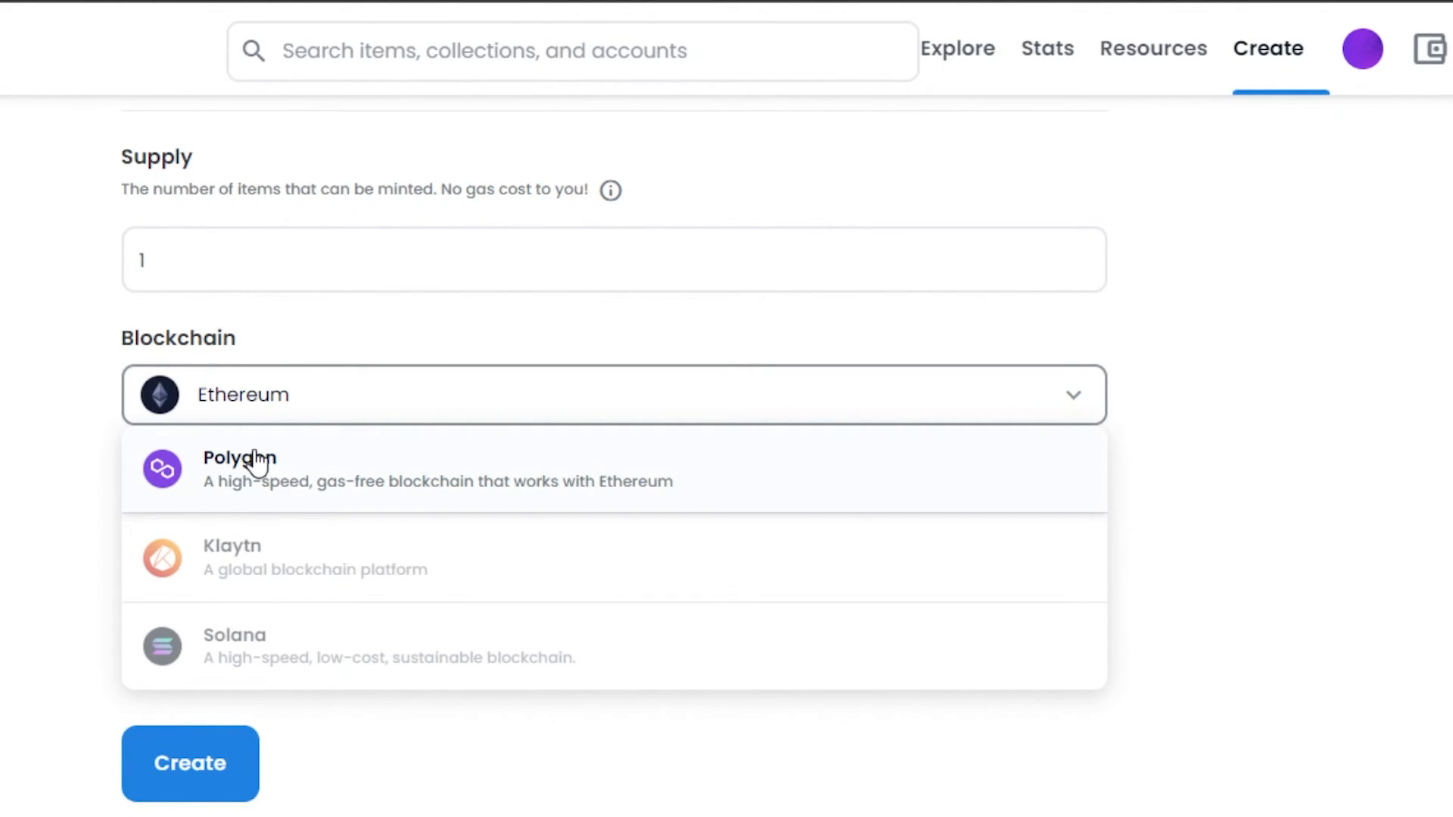
Step: Keep Ethereum as blockchain, submit the Yellow Blue BitCoin form and pass the reCAPTCHA check
{"action": "left_click", "coordinate": [611, 393]}
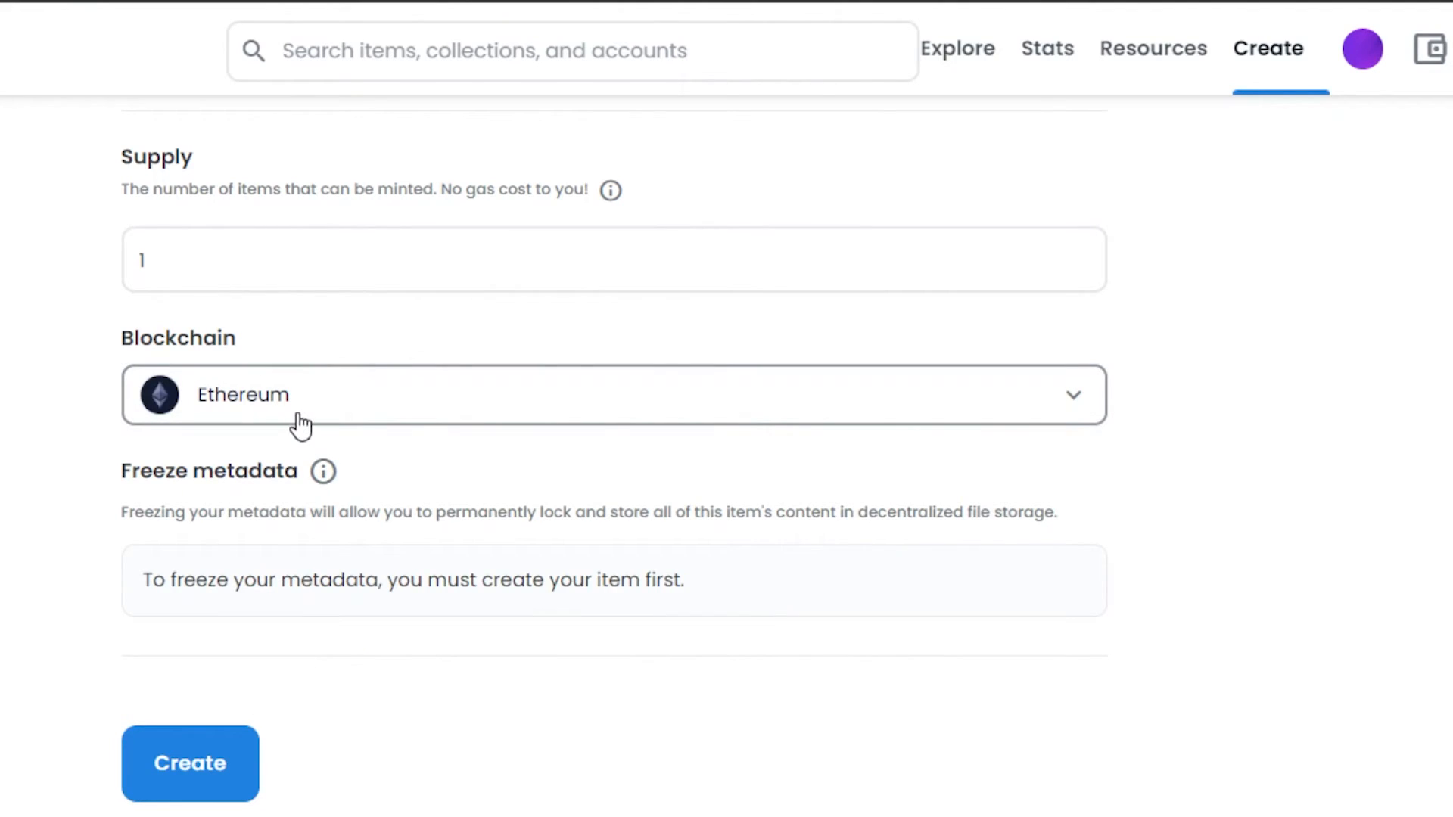
{"action": "mouse_move", "coordinate": [178, 612]}
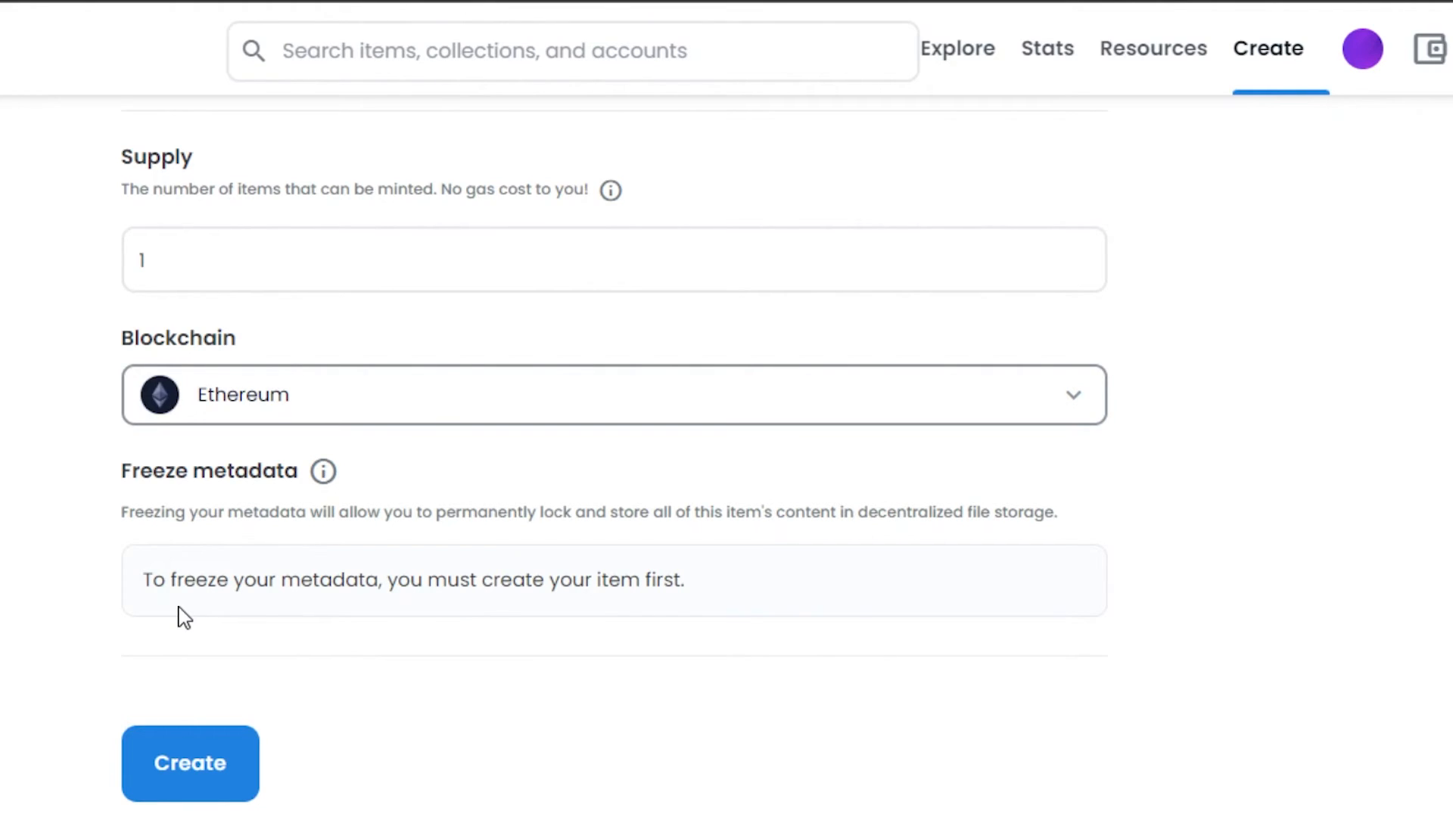
{"action": "mouse_move", "coordinate": [412, 697]}
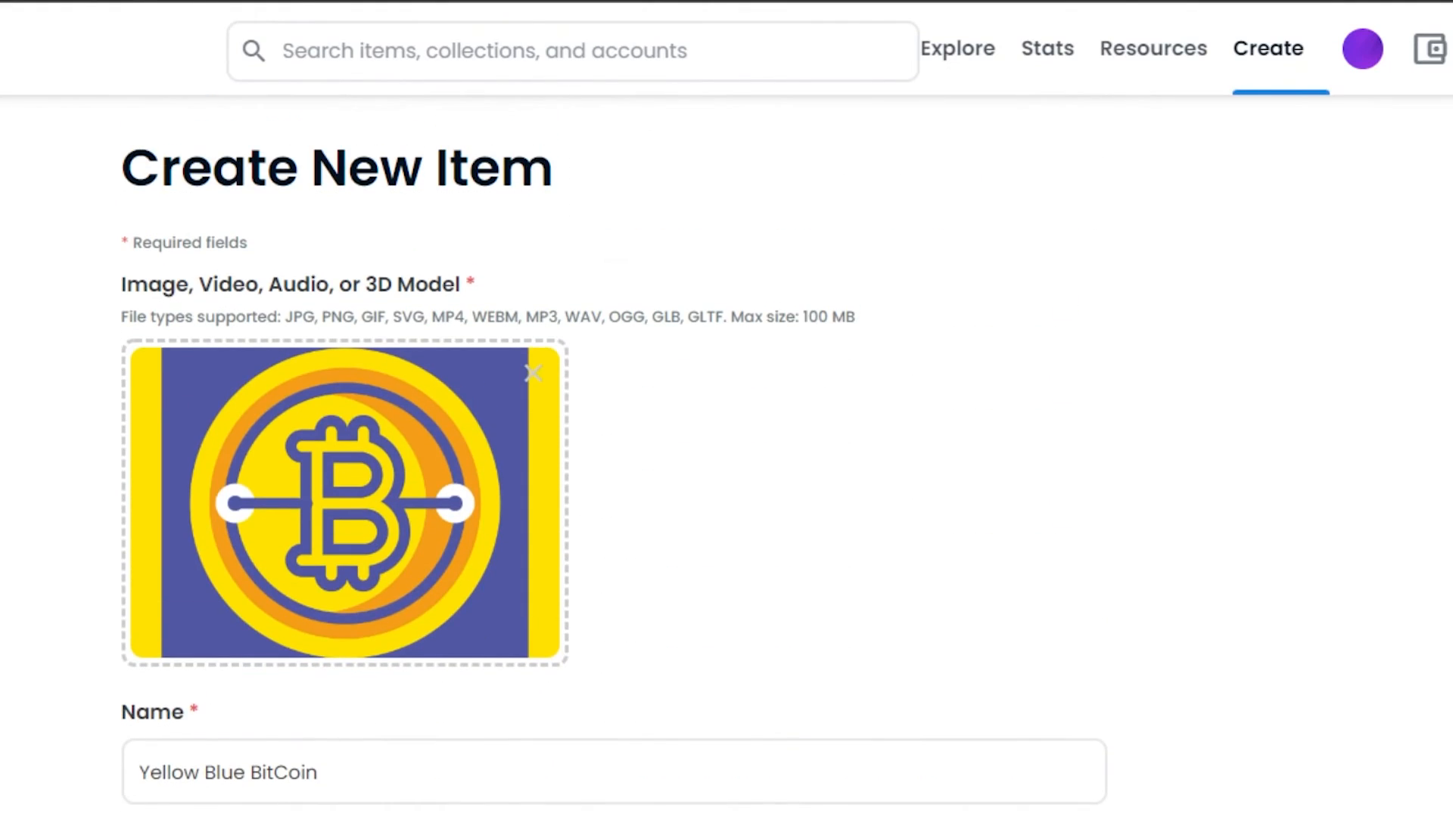
{"action": "scroll", "scroll_direction": "down", "scroll_amount": 3}
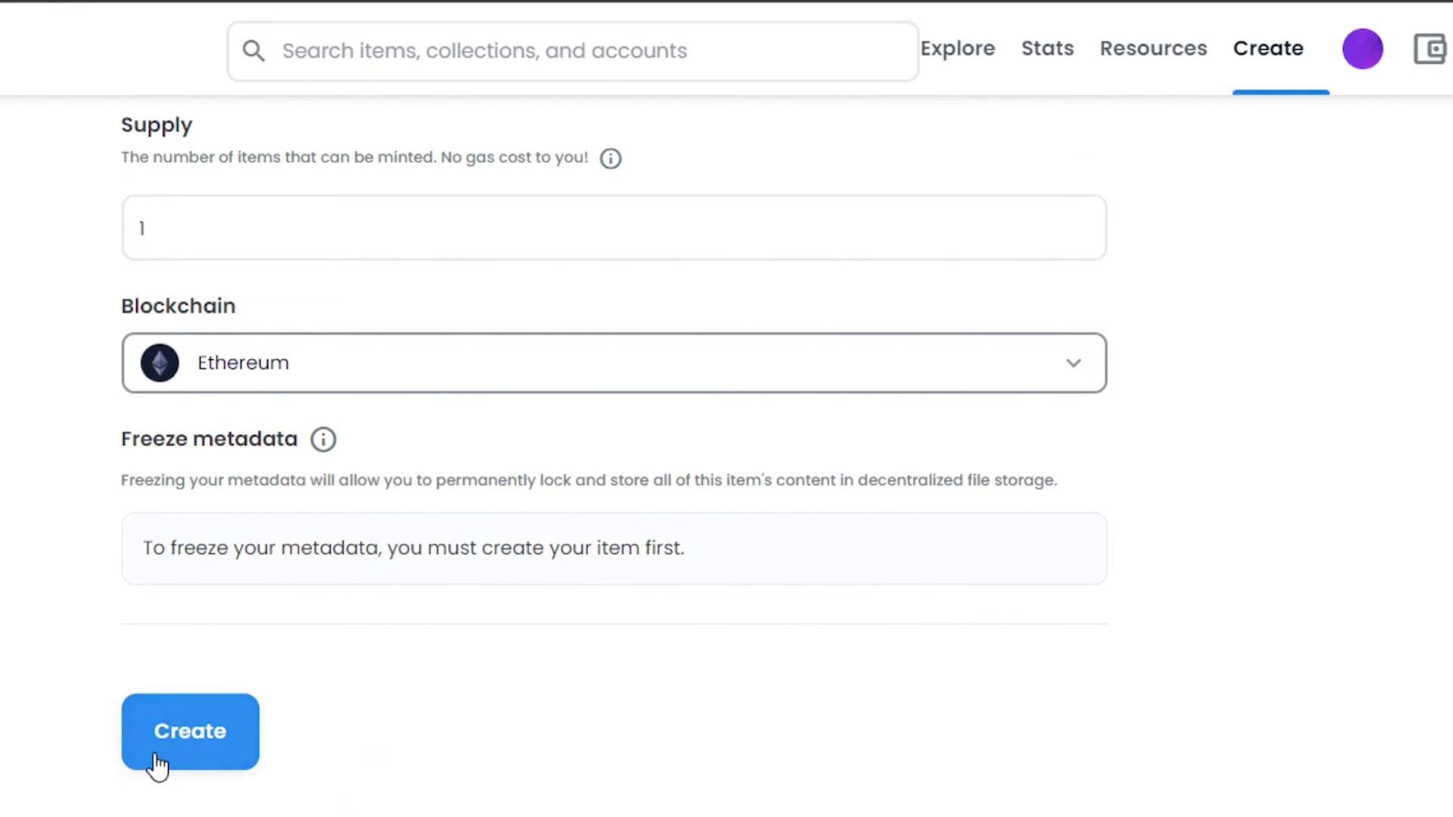
{"action": "left_click", "coordinate": [190, 731]}
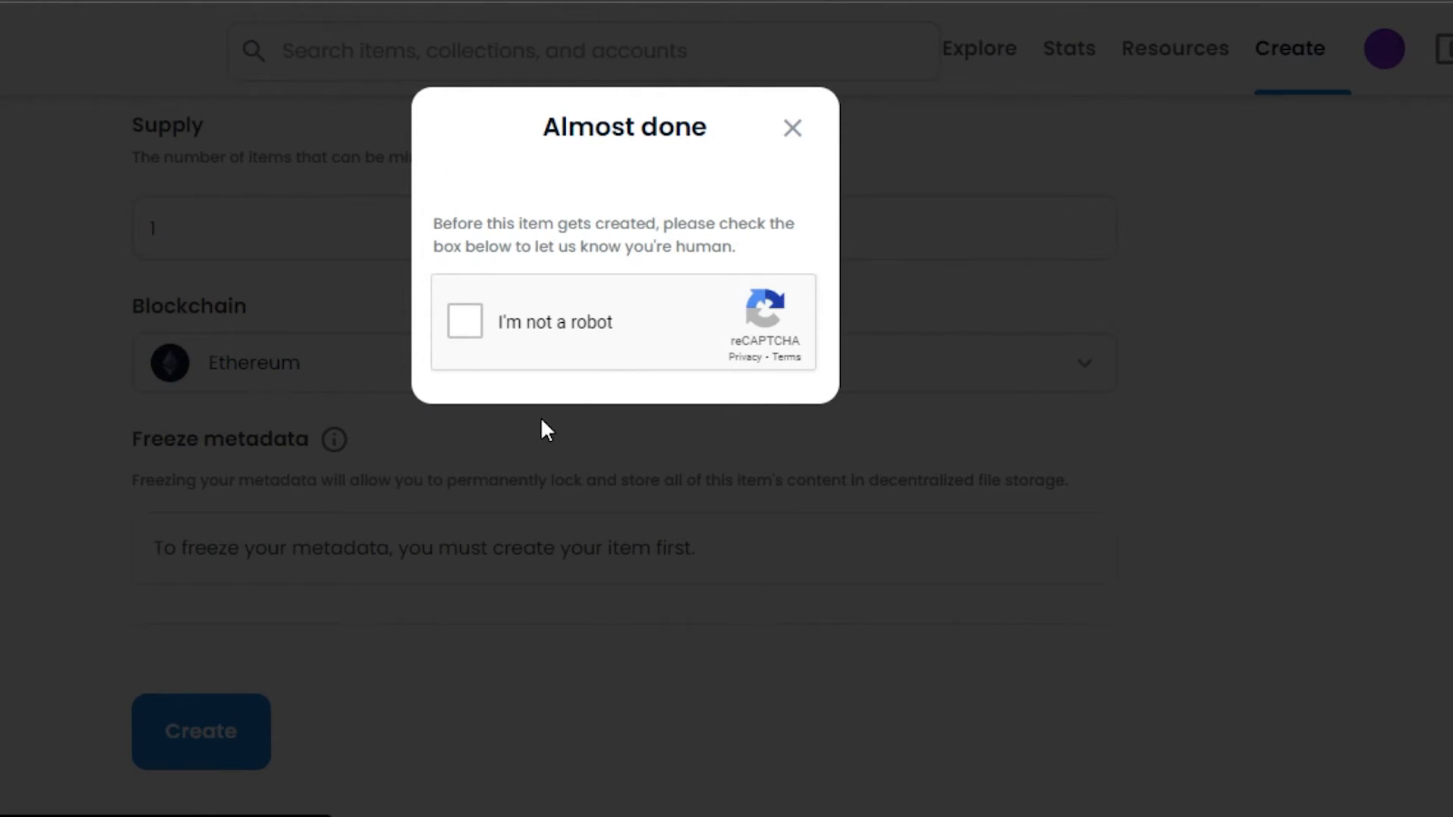
{"action": "left_click", "coordinate": [464, 322]}
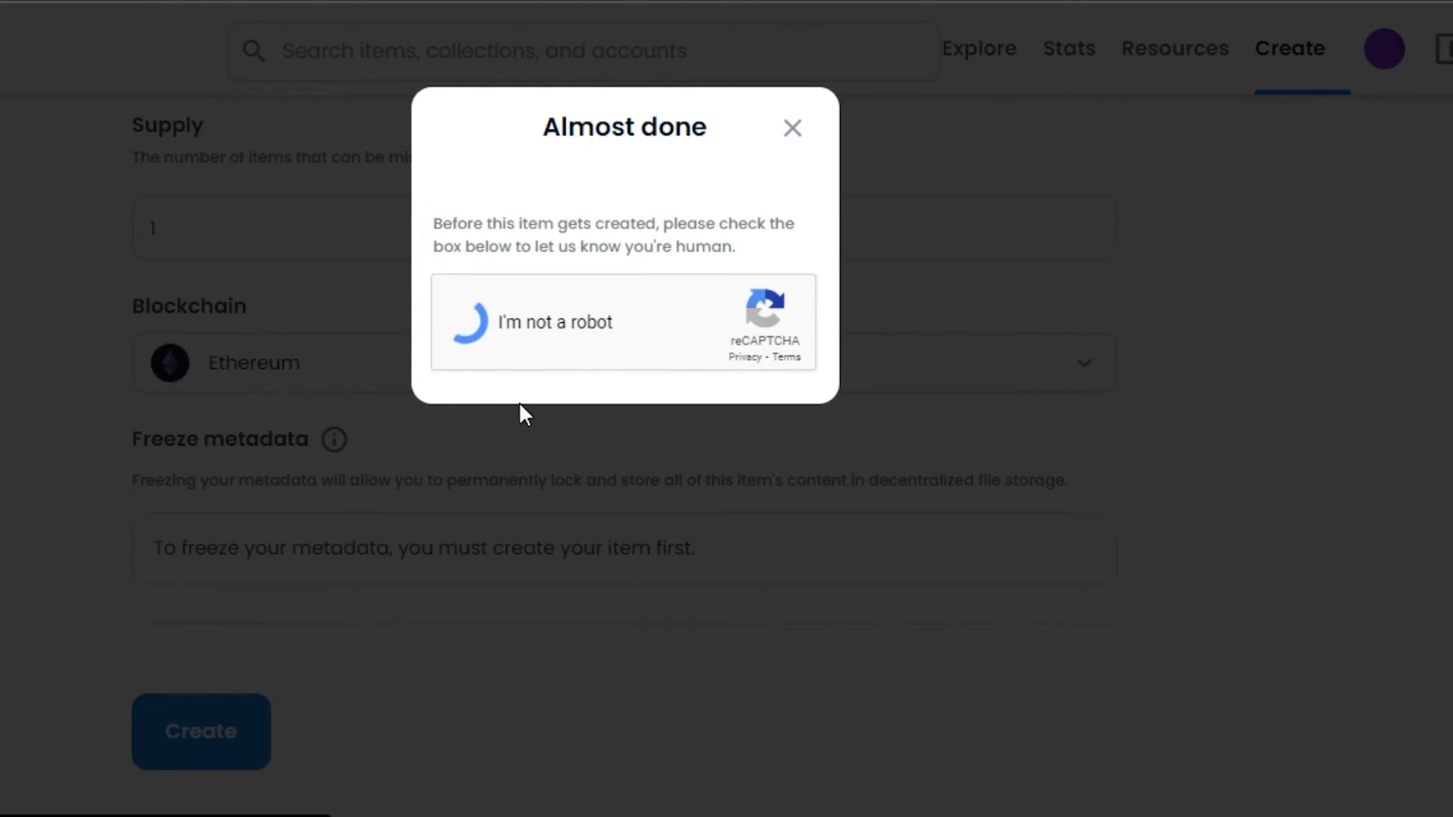
{"action": "left_click", "coordinate": [468, 321]}
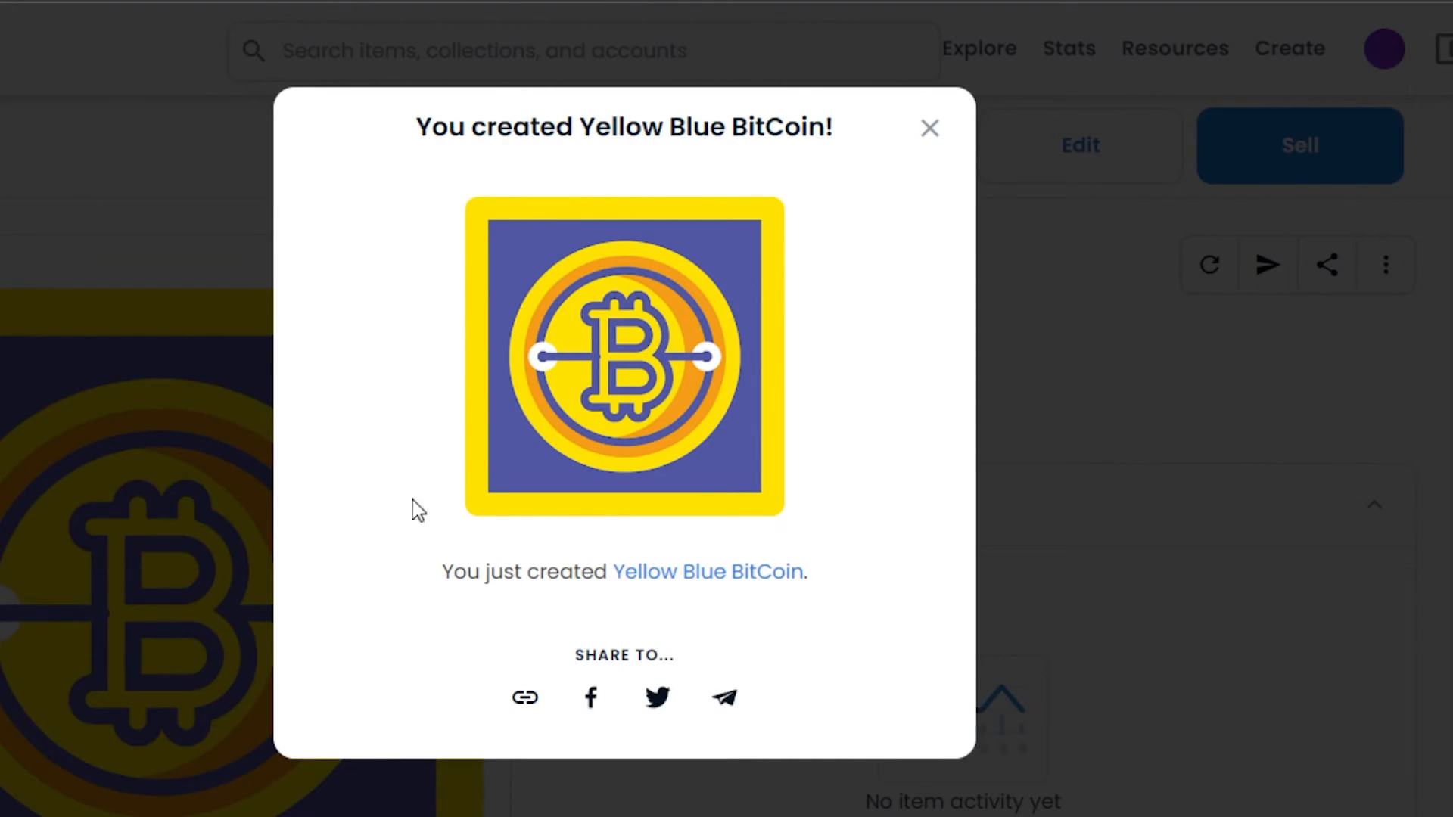
{"action": "mouse_move", "coordinate": [929, 128]}
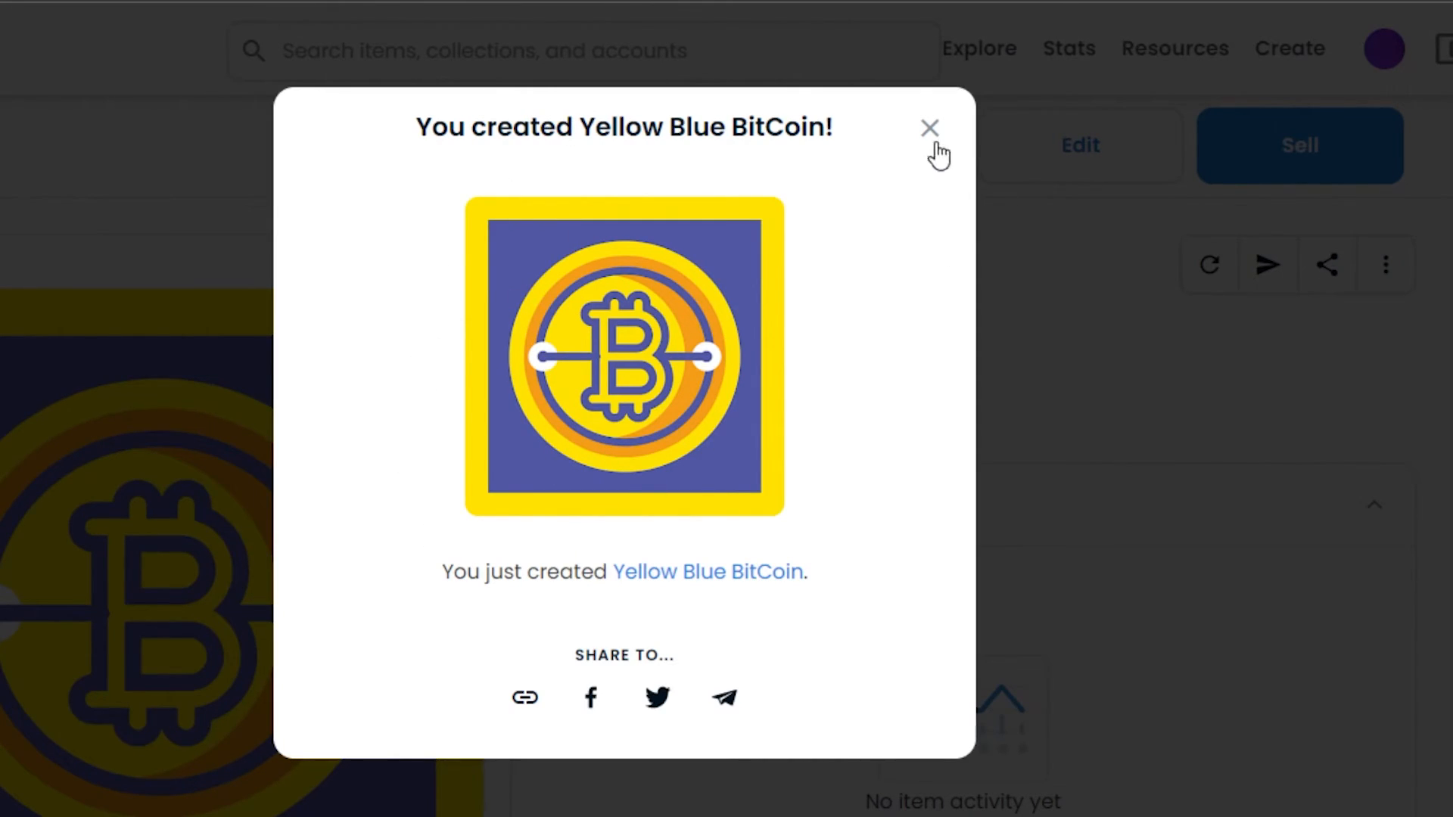
Step: Dismiss the 'You created Yellow Blue BitCoin!' dialog and scroll through the item page
{"action": "left_click", "coordinate": [928, 127]}
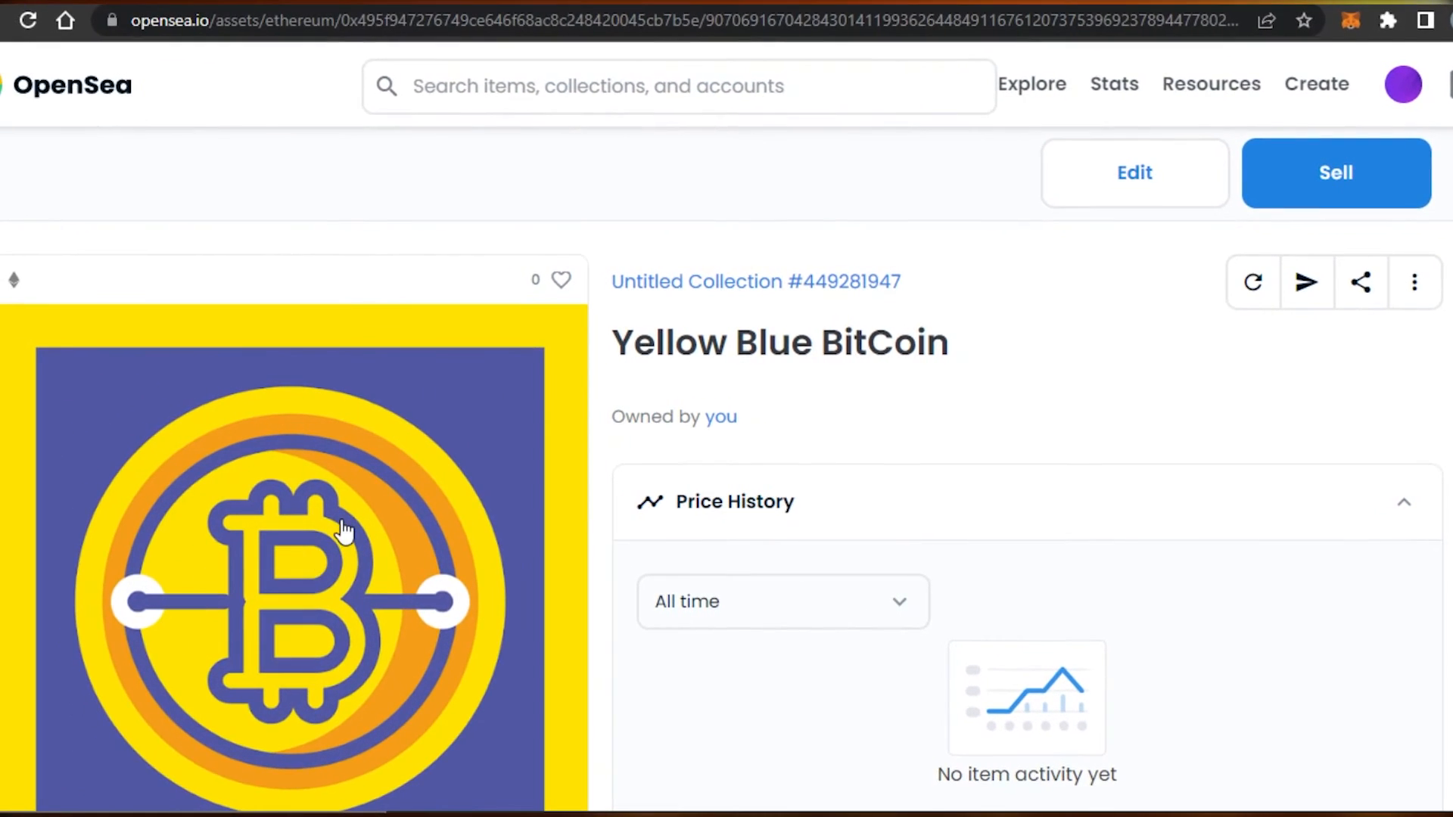
{"action": "scroll", "scroll_direction": "down", "scroll_amount": 3}
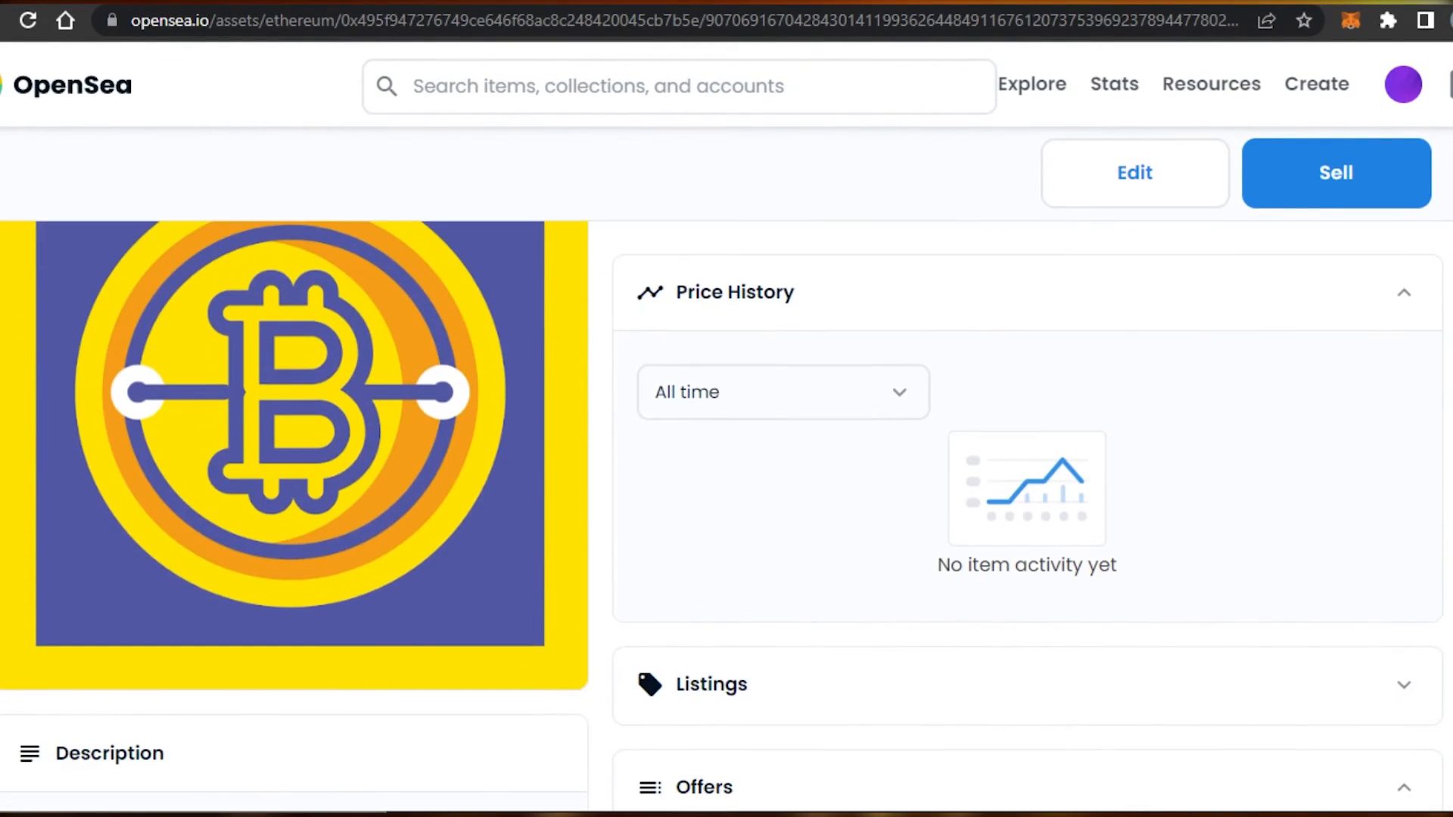
{"action": "scroll", "scroll_direction": "down", "scroll_amount": 3}
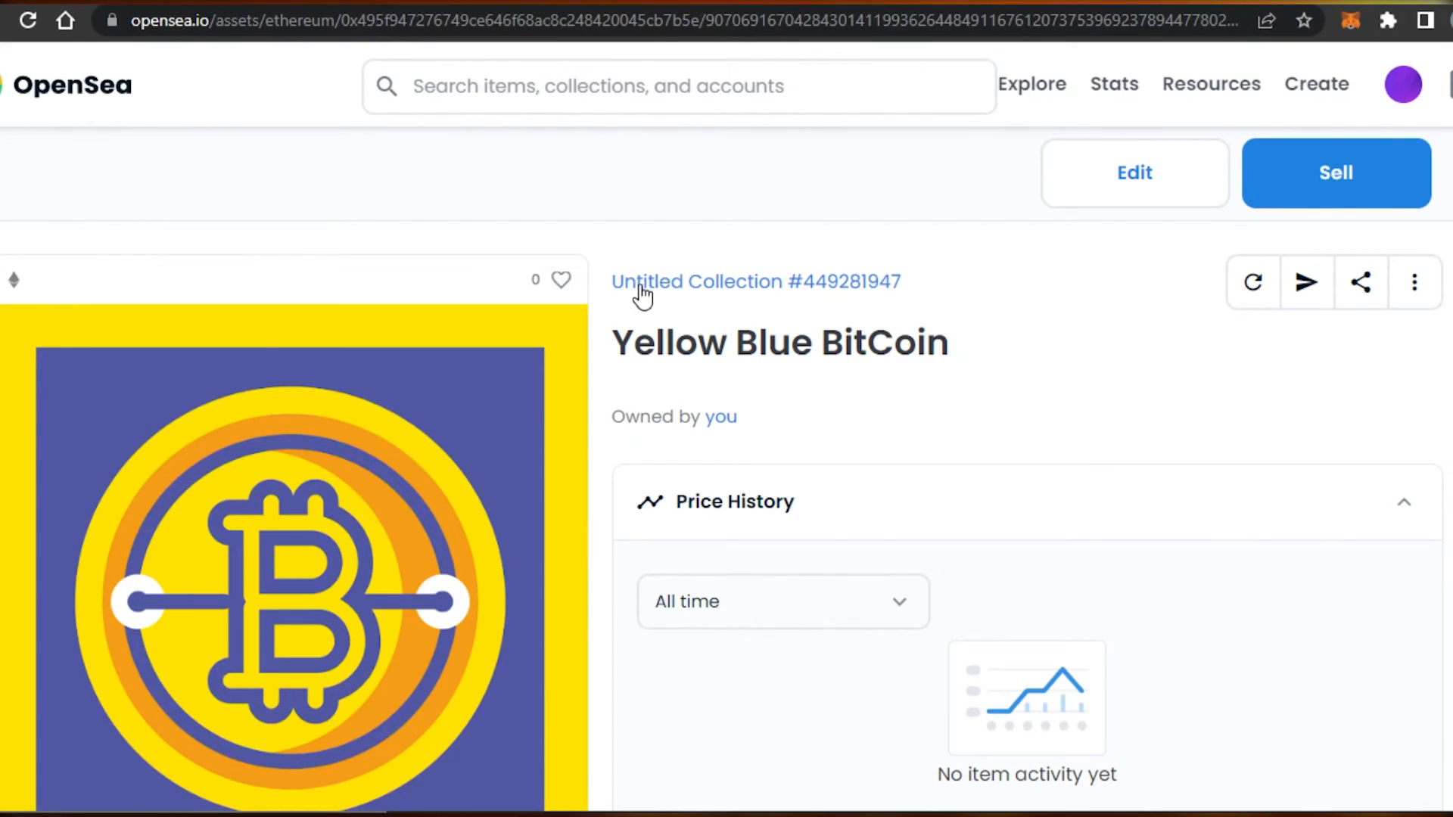
{"action": "mouse_move", "coordinate": [610, 363]}
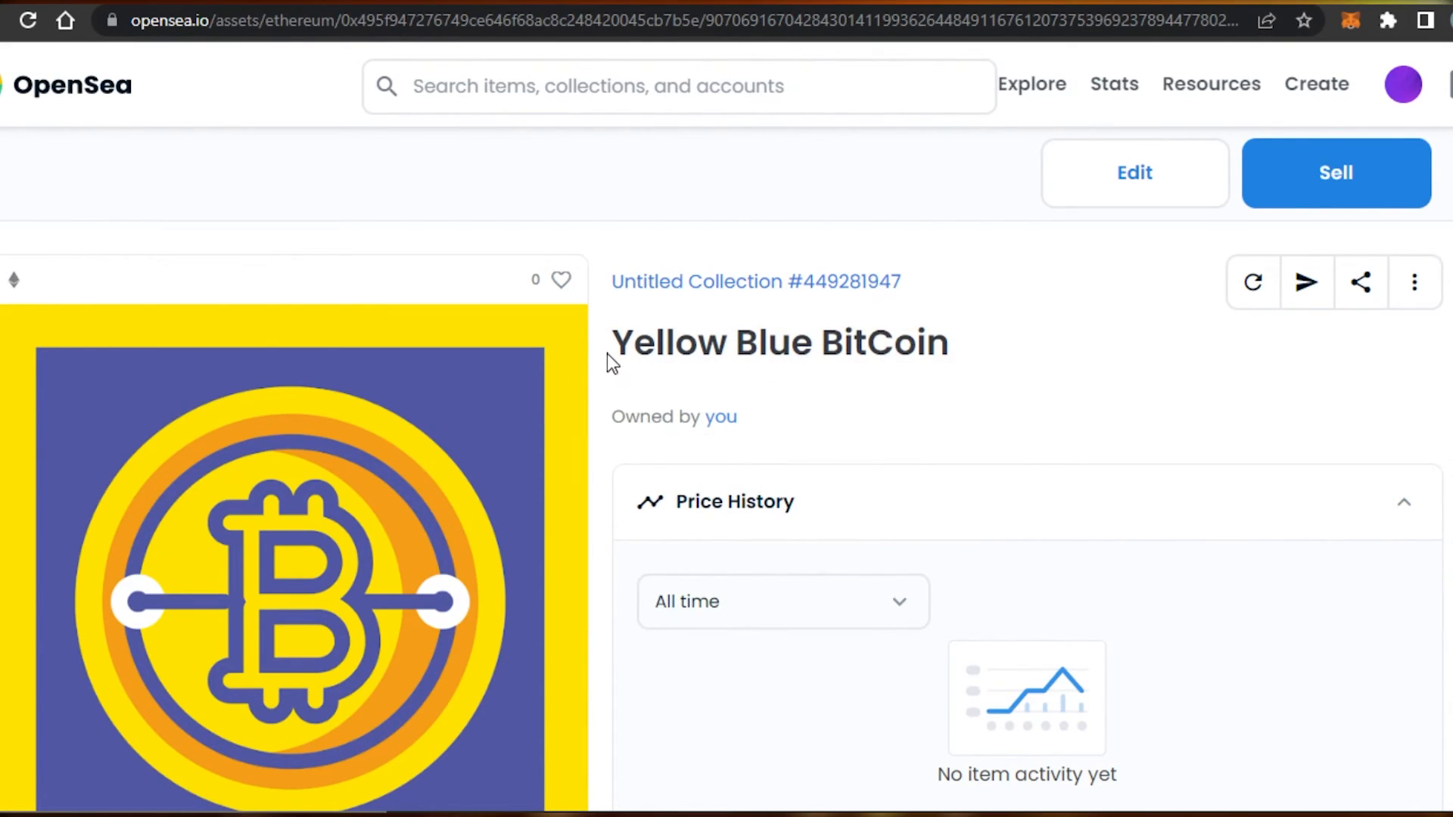
{"action": "scroll", "scroll_direction": "down", "scroll_amount": 3}
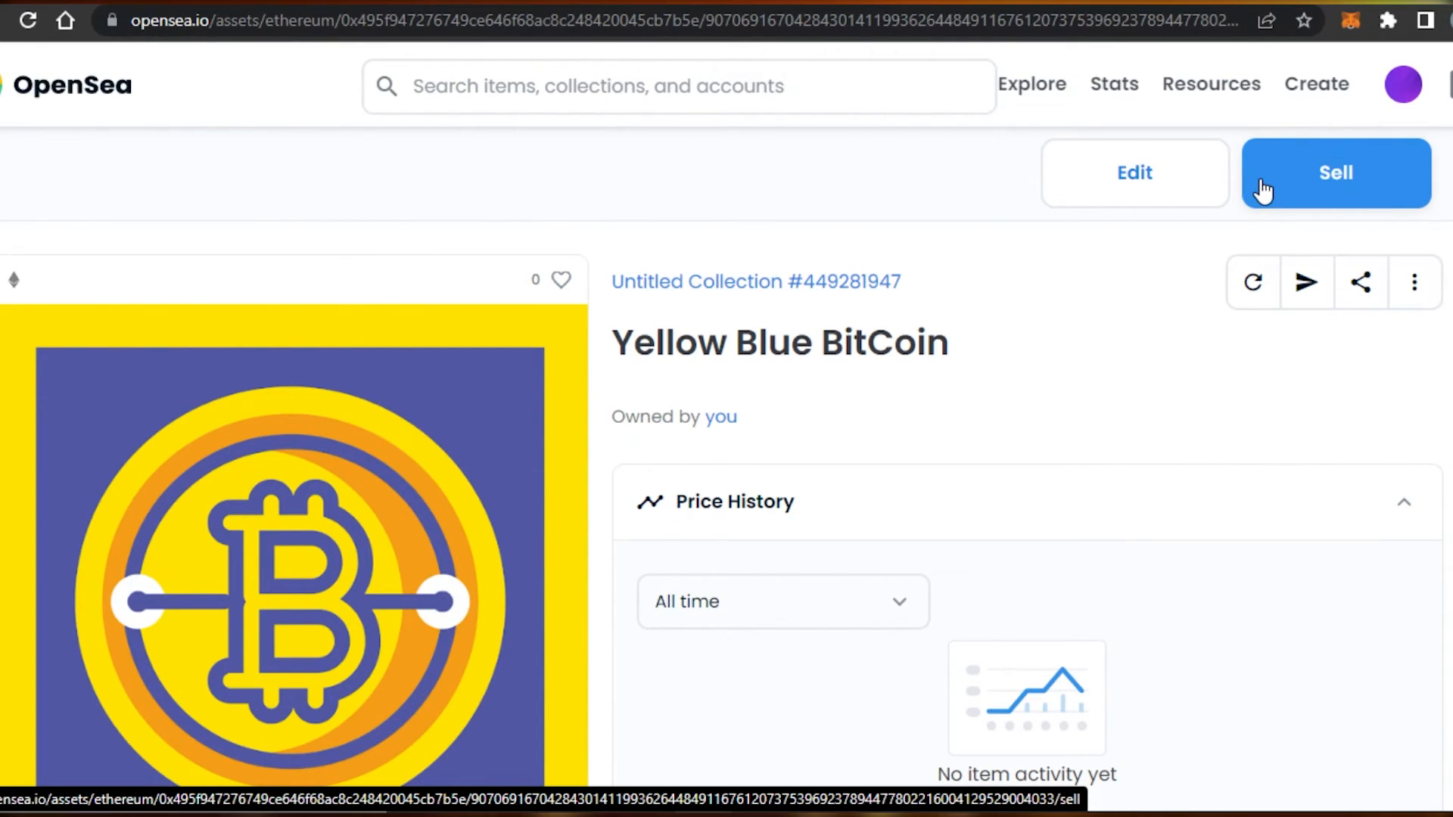
{"action": "mouse_move", "coordinate": [949, 205]}
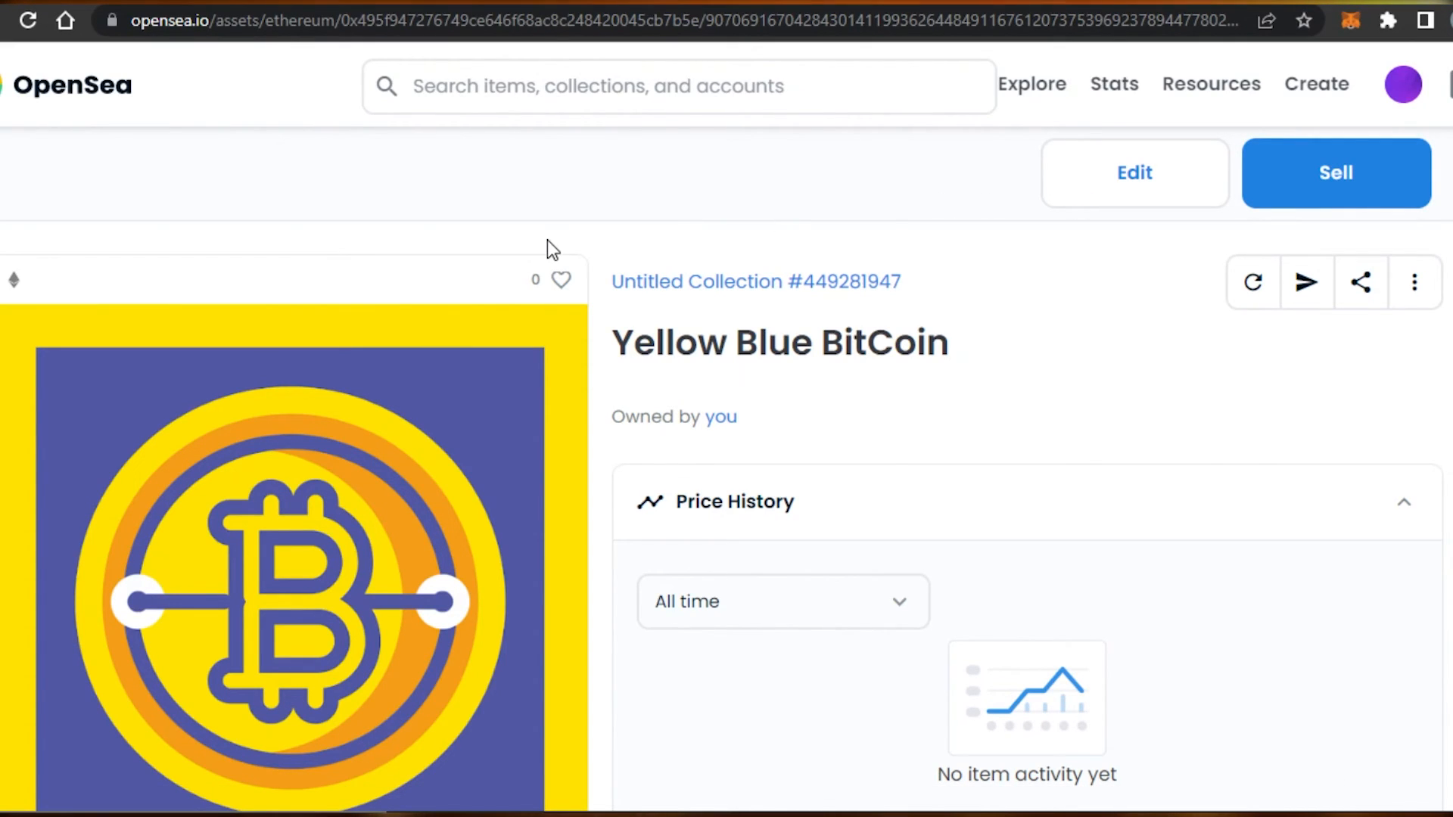
{"action": "mouse_move", "coordinate": [1192, 290]}
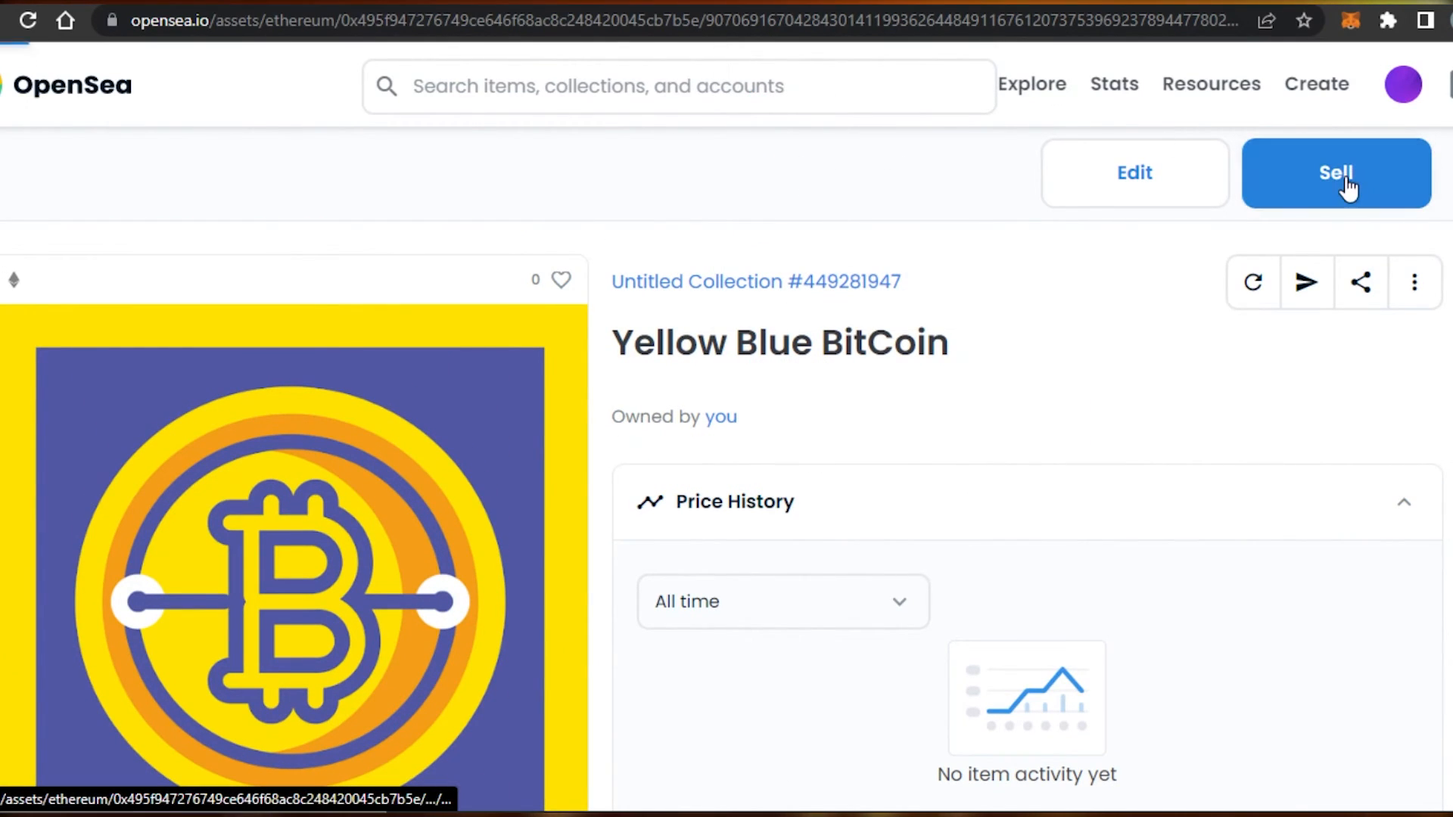
Step: List Yellow Blue BitCoin at a fixed price of 0.08 ETH and complete the listing
{"action": "left_click", "coordinate": [1336, 173]}
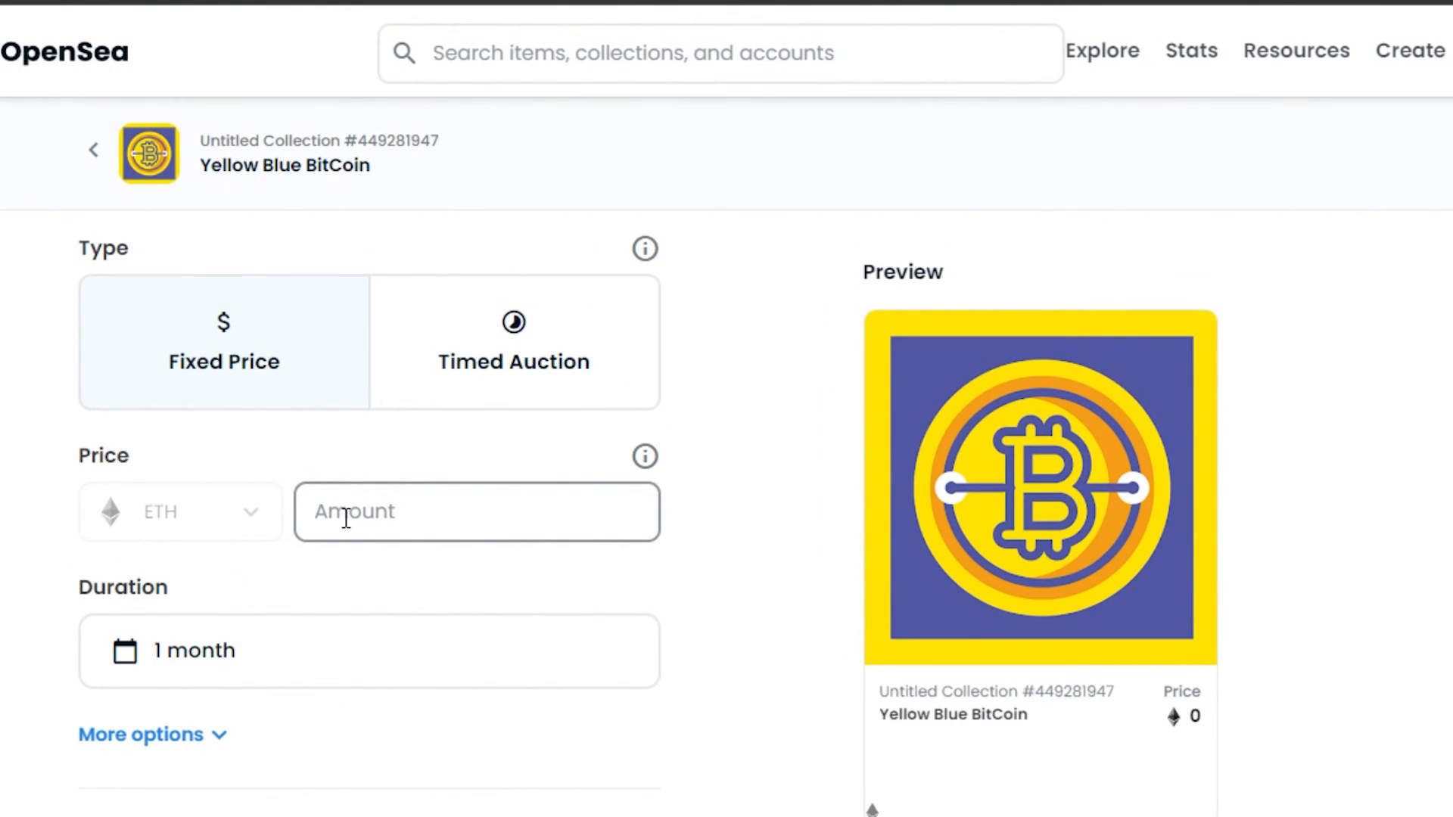
{"action": "type", "text": "0"}
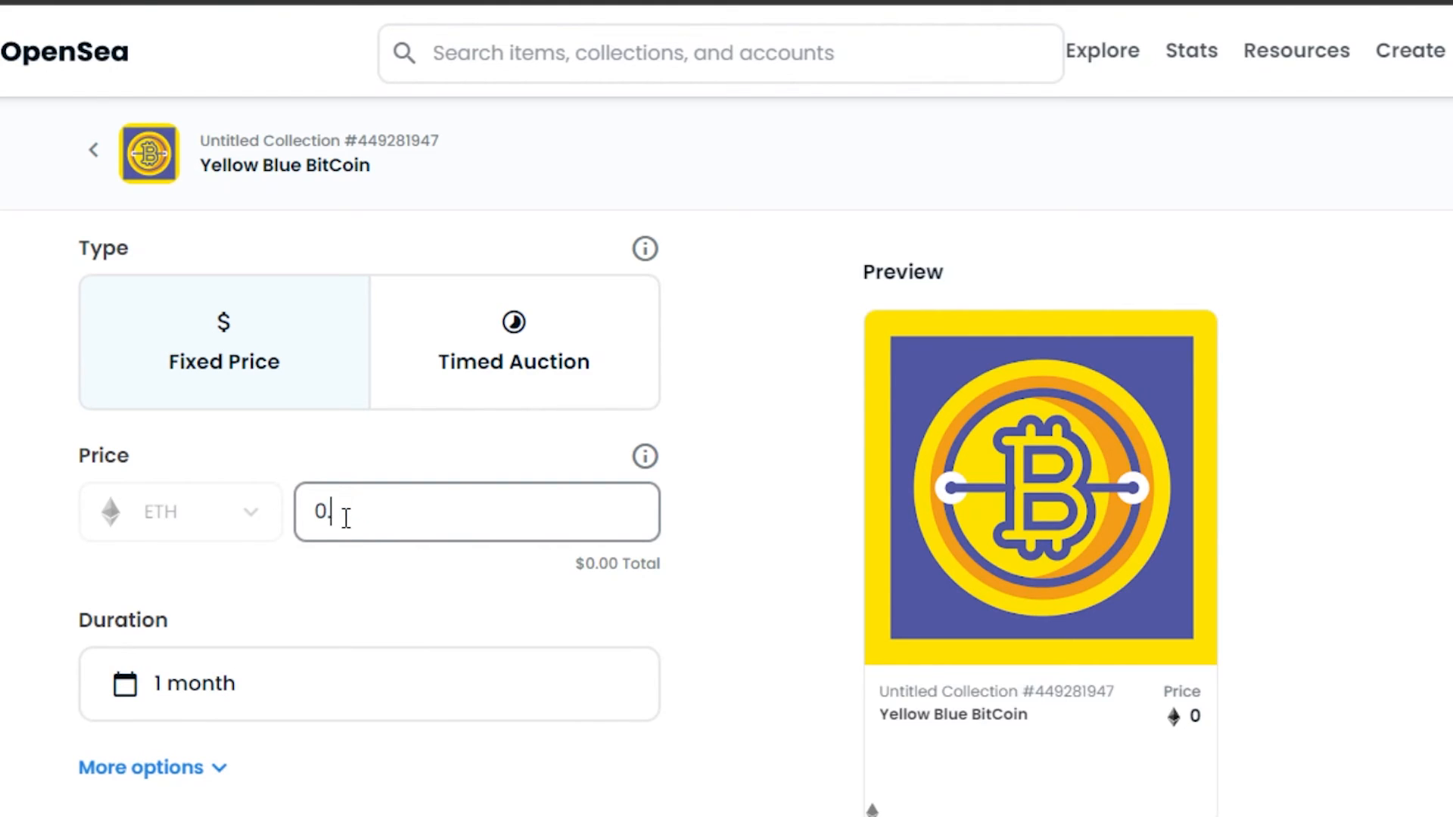
{"action": "type", "text": ".08"}
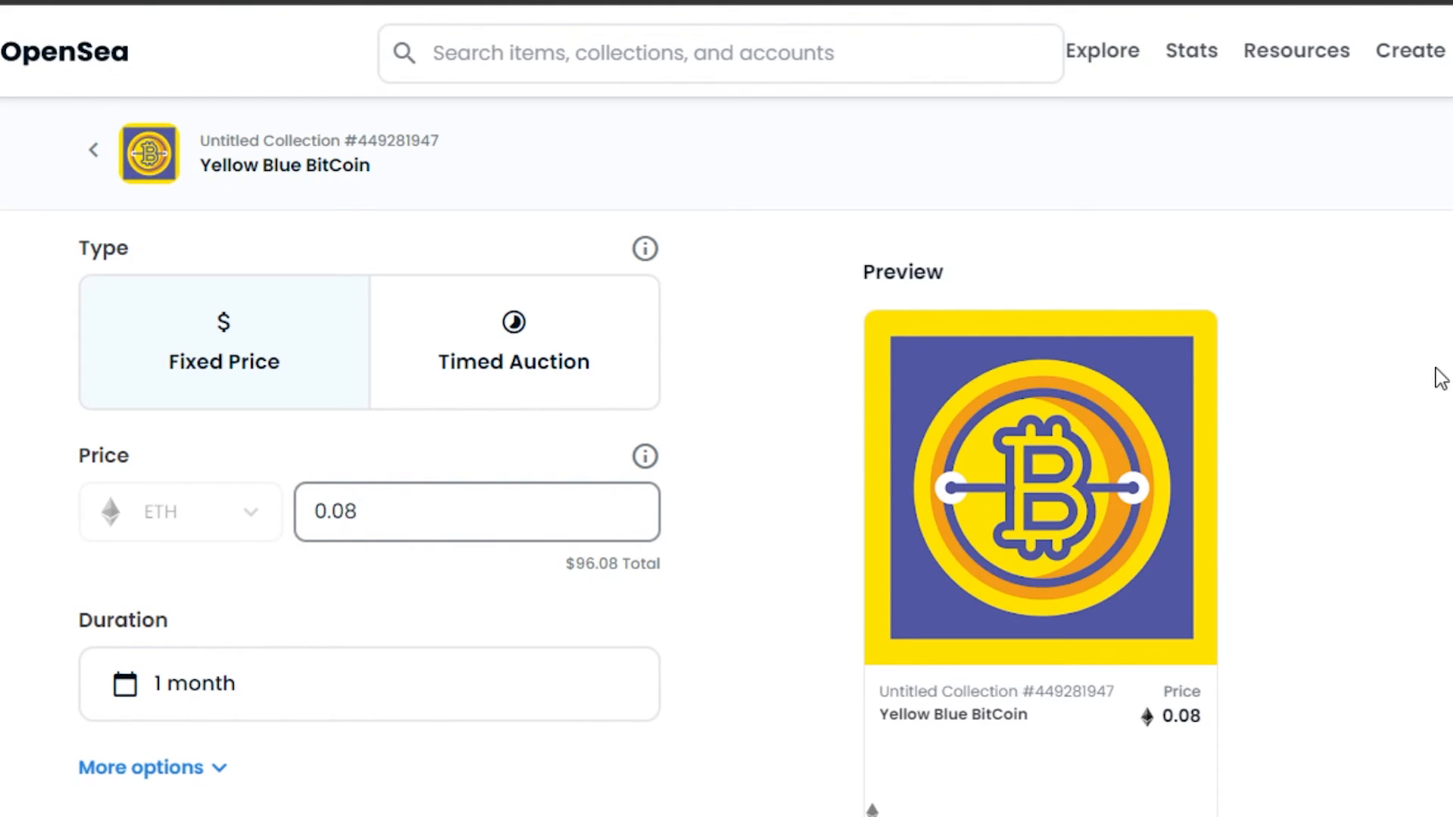
{"action": "scroll", "scroll_direction": "down", "scroll_amount": 3}
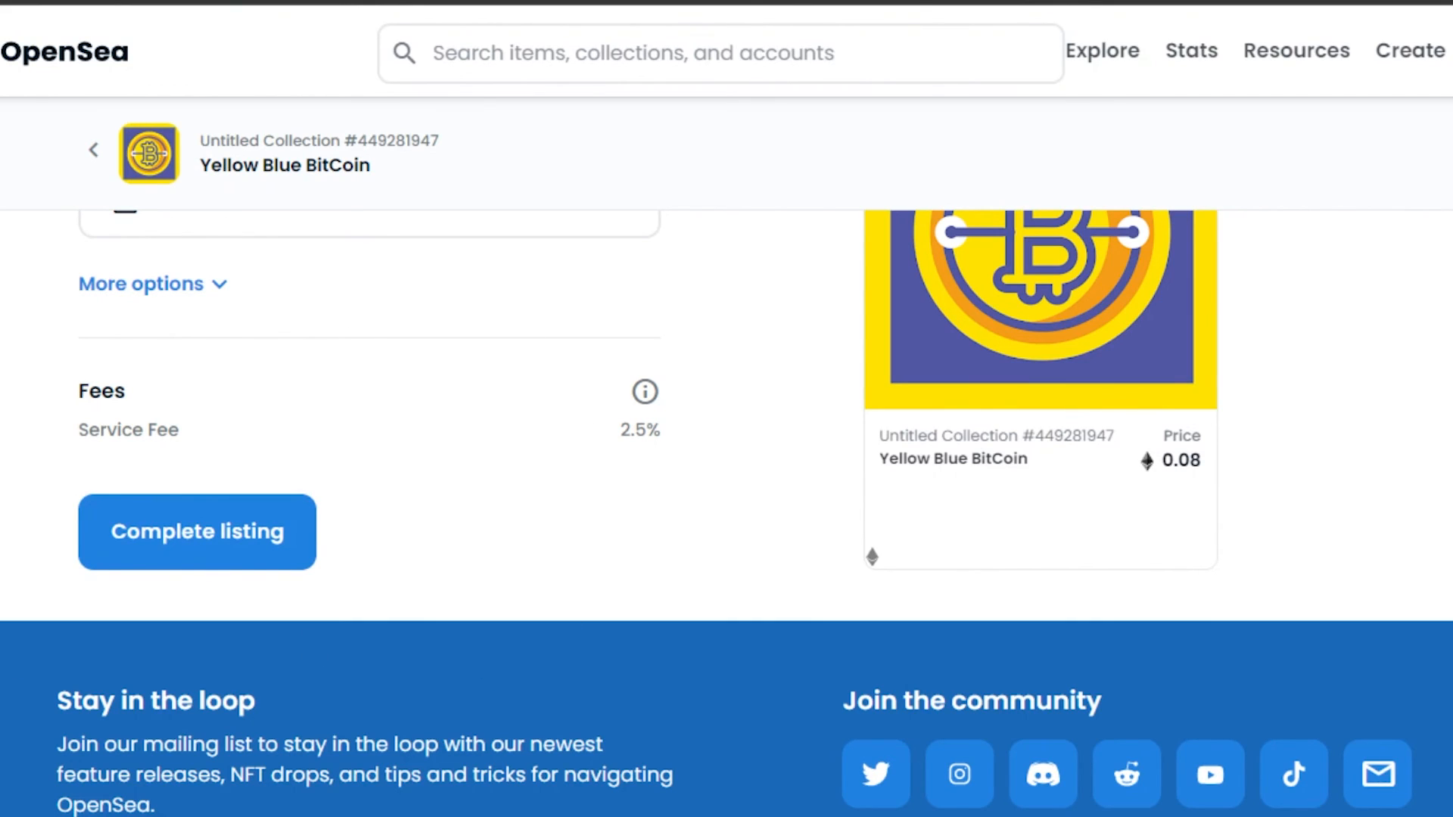
{"action": "scroll", "scroll_direction": "down", "scroll_amount": 3}
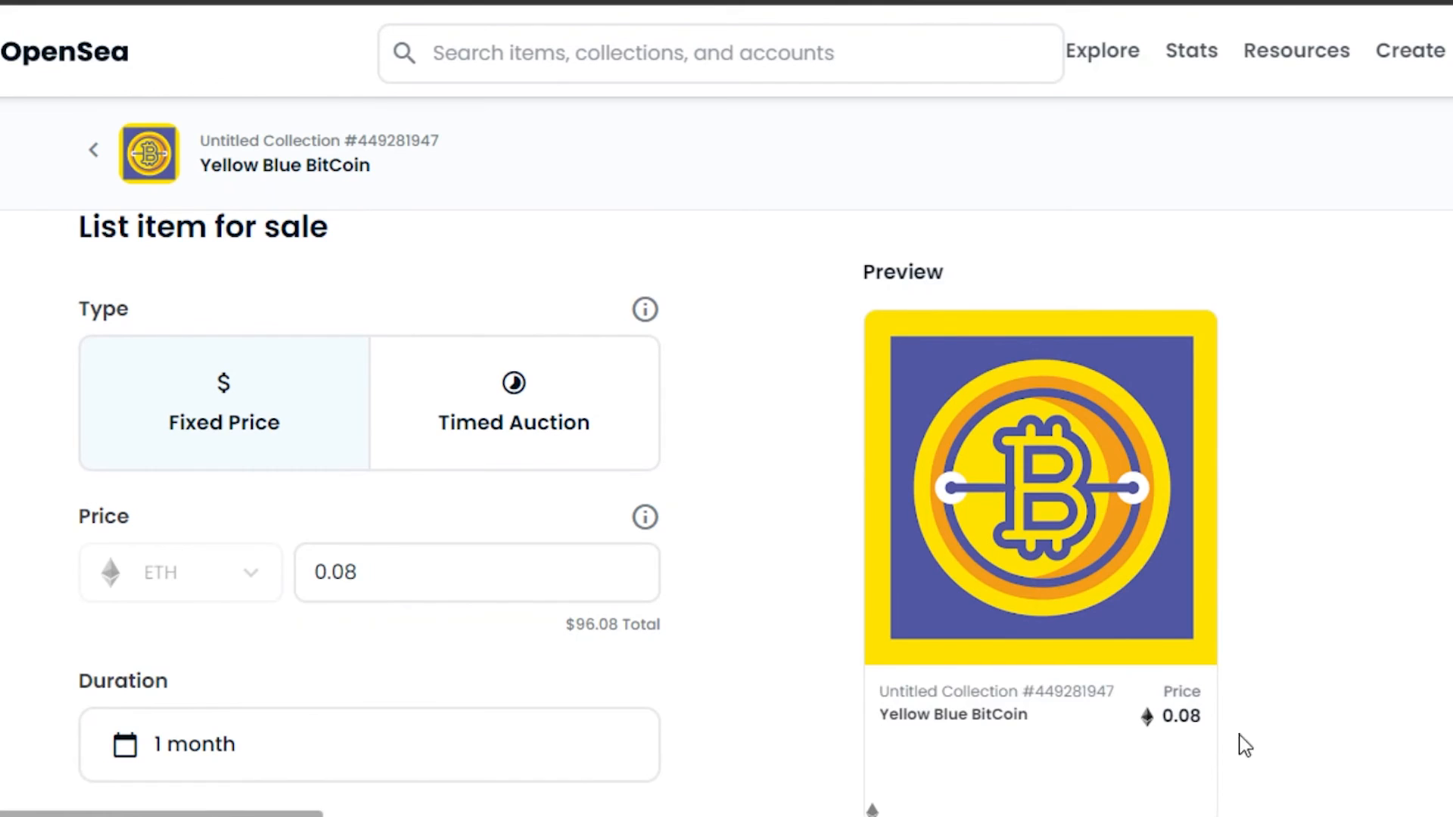
{"action": "scroll", "scroll_direction": "down", "scroll_amount": 3}
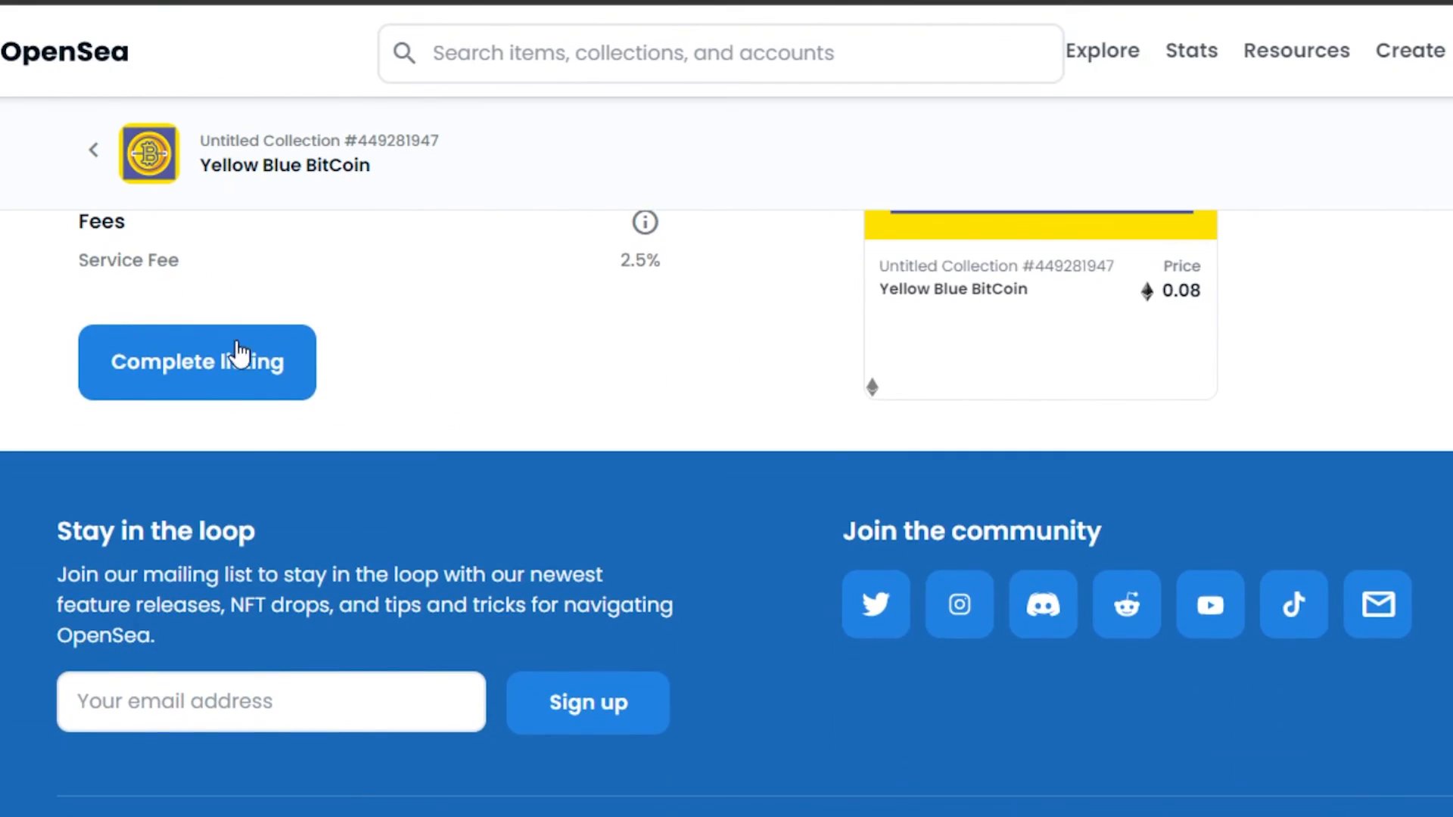
{"action": "left_click", "coordinate": [196, 362]}
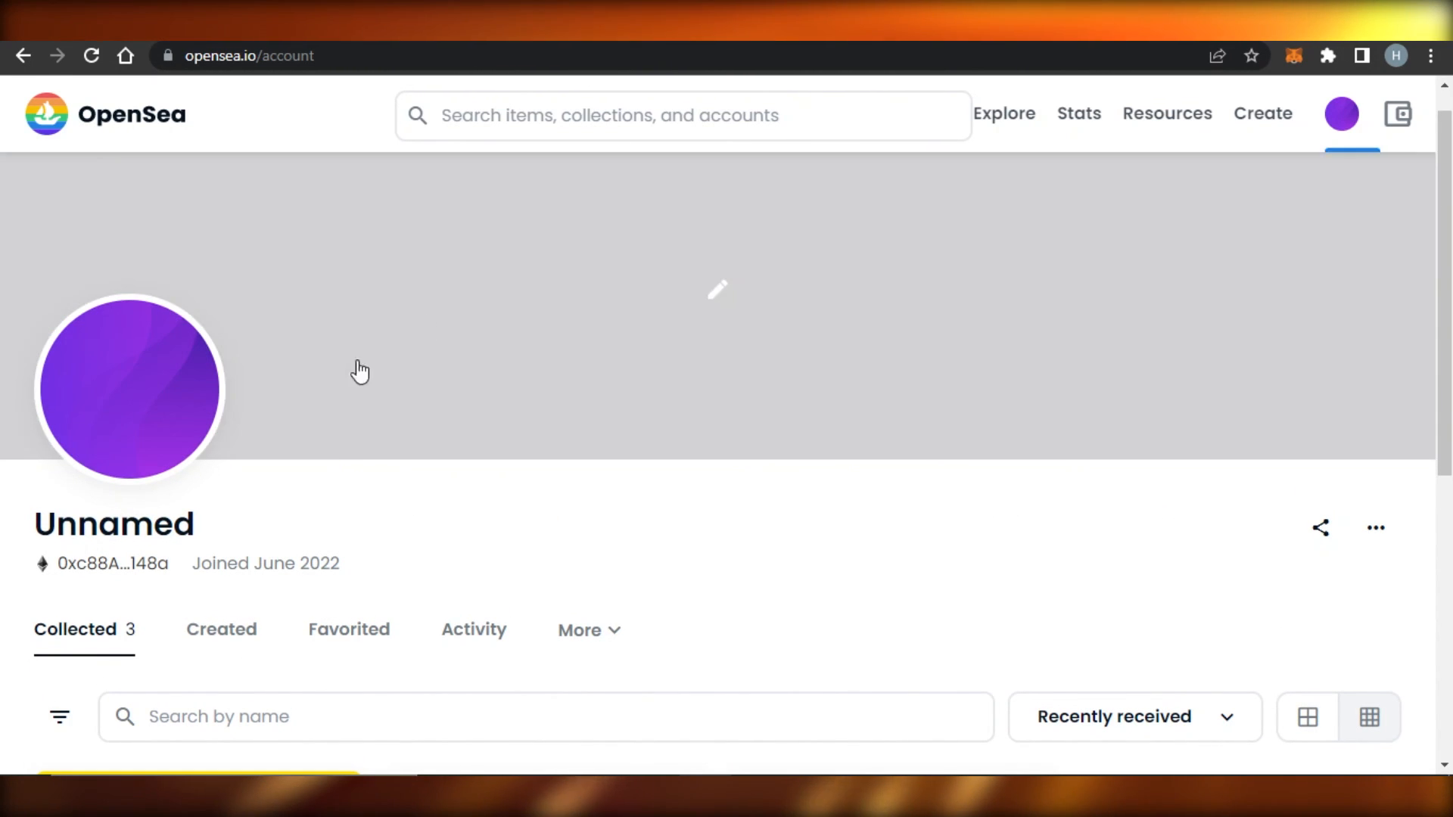
Step: Scroll the profile down to the Collected grid with three items
{"action": "scroll", "scroll_direction": "down", "scroll_amount": 3}
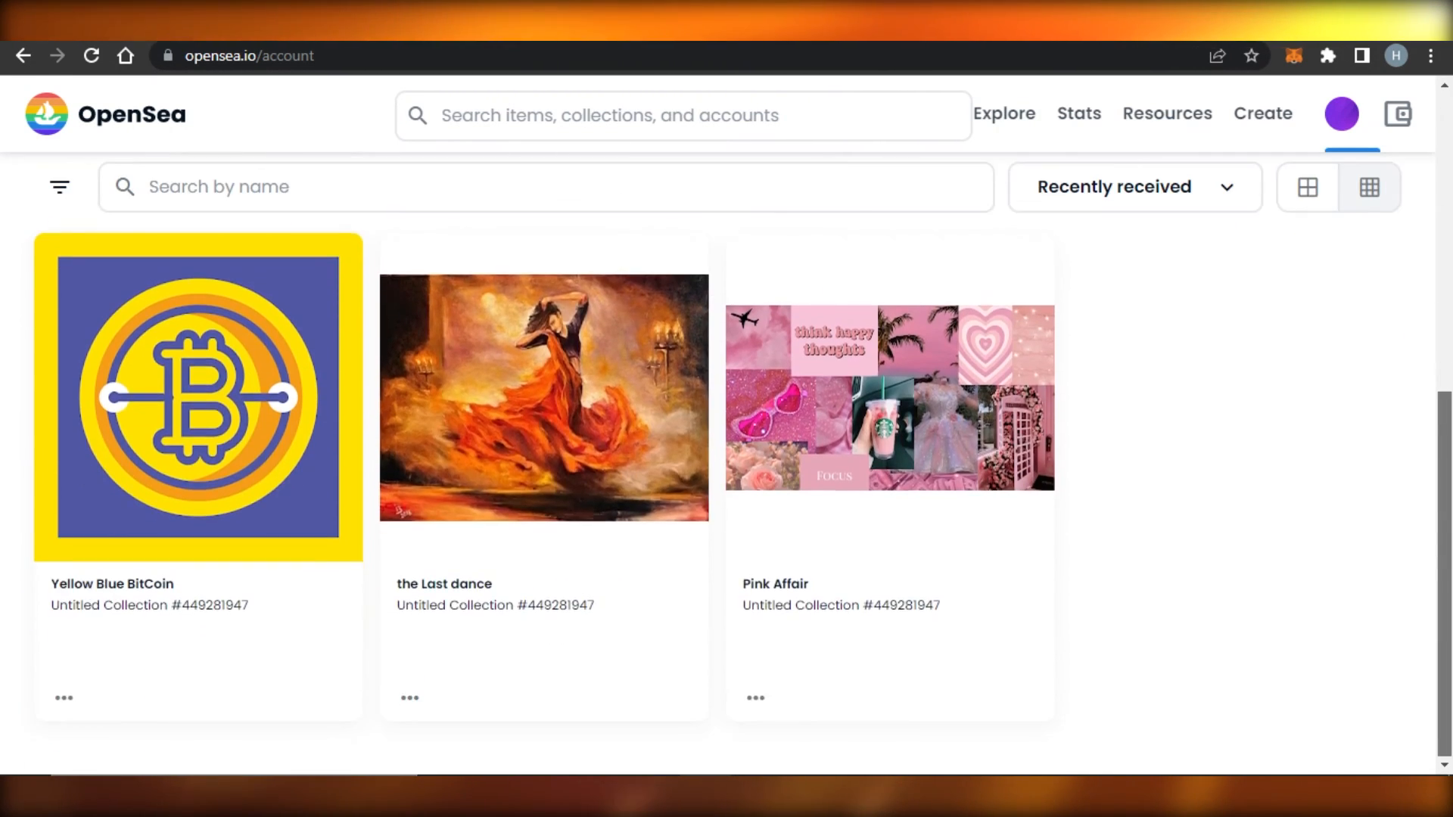
{"action": "mouse_move", "coordinate": [99, 549]}
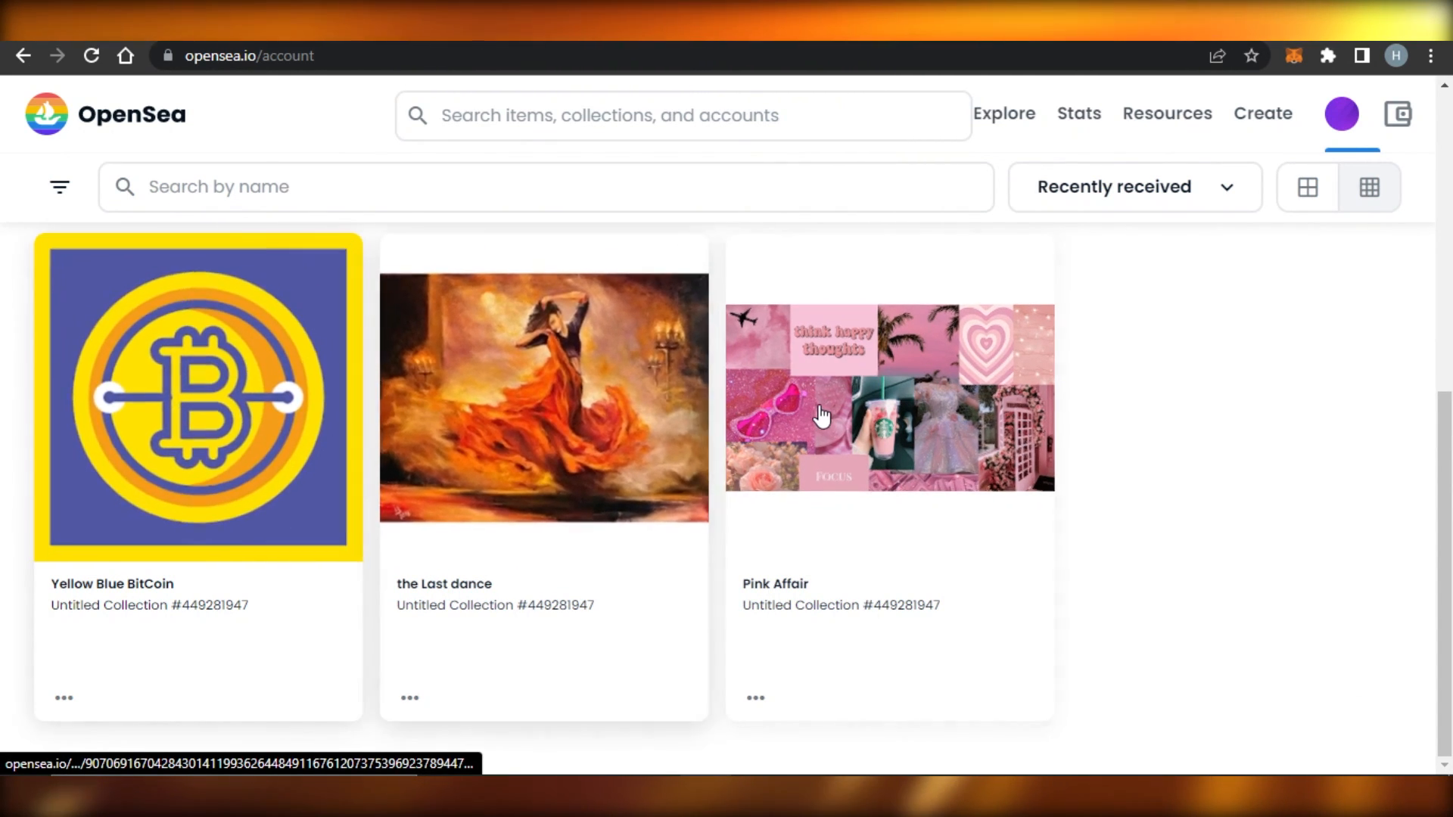
{"action": "mouse_move", "coordinate": [84, 628]}
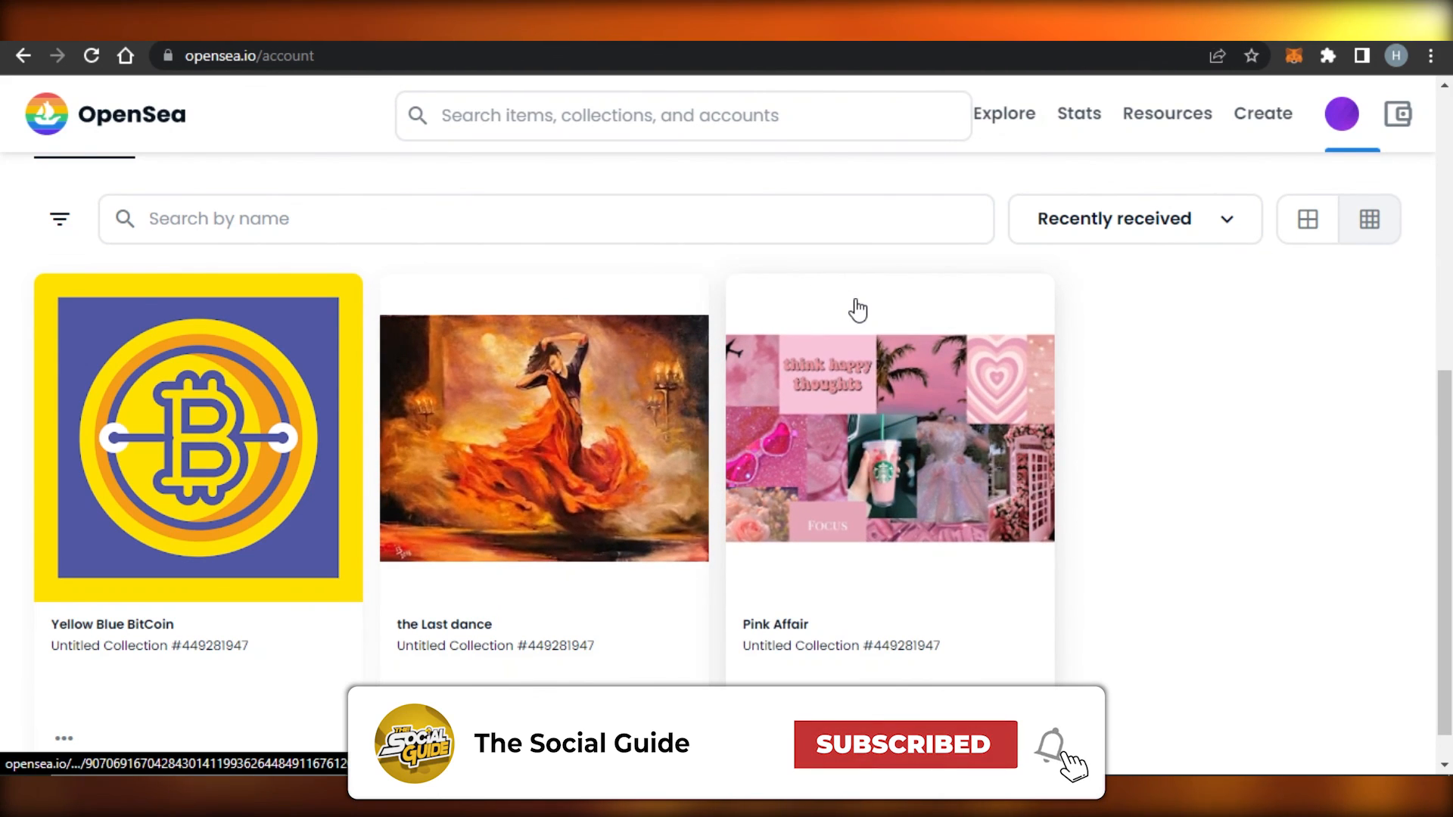
{"action": "mouse_move", "coordinate": [1186, 361]}
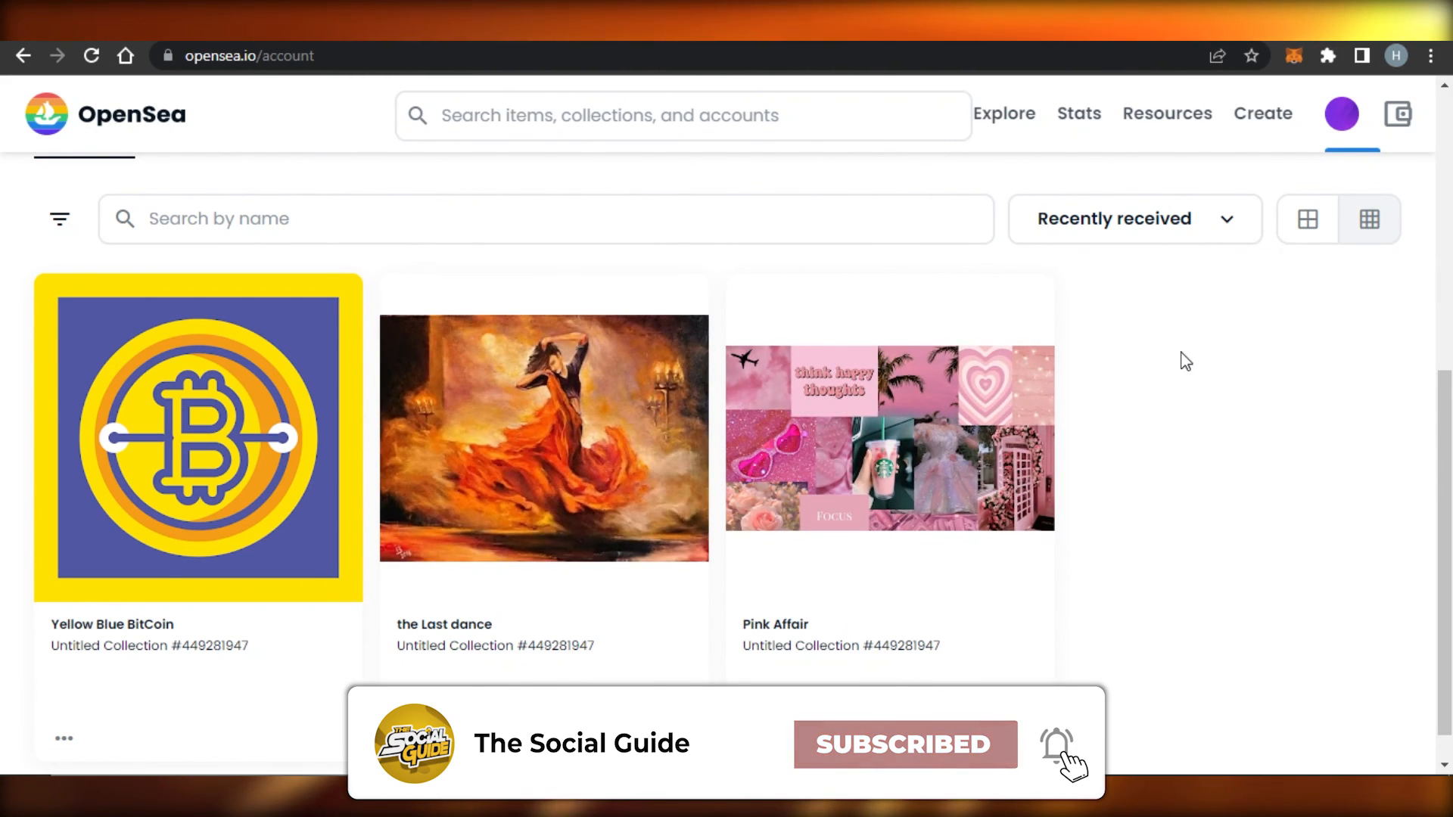